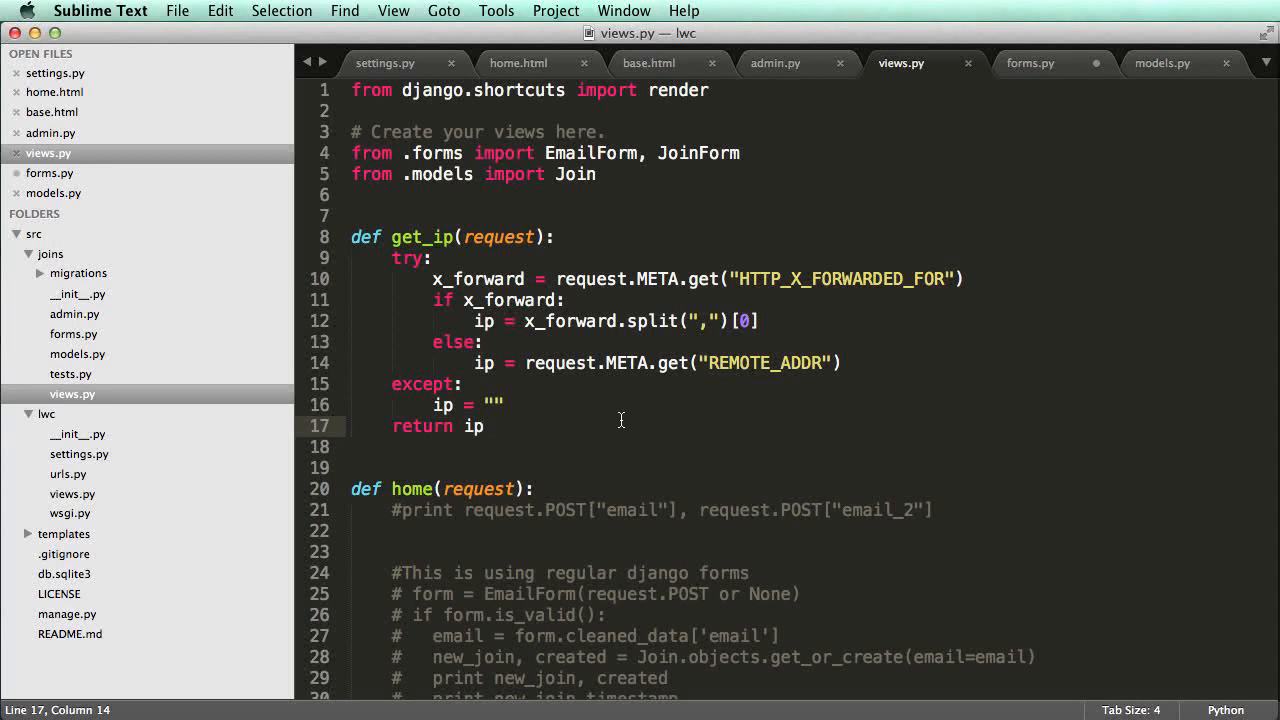
Scroll through views.py down to the home() view
scroll("down", 3)
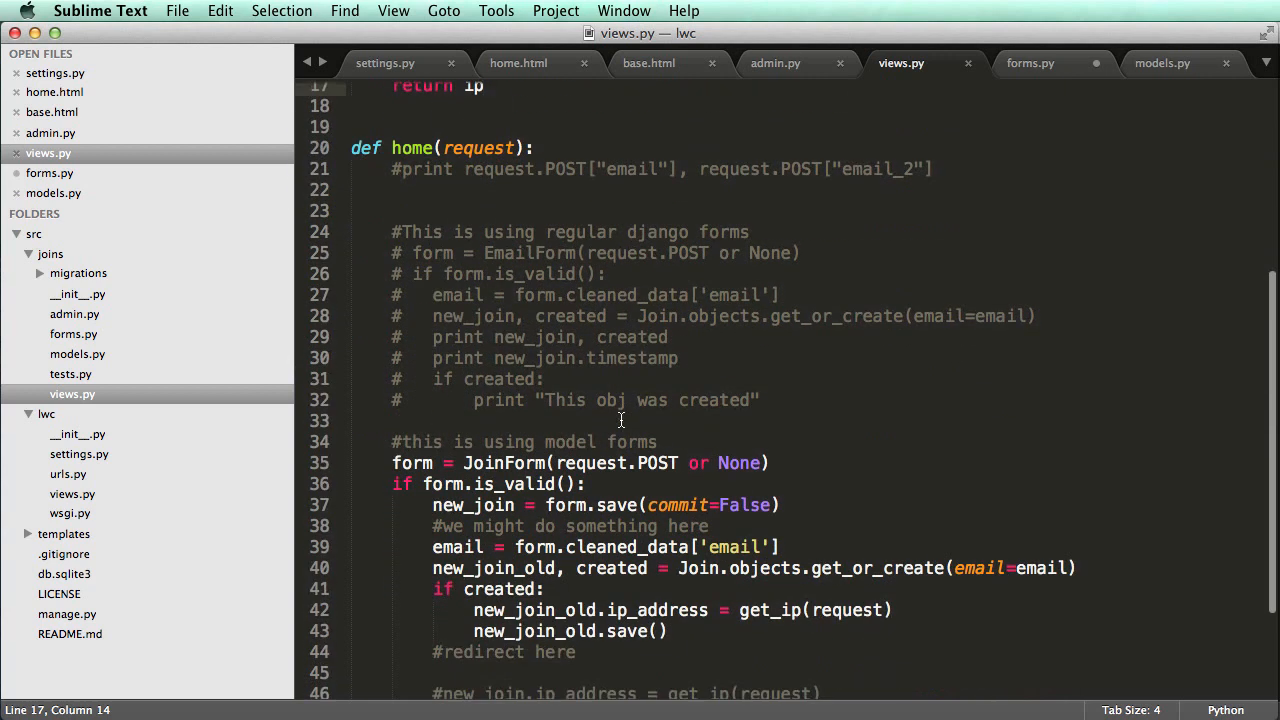
scroll("down", 3)
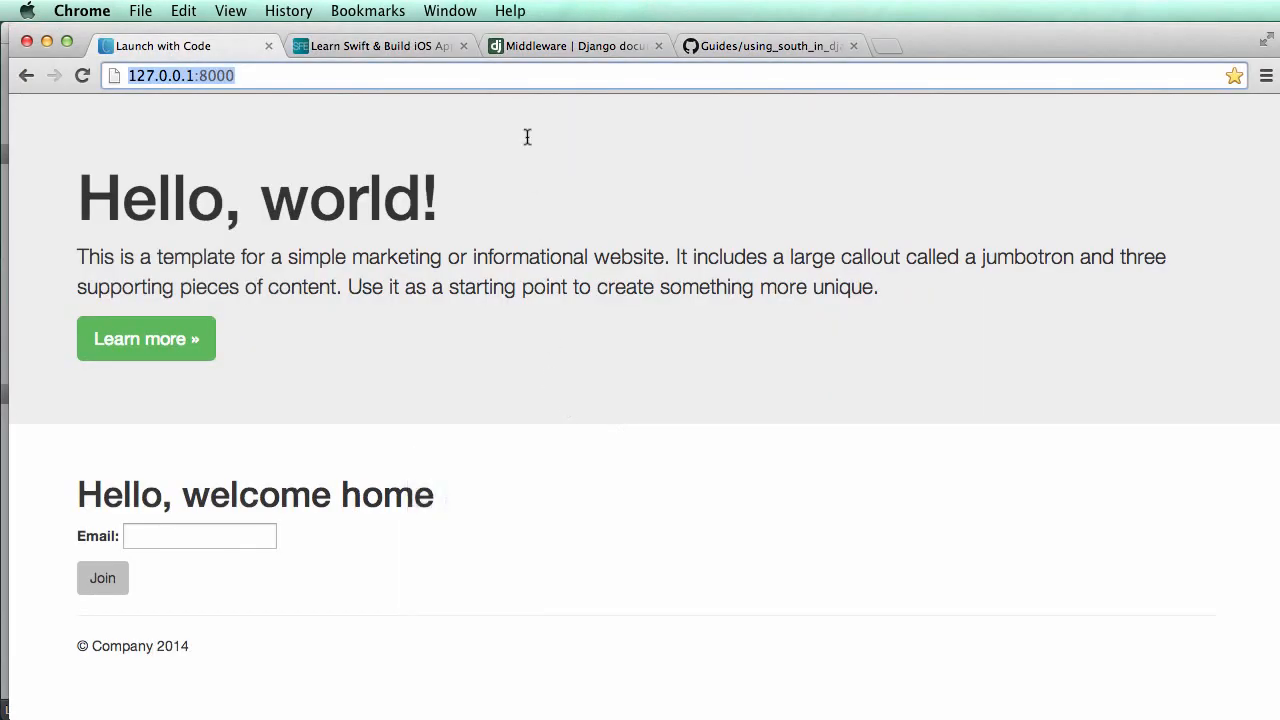
Switch to Terminal and stop the Django runserver process
left_click(378, 46)
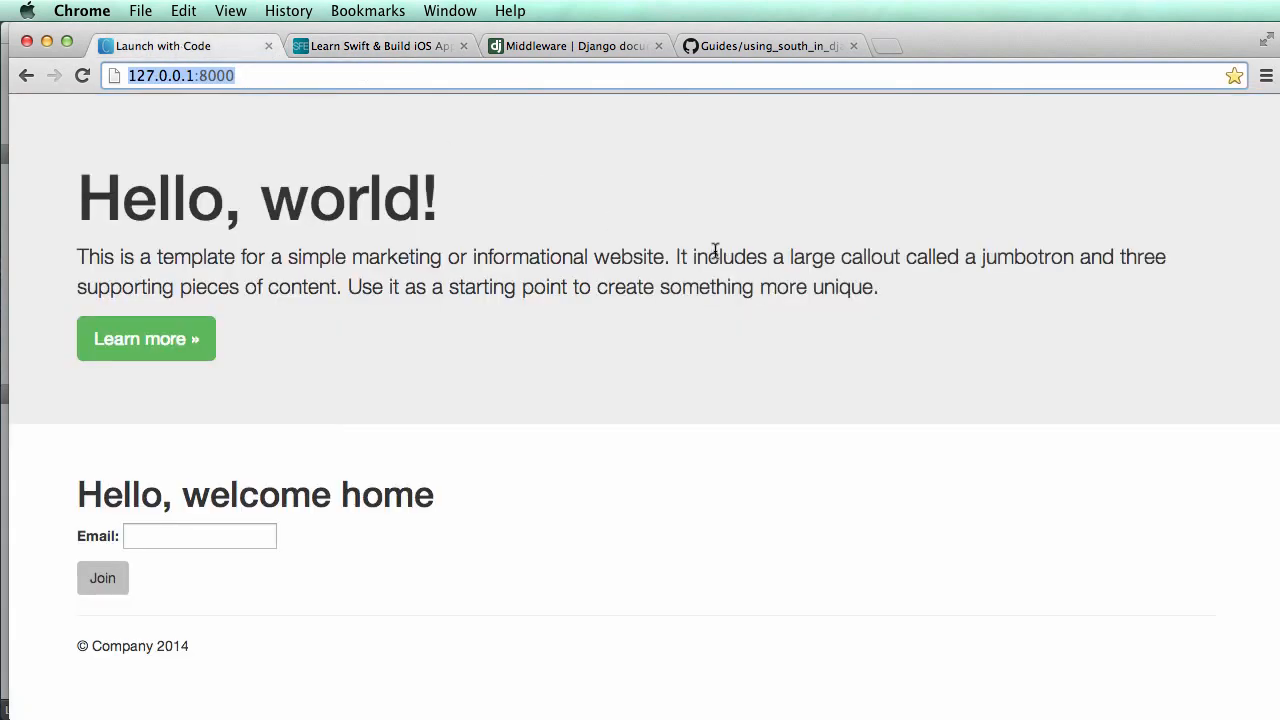
key("cmd+tab")
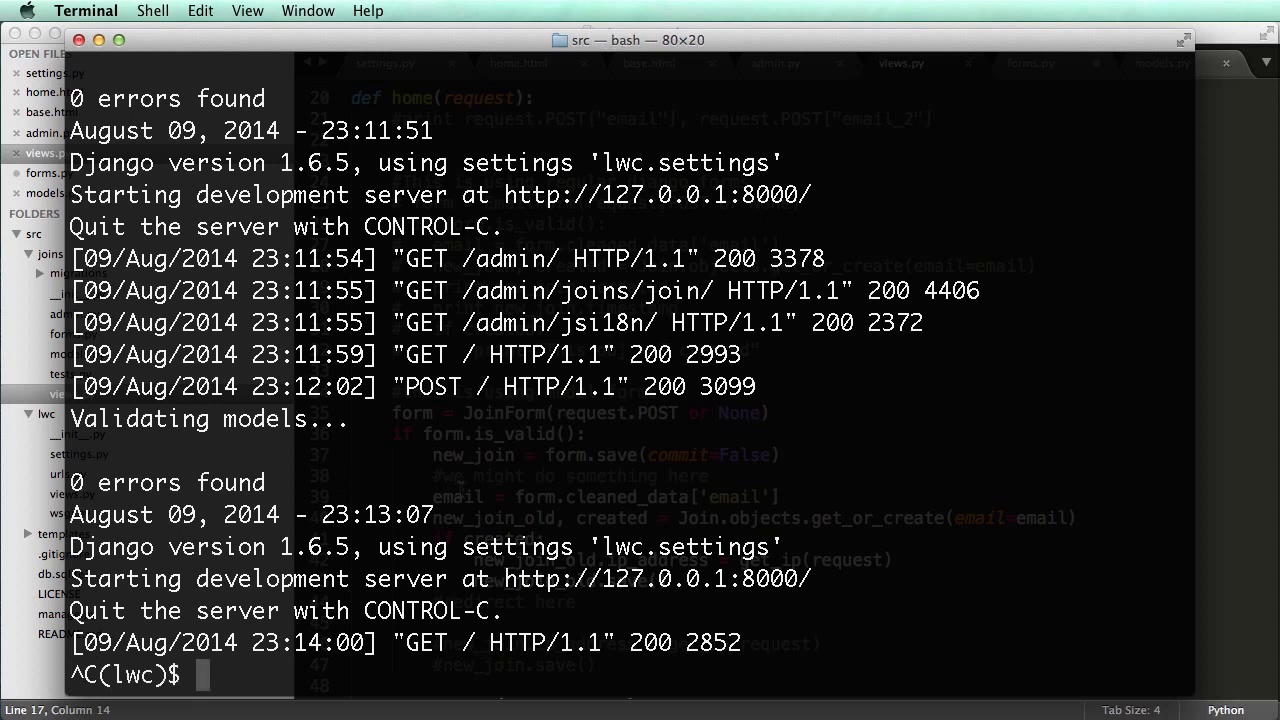
Run python manage.py shell to open the Django shell prompt
type("python manage.py shell")
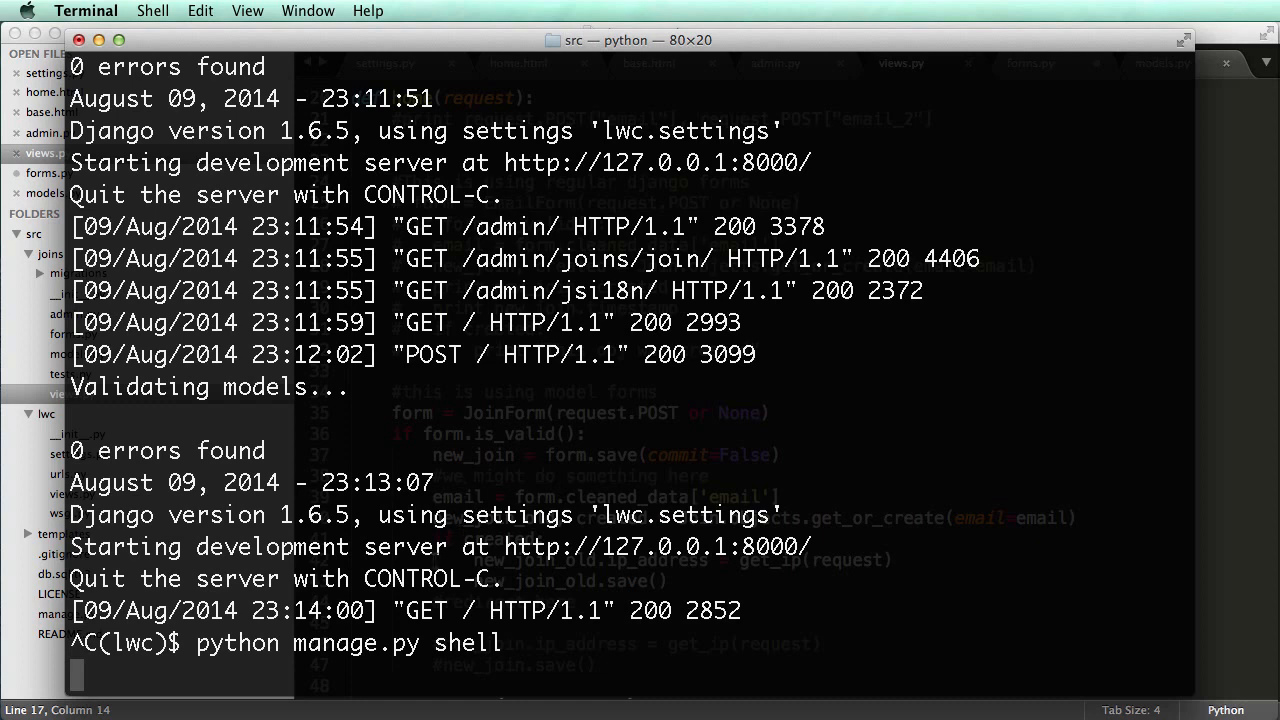
key("Return")
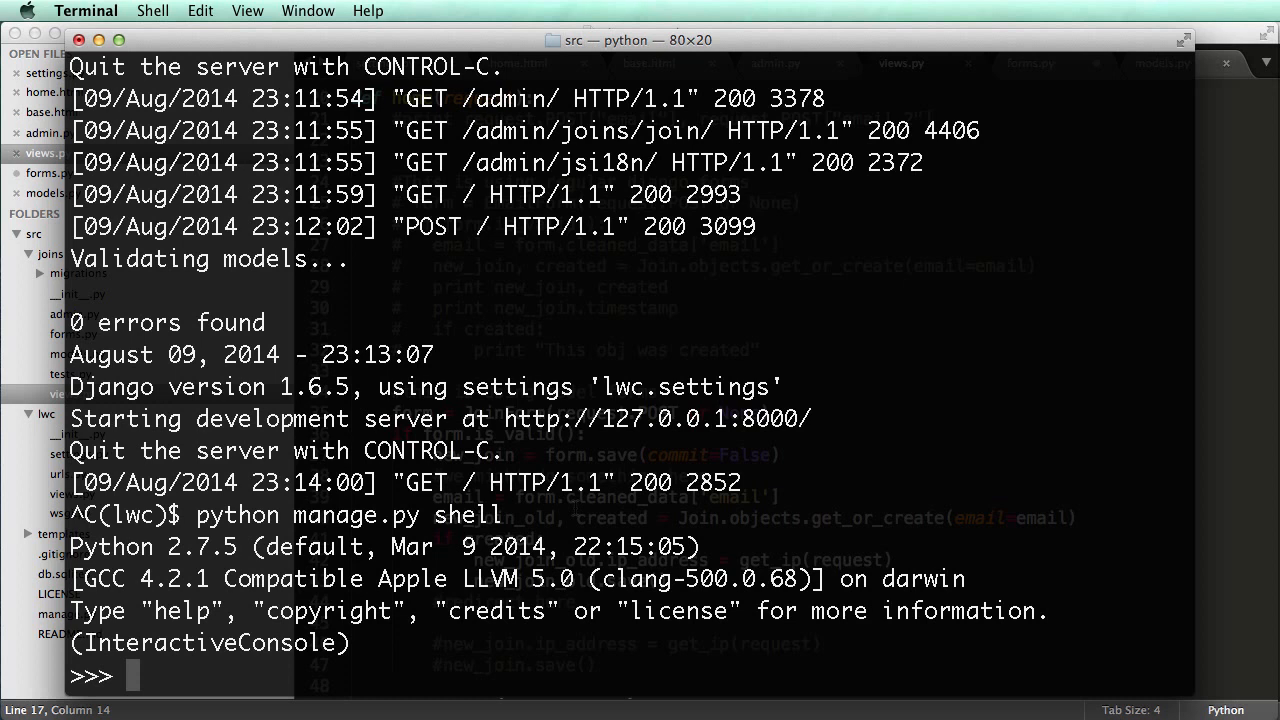
Import uuid and generate a random uuid.uuid4() in the shell
type("impo")
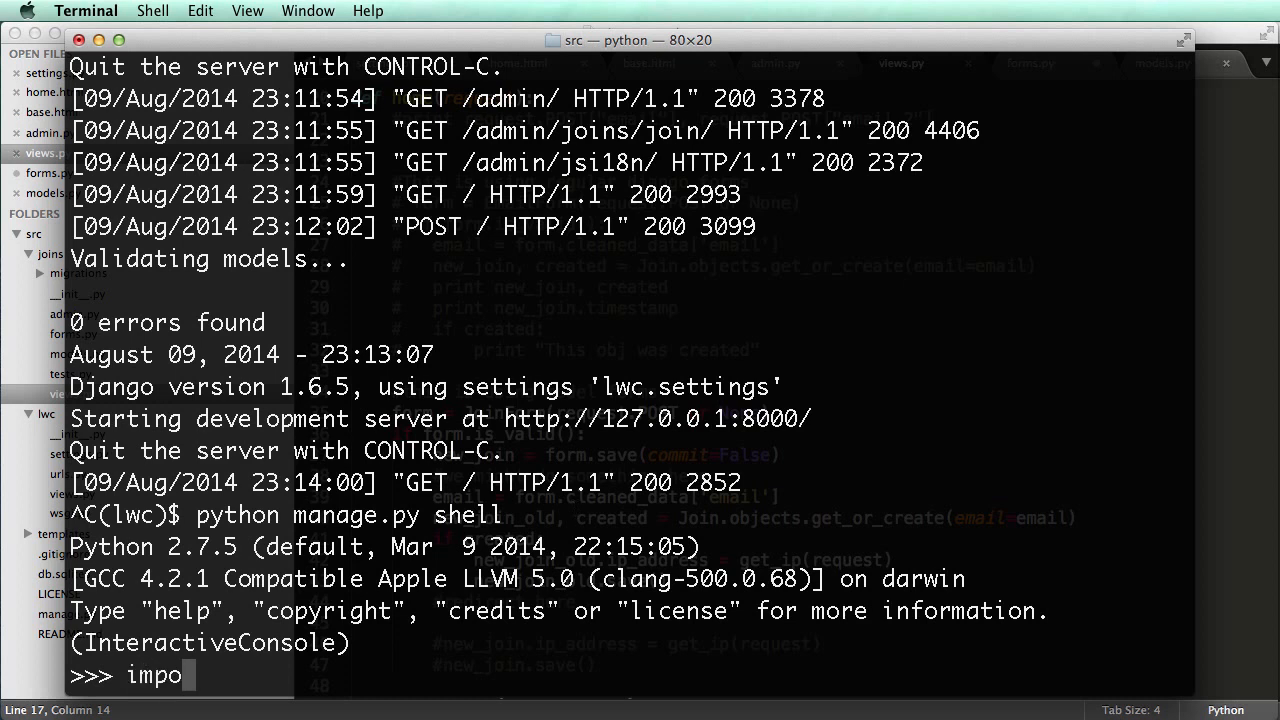
type("rt")
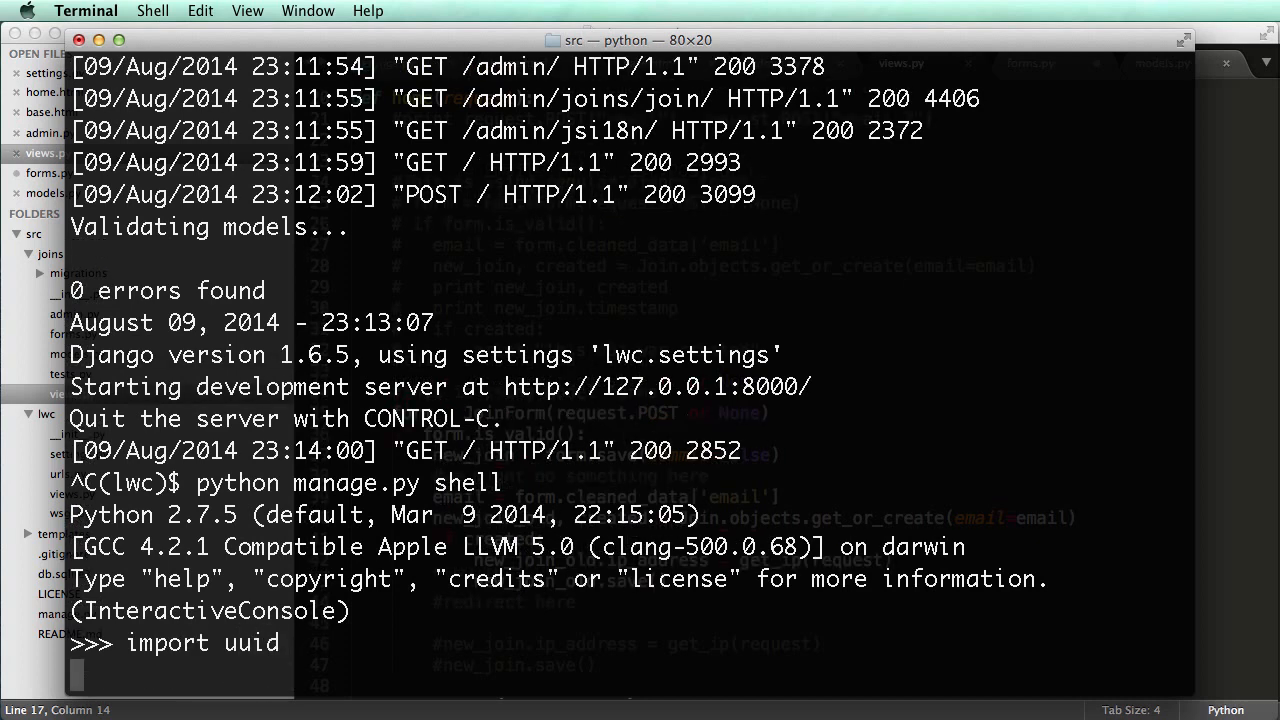
type("uu")
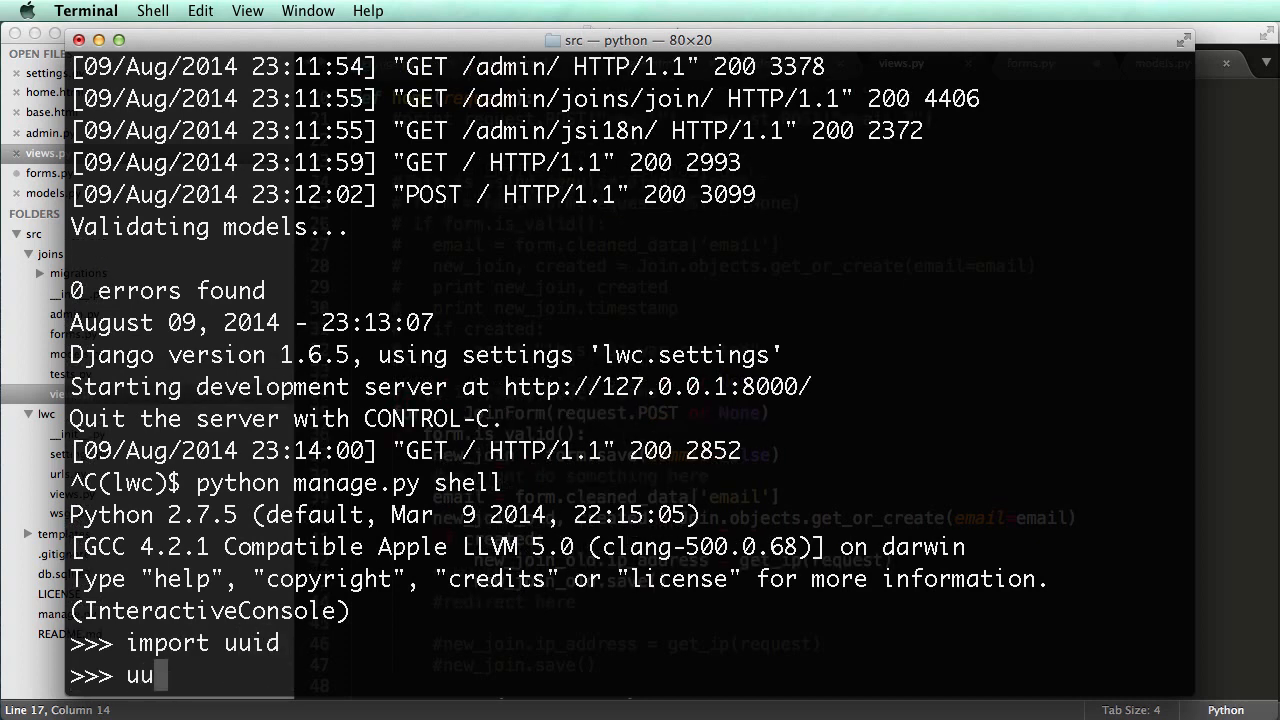
type("id.uuid4(")
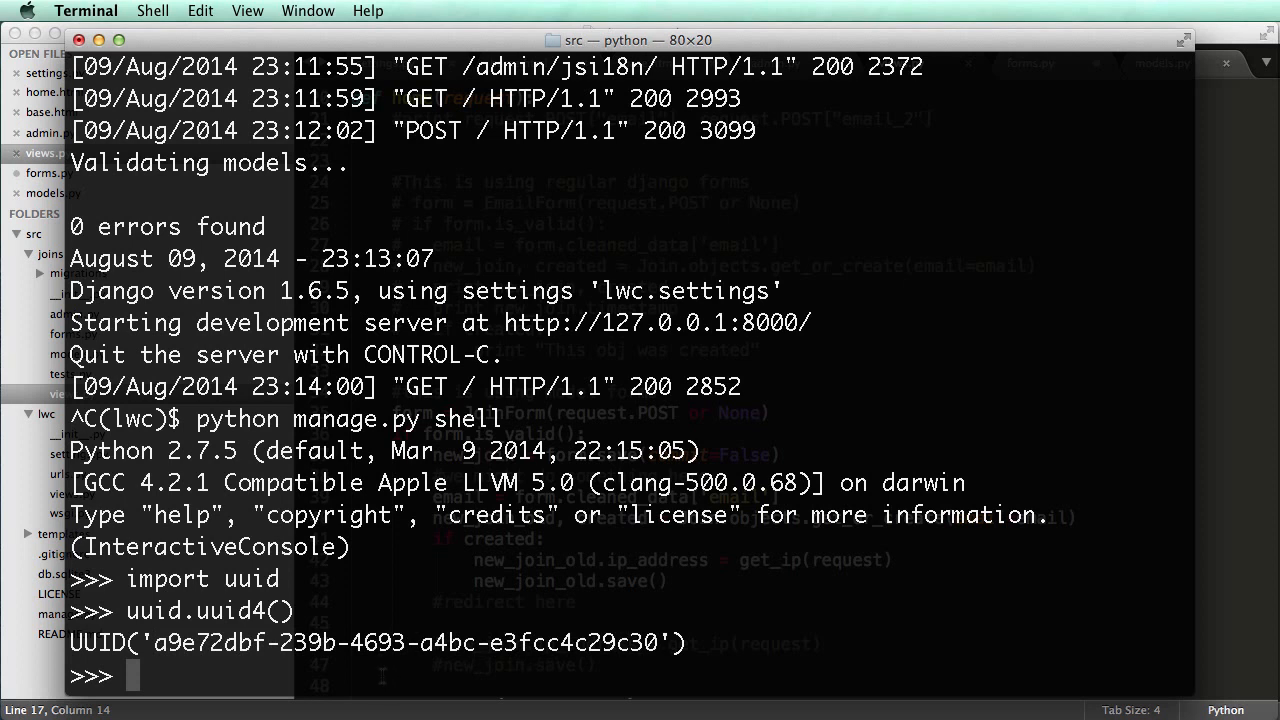
Store a new uuid4 as user_id, display it, and start slicing it with [:10]
type("string =")
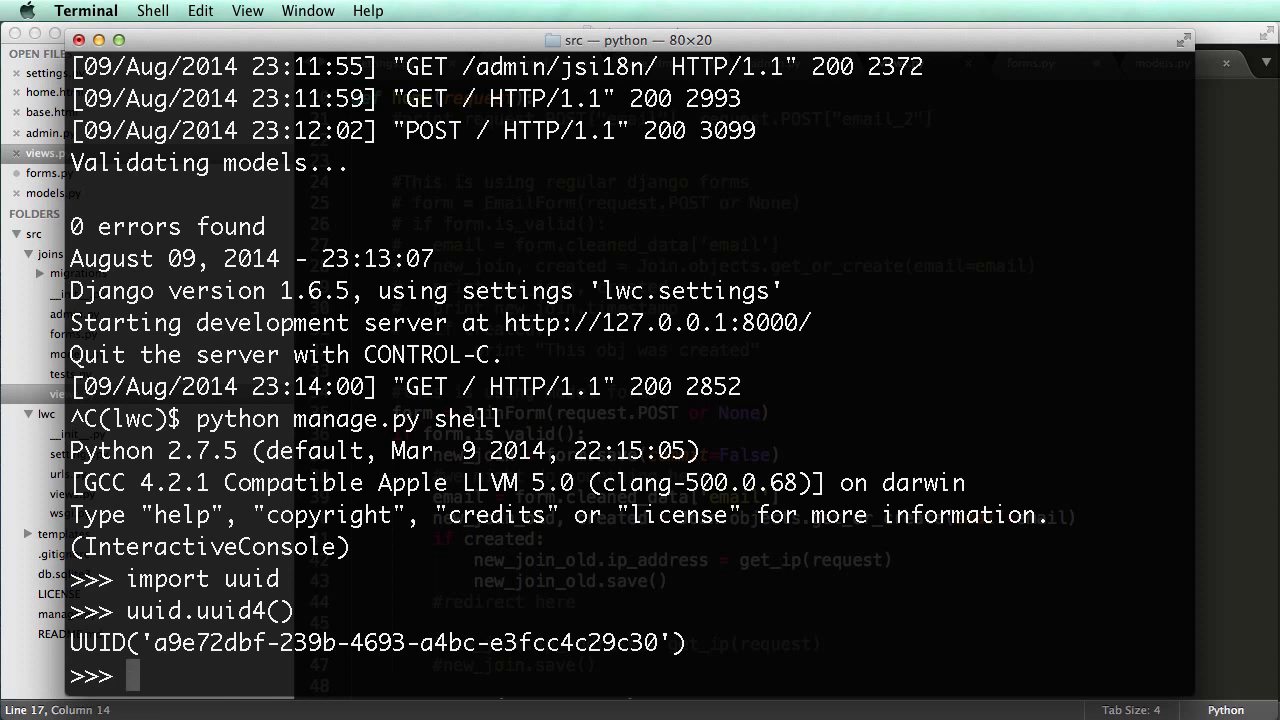
type("user_id = u")
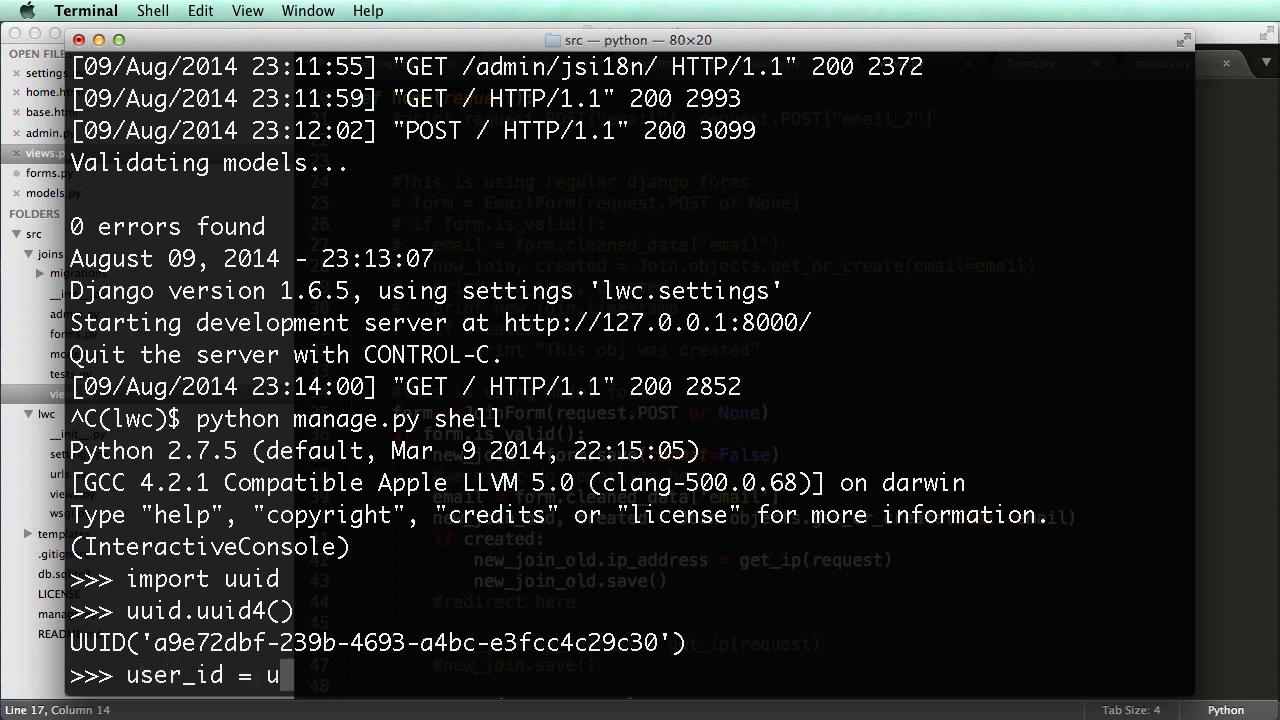
type("uid.uuid4(")
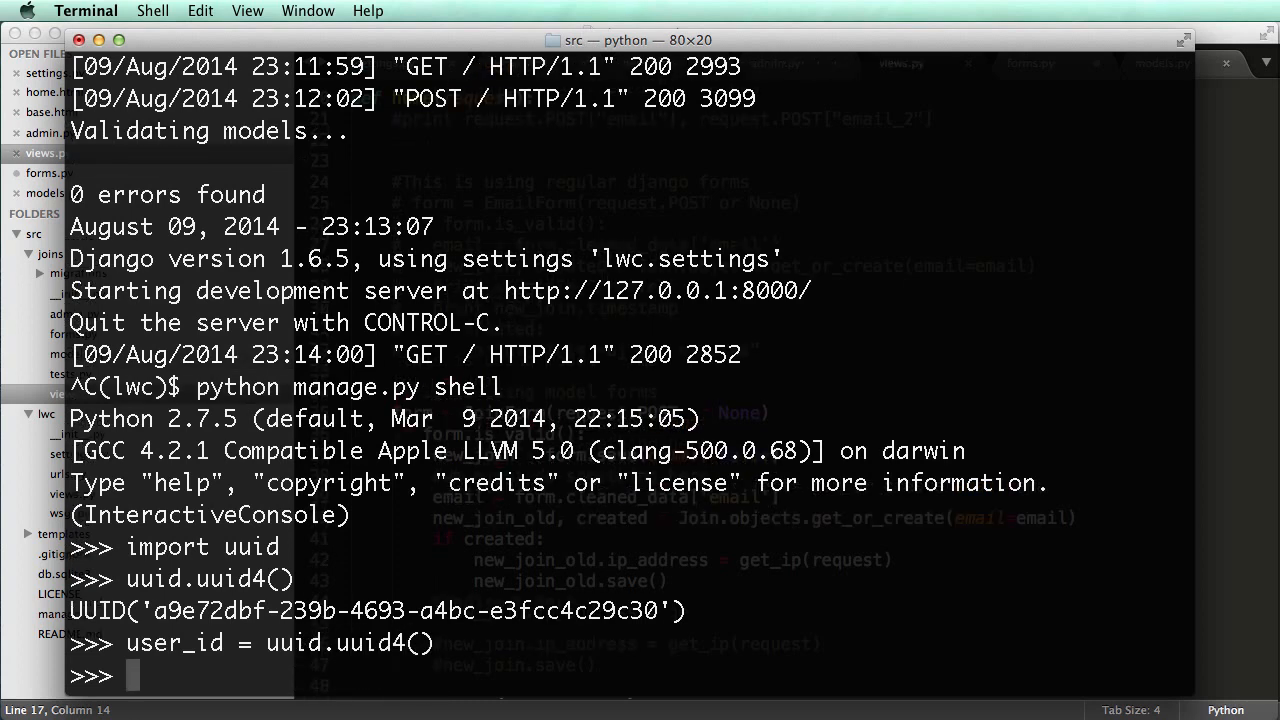
type("user_id")
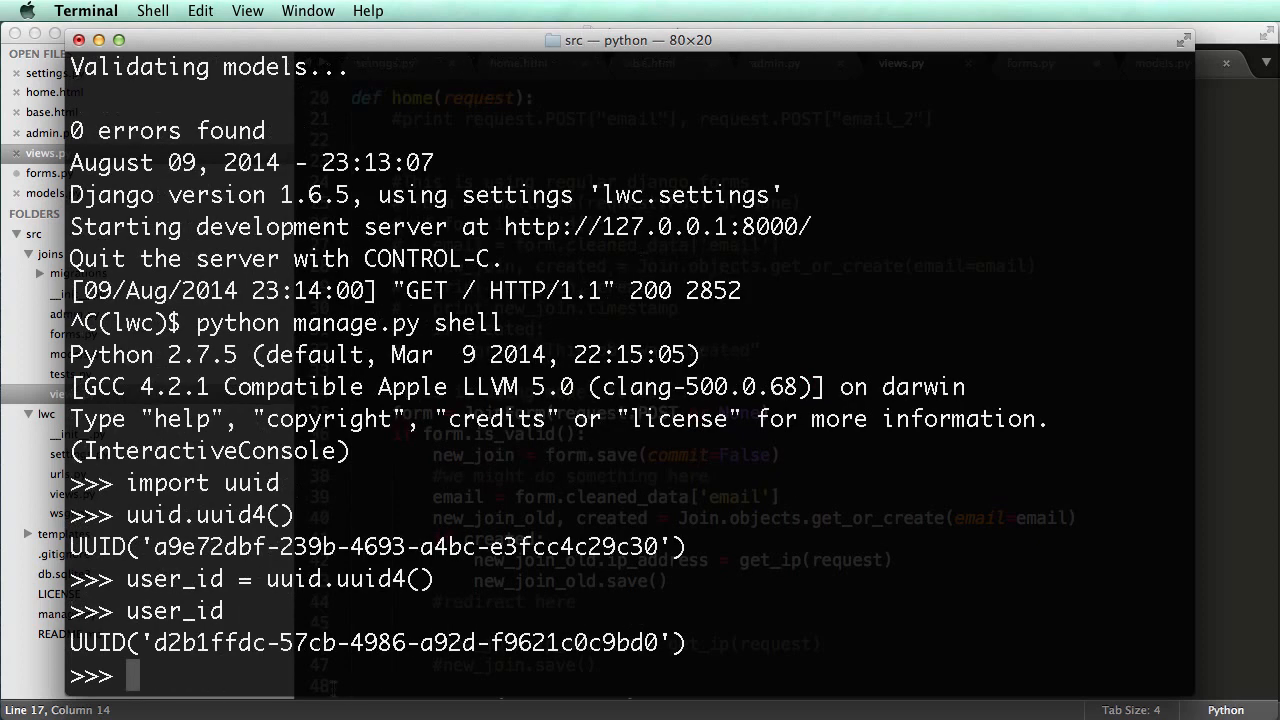
mouse_move(313, 709)
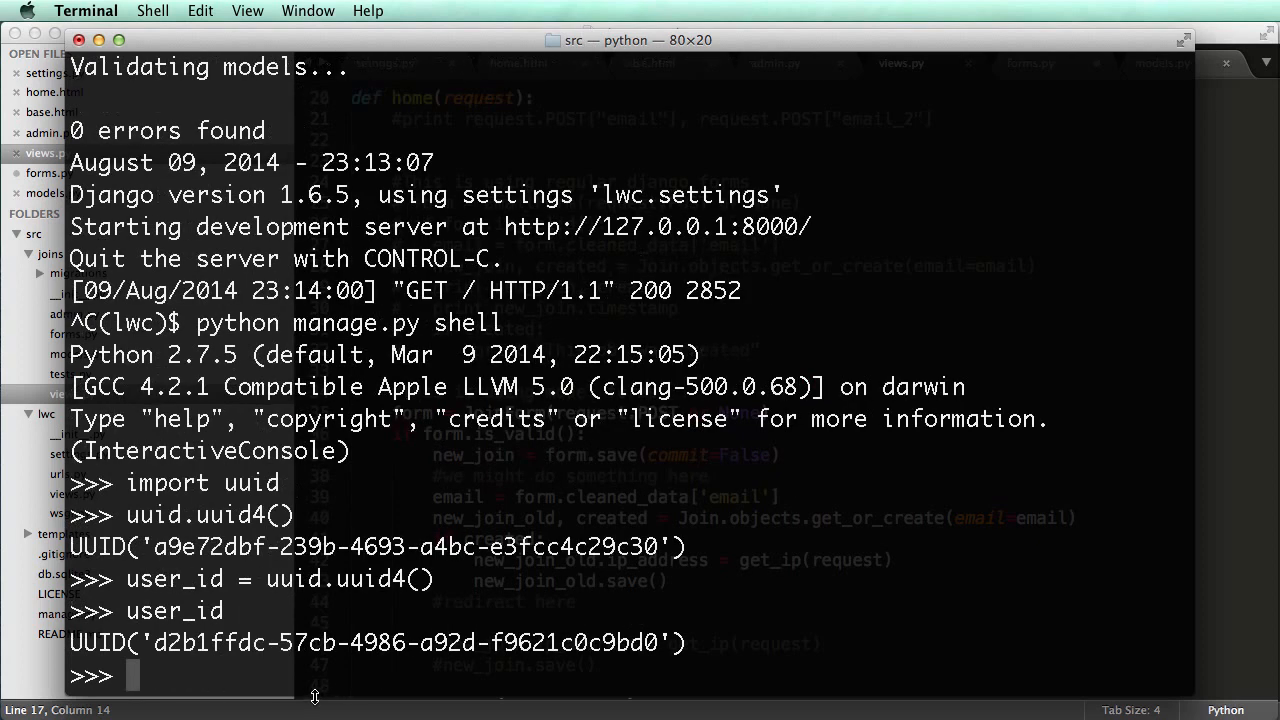
type("user_id")
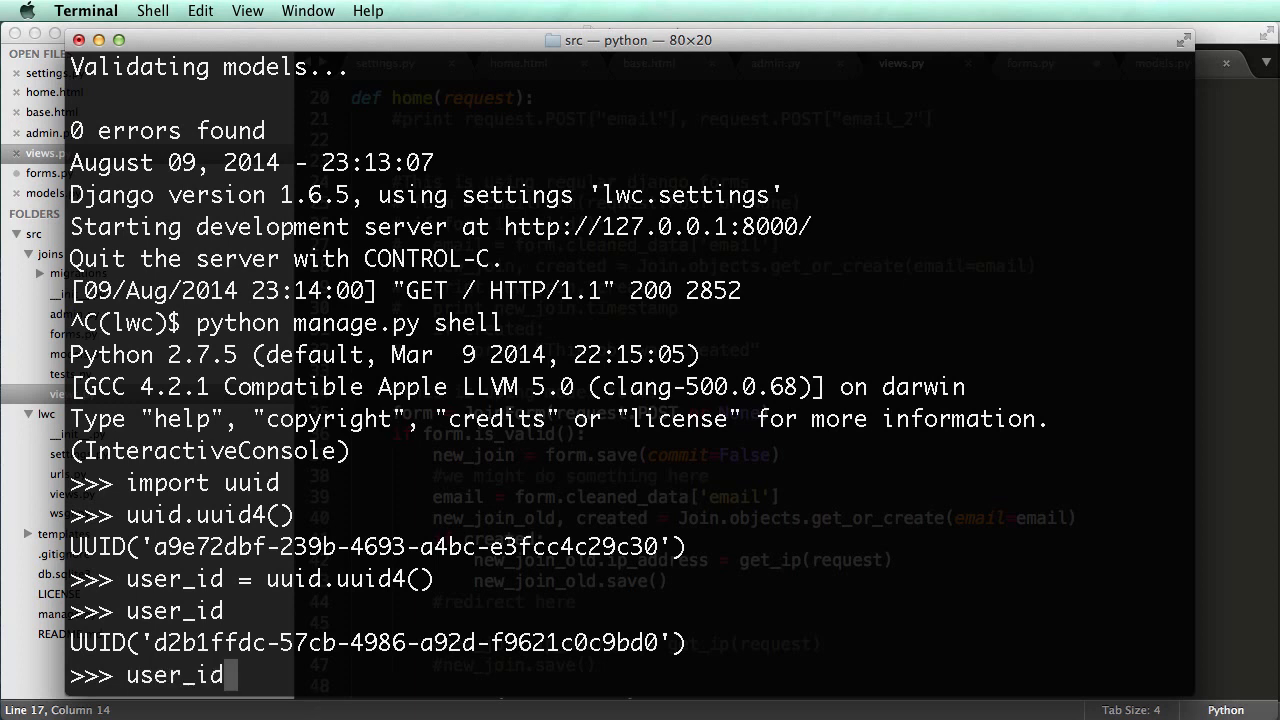
type("[")
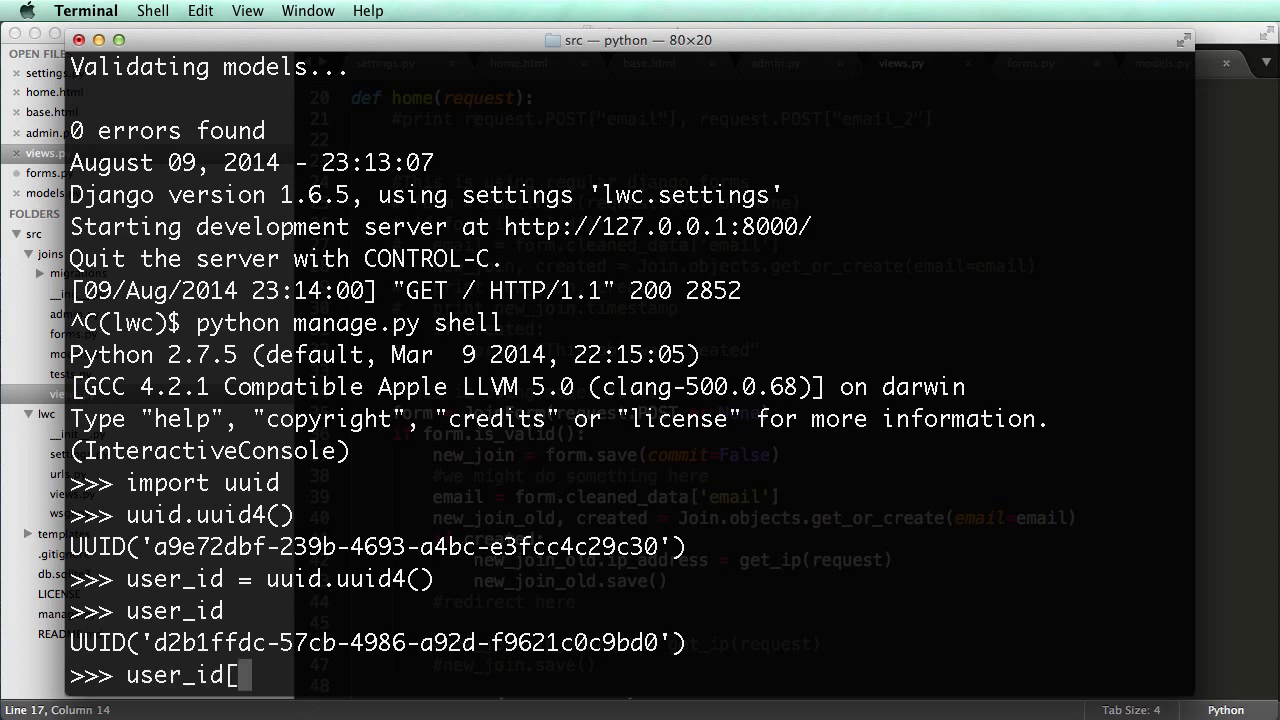
type(":10")
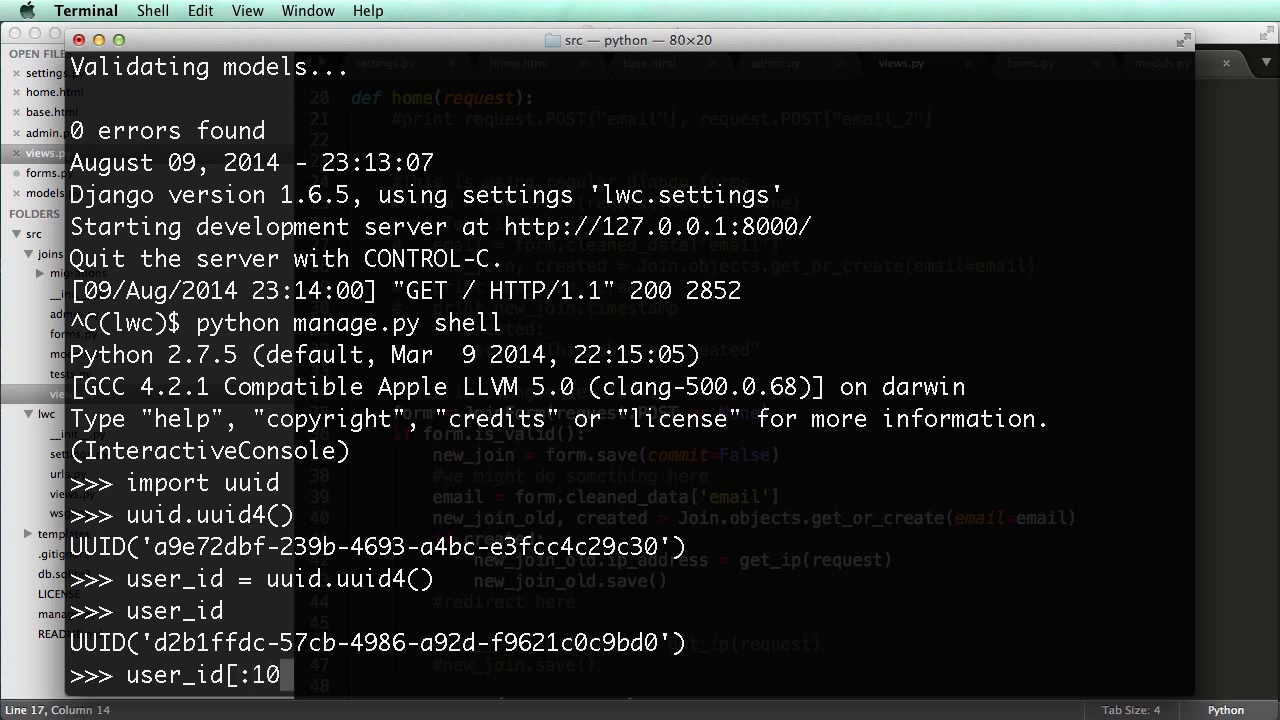
Convert user_id to a string and take its first 10 characters
key("Return")
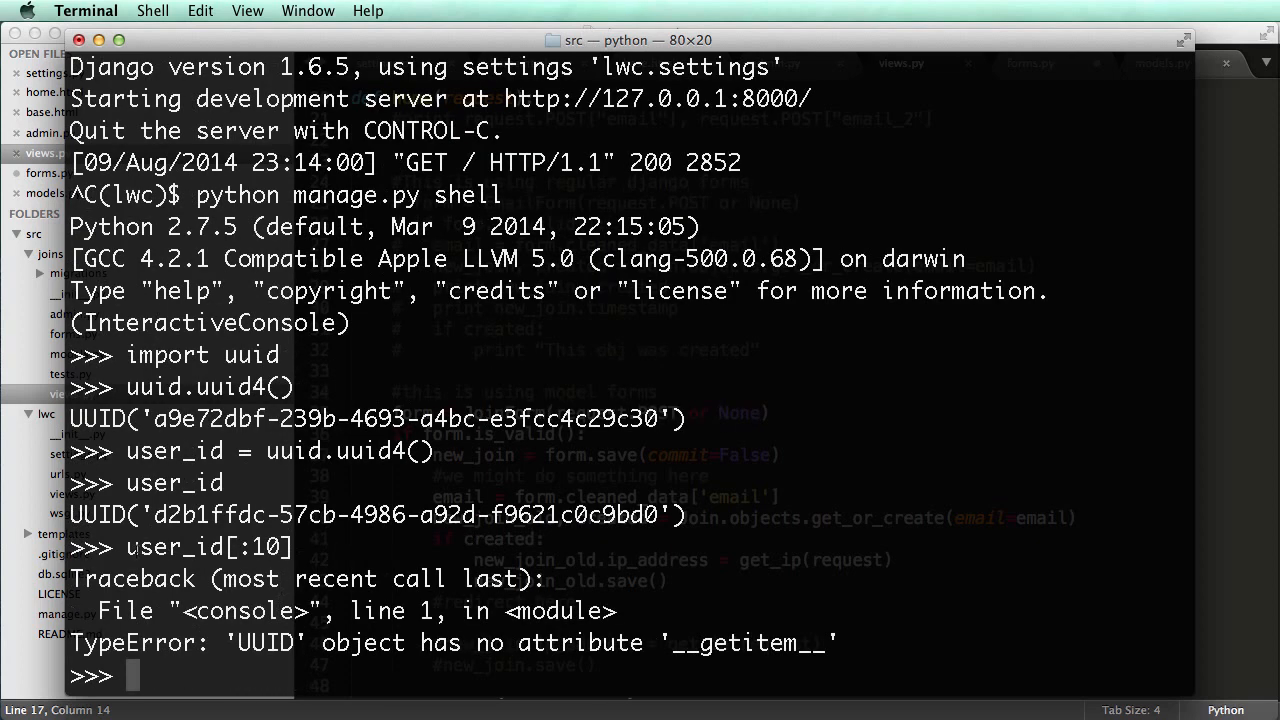
type("str")
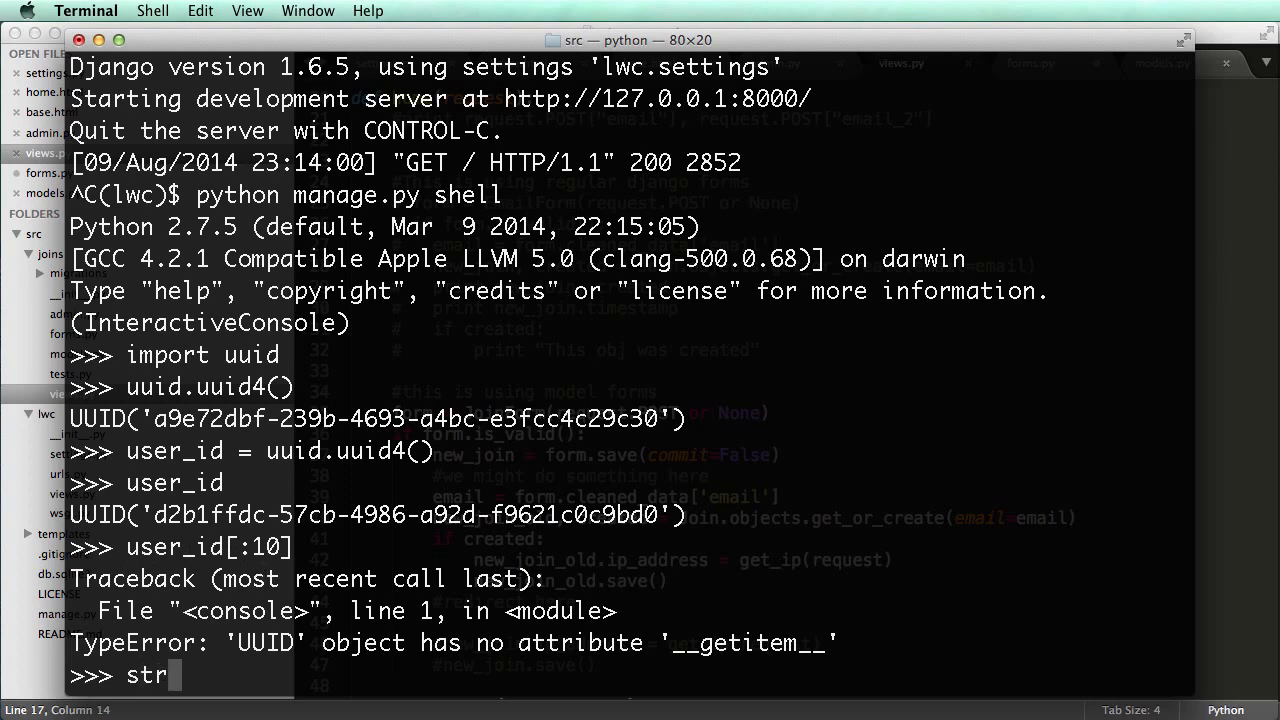
type("(user_id)")
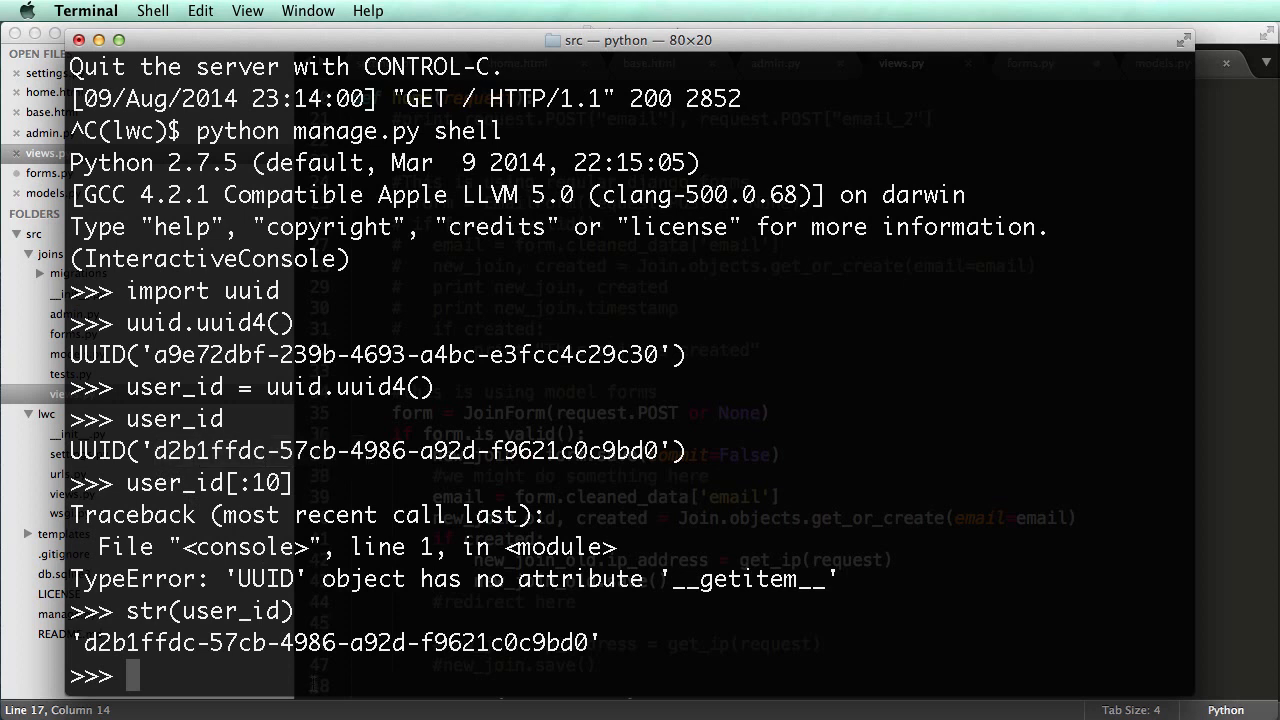
type("str(user_id")
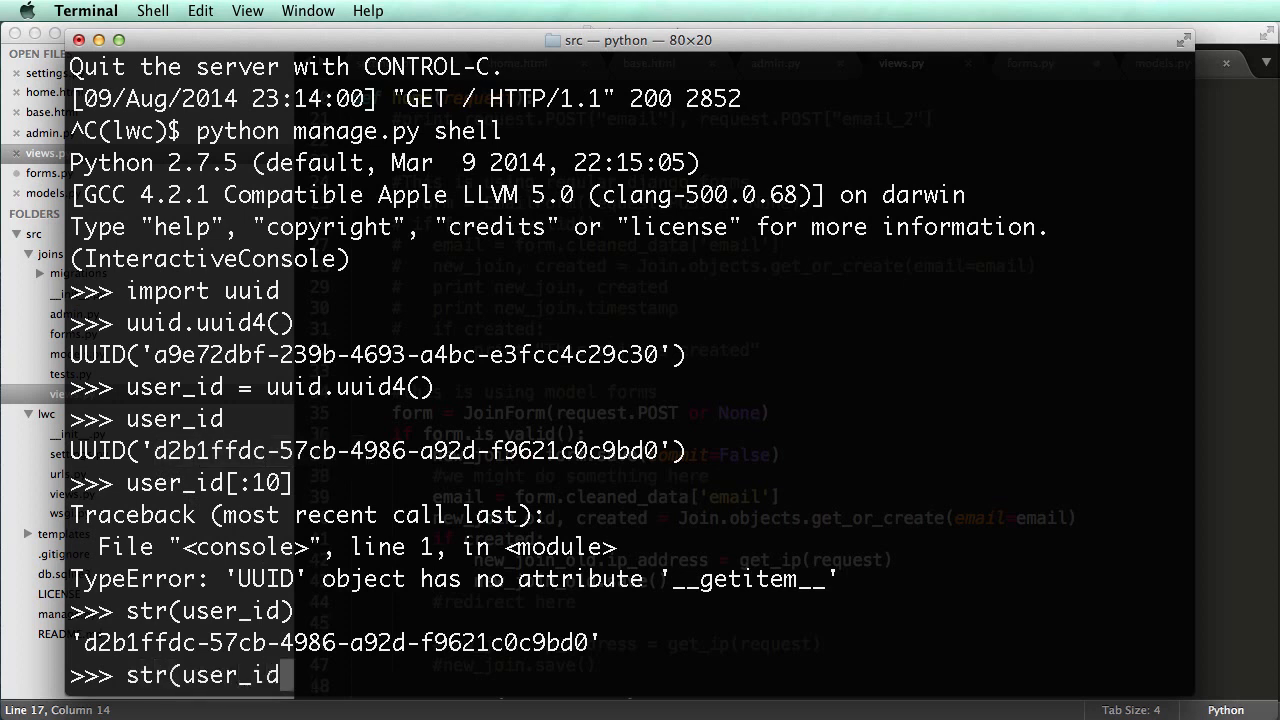
type(")[:")
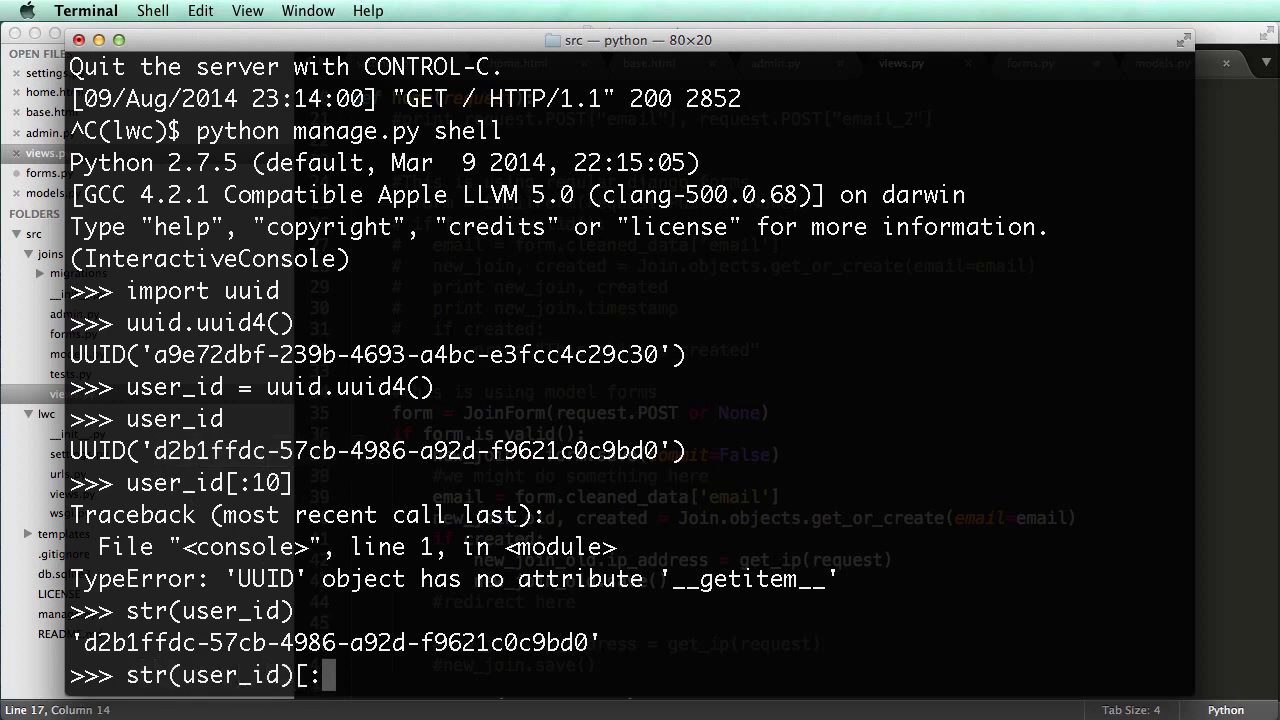
type("10]")
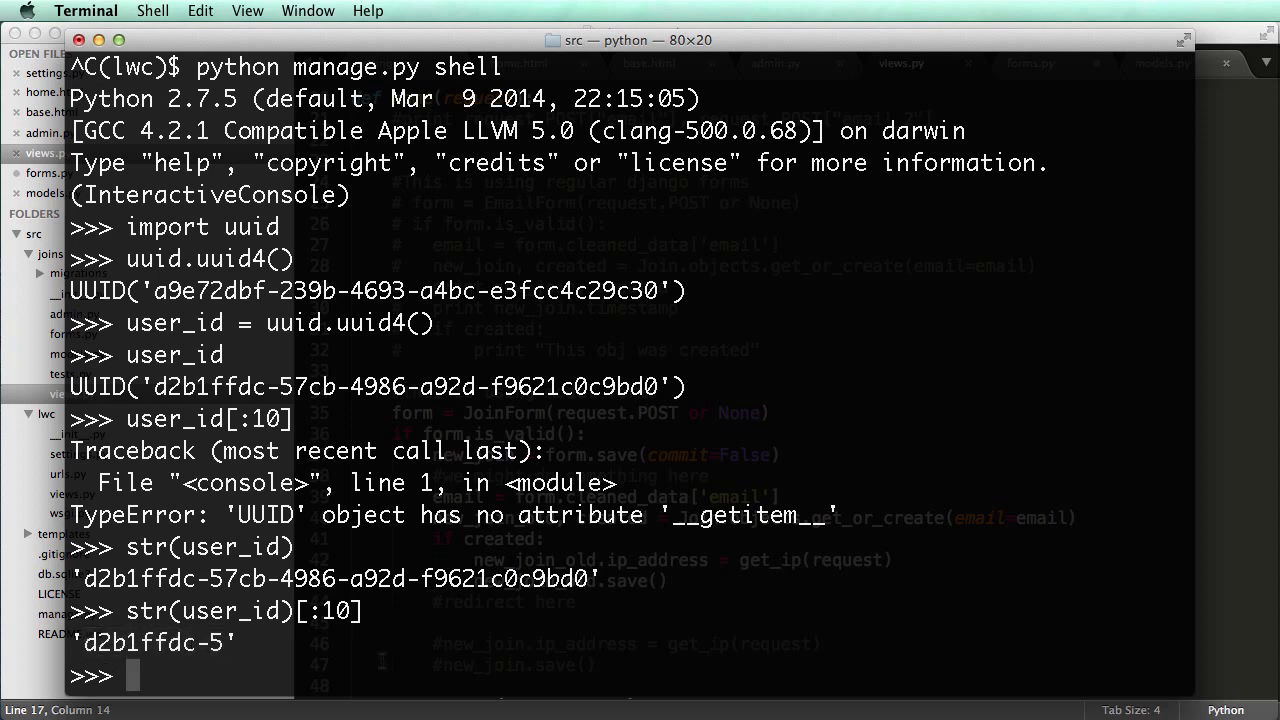
type("str(user_id)[:10]")
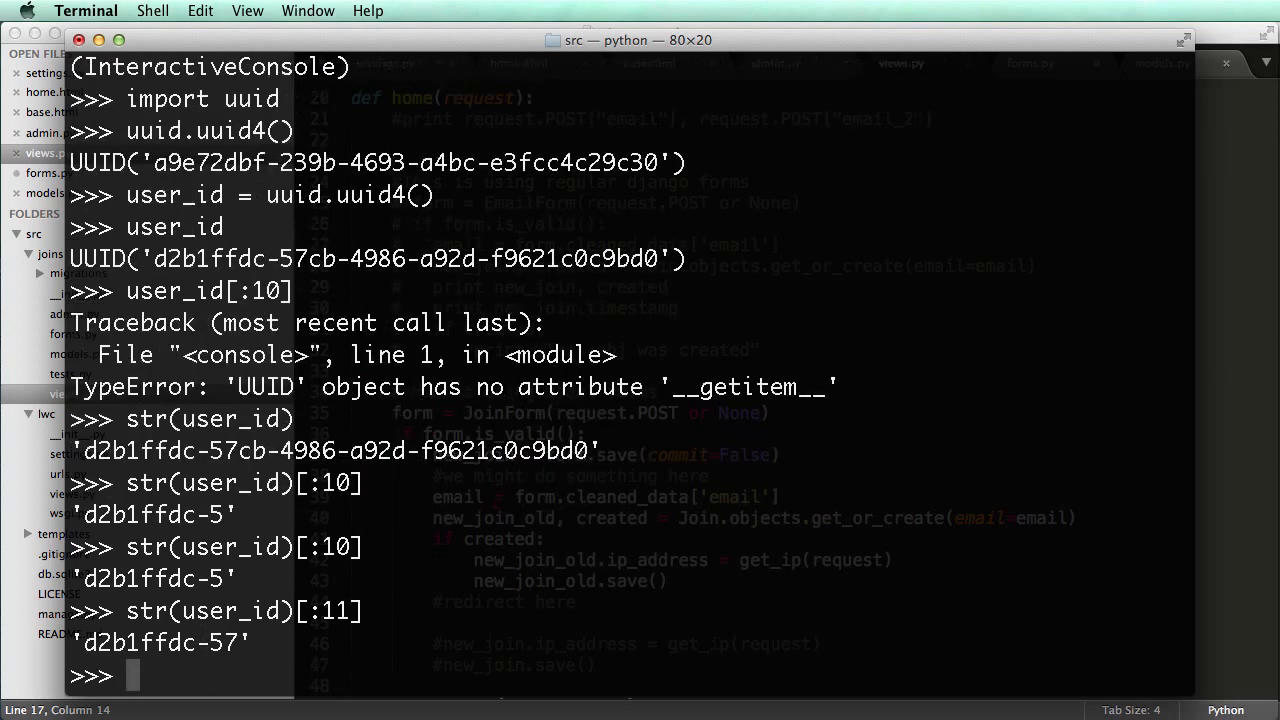
Run str(user_id)[:11].replace('-', '') with .upper() and .lower() for D2B1FFDC57
type("str(user_id)[:11].re")
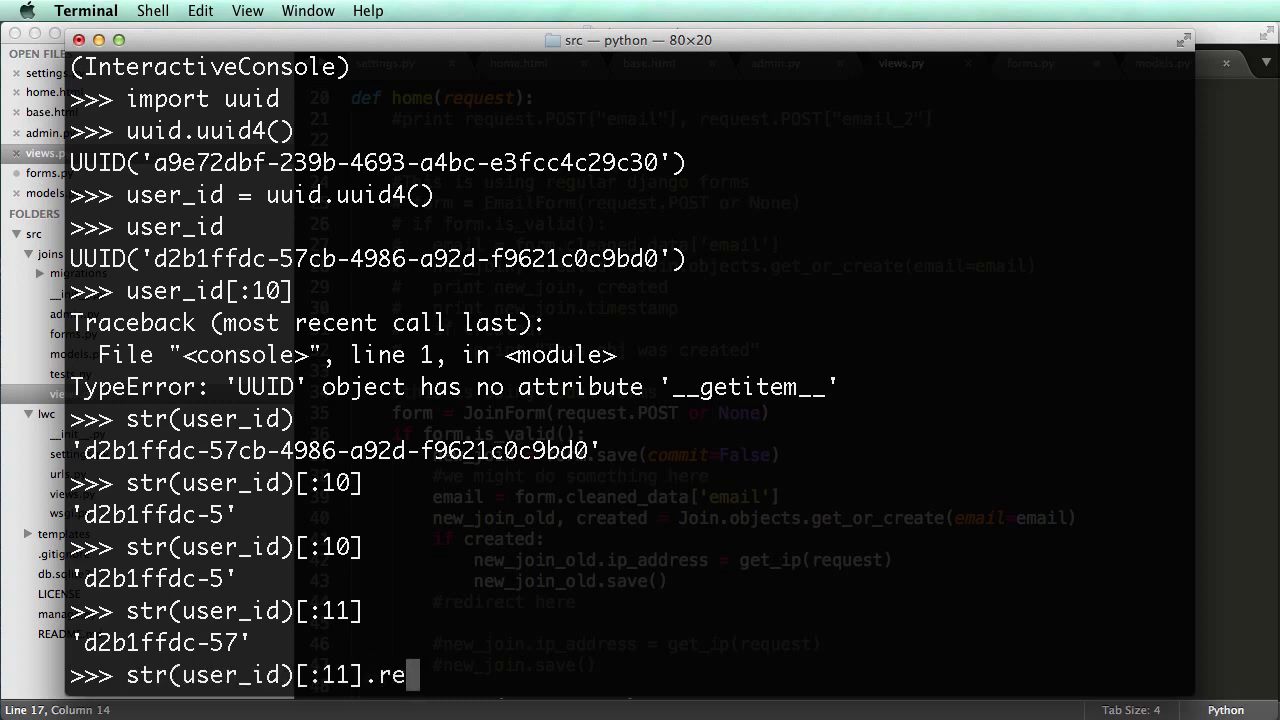
type("place('-")
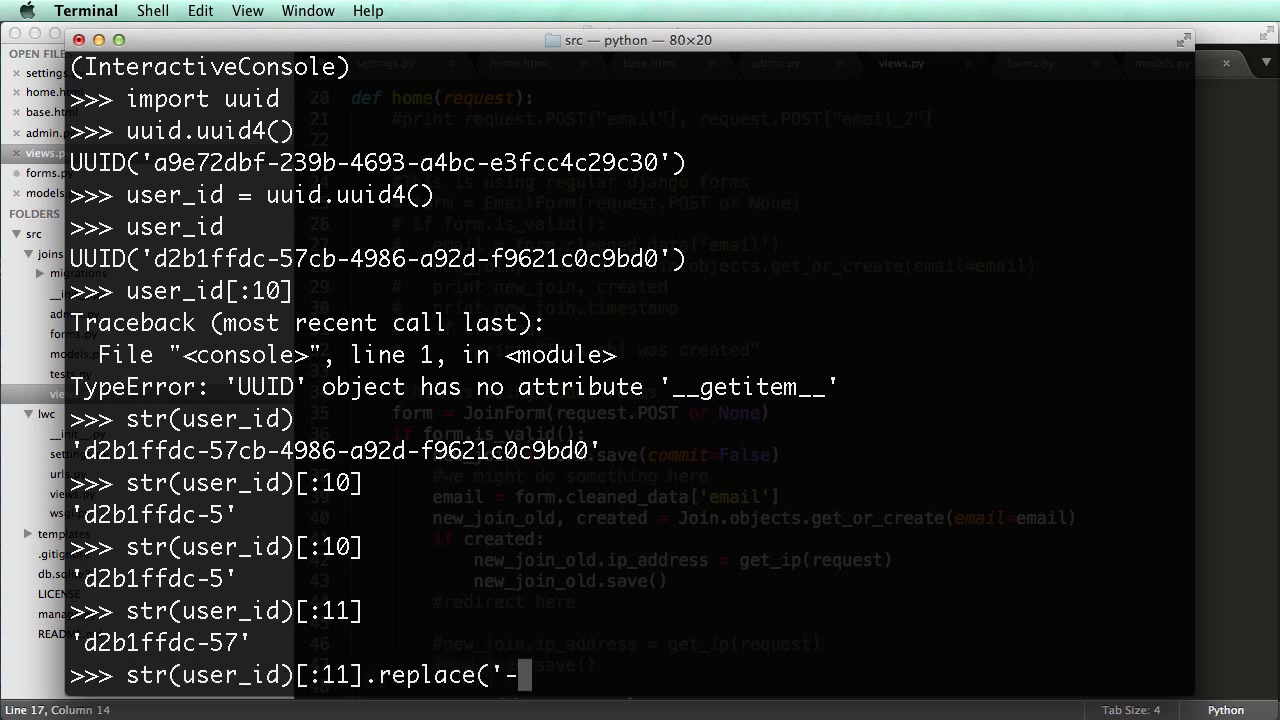
type("', '')")
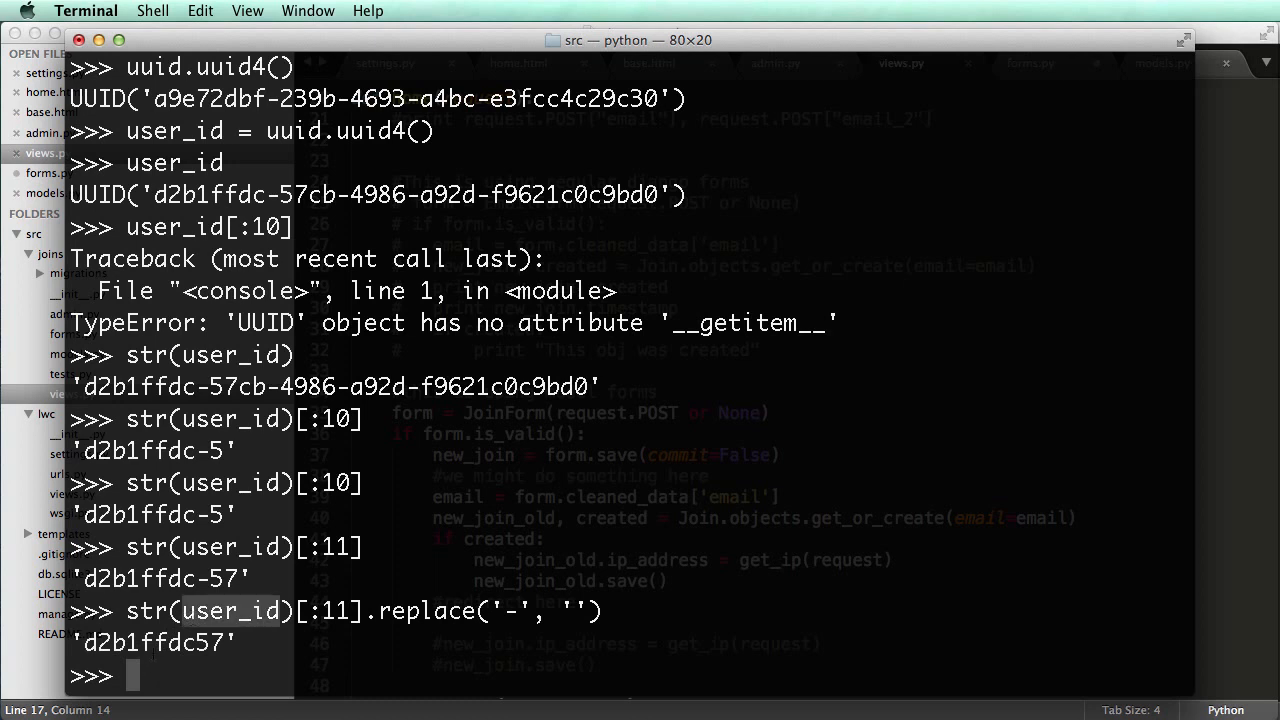
type("str(user_id)[:11].replace('-', '').")
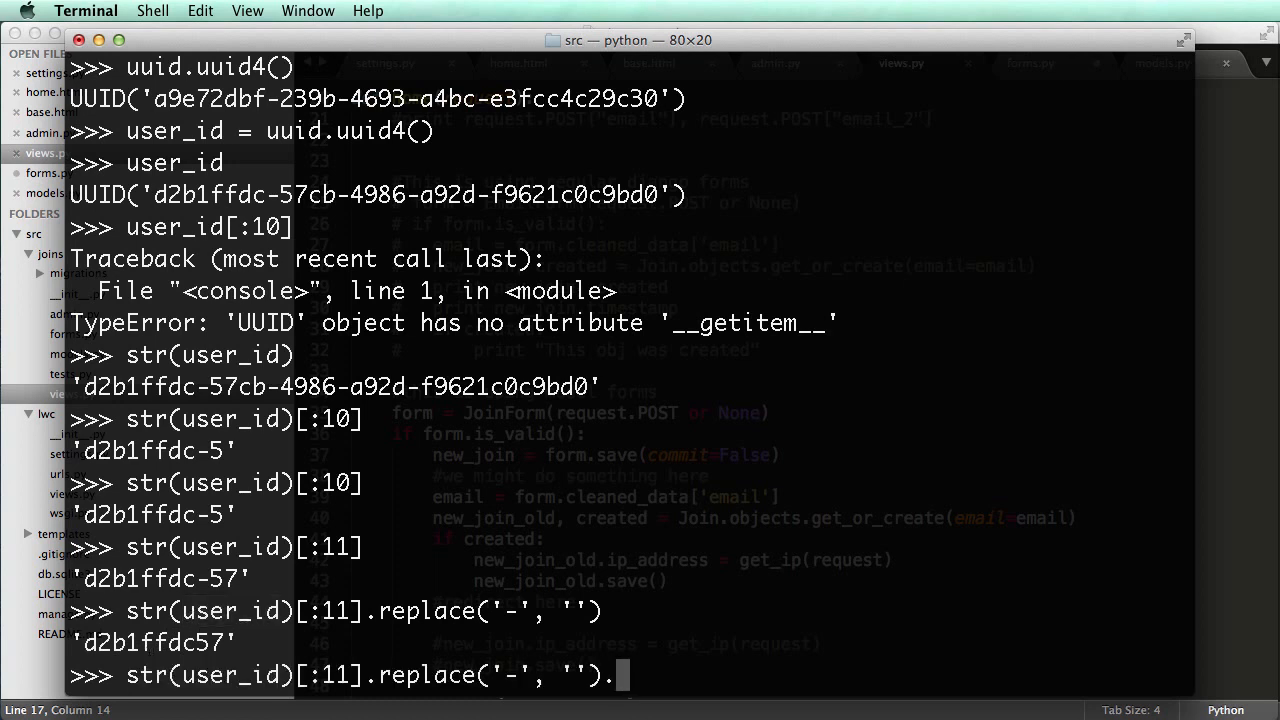
type("upper()")
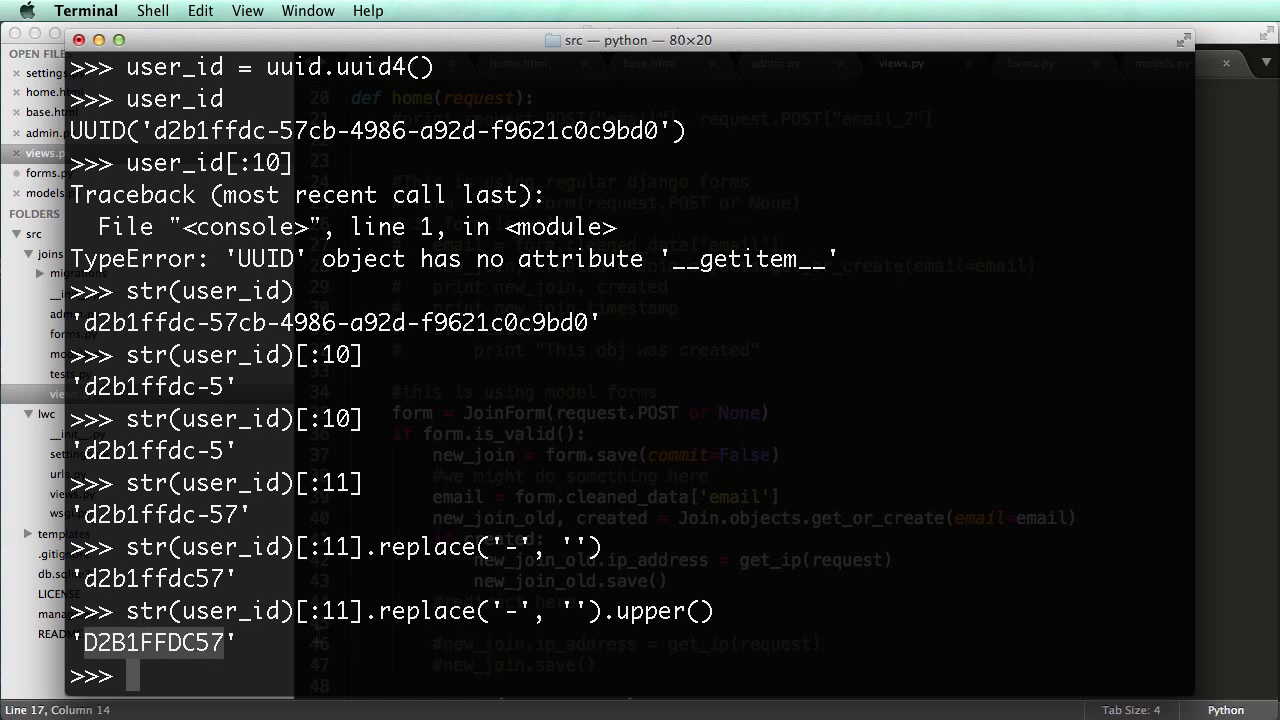
type("str(user_id)[:11].replace('-', '').upp()")
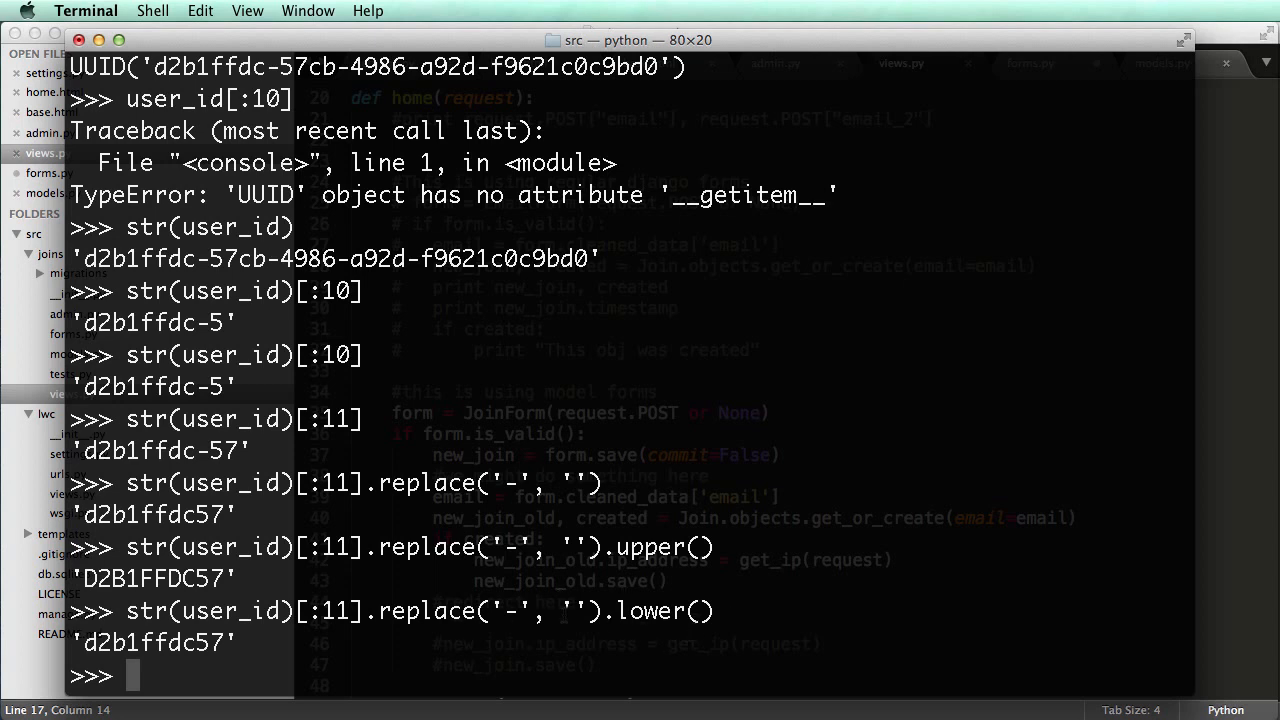
key("cmd+tab")
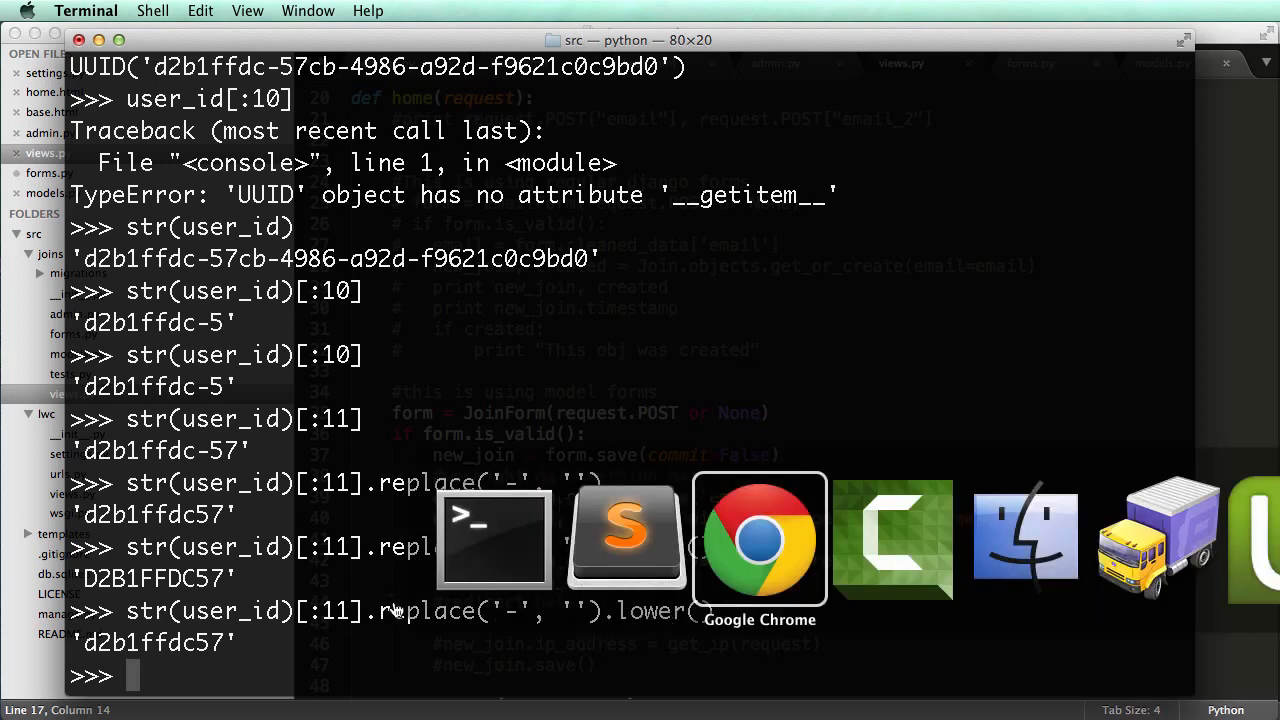
In models.py, add ref_id = models.CharField(max_length=120, default='ABC') to Join
left_click(626, 535)
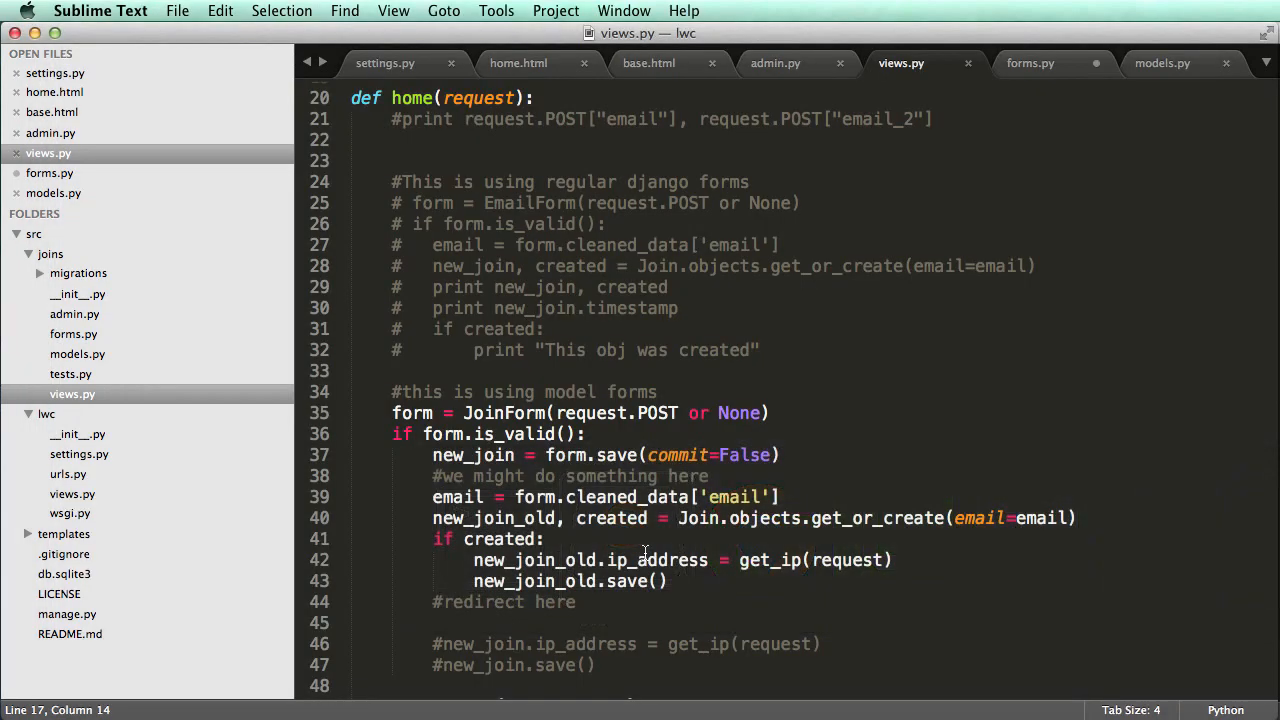
left_click(1162, 62)
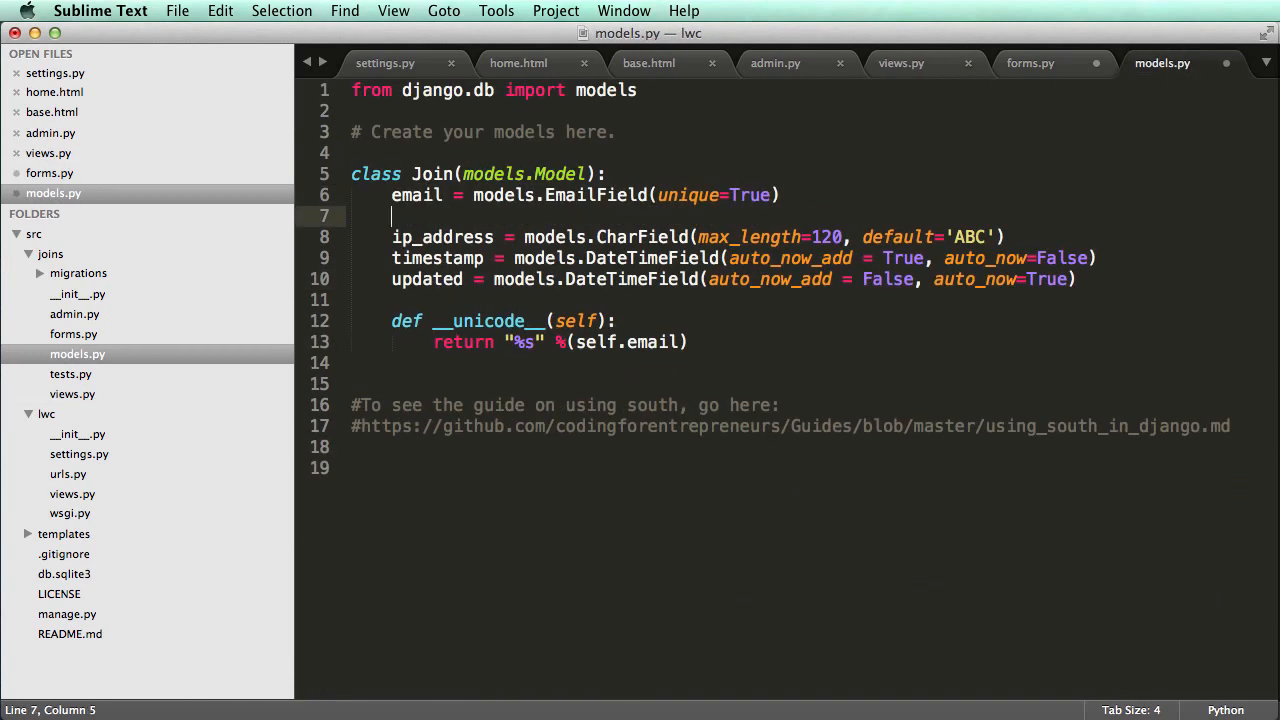
type("ref_id =")
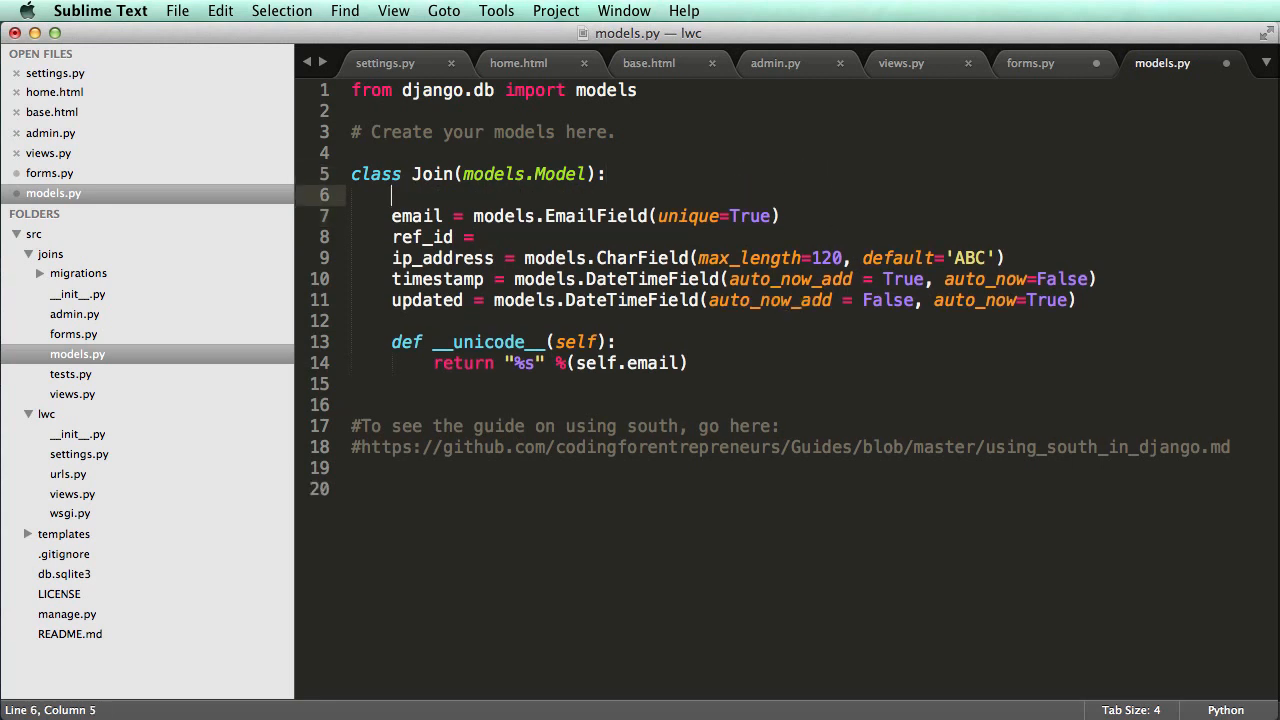
type("id")
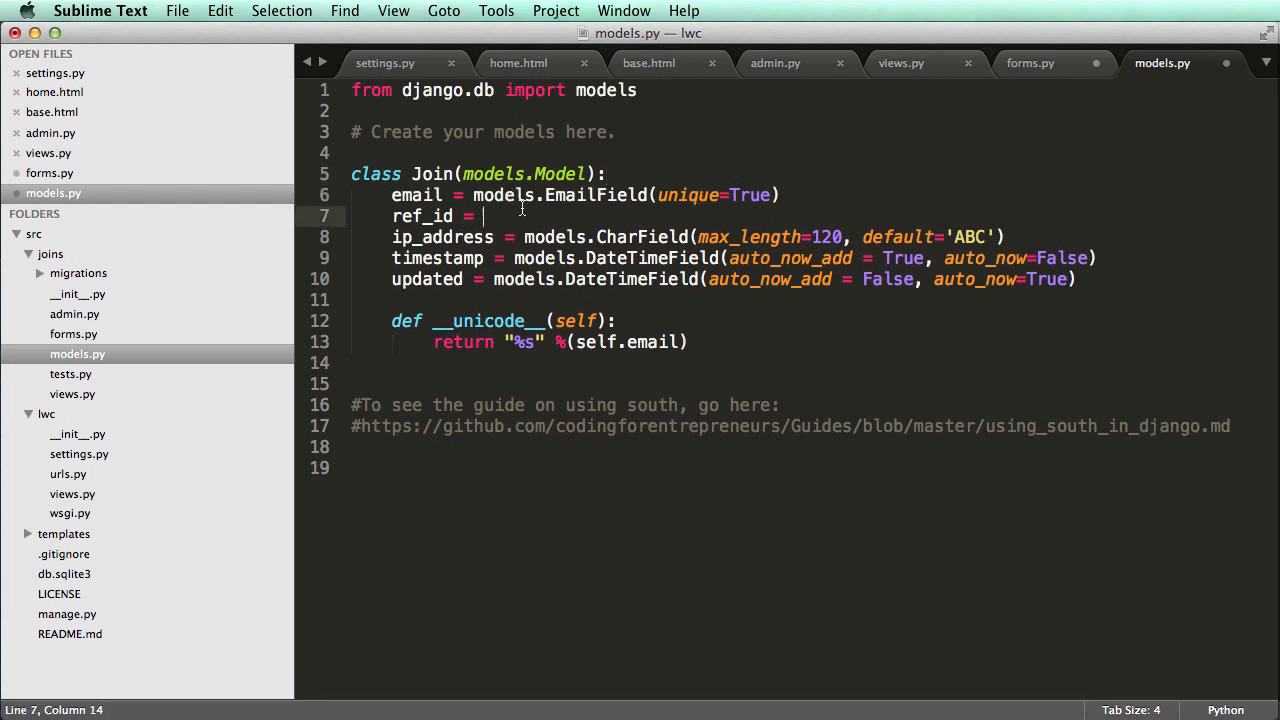
type("models.CharField")
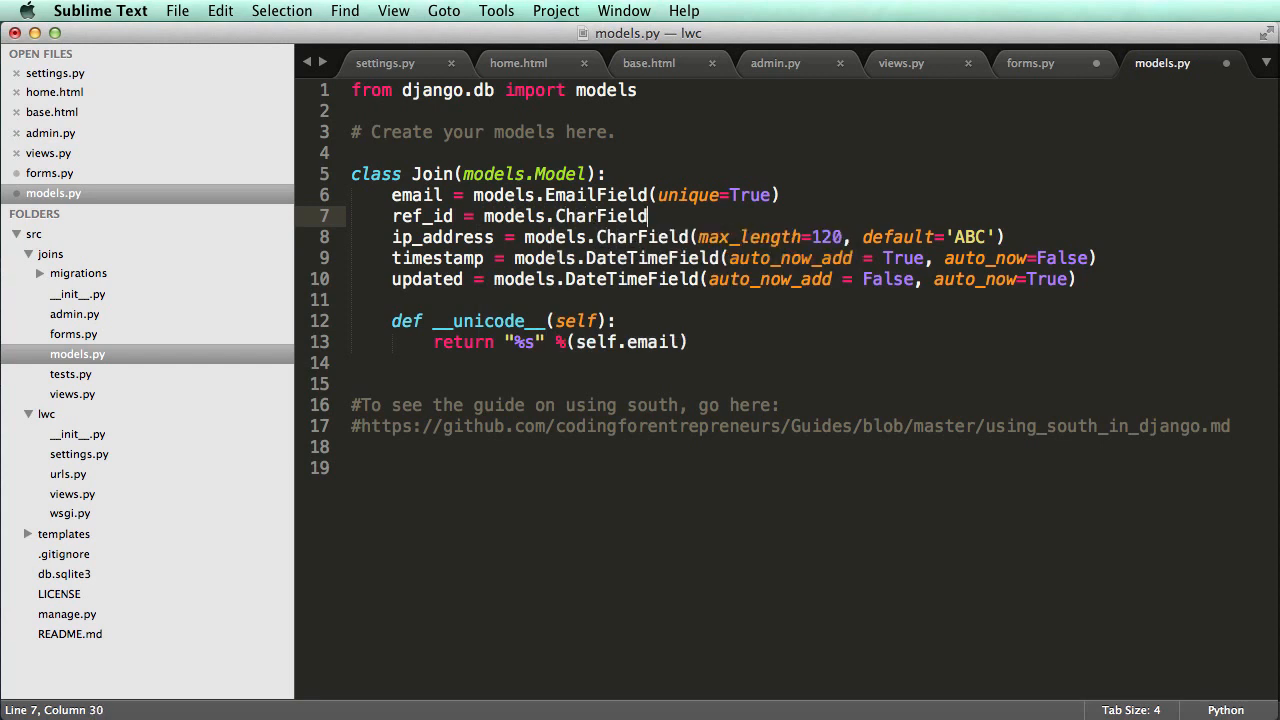
type("(max_length)")
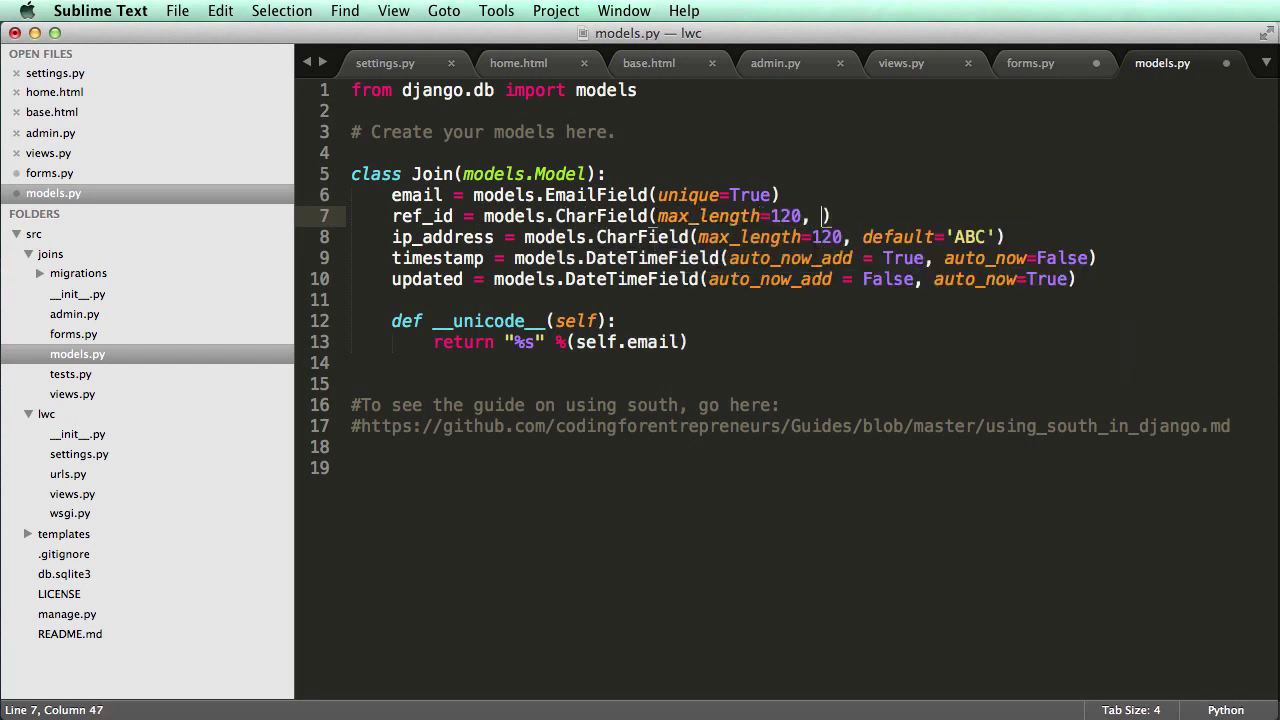
type("default=ABC'")
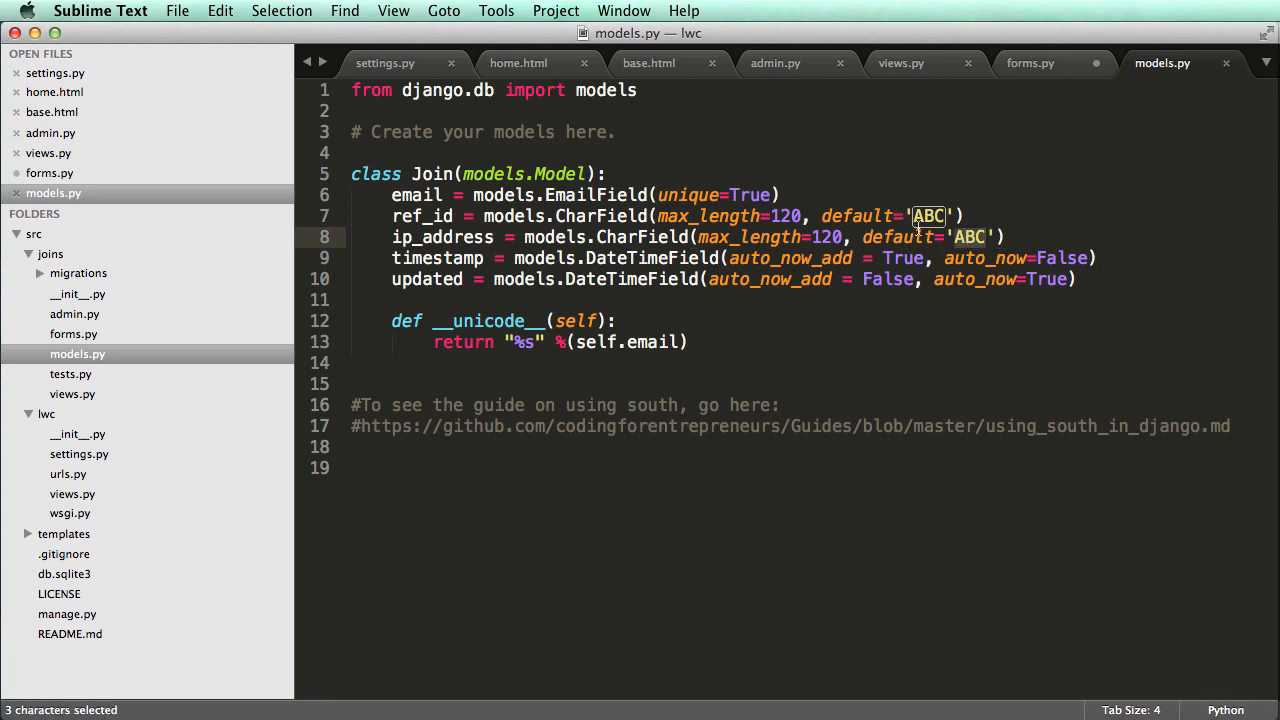
type("Def")
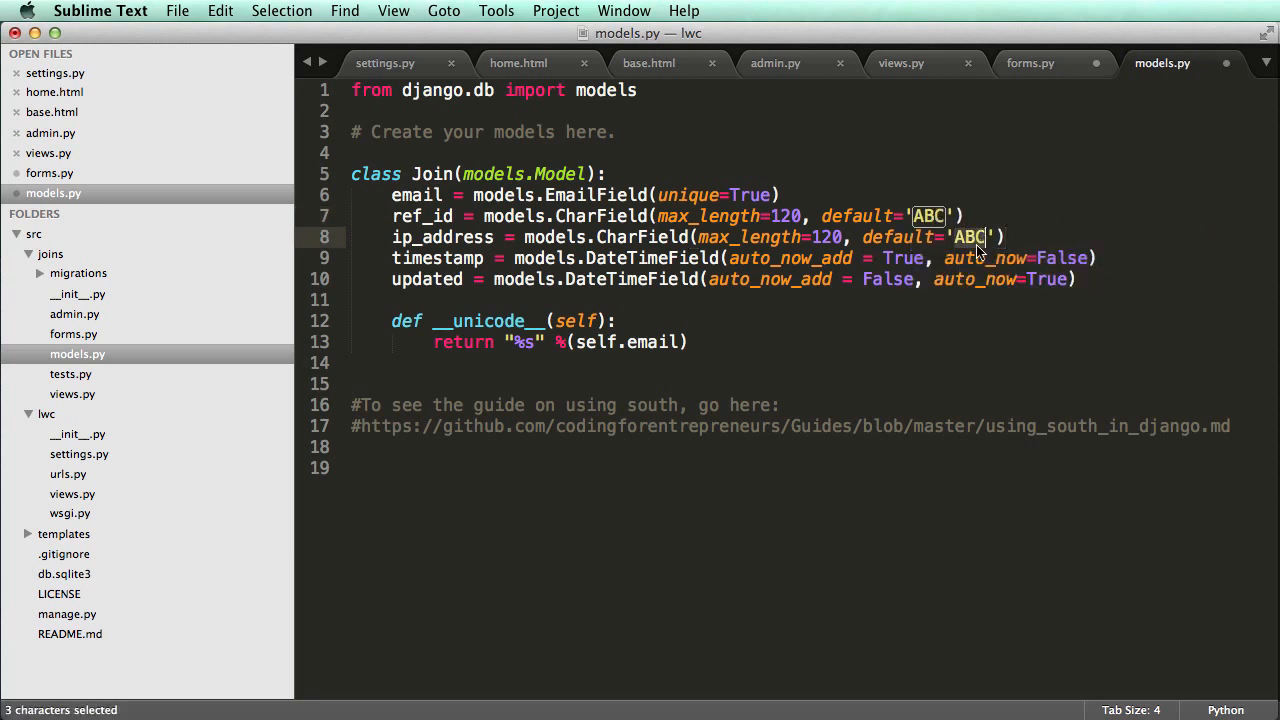
mouse_move(942, 248)
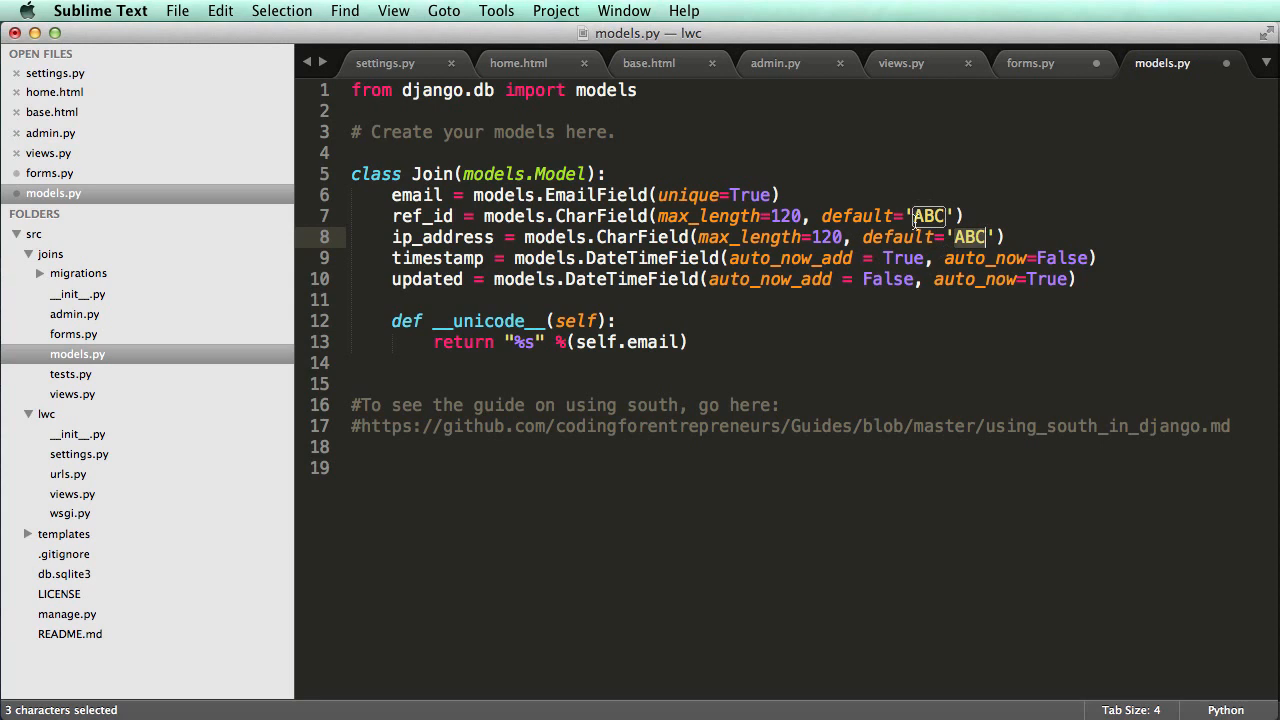
mouse_move(808, 222)
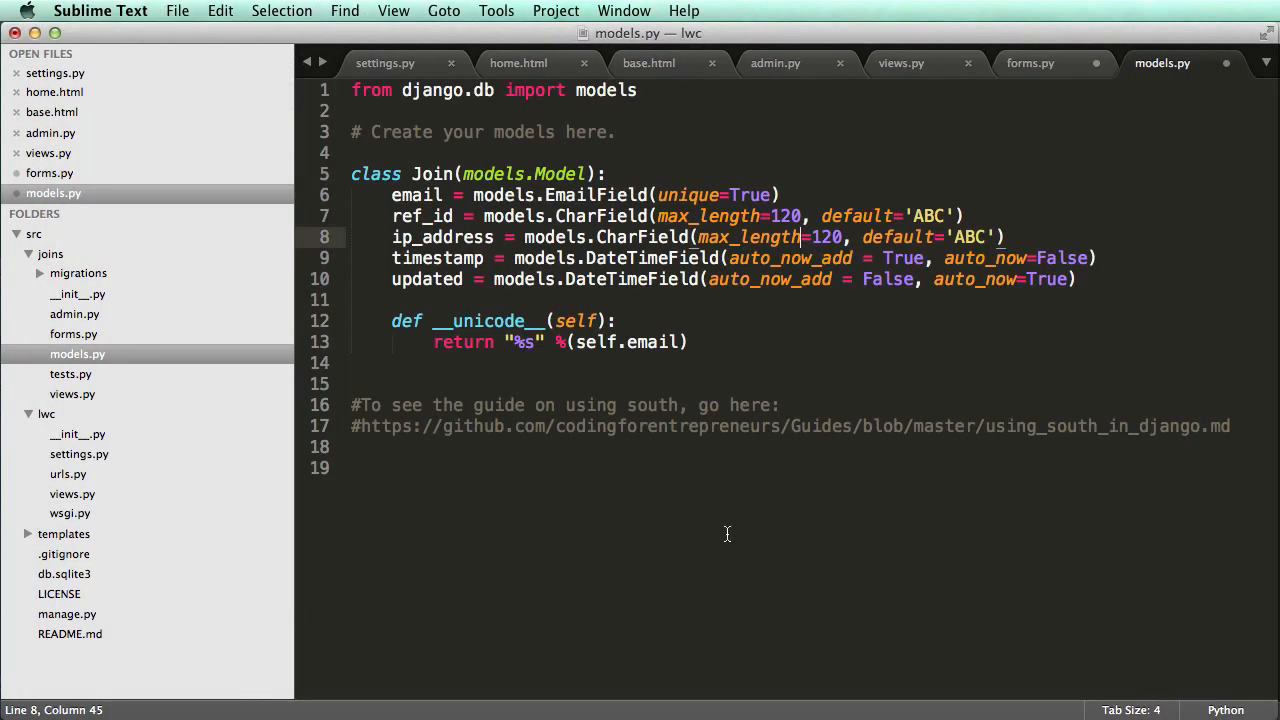
left_click(902, 63)
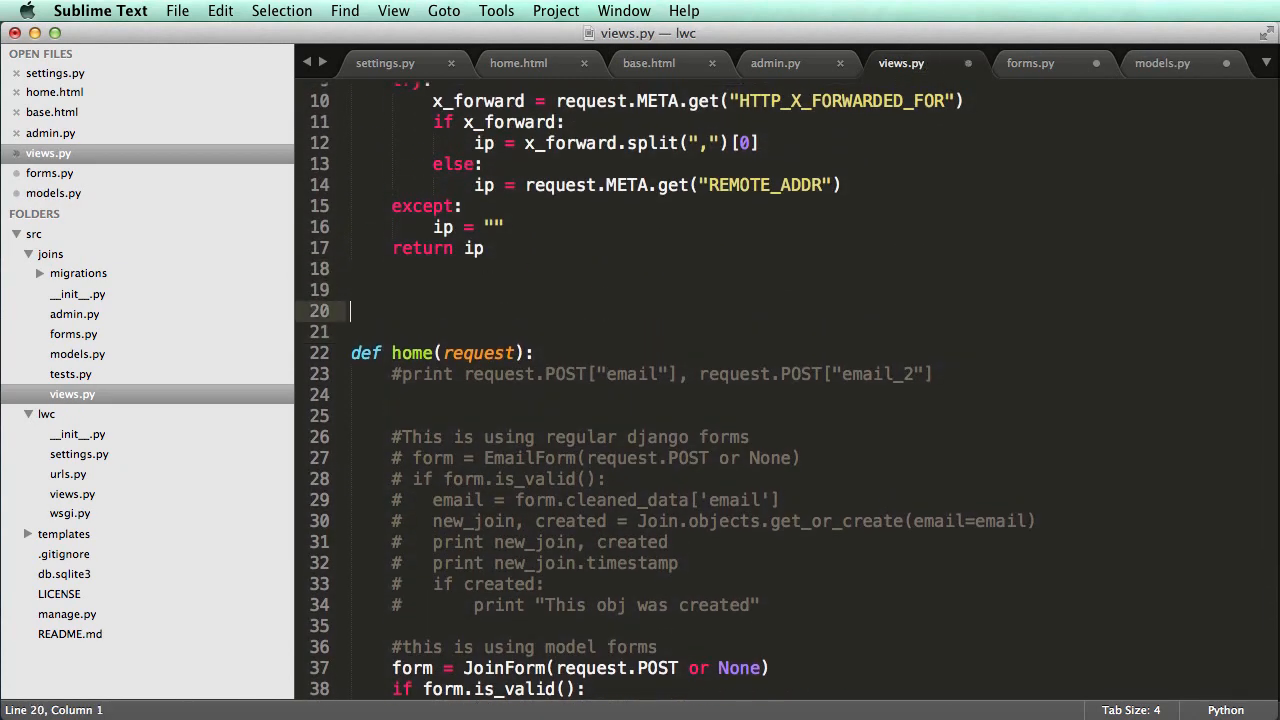
Add comments #str(user_id)[:11].replace('-', '').lower() and #import uuid above home
type("#str(user_id)[:11].replace('-', '').lower()")
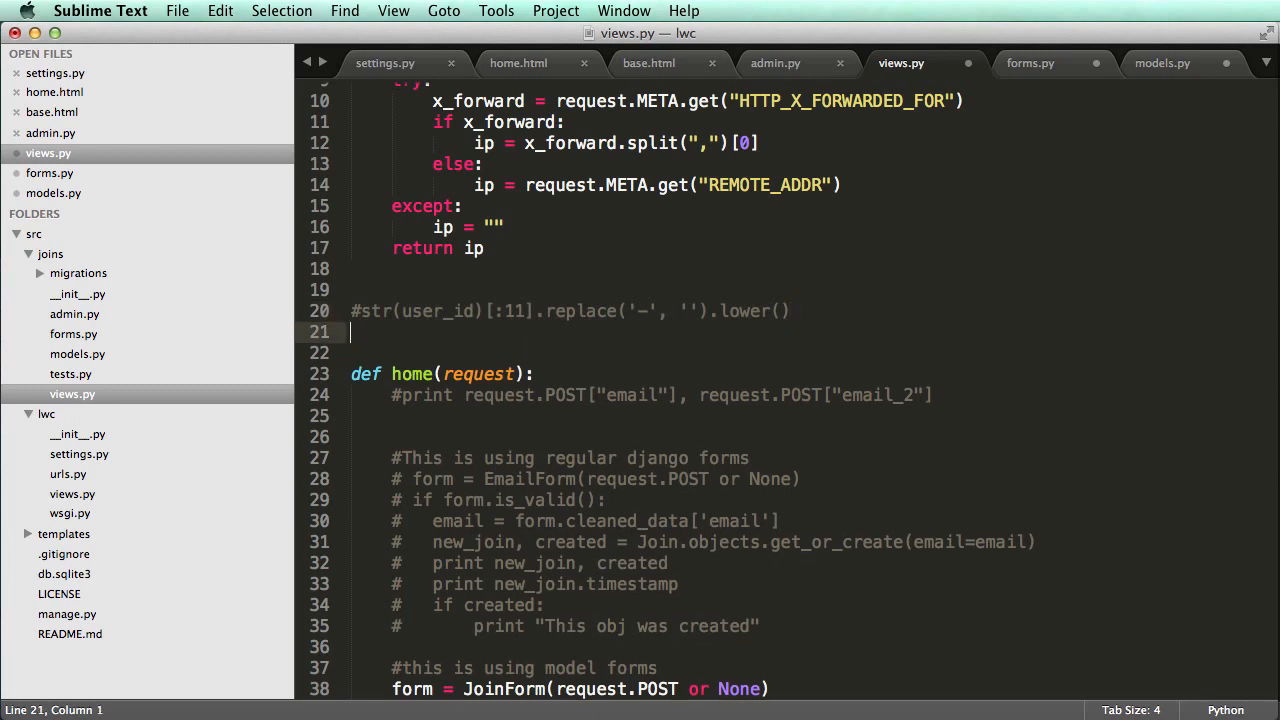
type("#import")
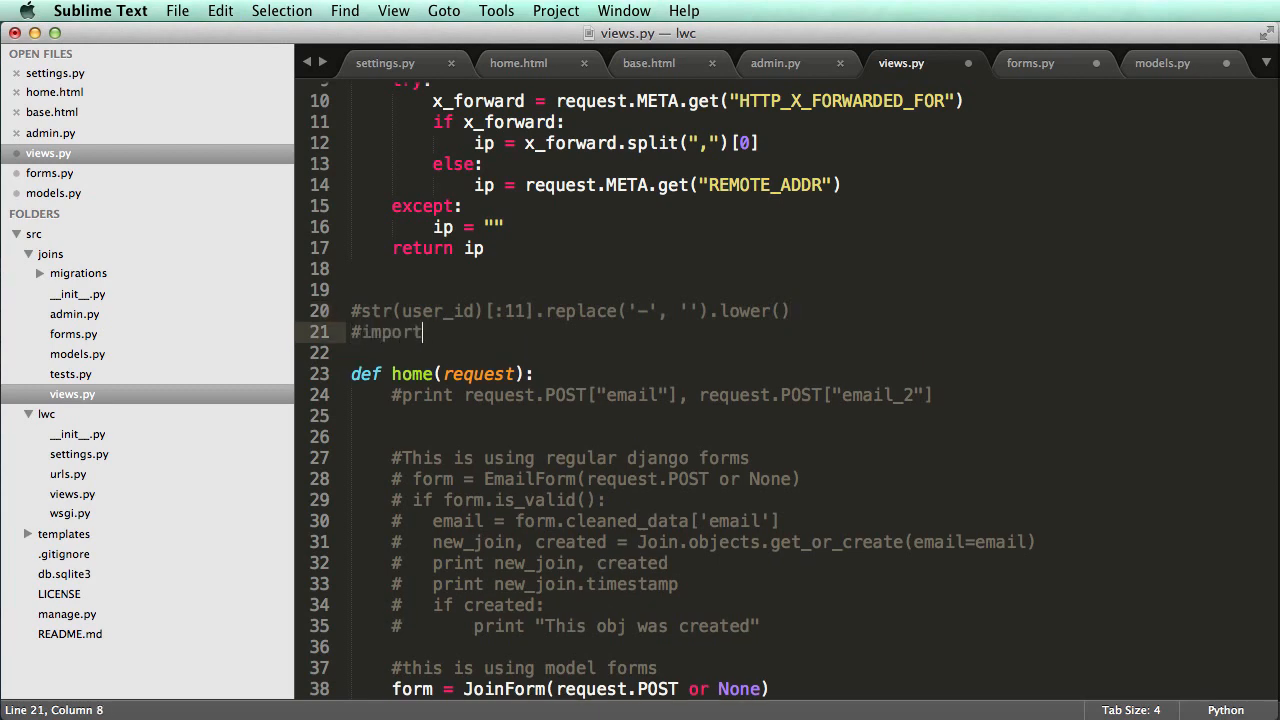
type("uuid")
type("eixt")
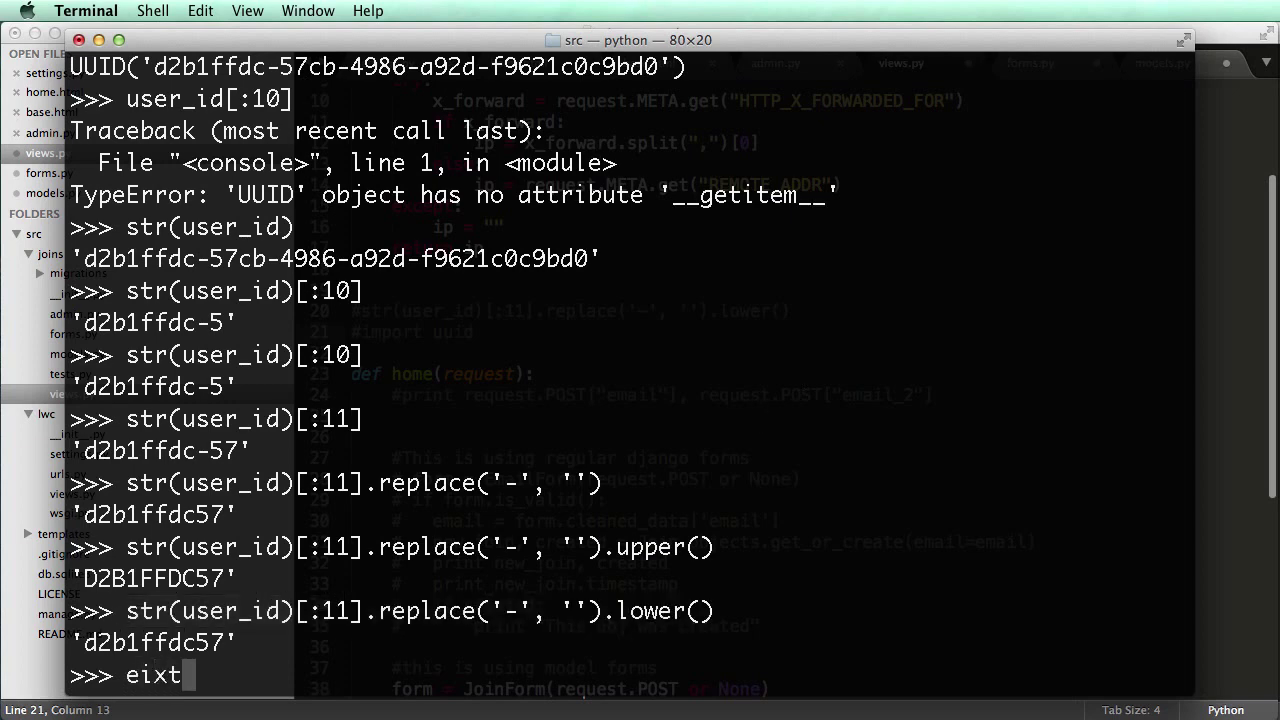
Exit the shell and run python manage.py schemamigration joins --auto
key("Return")
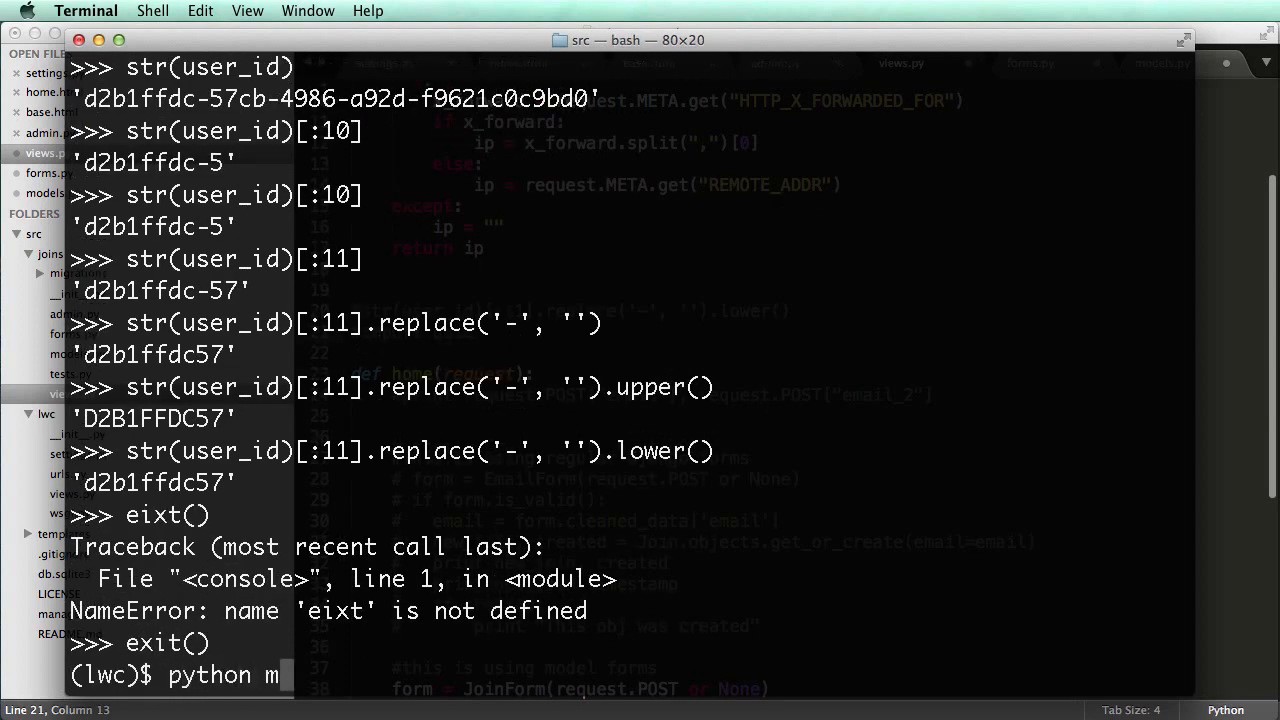
type("anage.py schemam")
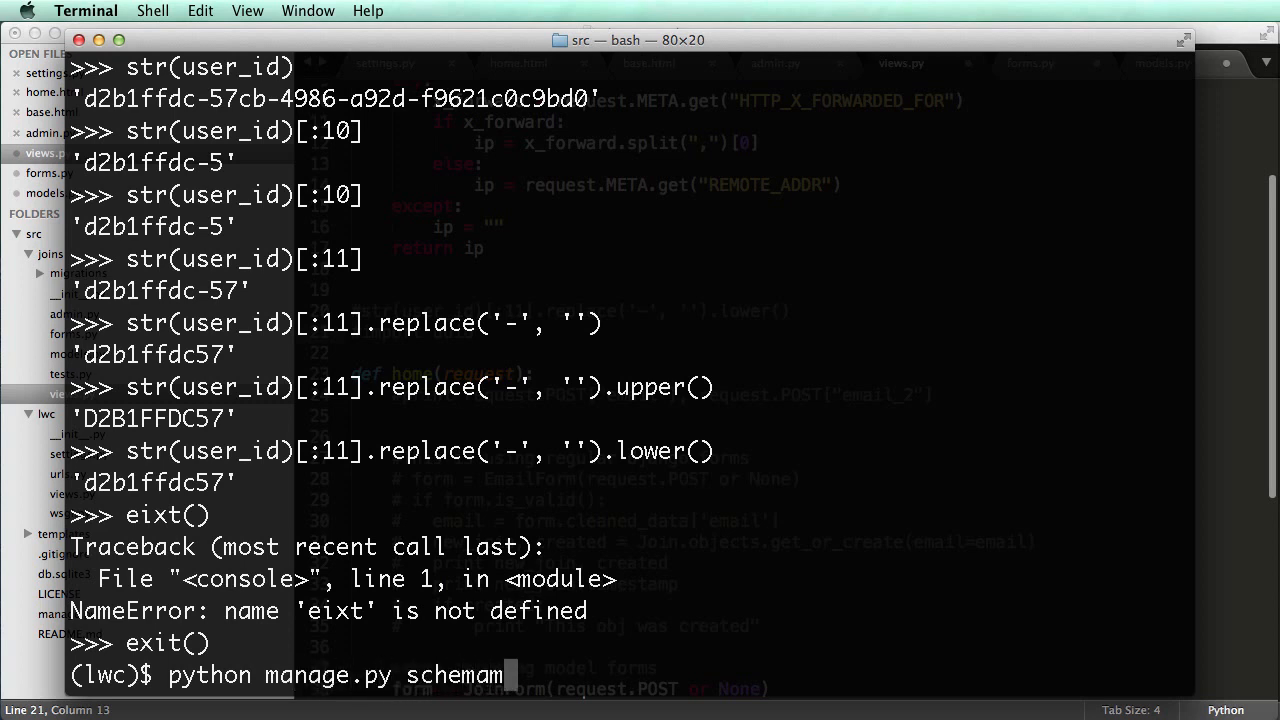
key("Backspace")
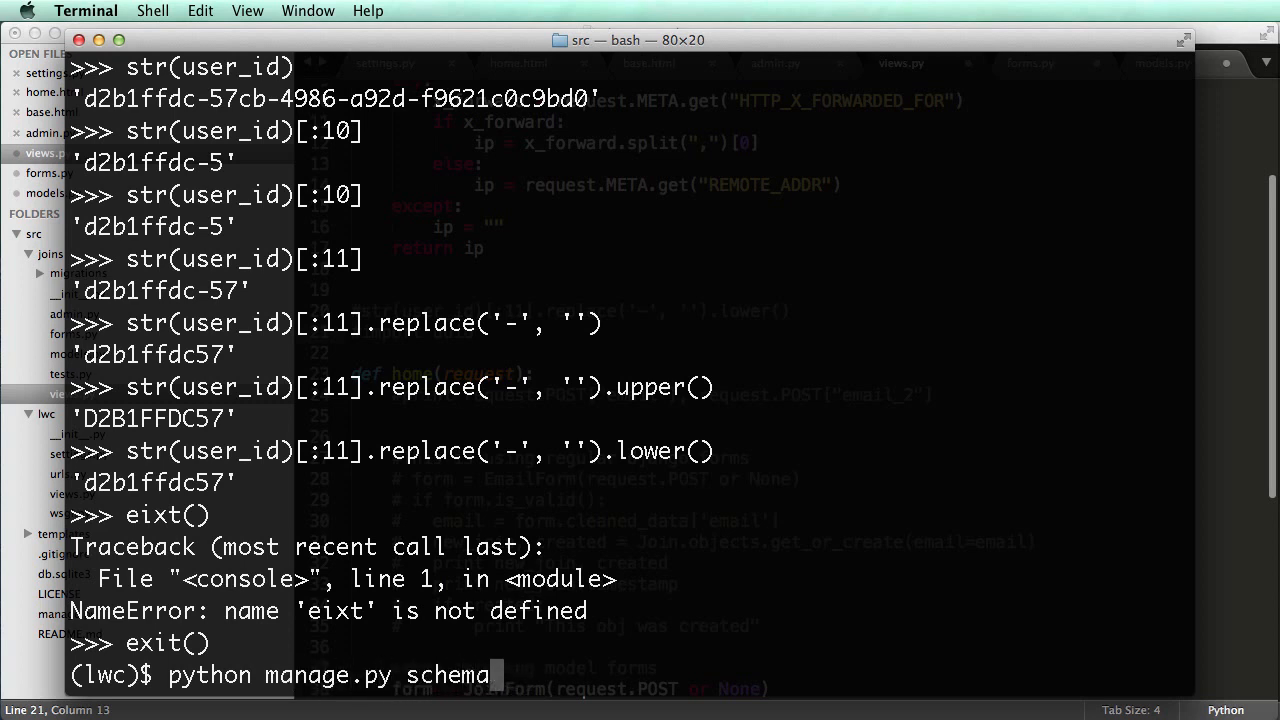
type("migration joins --auto")
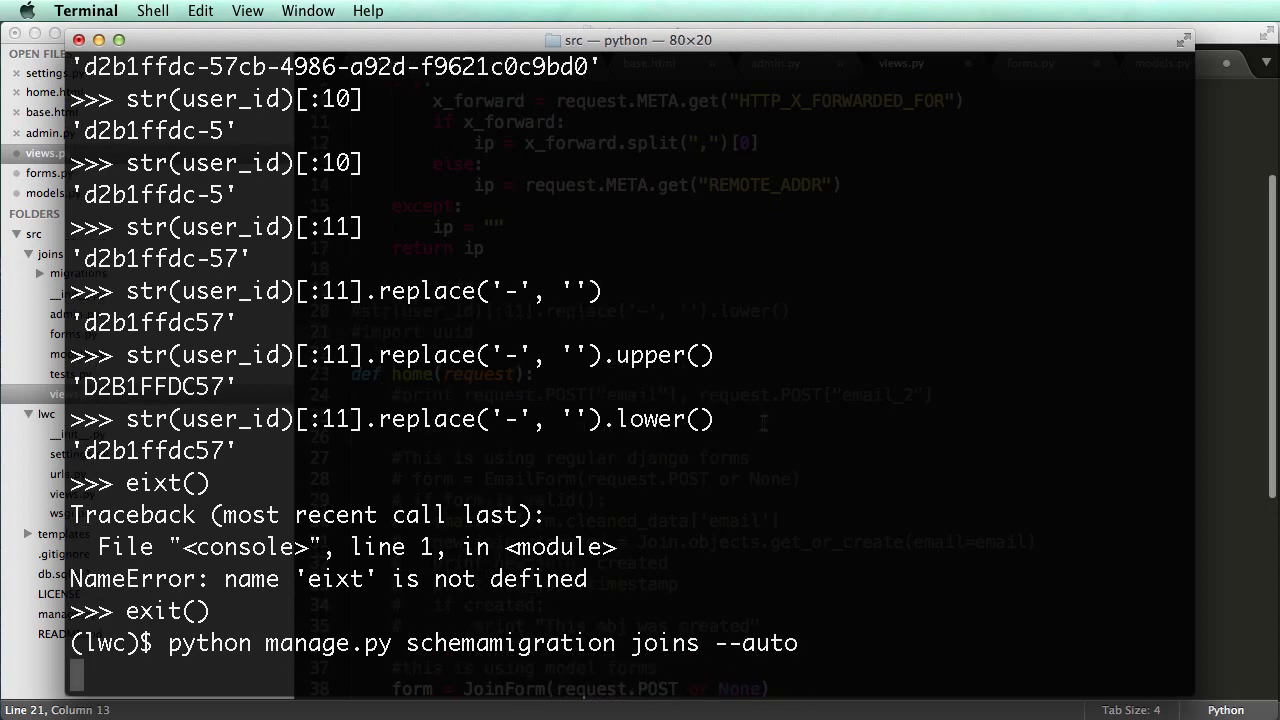
mouse_move(666, 523)
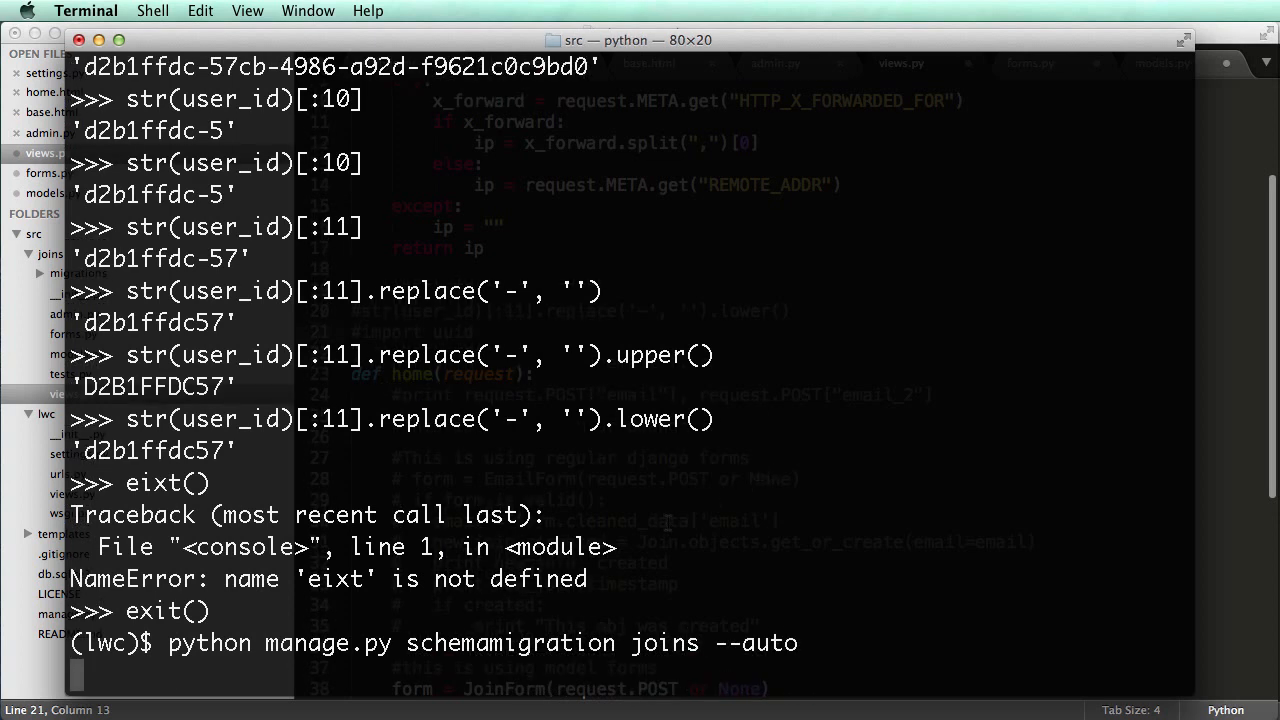
key("Return")
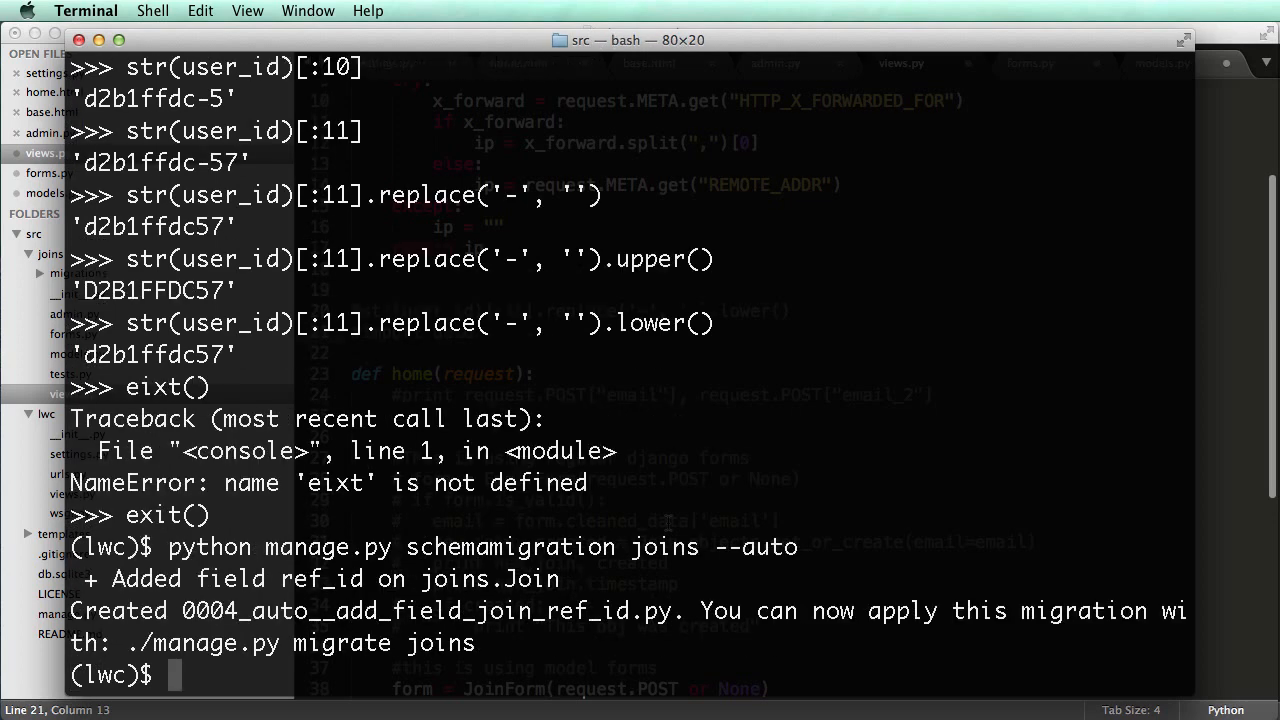
Apply the new migration with python manage.py migrate joins
type("python m")
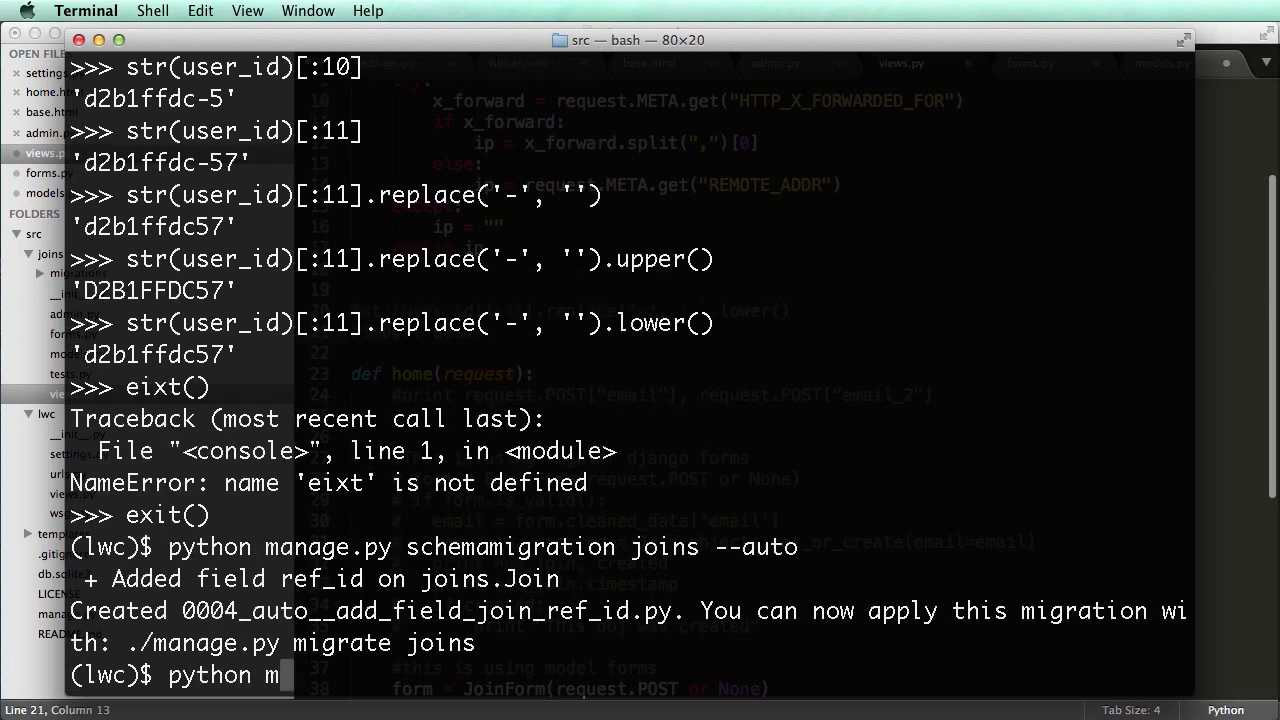
type("anage.py migra")
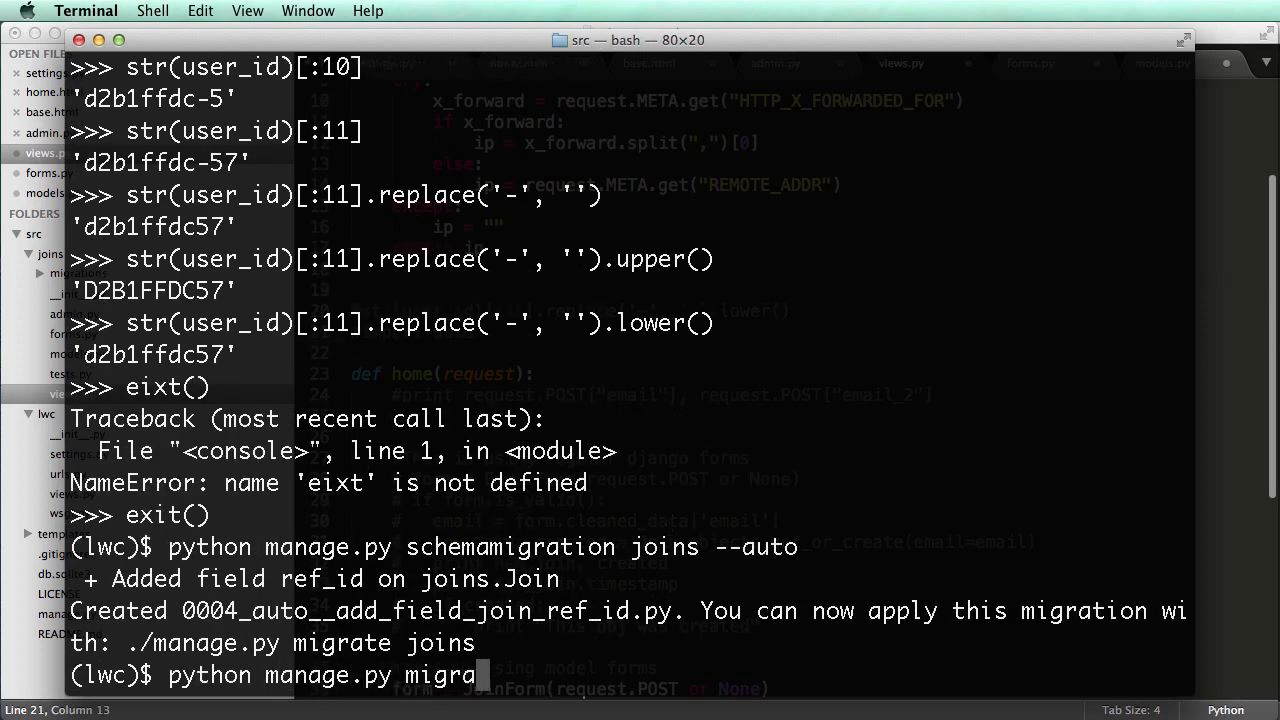
key("Return")
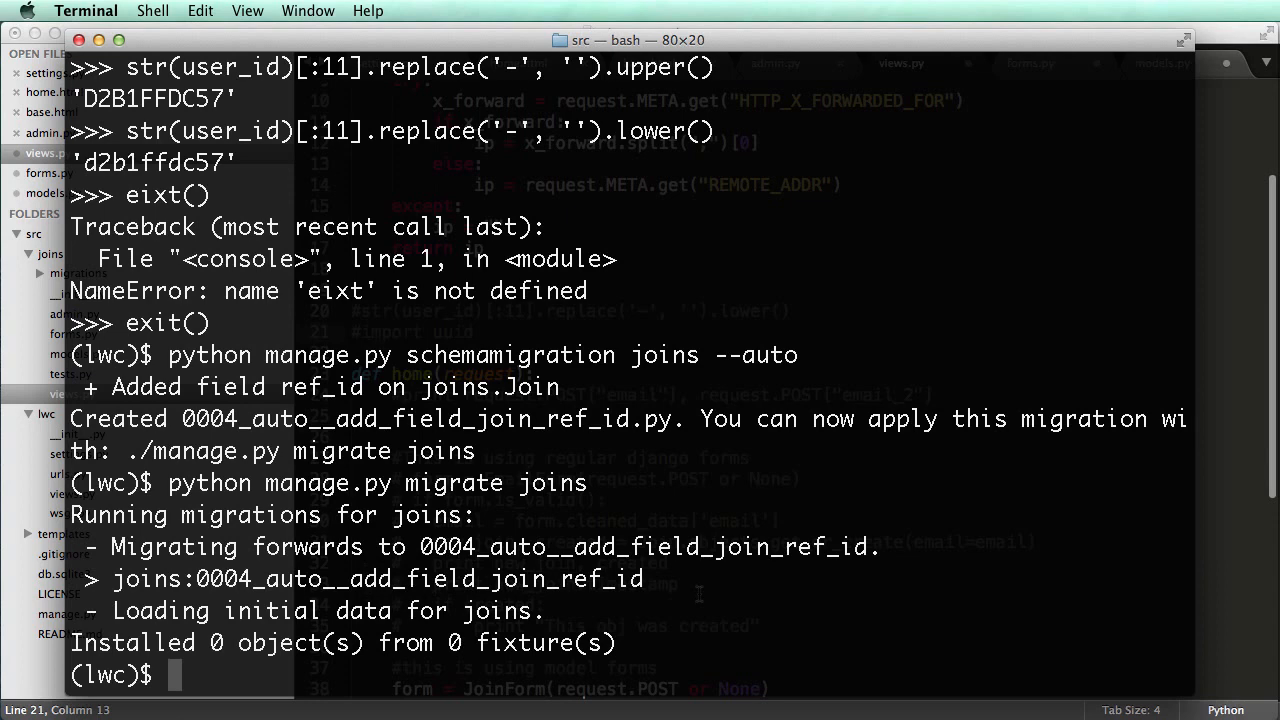
type("python manag")
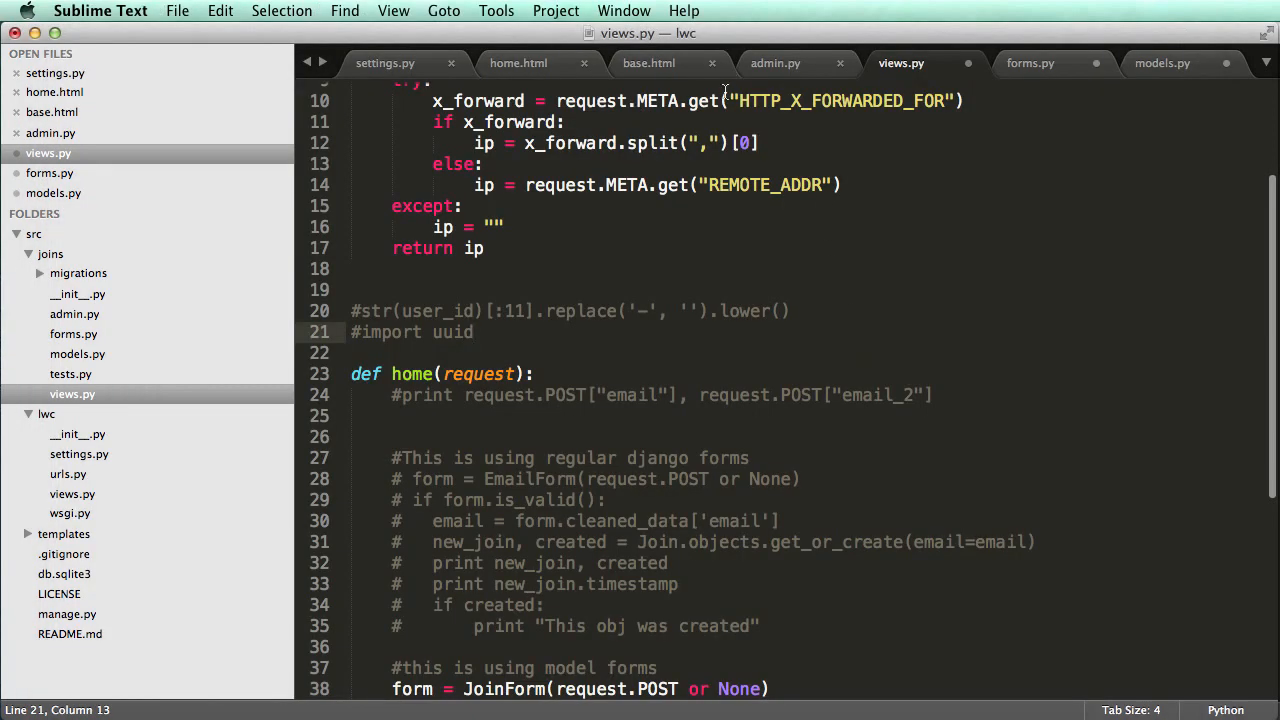
Uncomment import uuid and define get_ref_id() that returns ref_id
left_click_drag(351, 310, 473, 338)
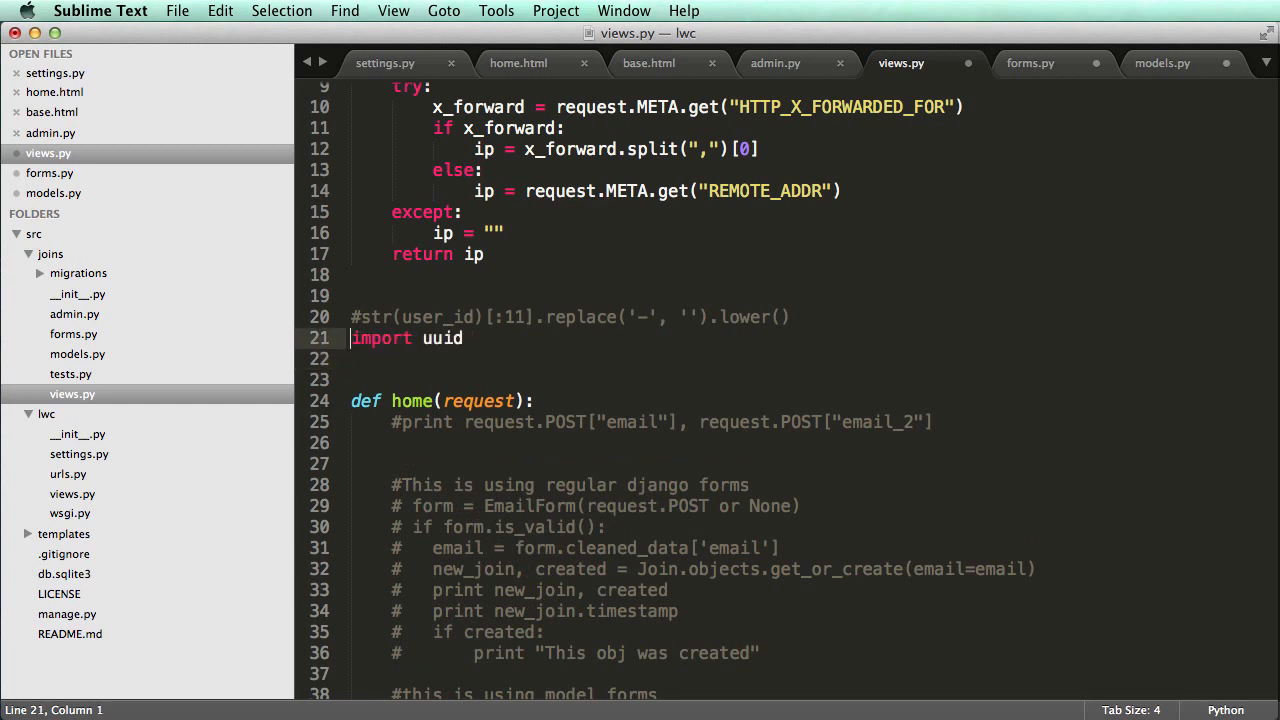
type("def get")
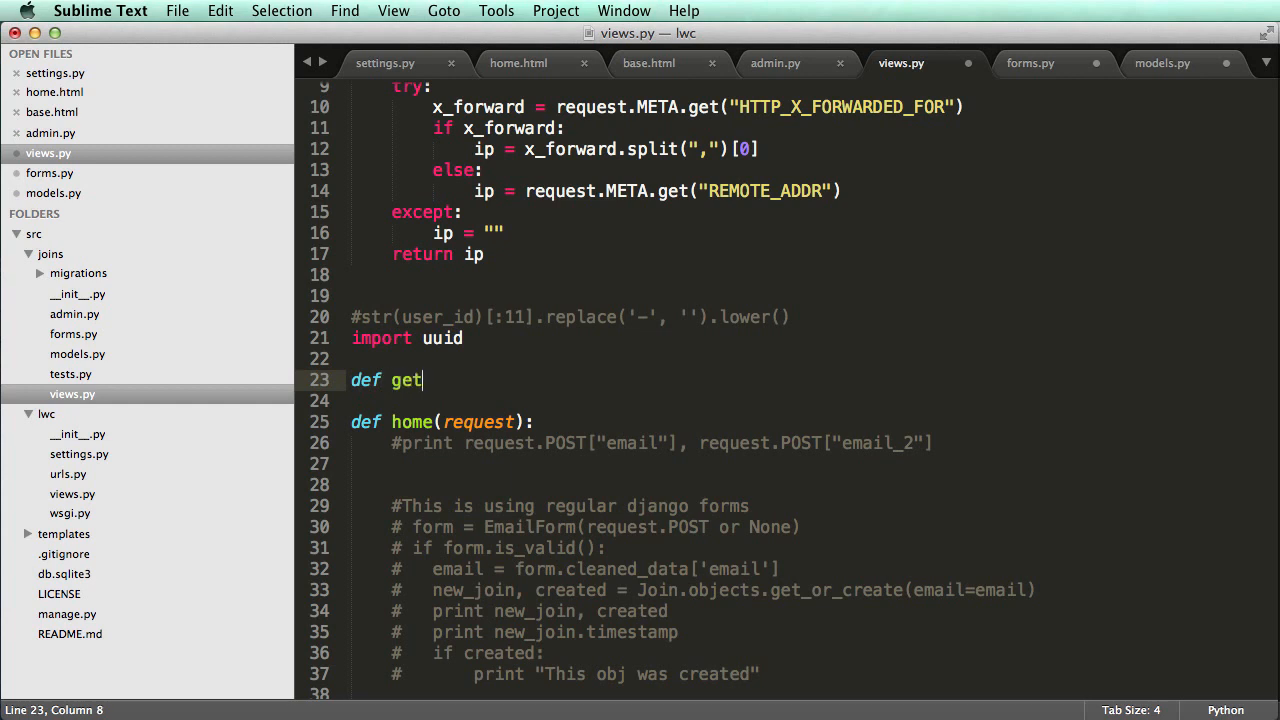
type("_ref_id():")
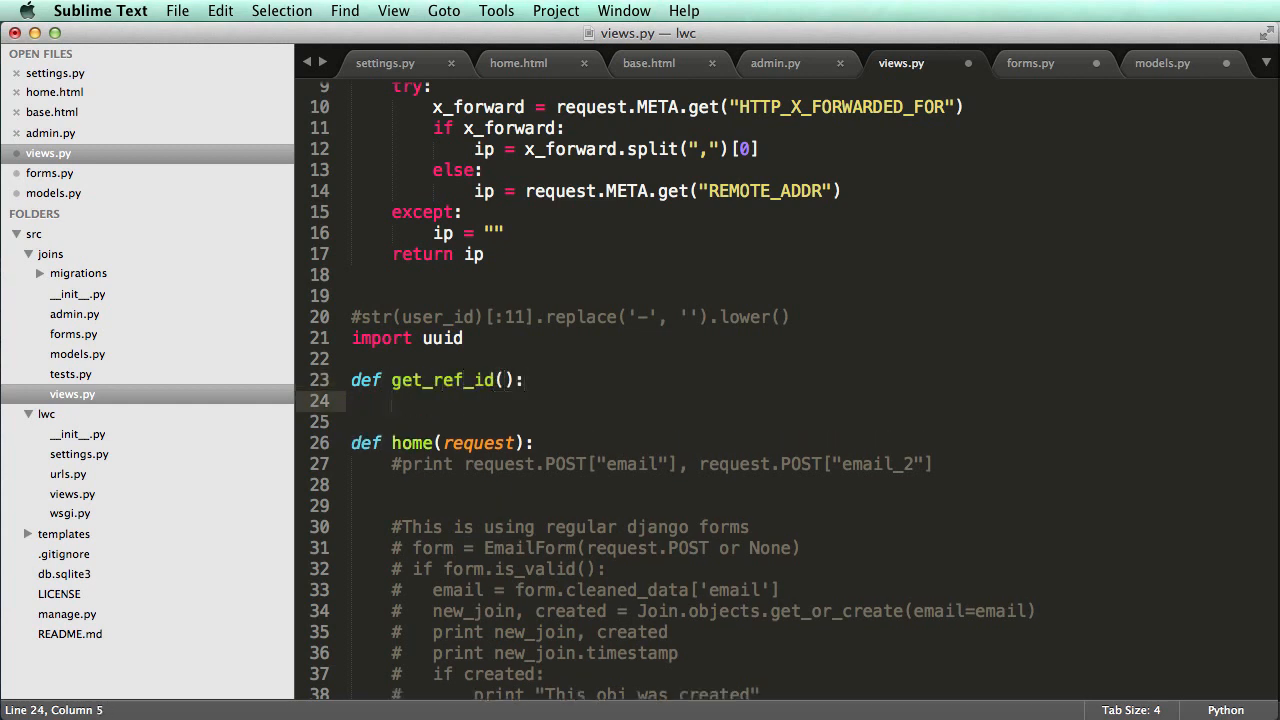
type("ret")
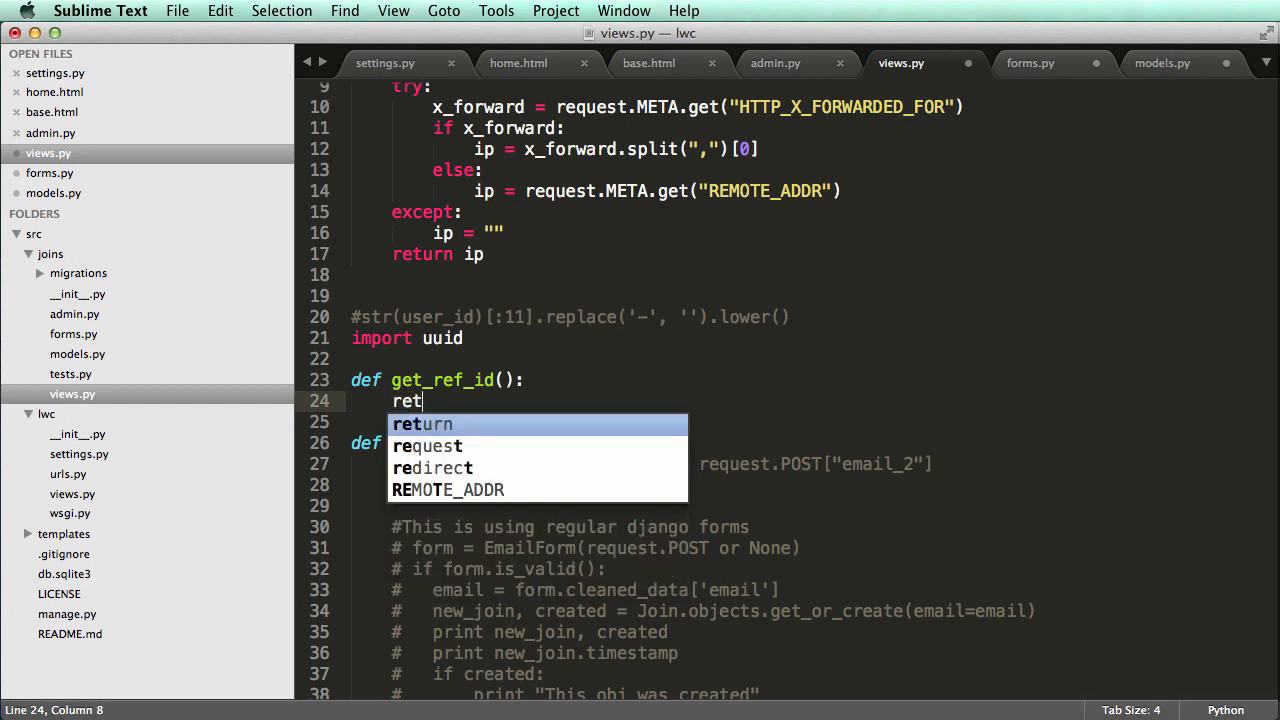
key("Tab")
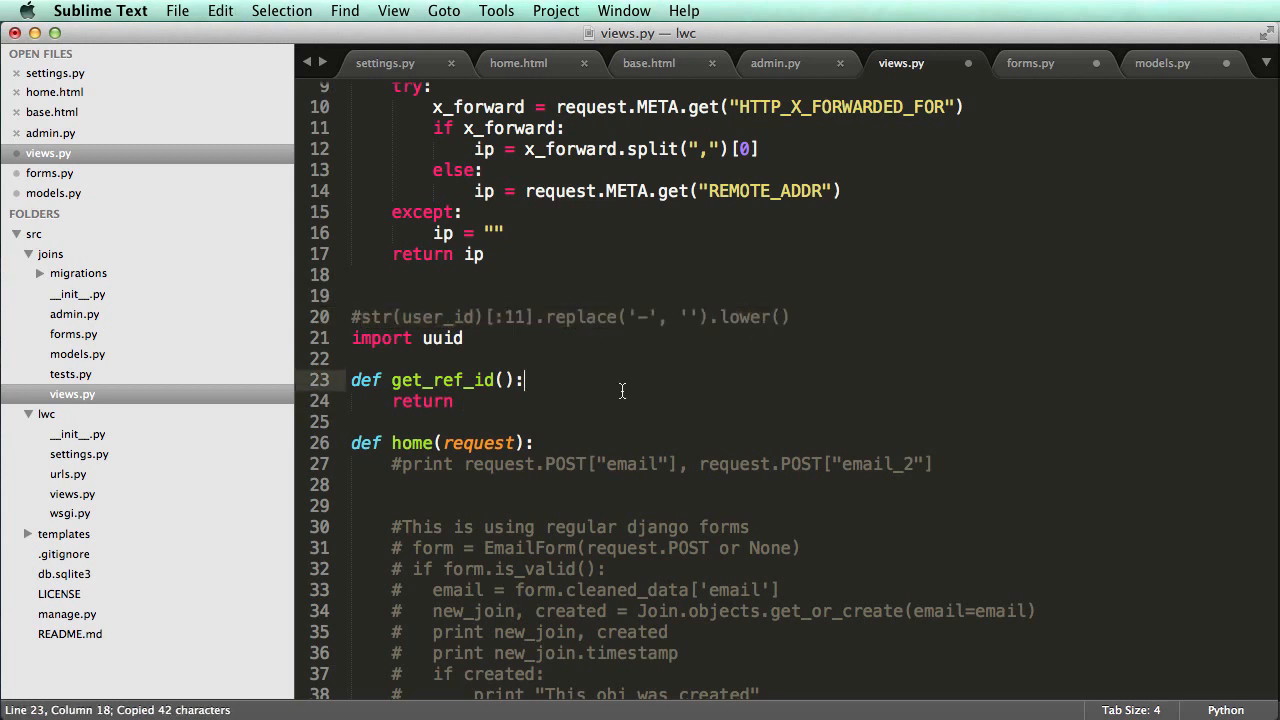
mouse_move(604, 391)
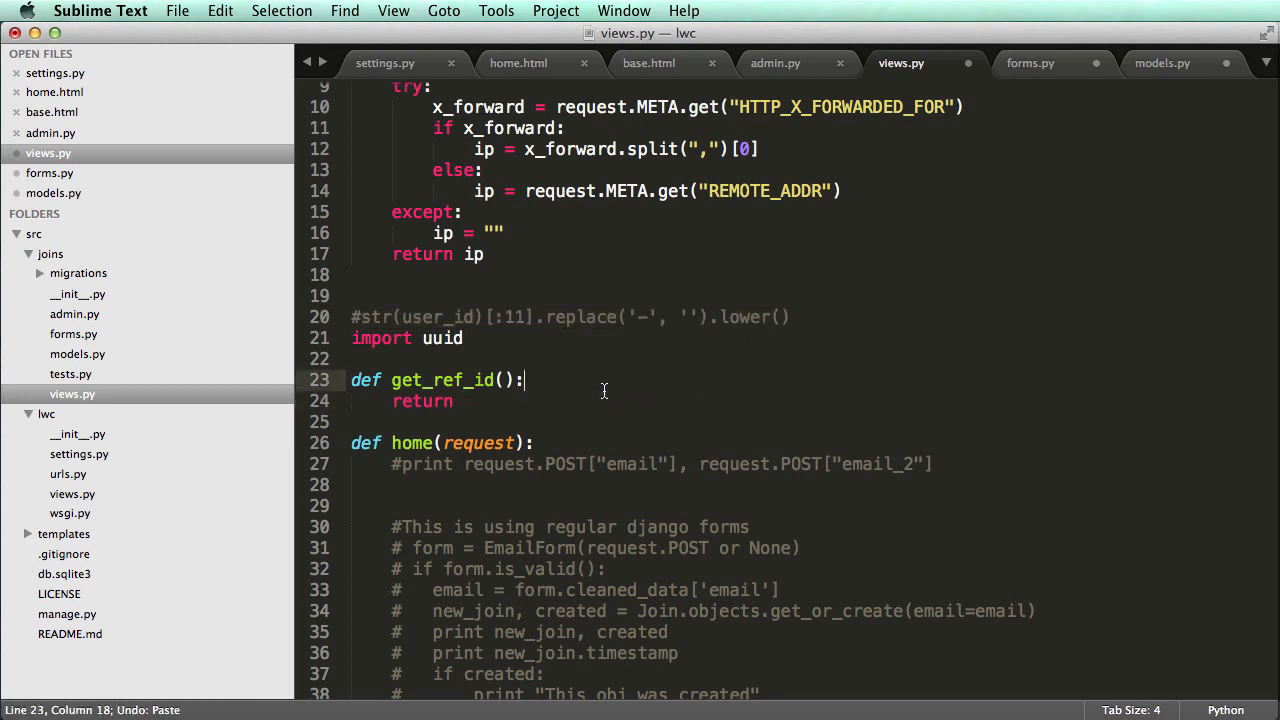
type("ref_id = str(user_id)[:11].replace('-', '').lower(")
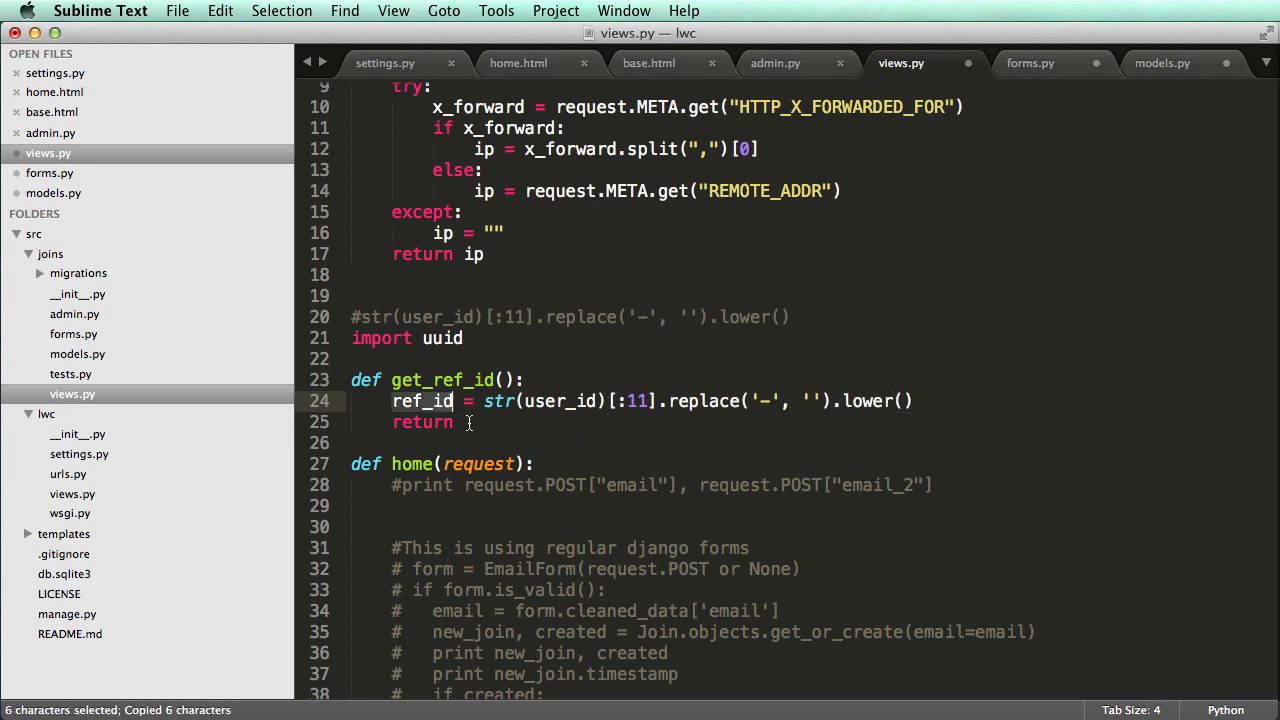
type("ref_id")
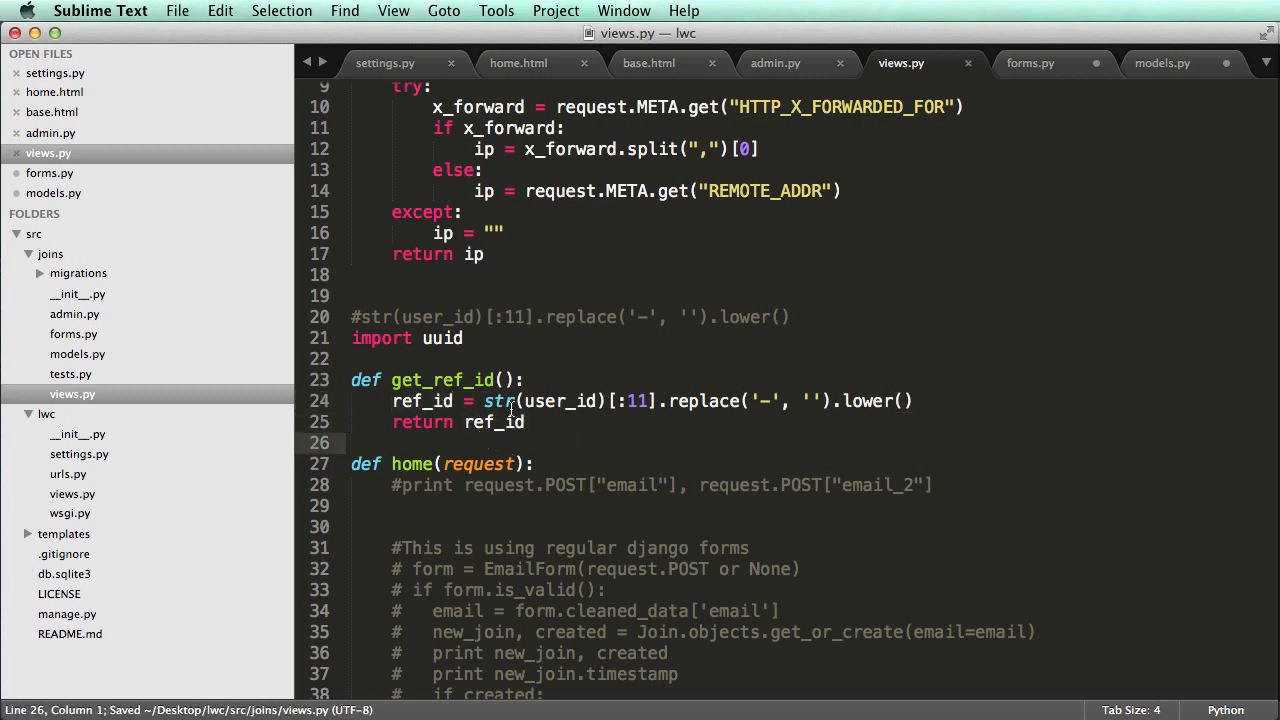
Build ref_id from str(uuid.uuid4())[:11].replace('-', '').lower() instead of user_id
double_click(869, 401)
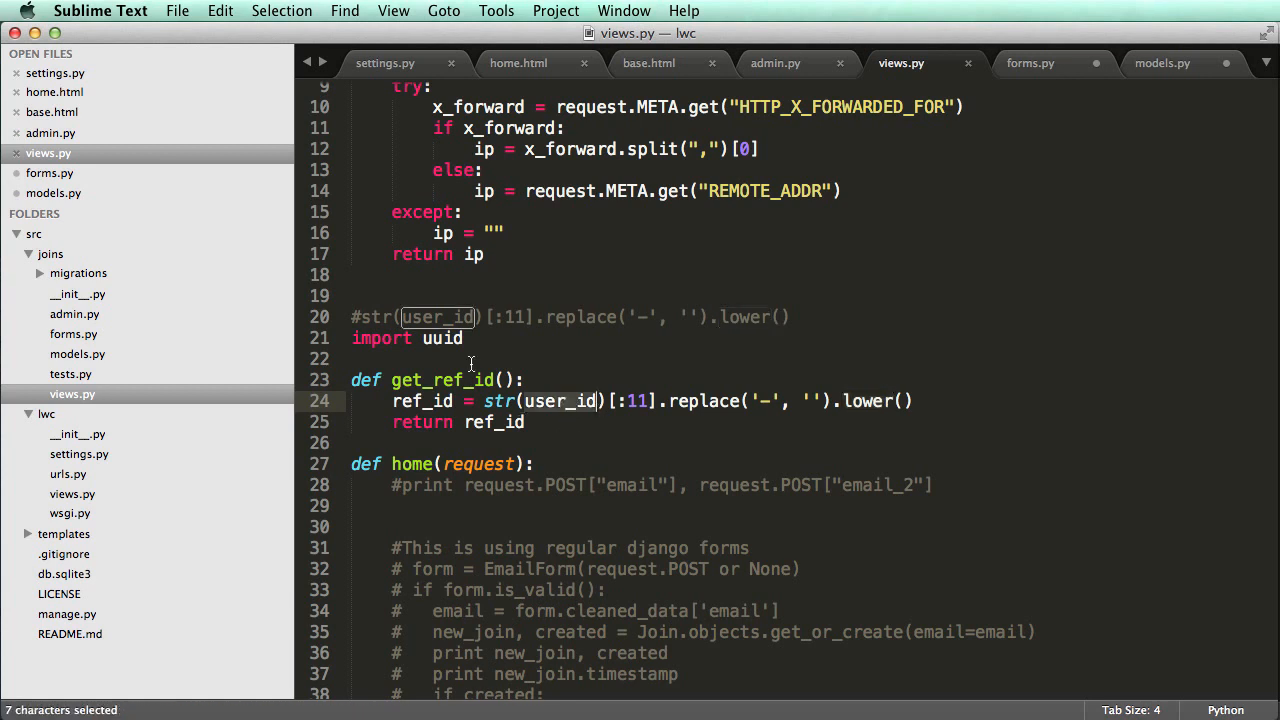
mouse_move(591, 371)
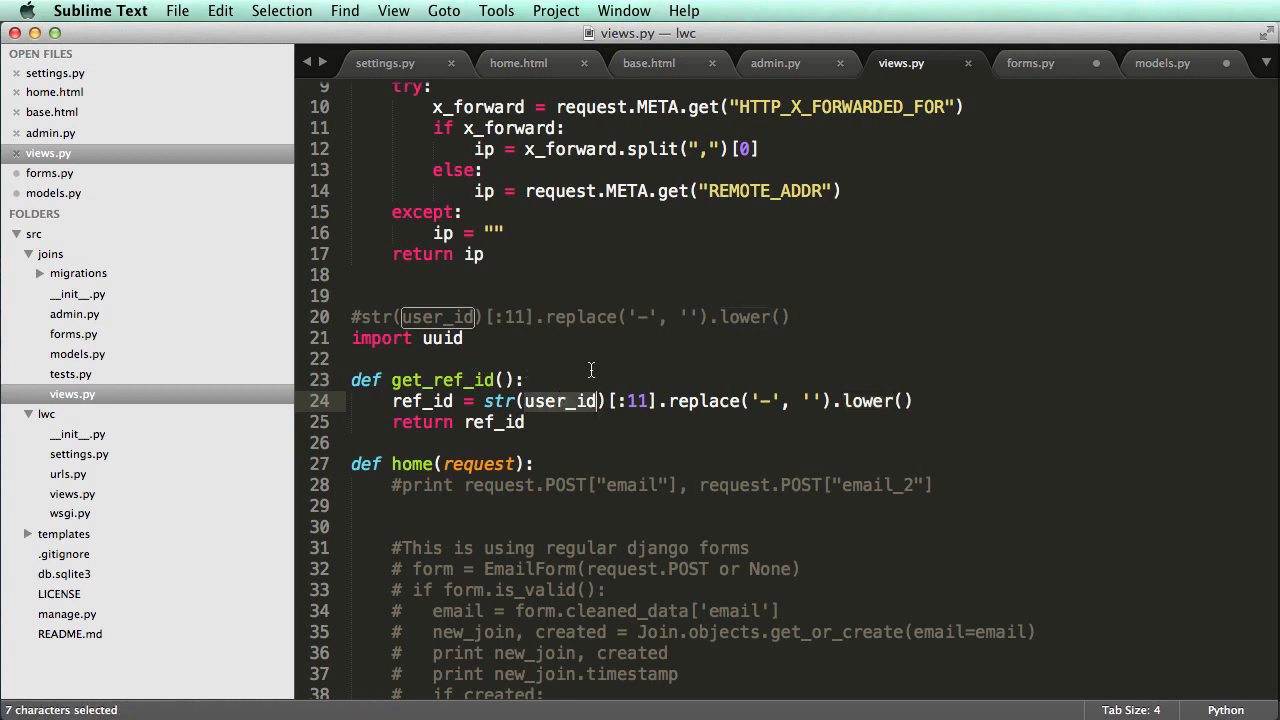
type("uid.")
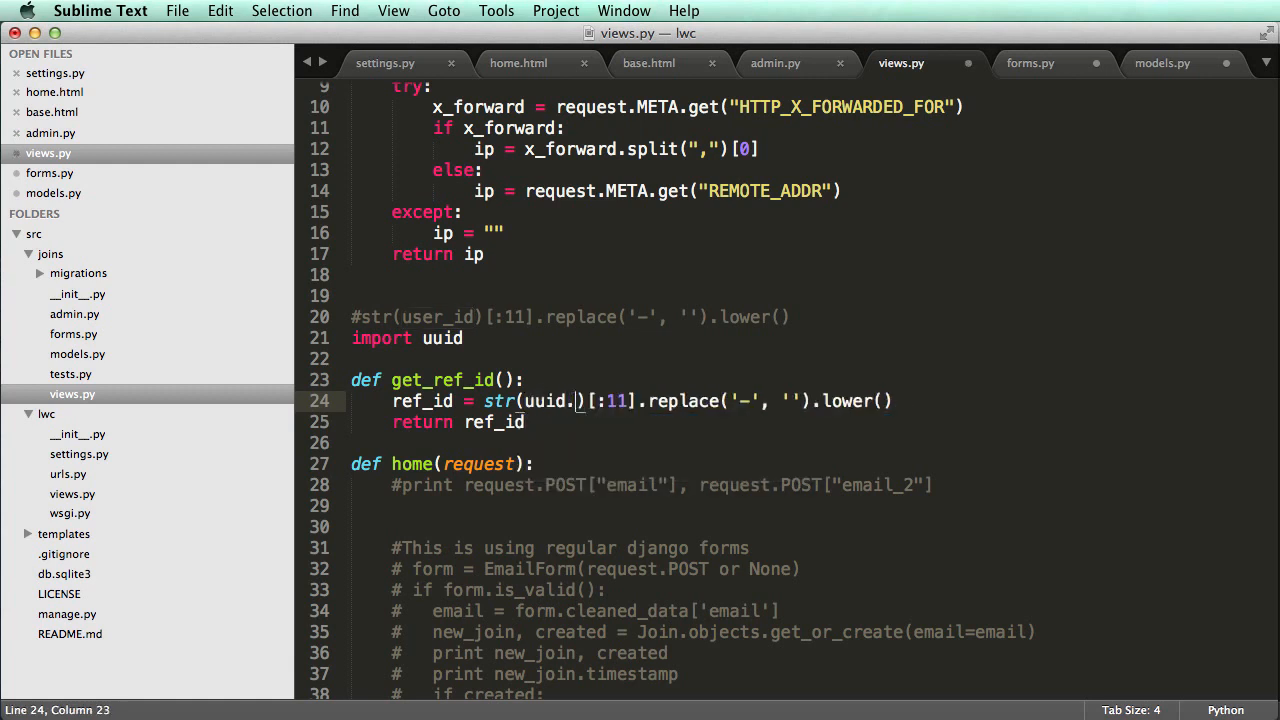
type("uuid")
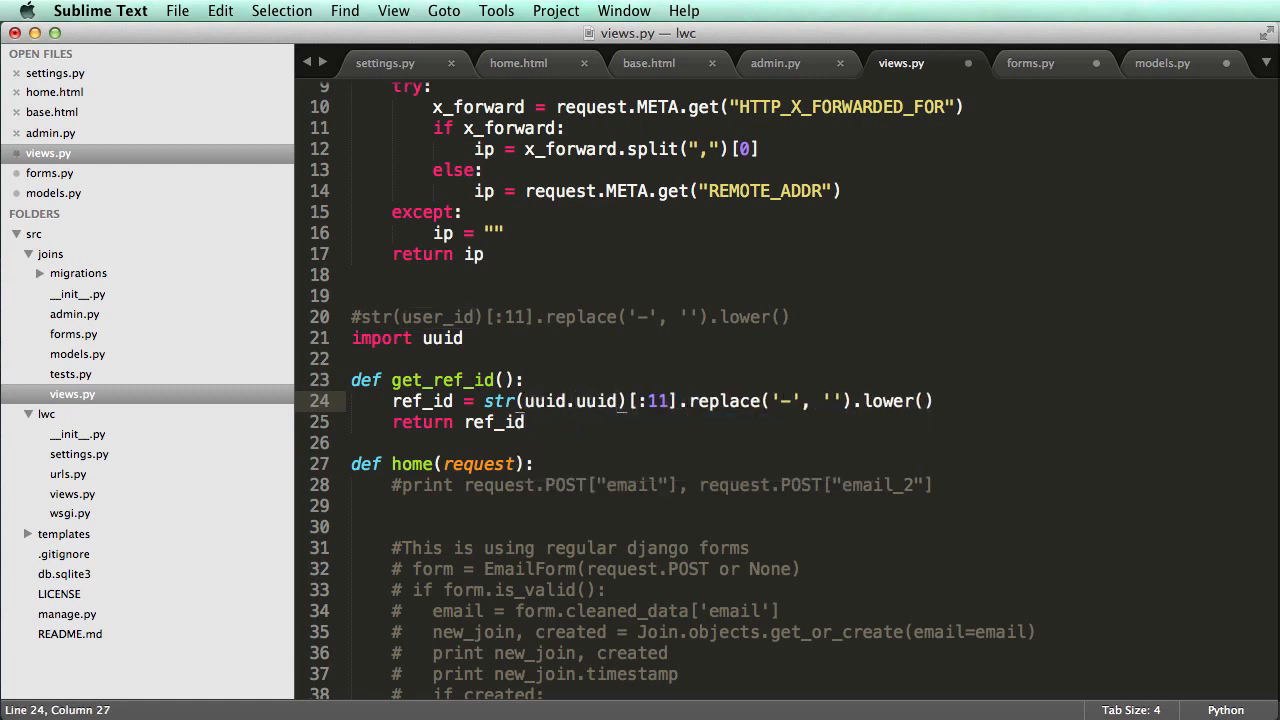
type("4()")
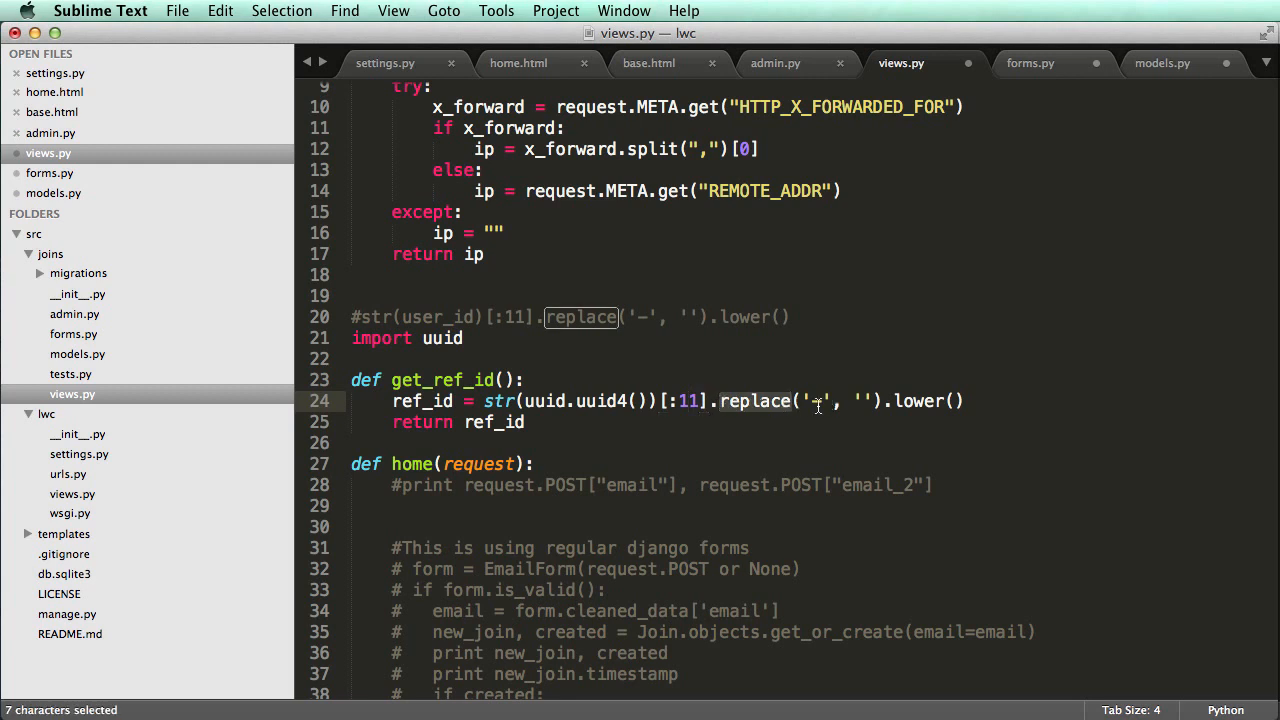
left_click(975, 401)
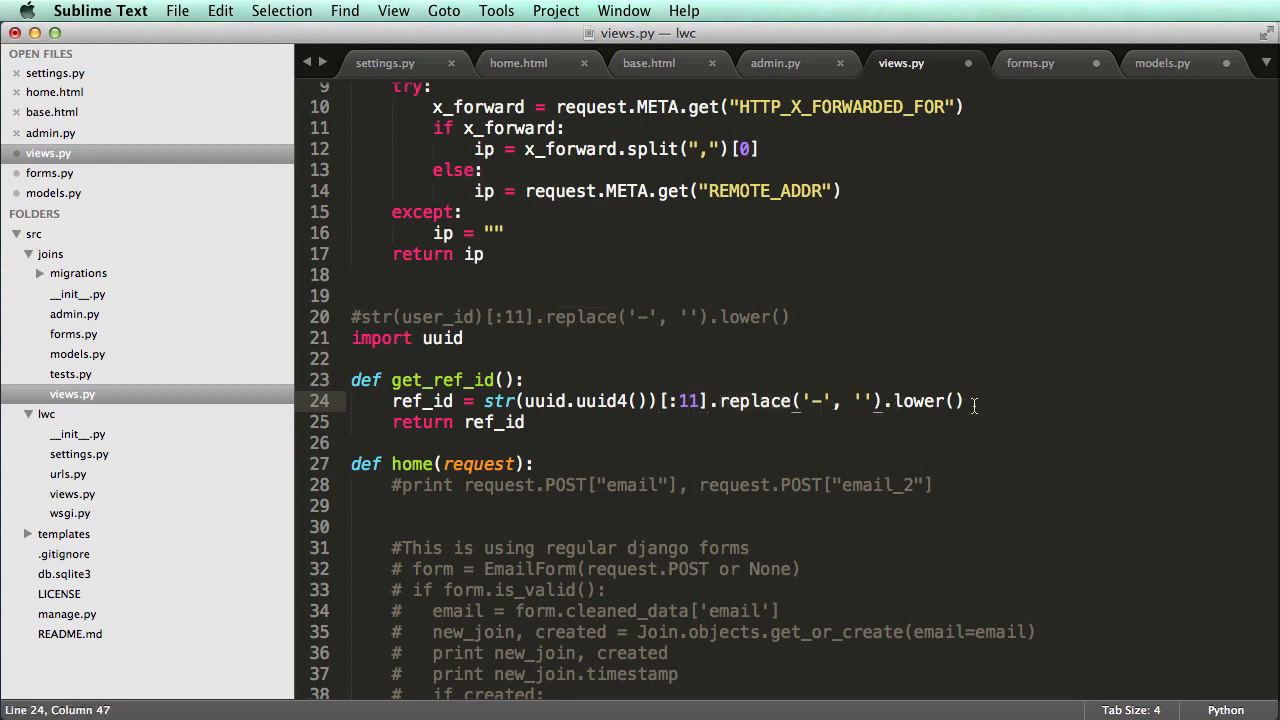
scroll("down", 3)
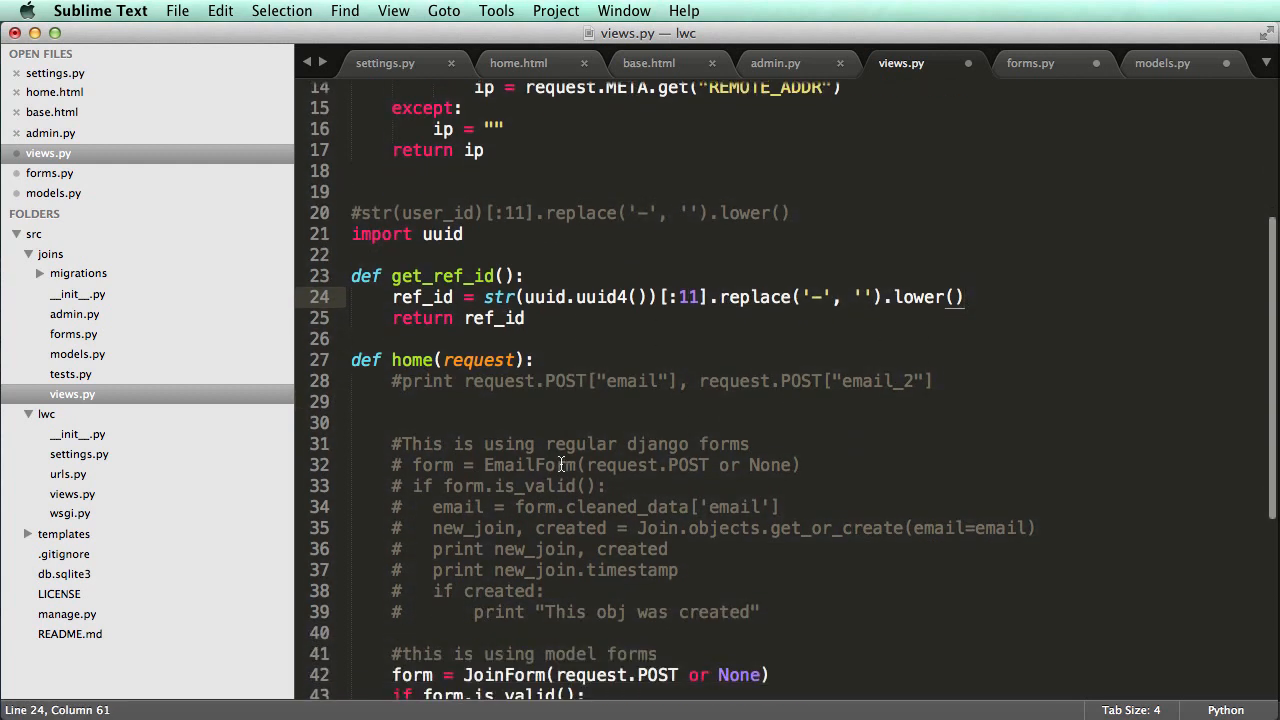
scroll("down", 3)
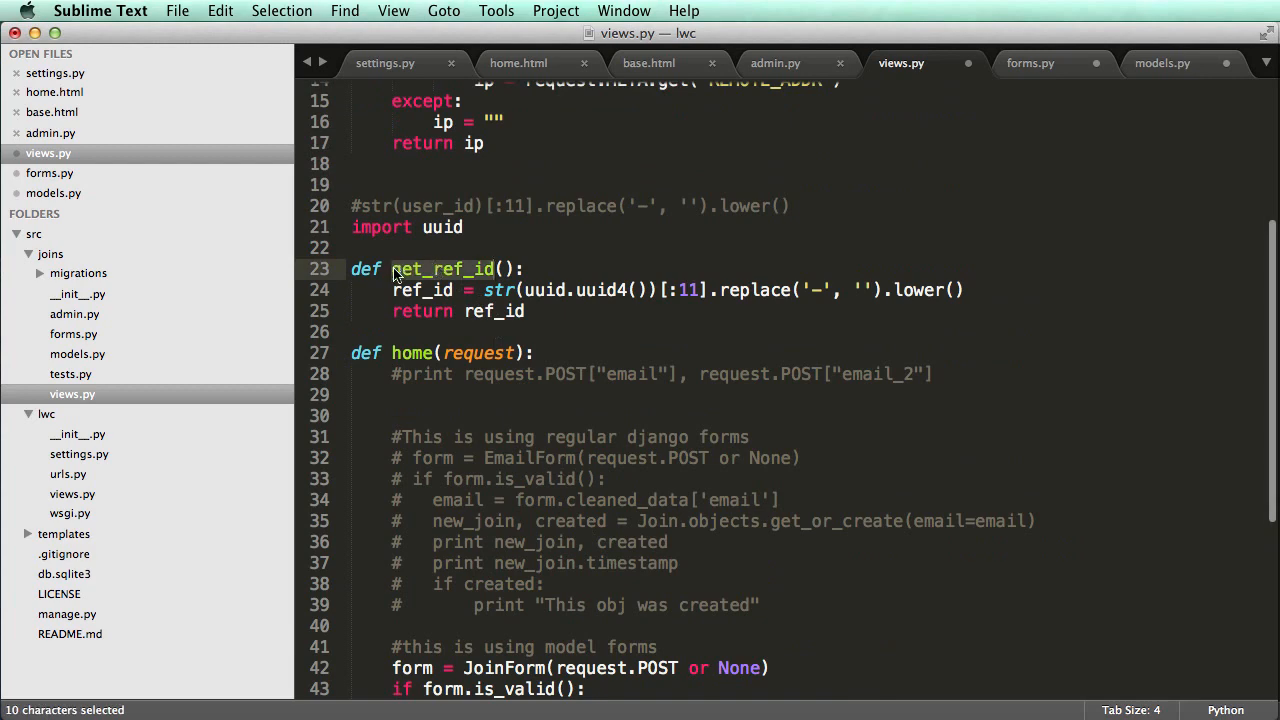
Inside 'if created:', set new_join_old.ref_id = get_ref_id()
scroll("down", 3)
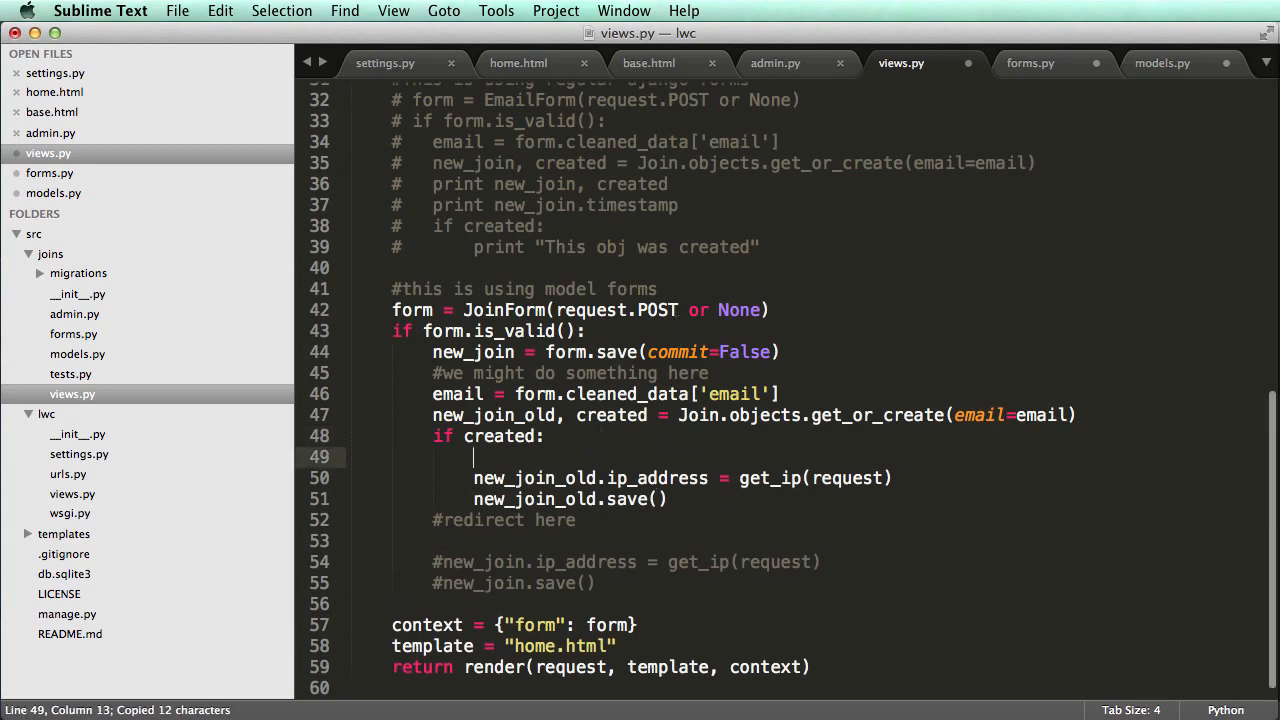
type("new_join_old.")
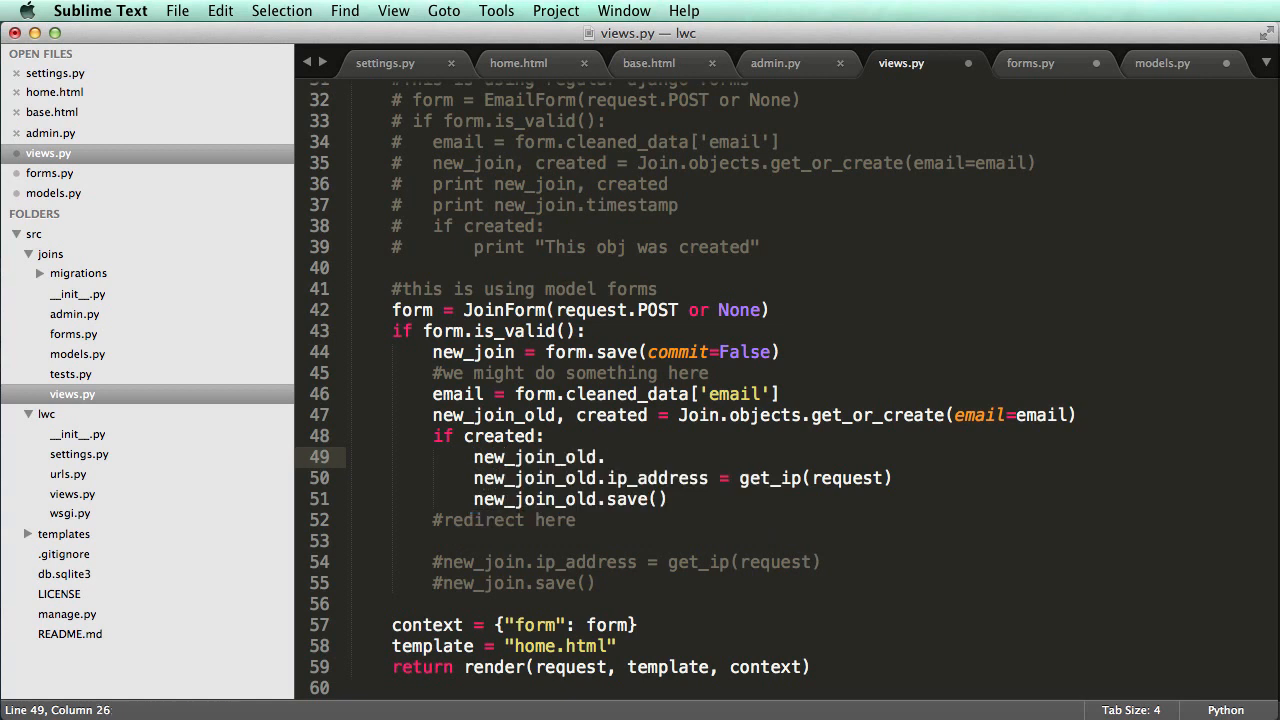
type("ref_id =")
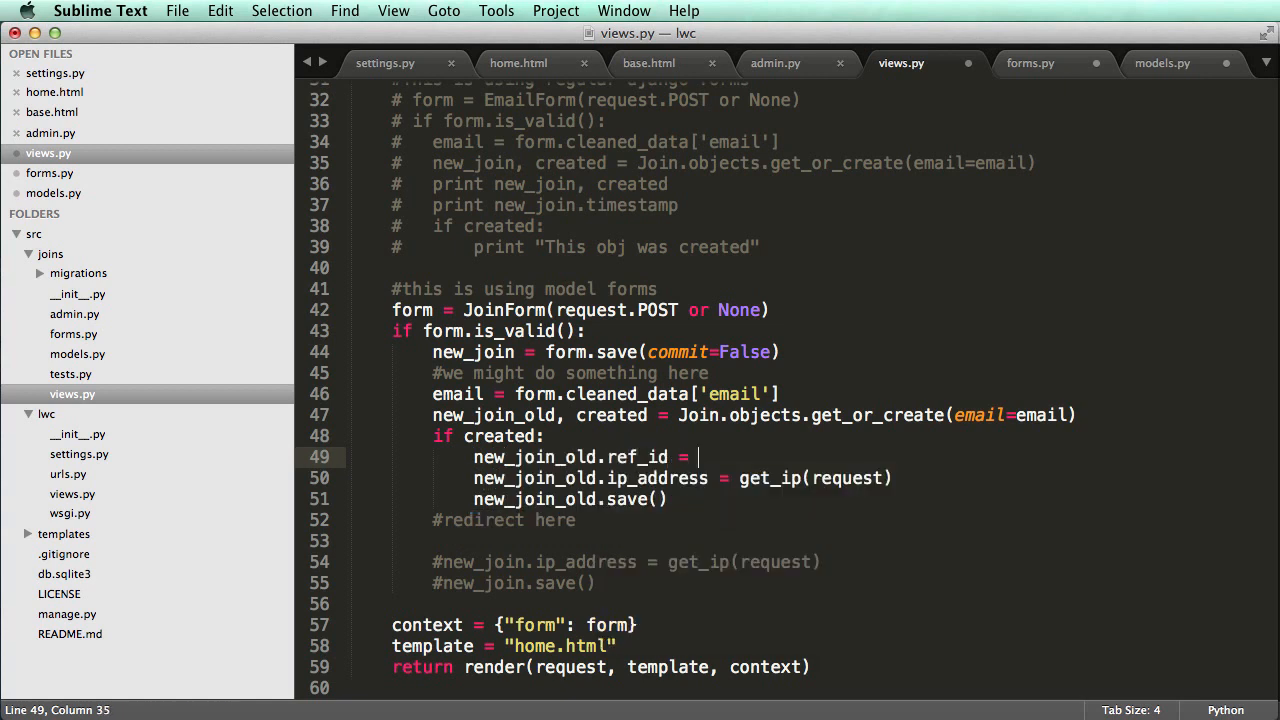
type("get_ref_id()")
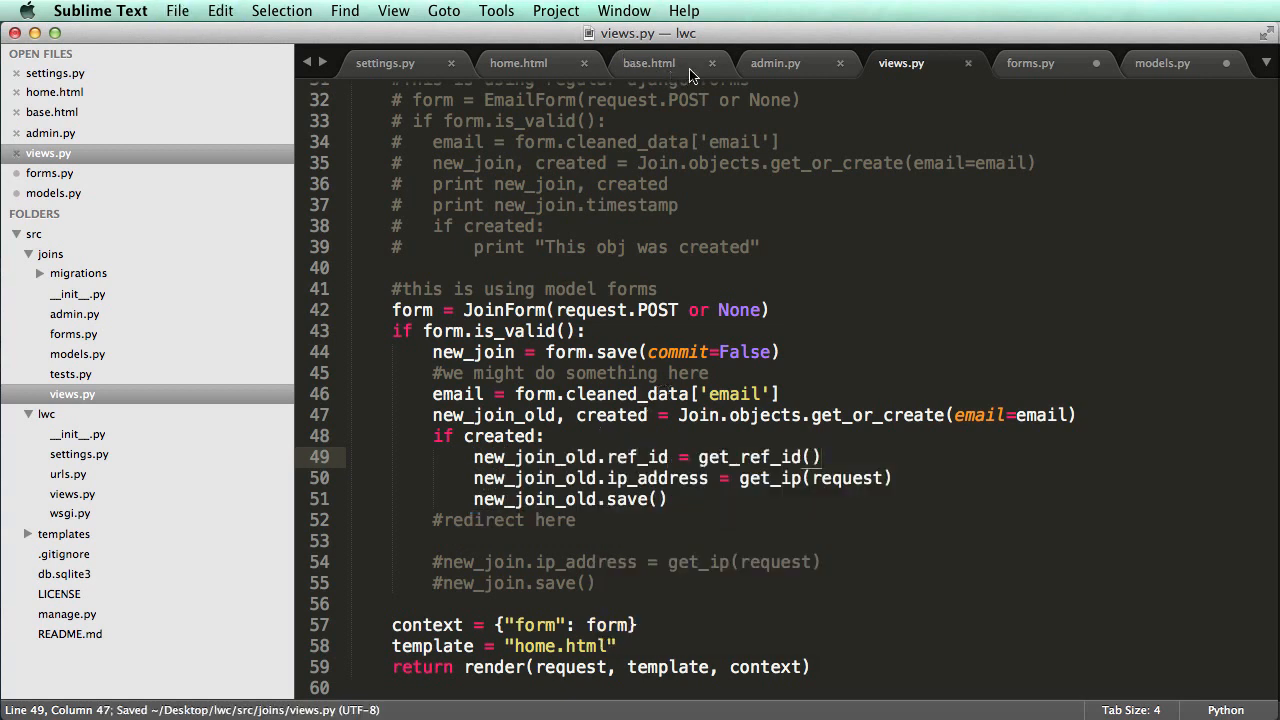
mouse_move(1006, 63)
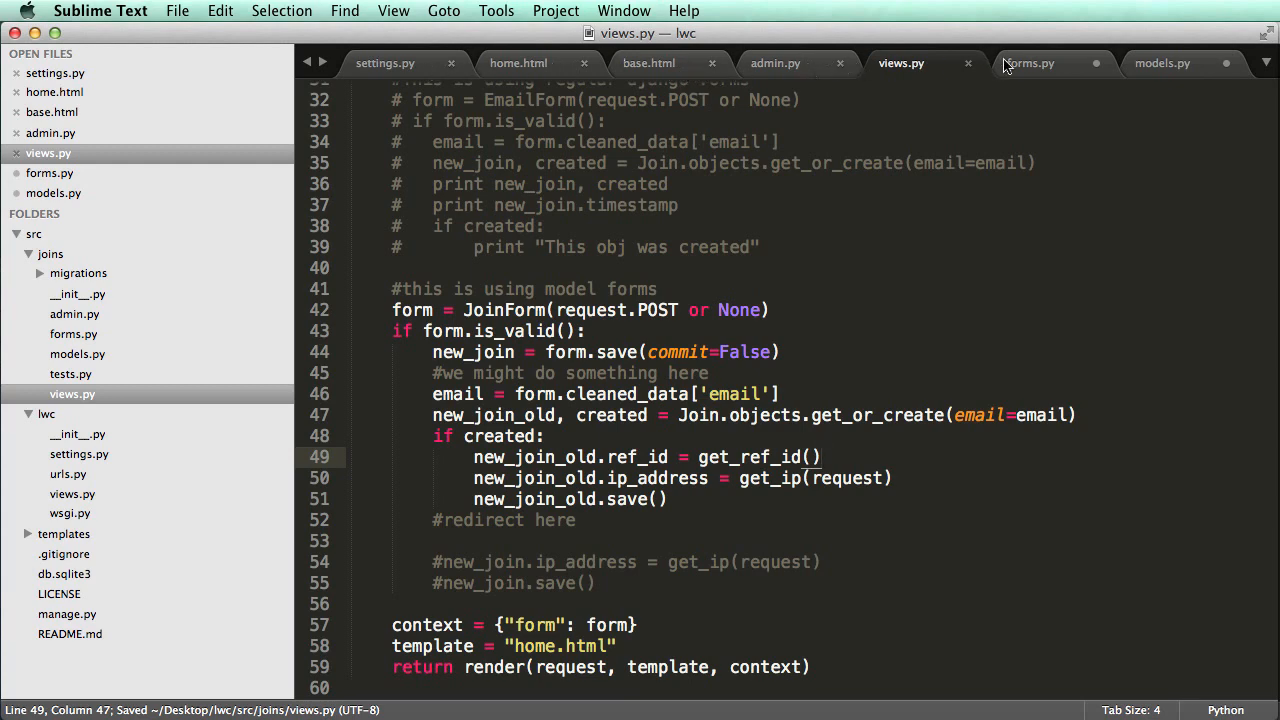
Review the ref_id assignment and get_or_create line, then go to the browser
left_click(1165, 63)
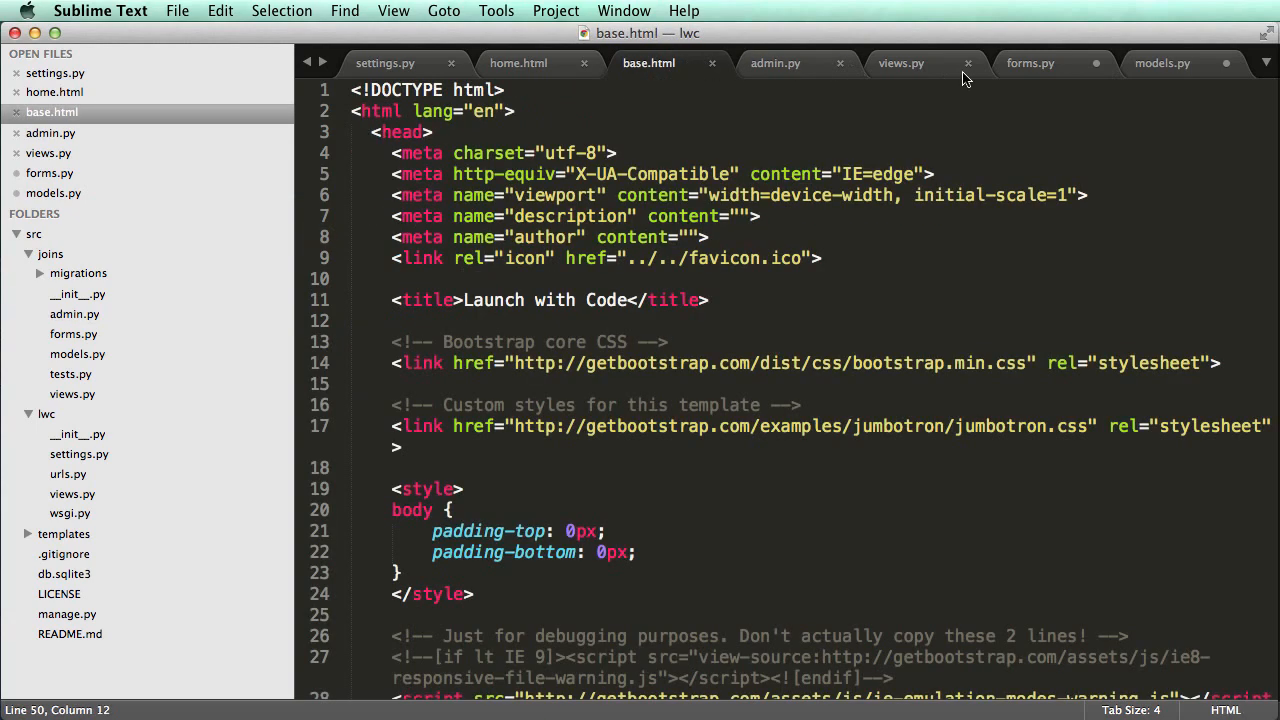
left_click(901, 63)
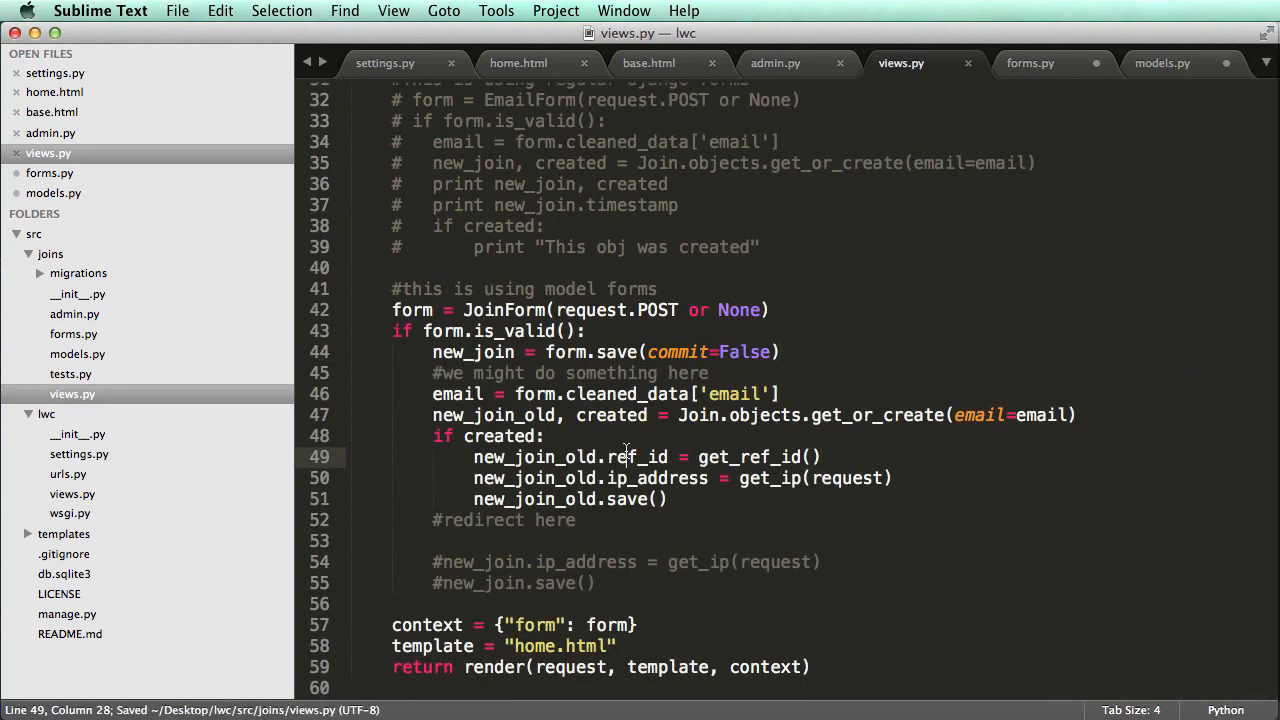
left_click(545, 436)
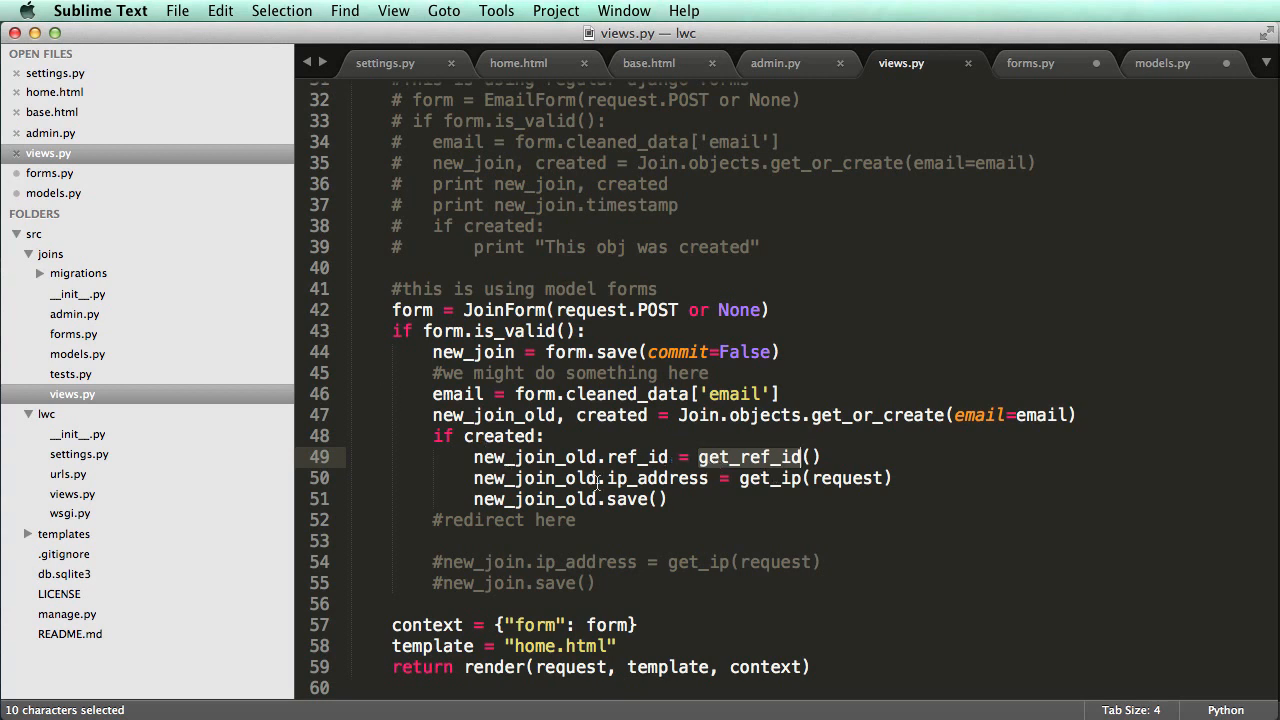
left_click(852, 415)
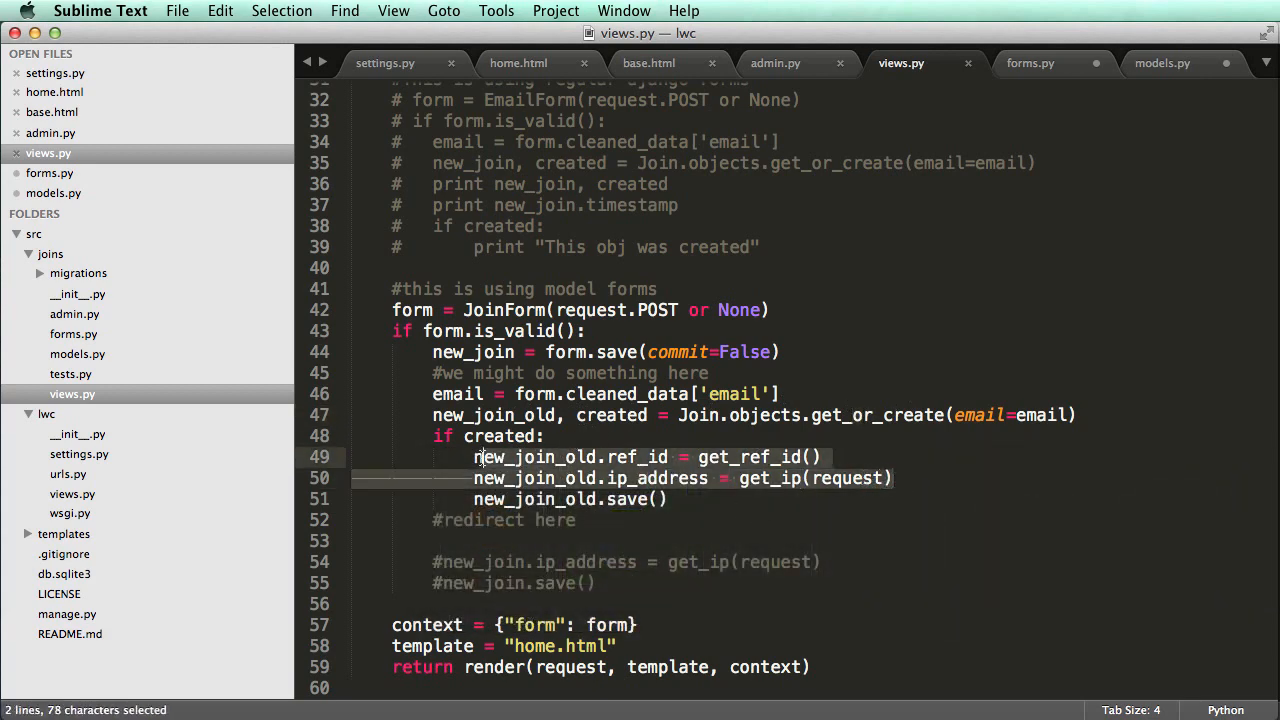
left_click(480, 457)
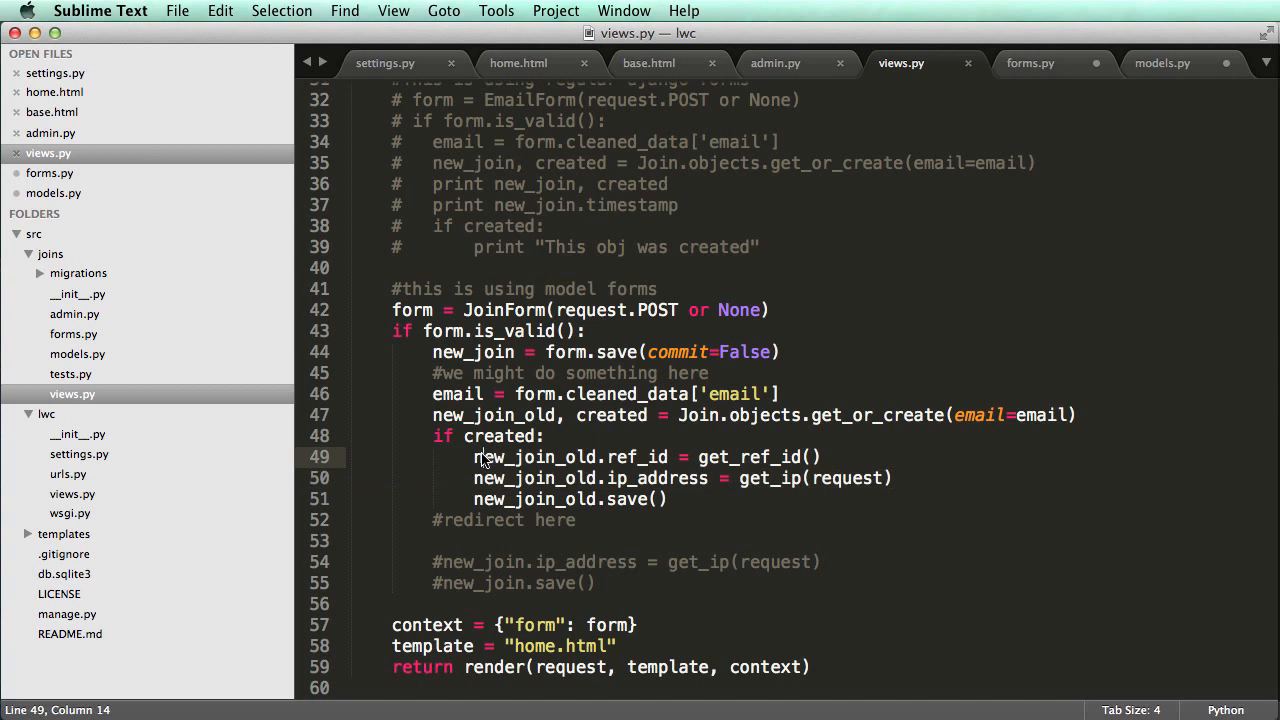
double_click(763, 415)
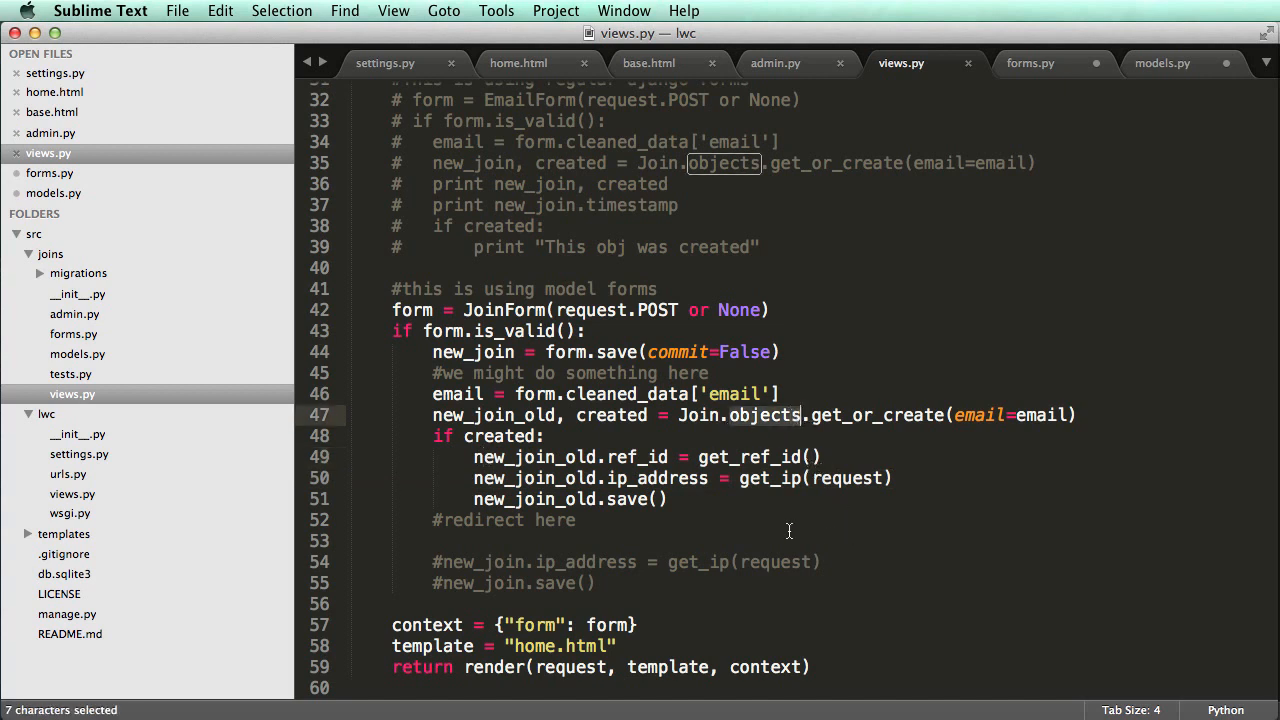
left_click(474, 457)
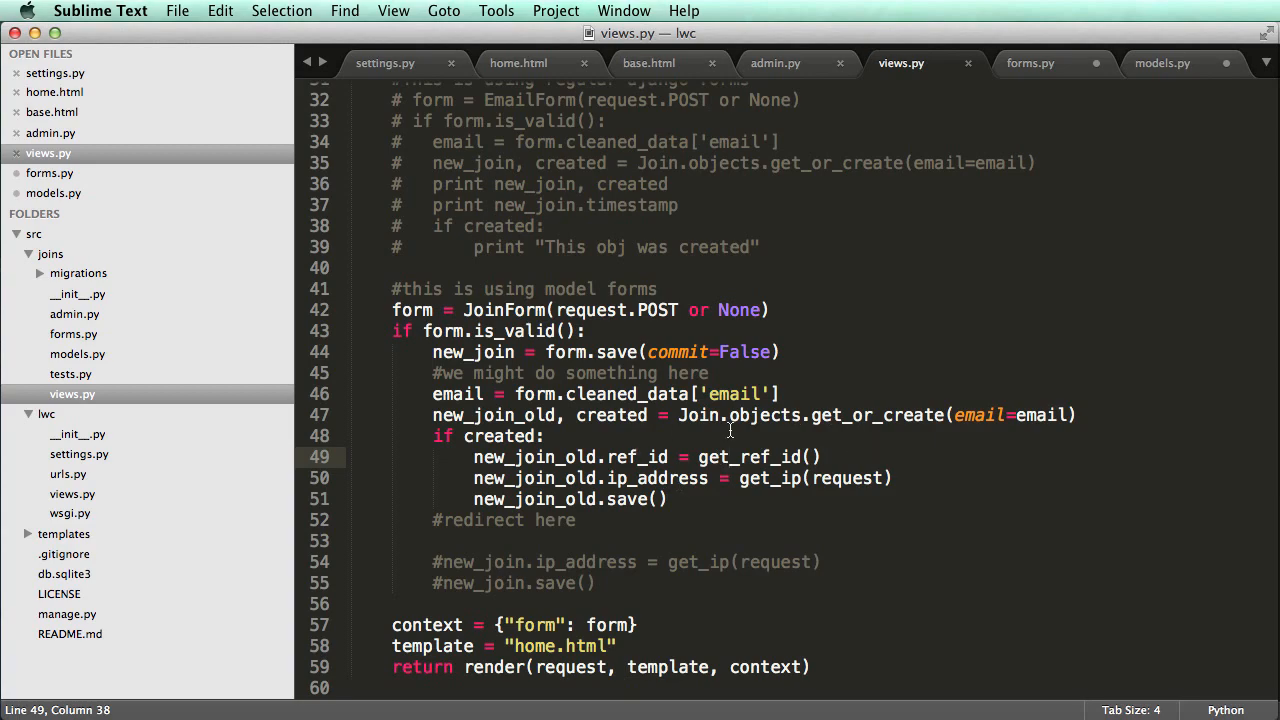
left_click(892, 537)
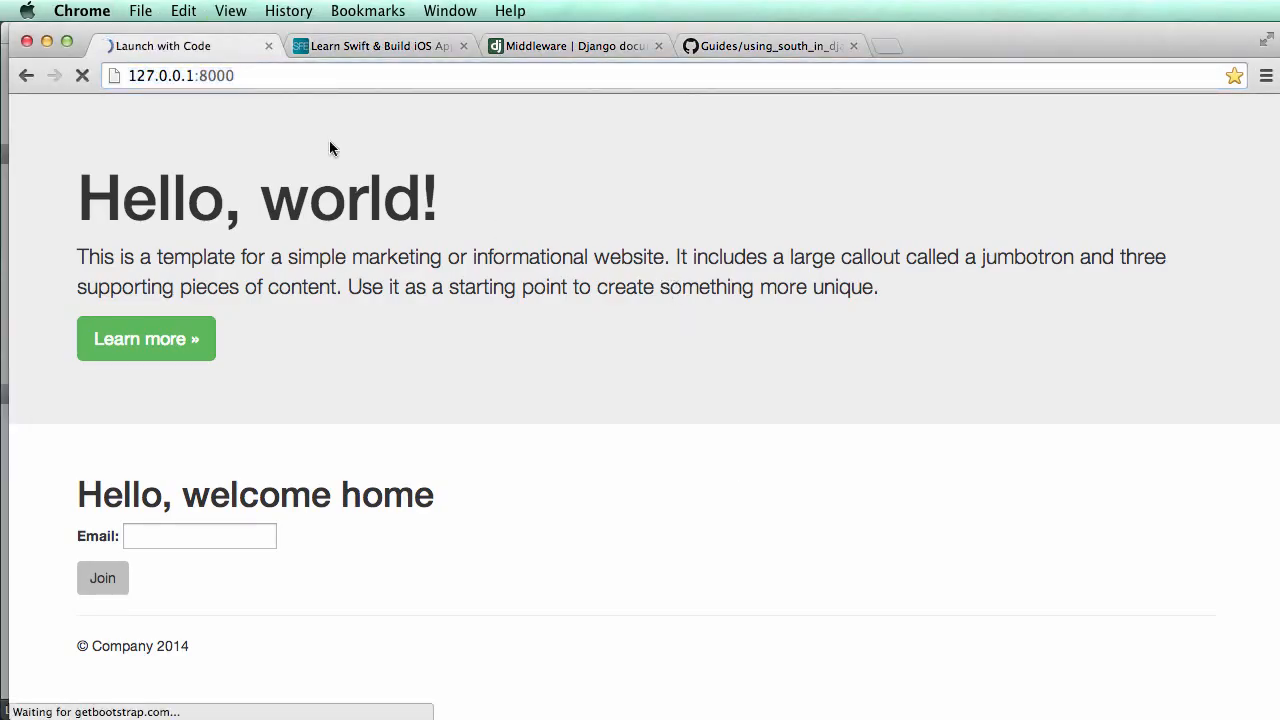
Delete the old join in the Django admin and sign up again on the home page
type("/admin/joins/join/")
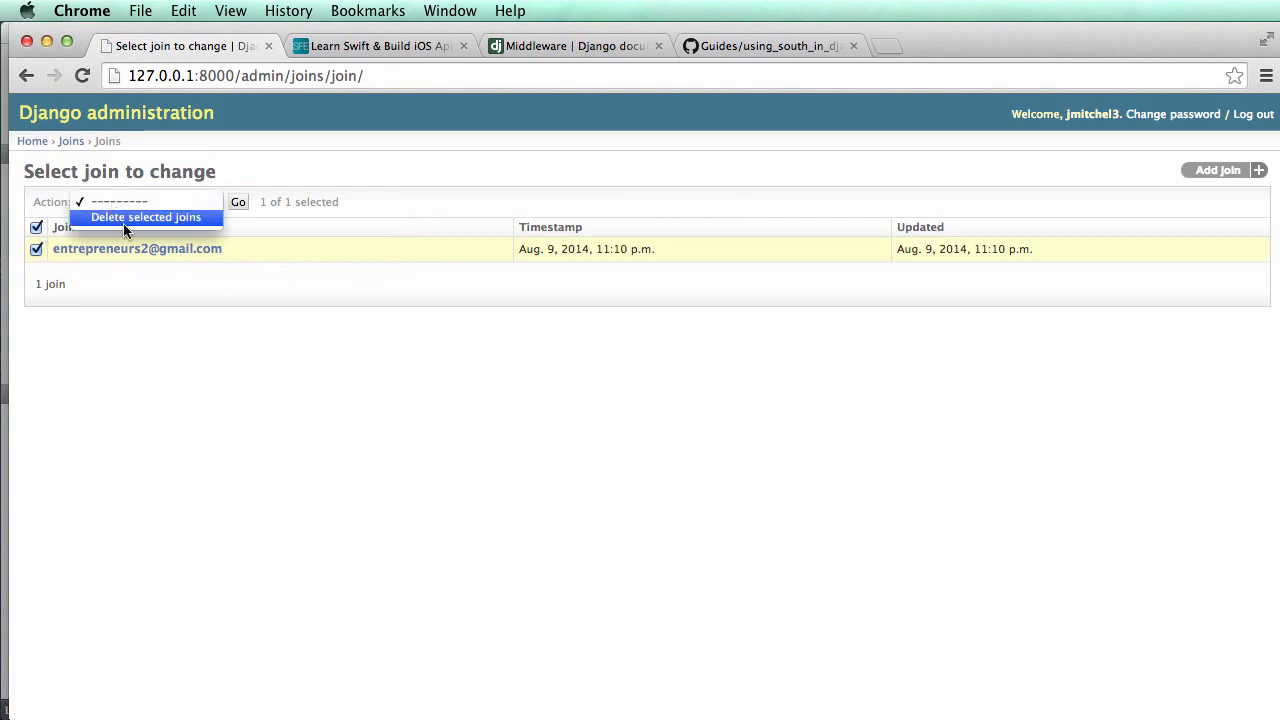
left_click(150, 217)
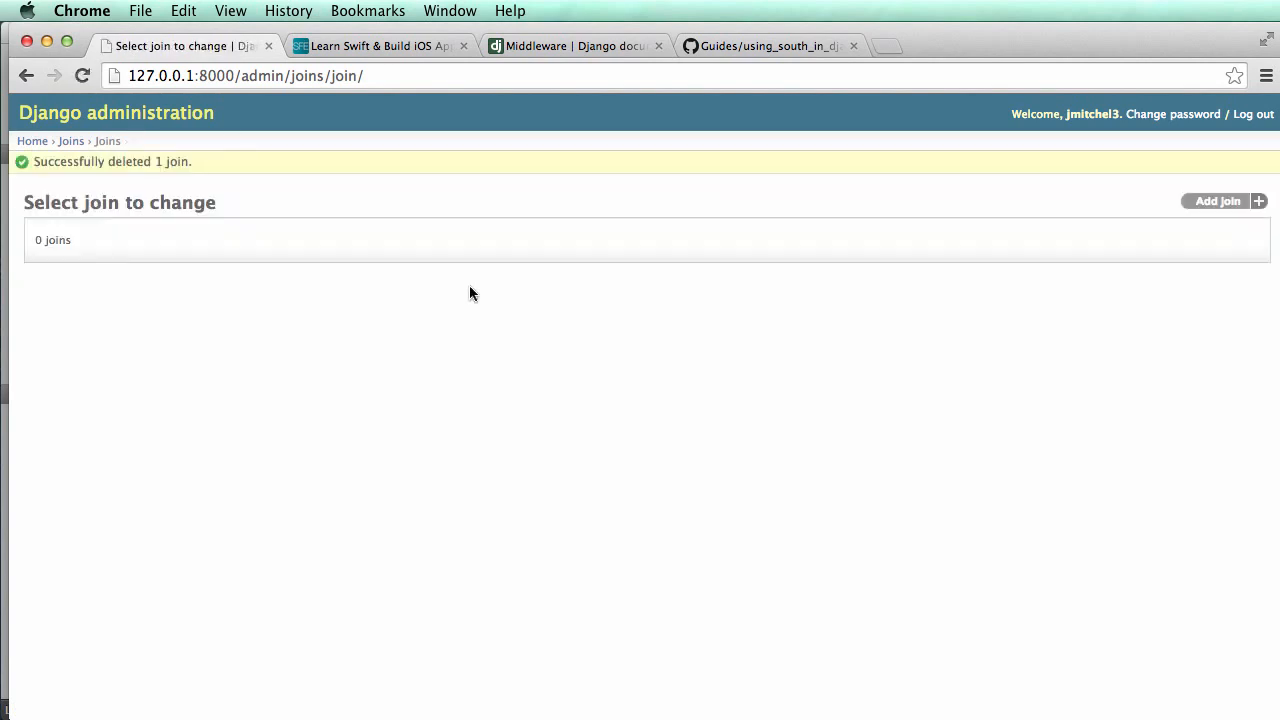
left_click(1217, 201)
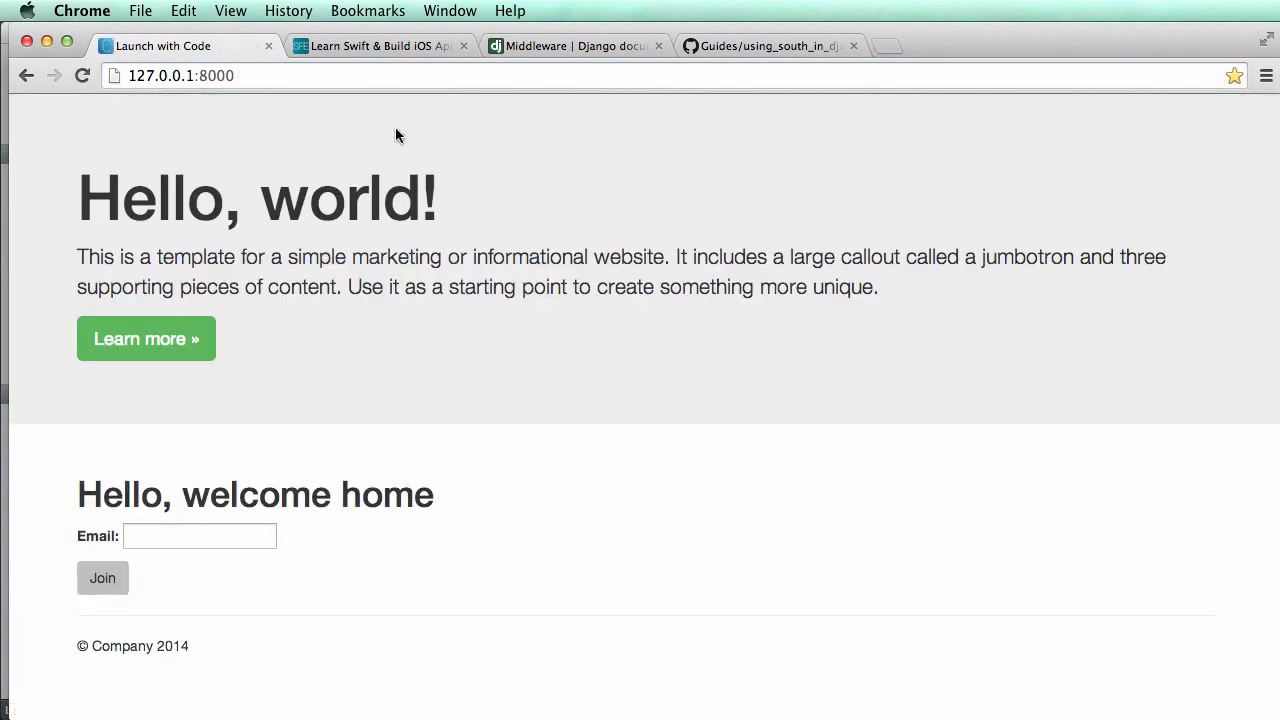
left_click(199, 536)
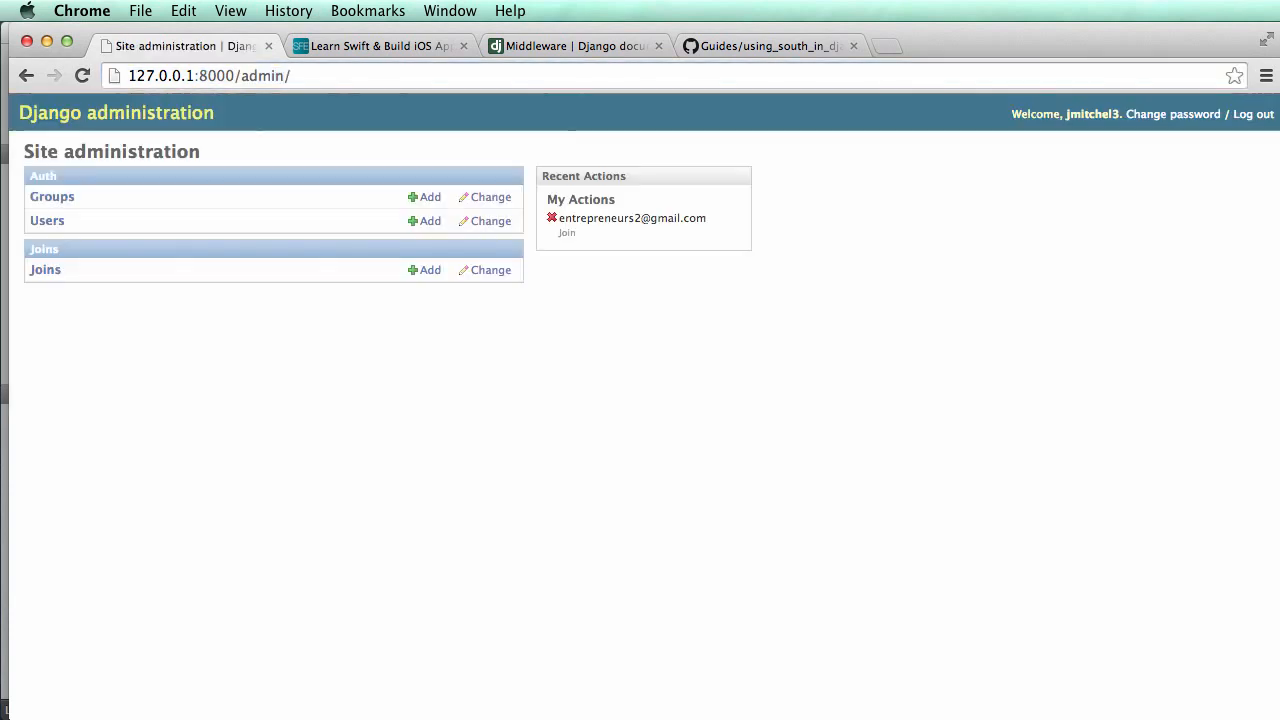
Open the new join in admin to see its generated Ref id 9f16a22615
left_click(45, 269)
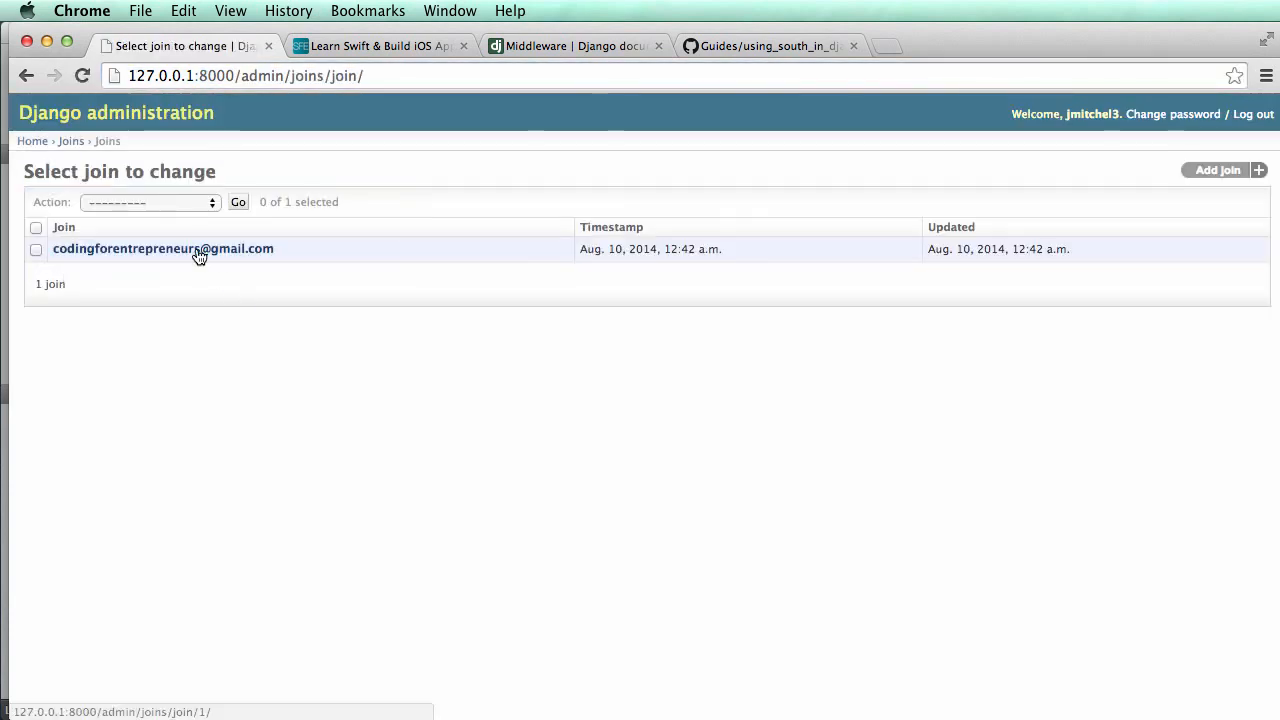
left_click(162, 248)
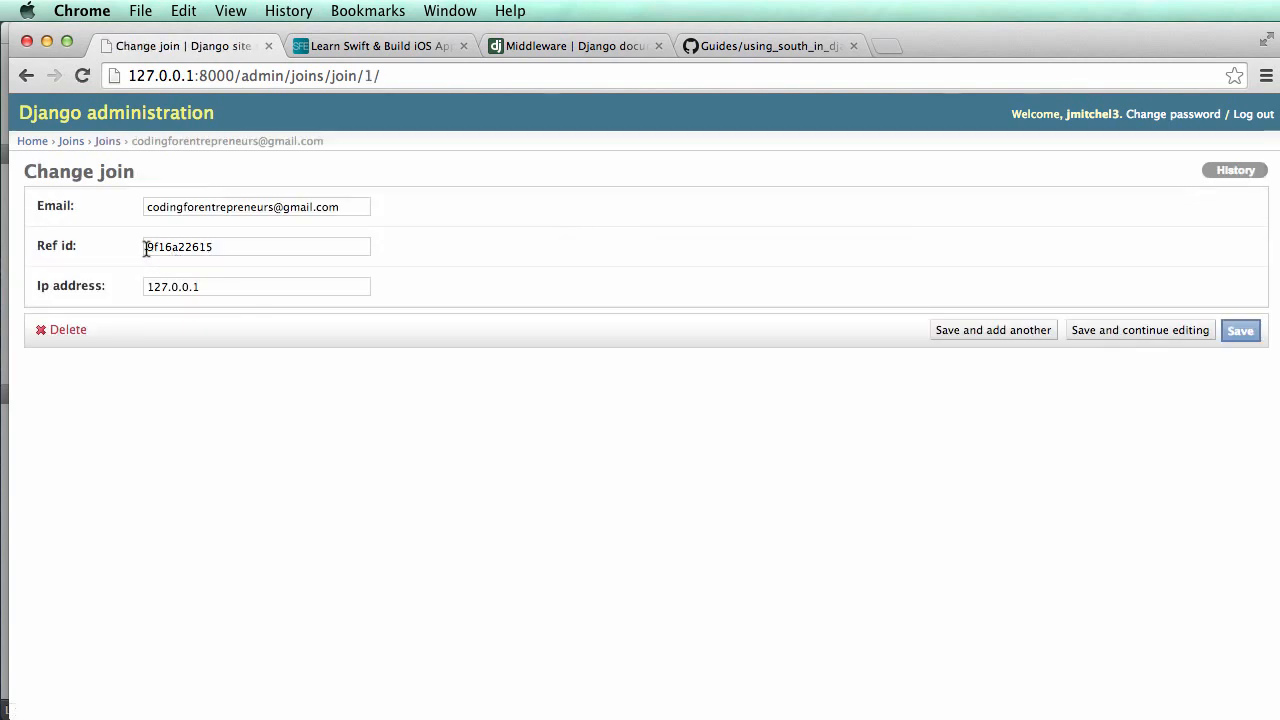
left_click(256, 246)
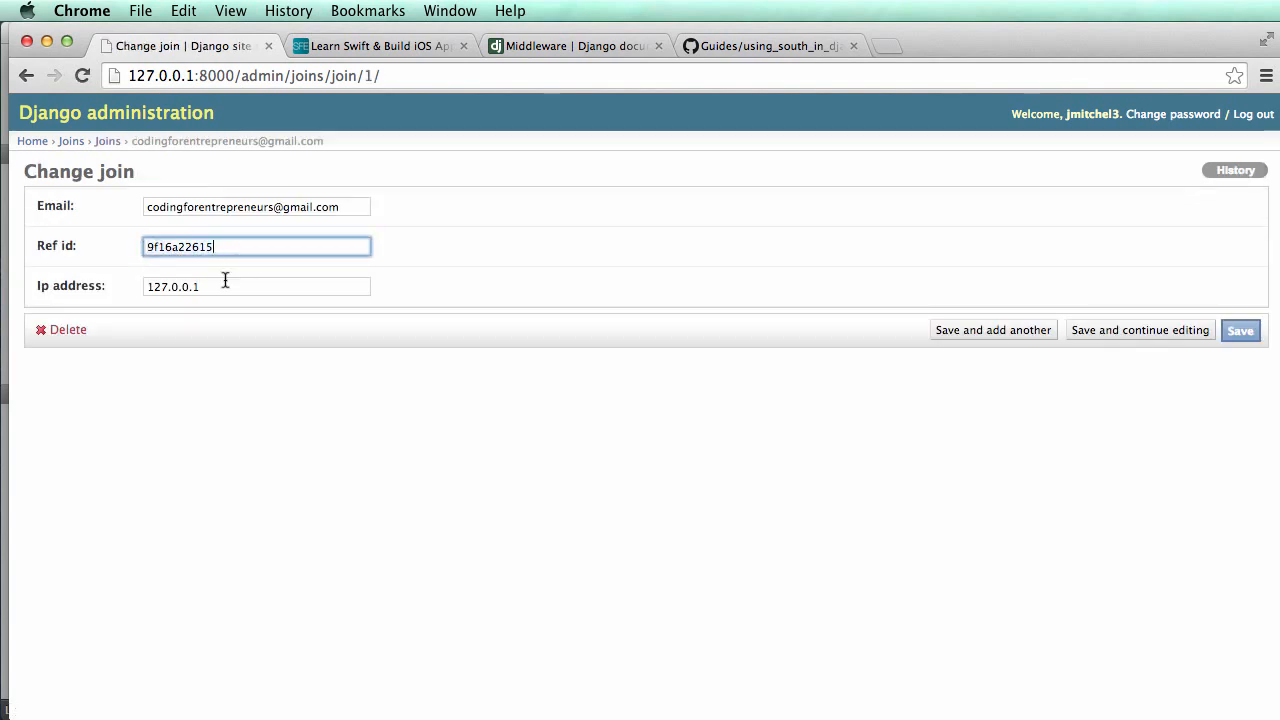
left_click(256, 207)
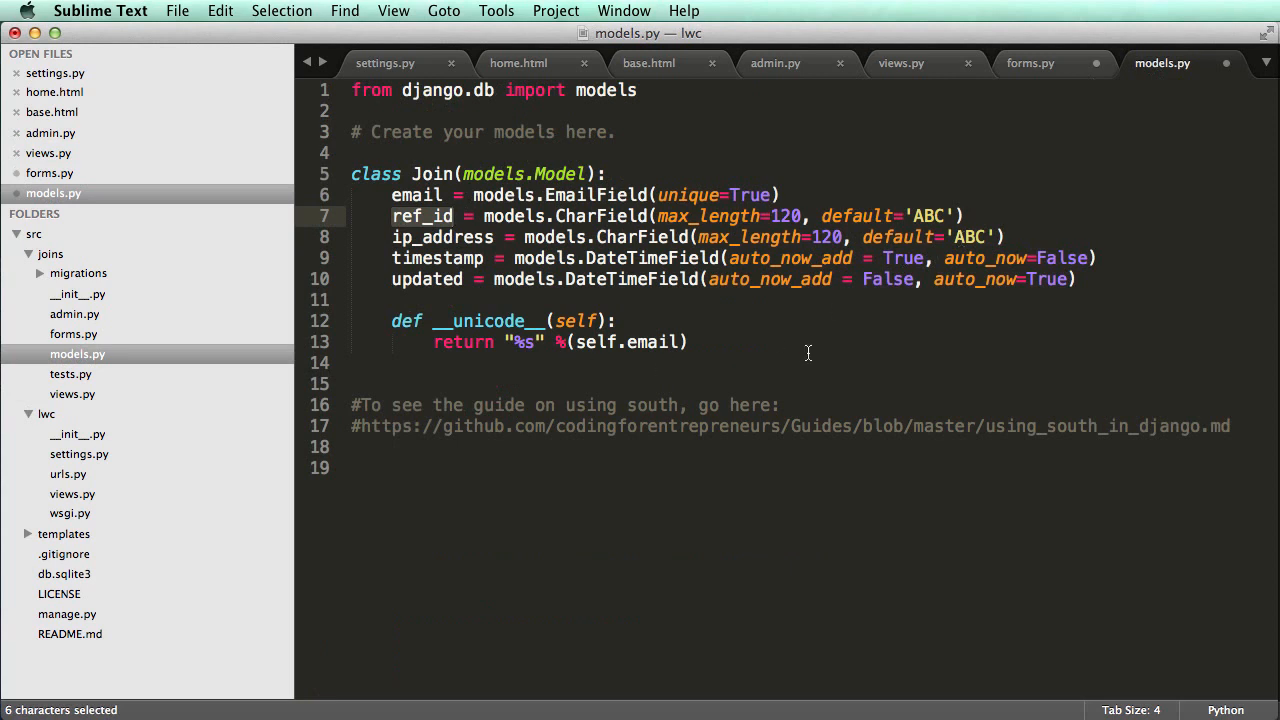
Add class Meta with unique_together on "email" and "ref_id" to the Join model
type("clas")
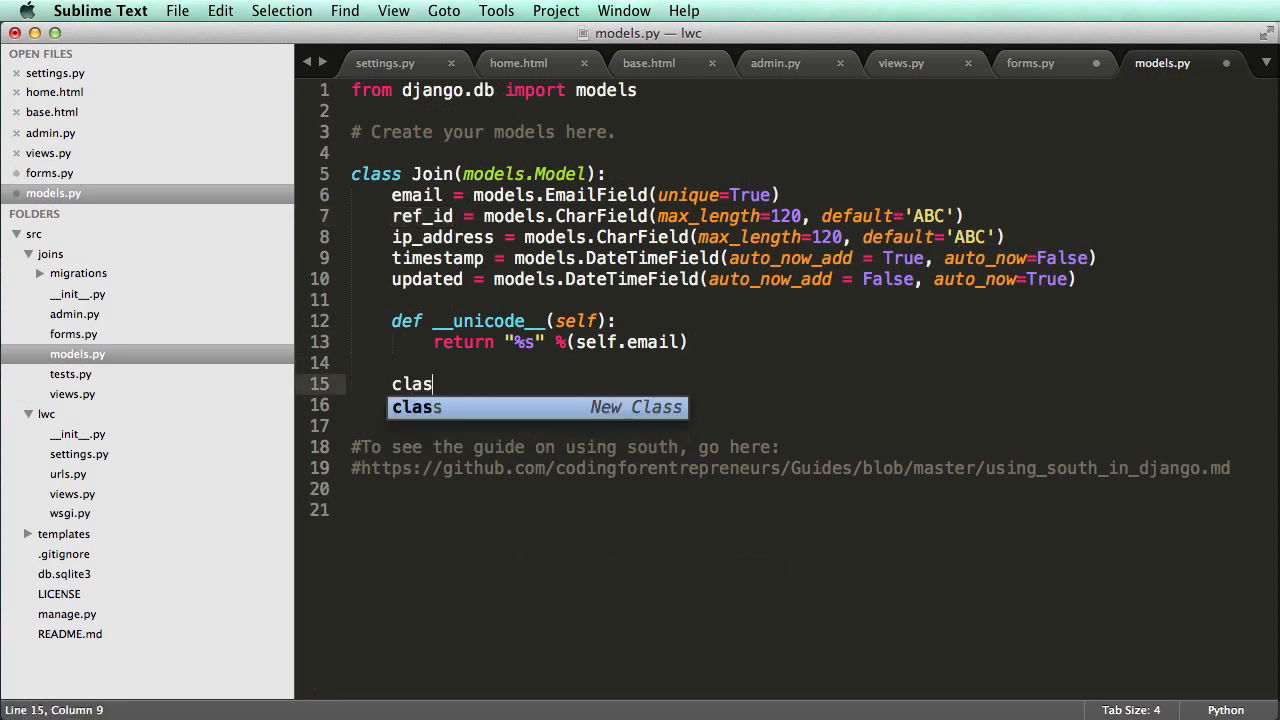
type("s Meta:")
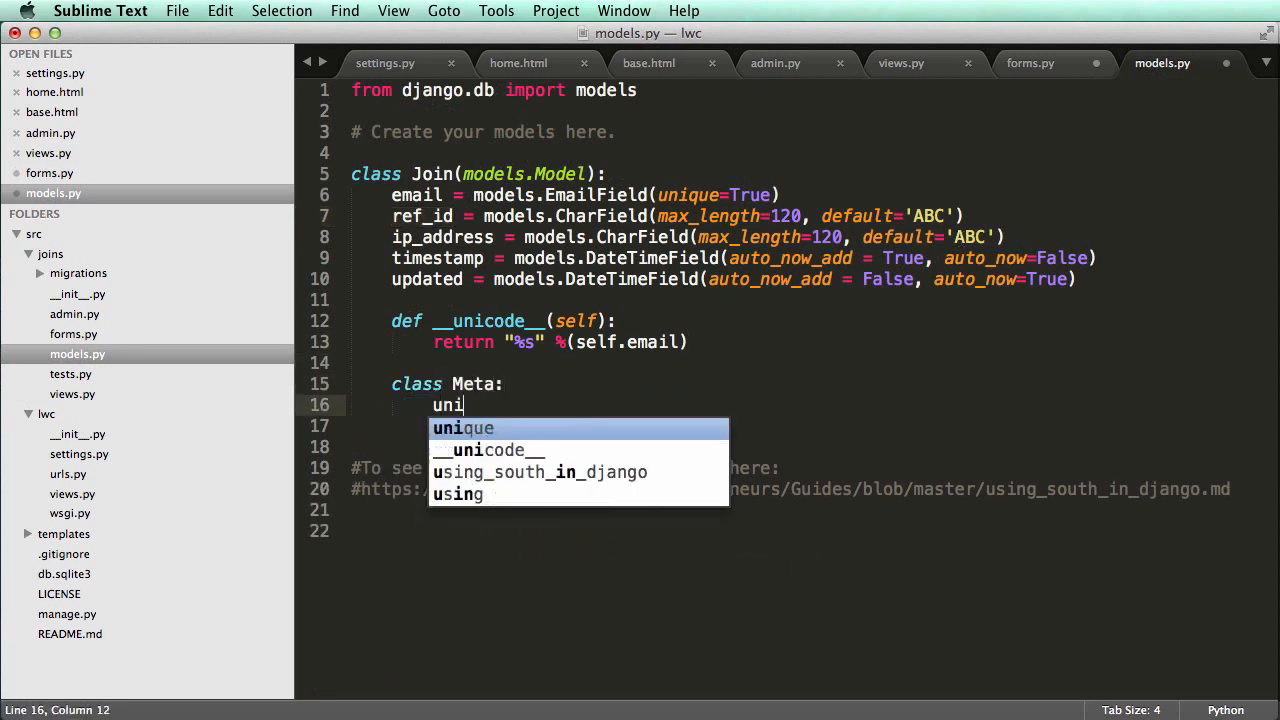
type("que_tog")
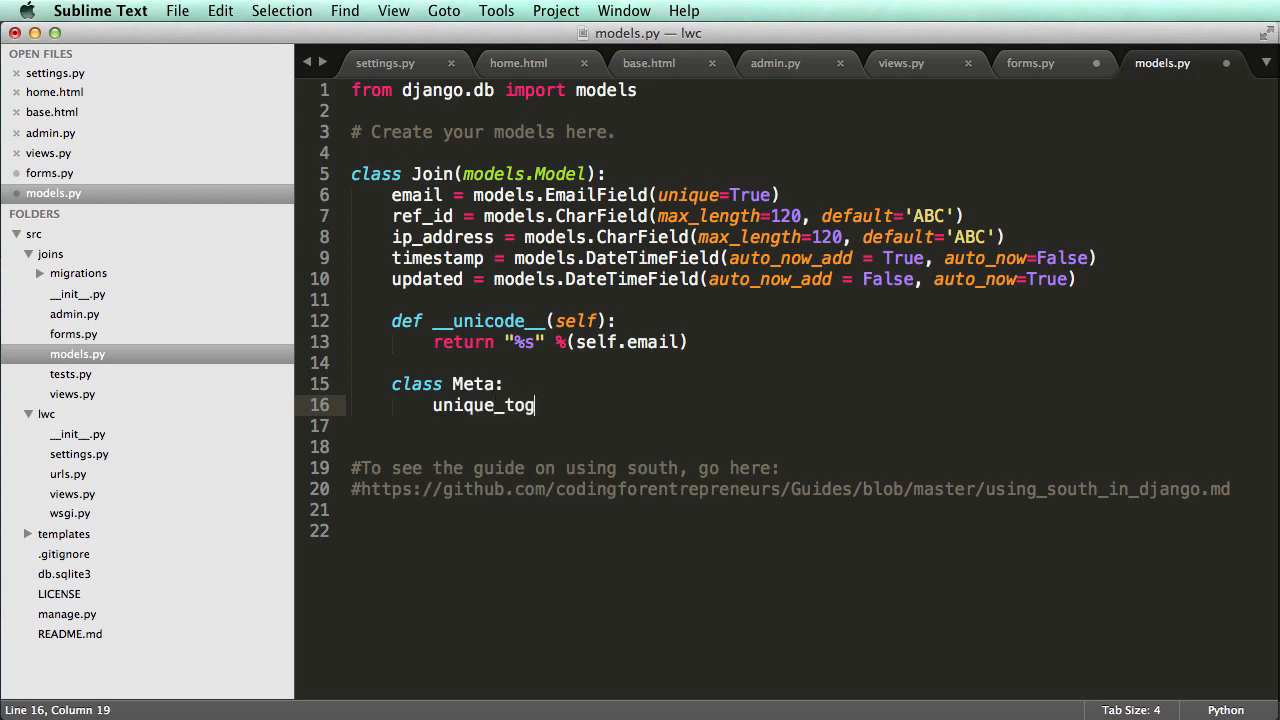
type("e")
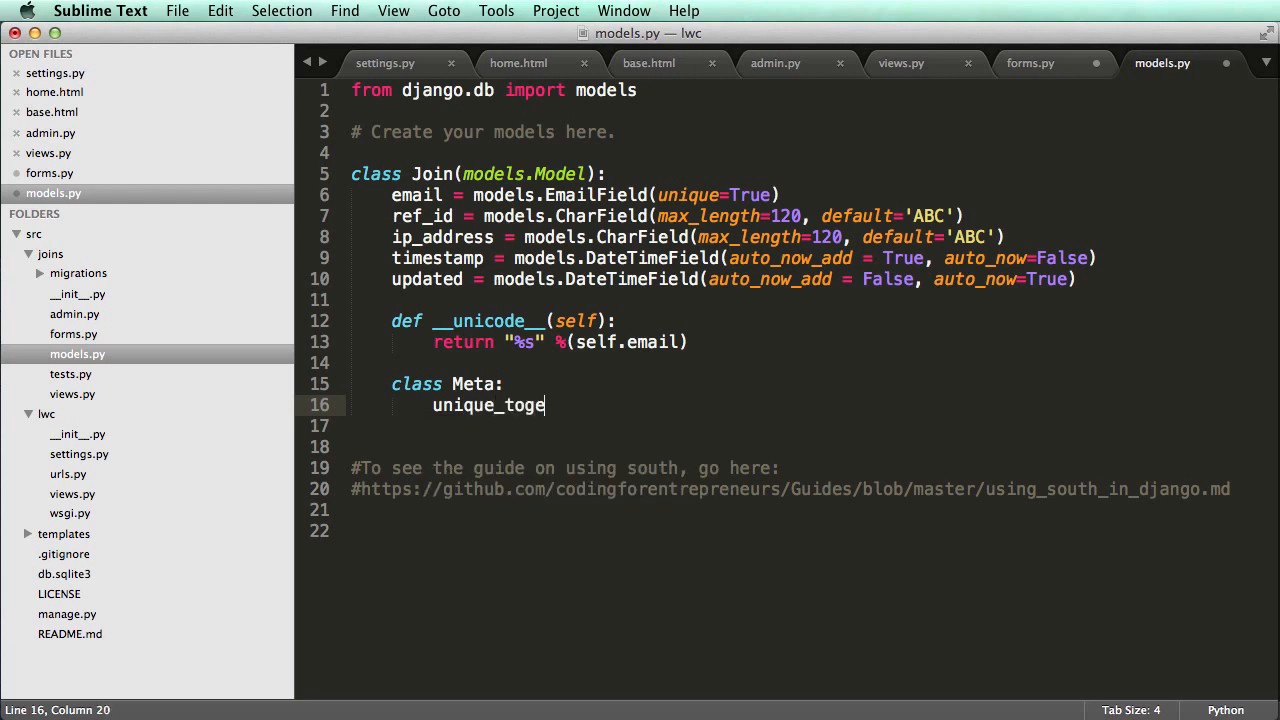
type("ther = []")
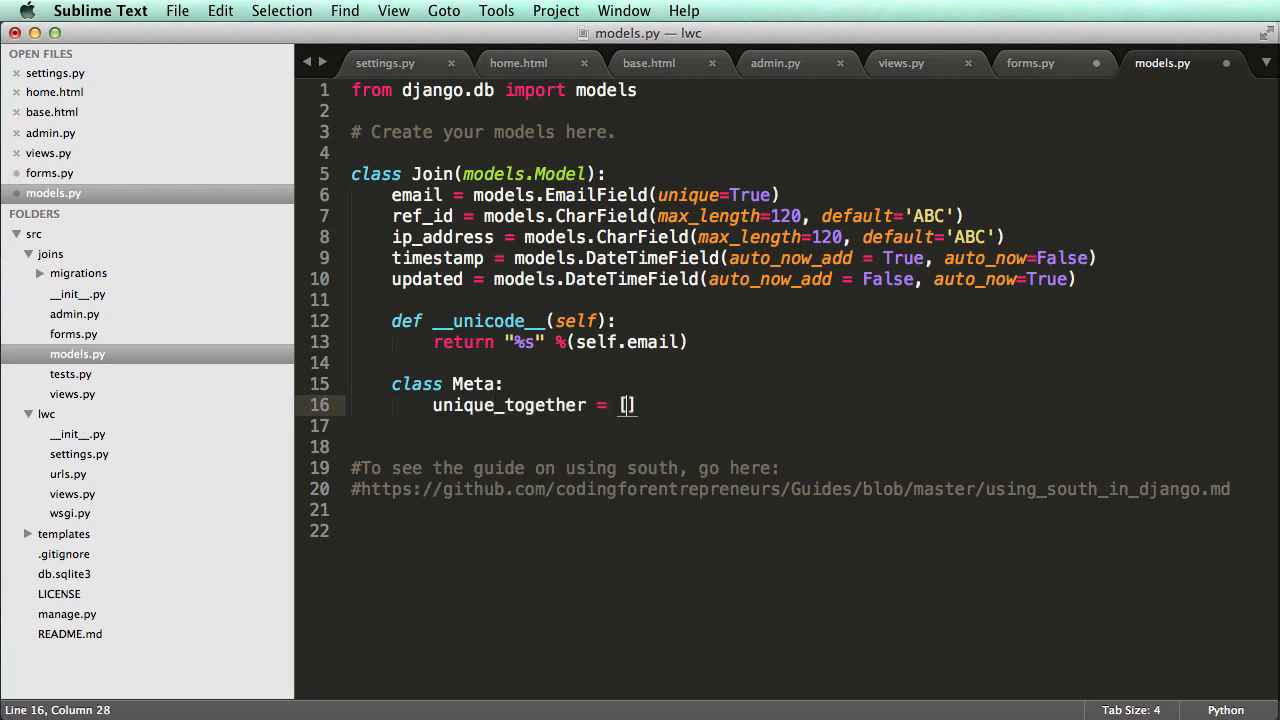
type("''")
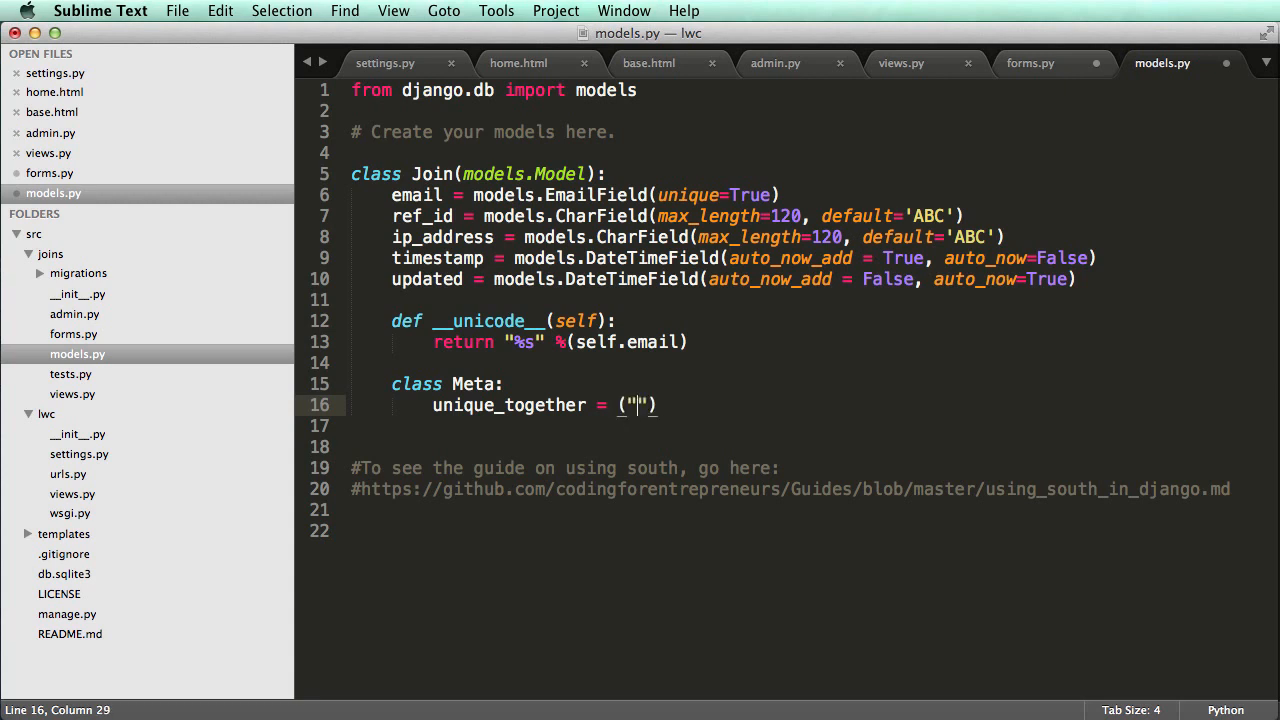
type("email")
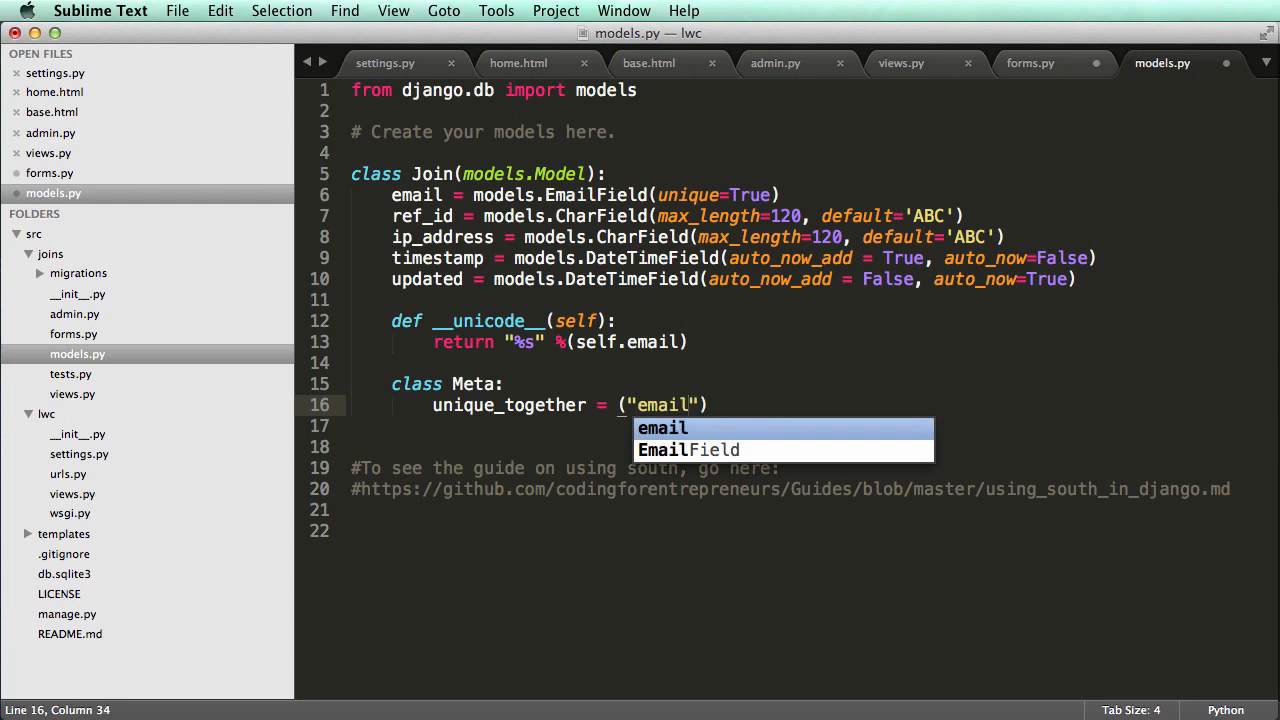
type(", \"")
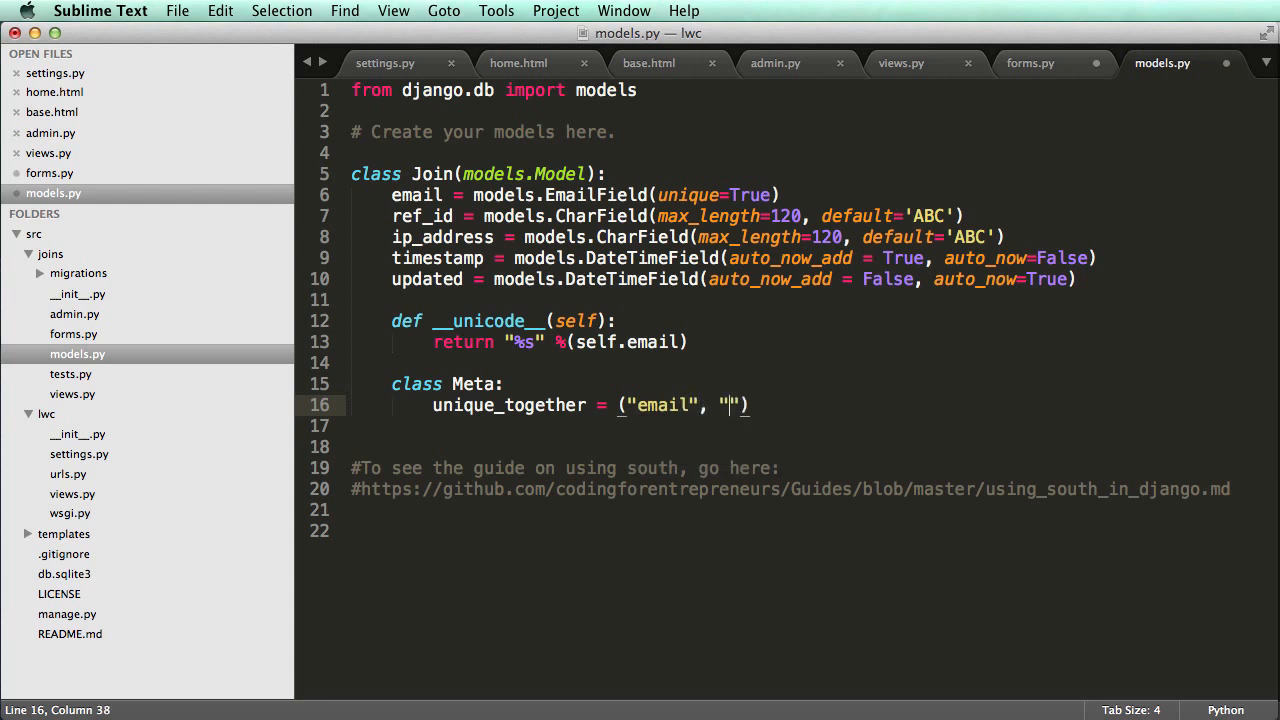
type("ref_id")
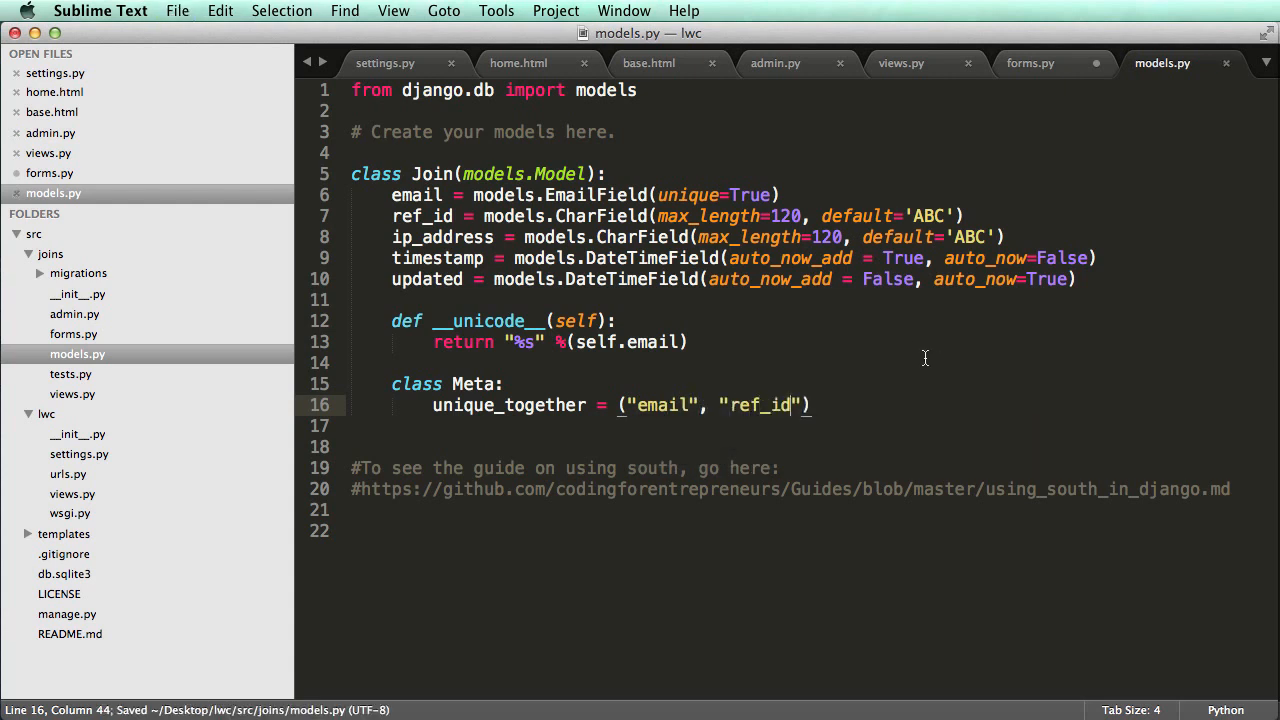
type(",")
type("python manag")
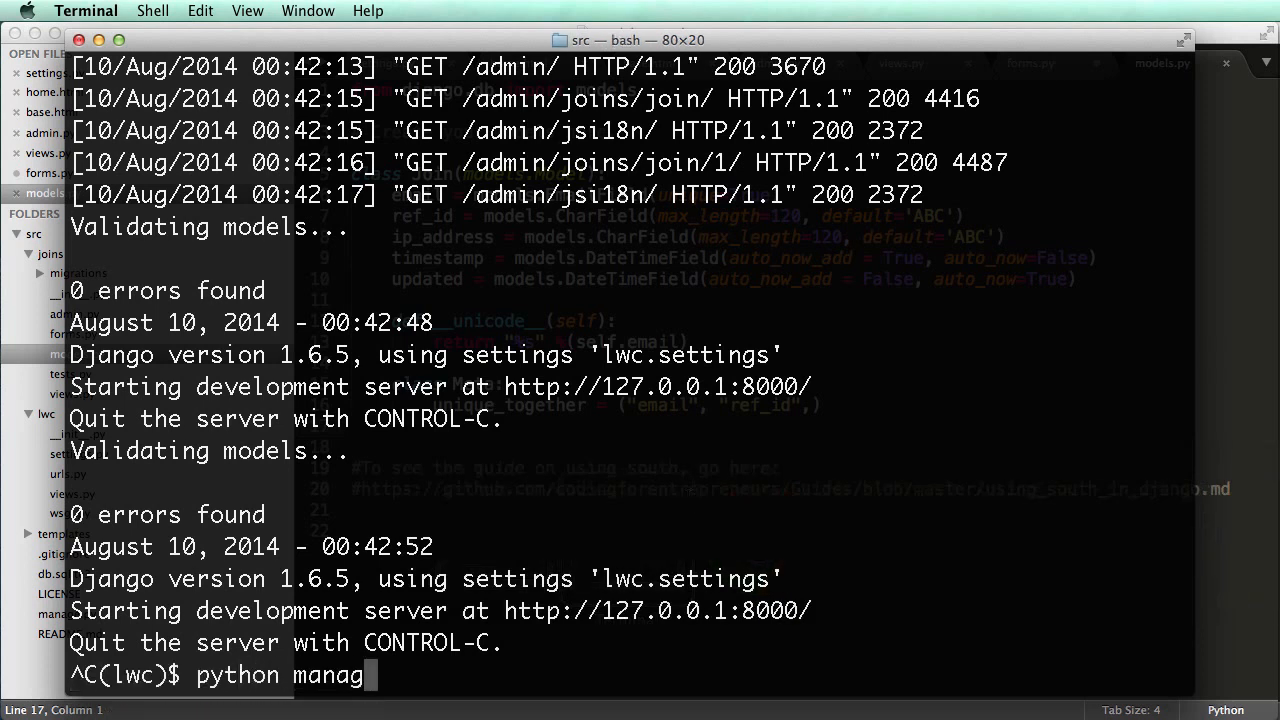
Run 'schemamigration joins --auto' and 'migrate joins', then recheck for schema changes
type("e.py schemamig")
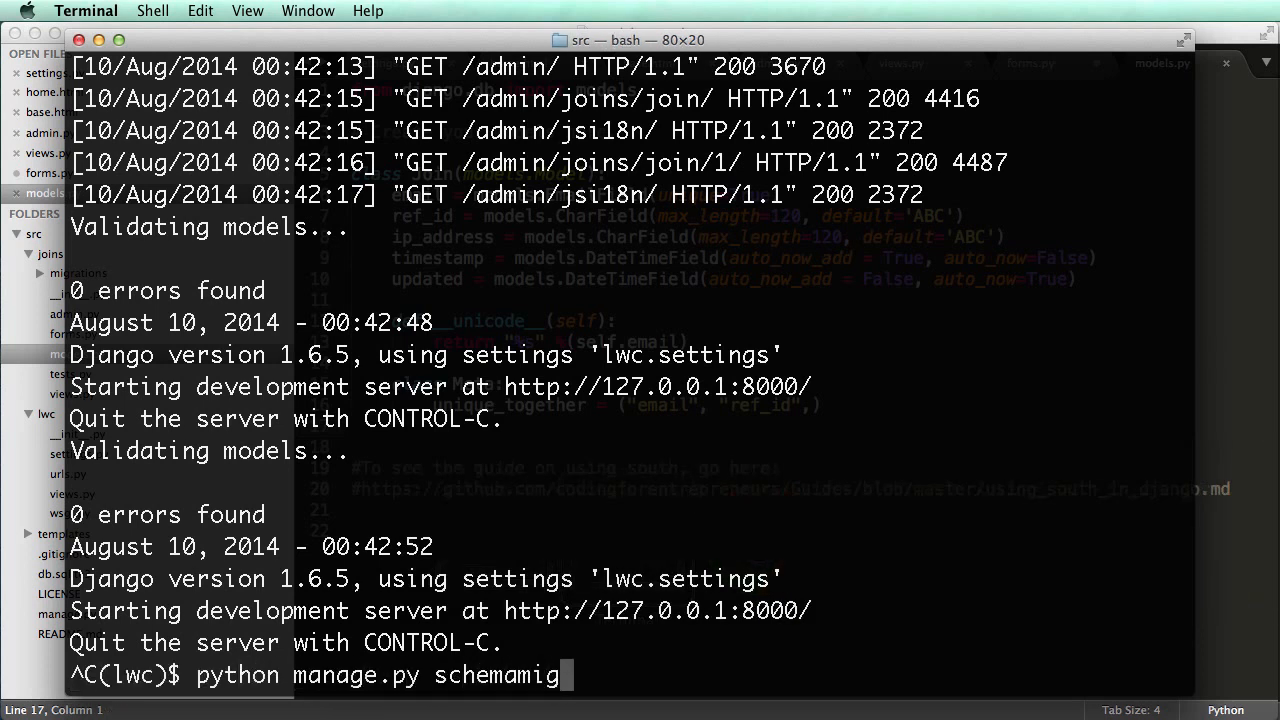
type("ration joins --auto")
type("python")
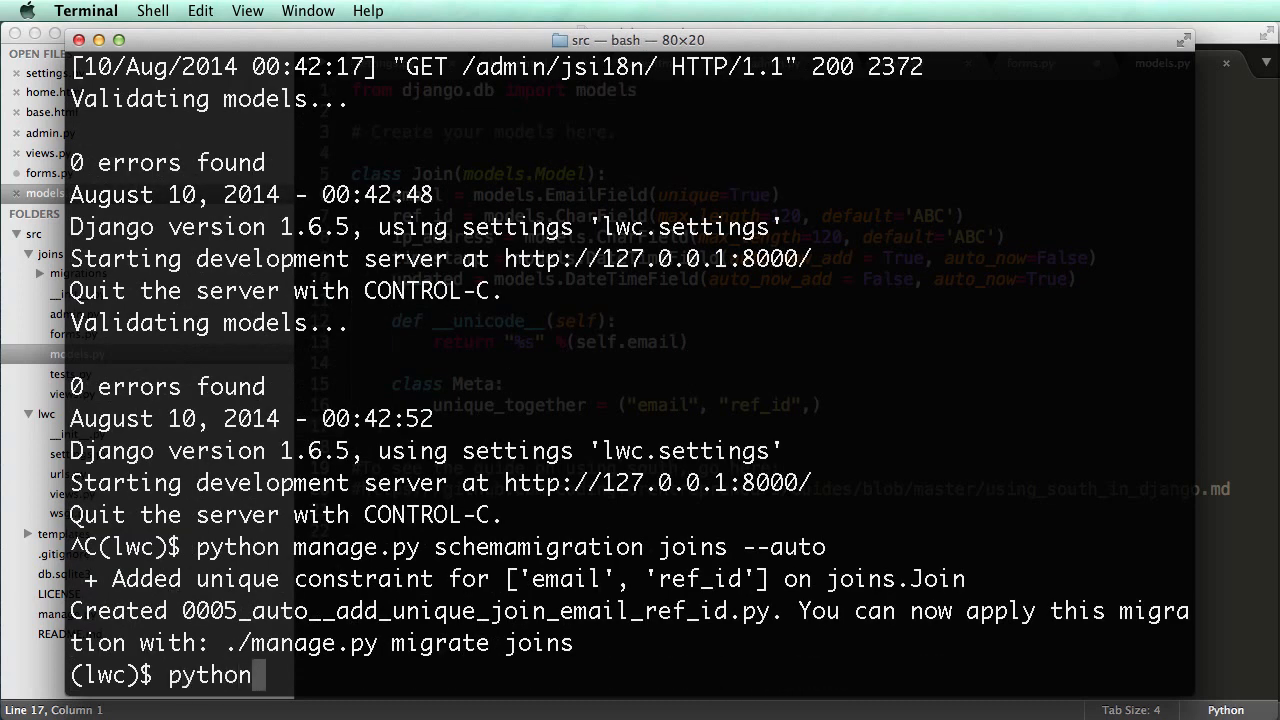
type("manage.py migrate joins")
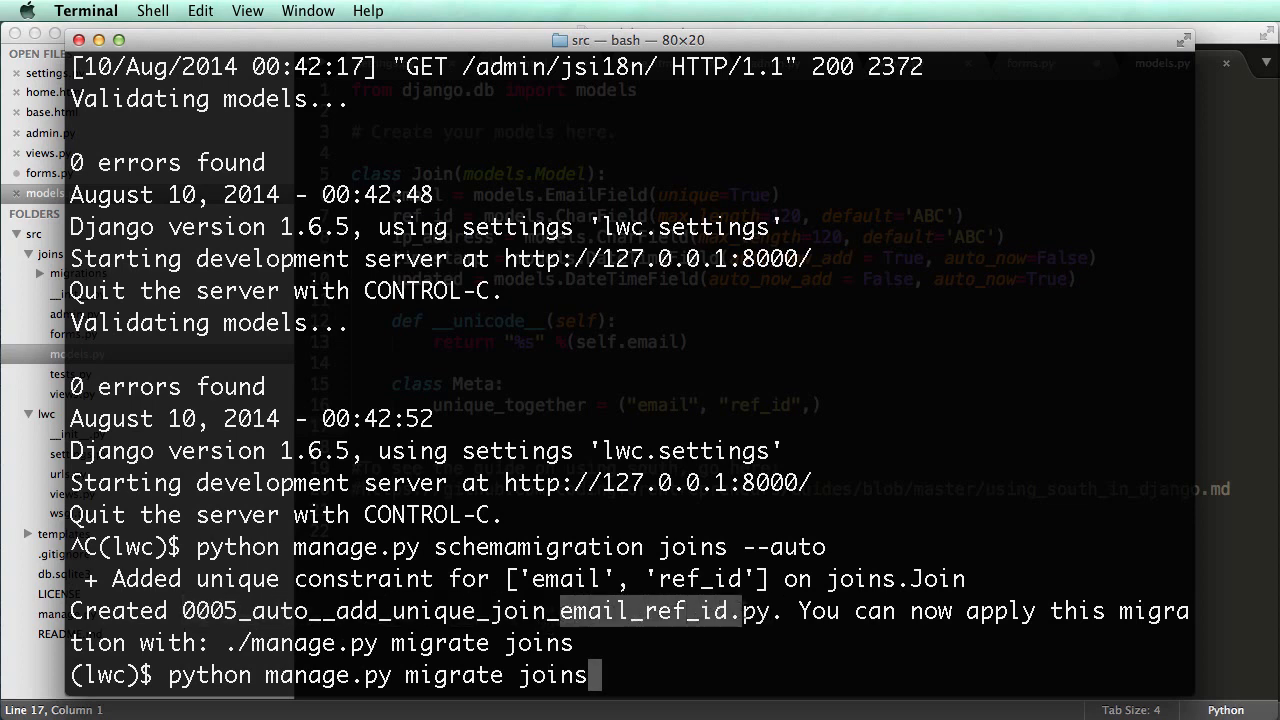
key("Return")
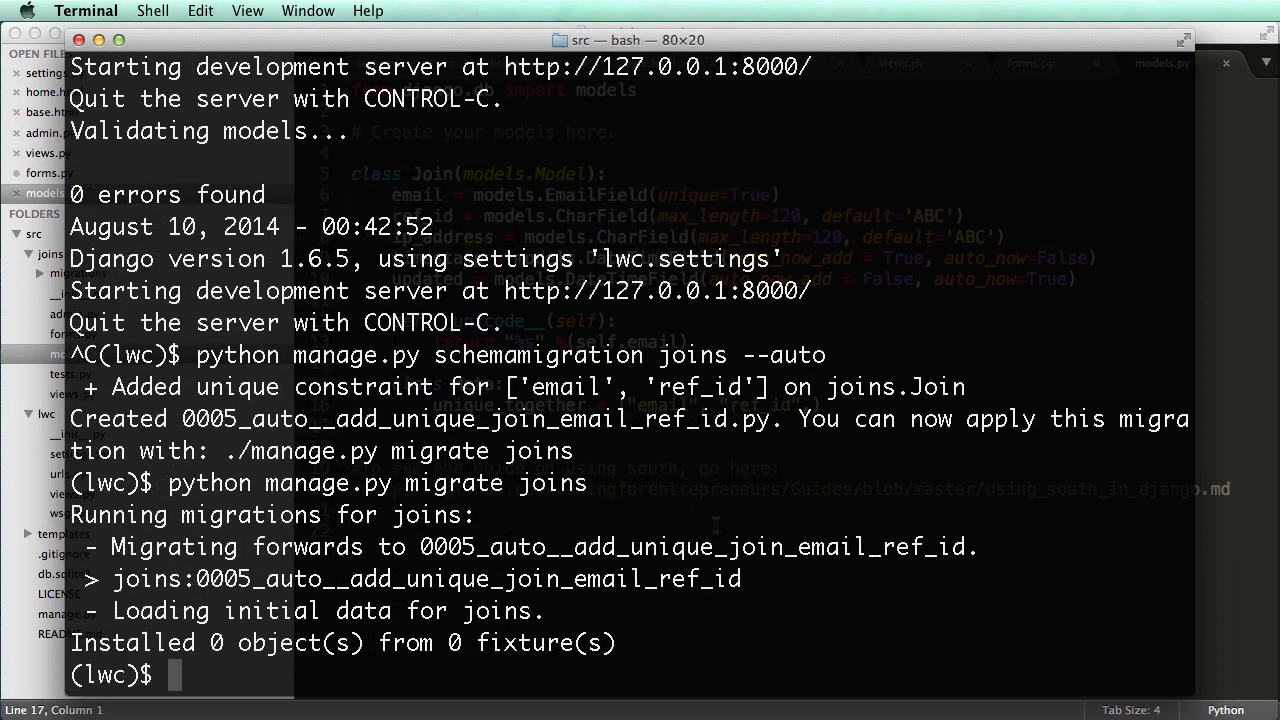
type("python manage.py schemamigration joins --auto")
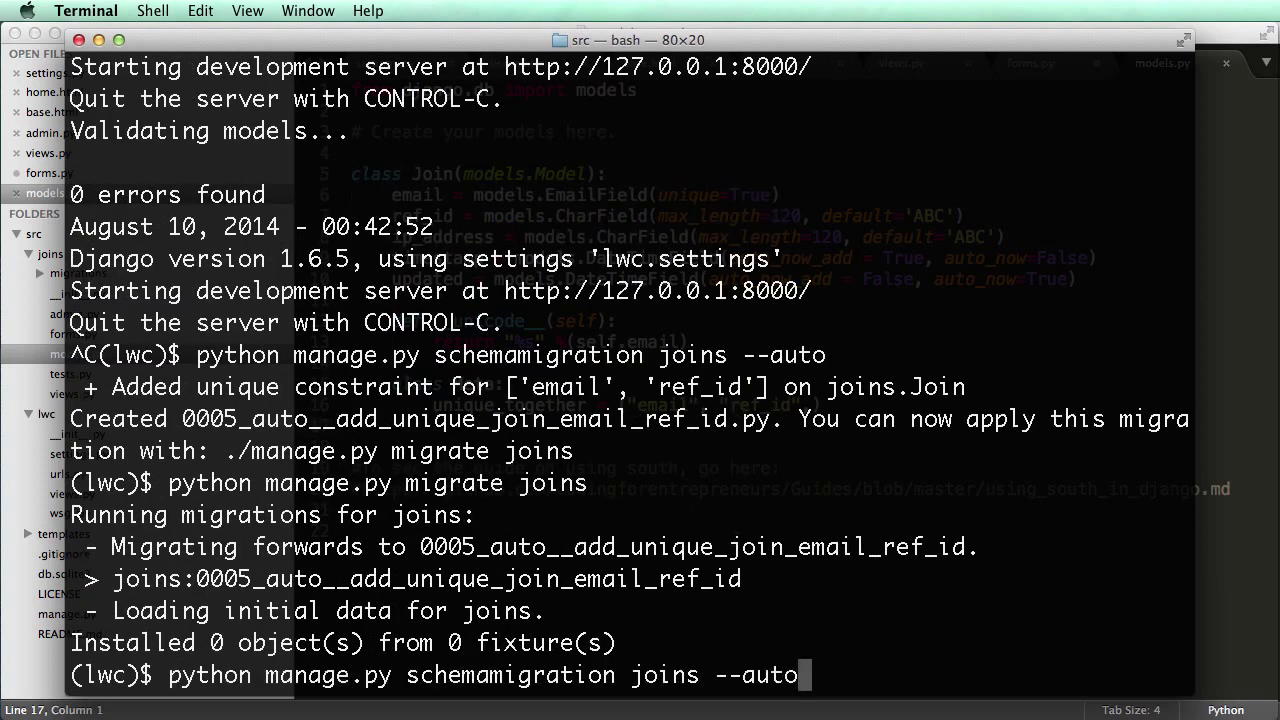
key("Return")
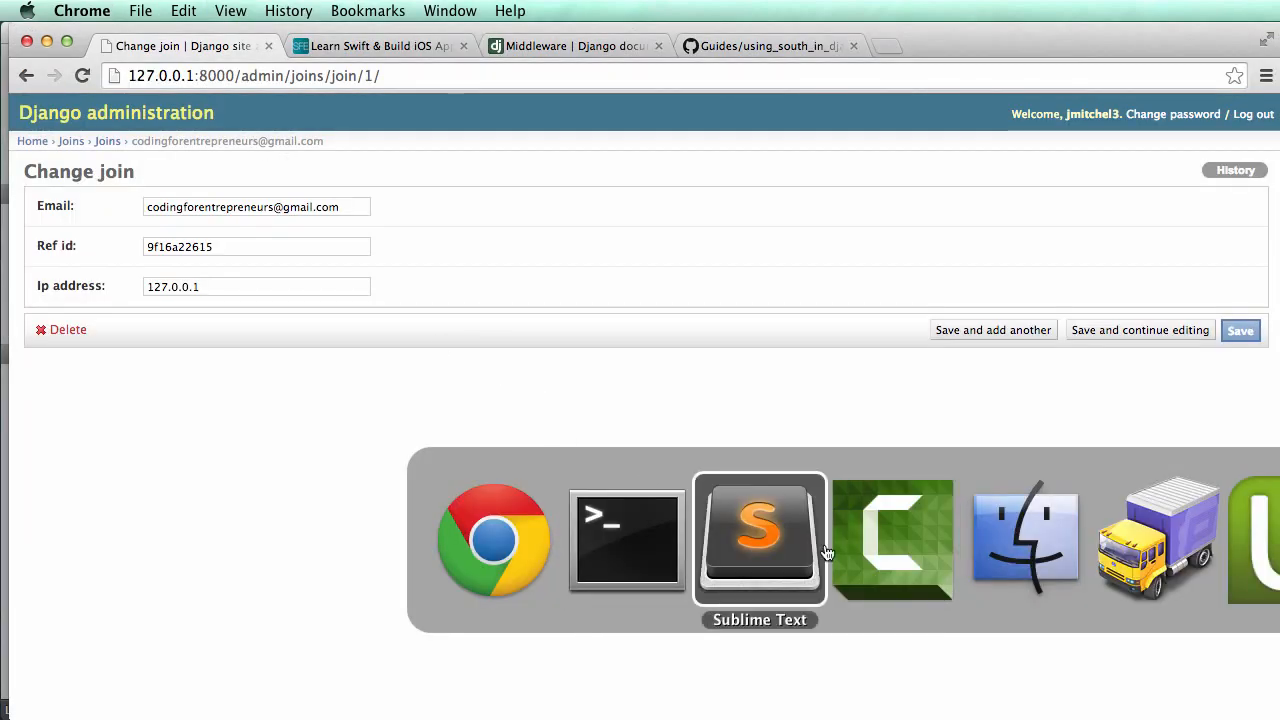
Return to views.py and begin a try block at the get_ref_id() definition
left_click(760, 540)
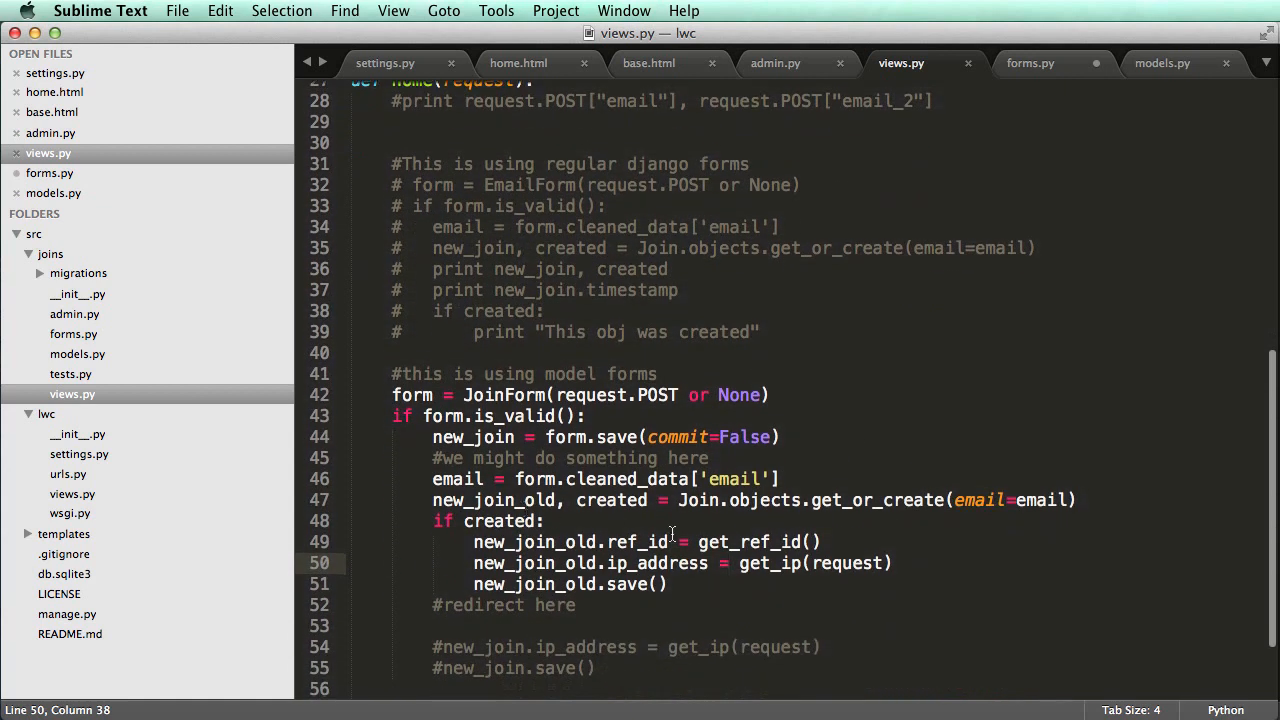
scroll("up", 3)
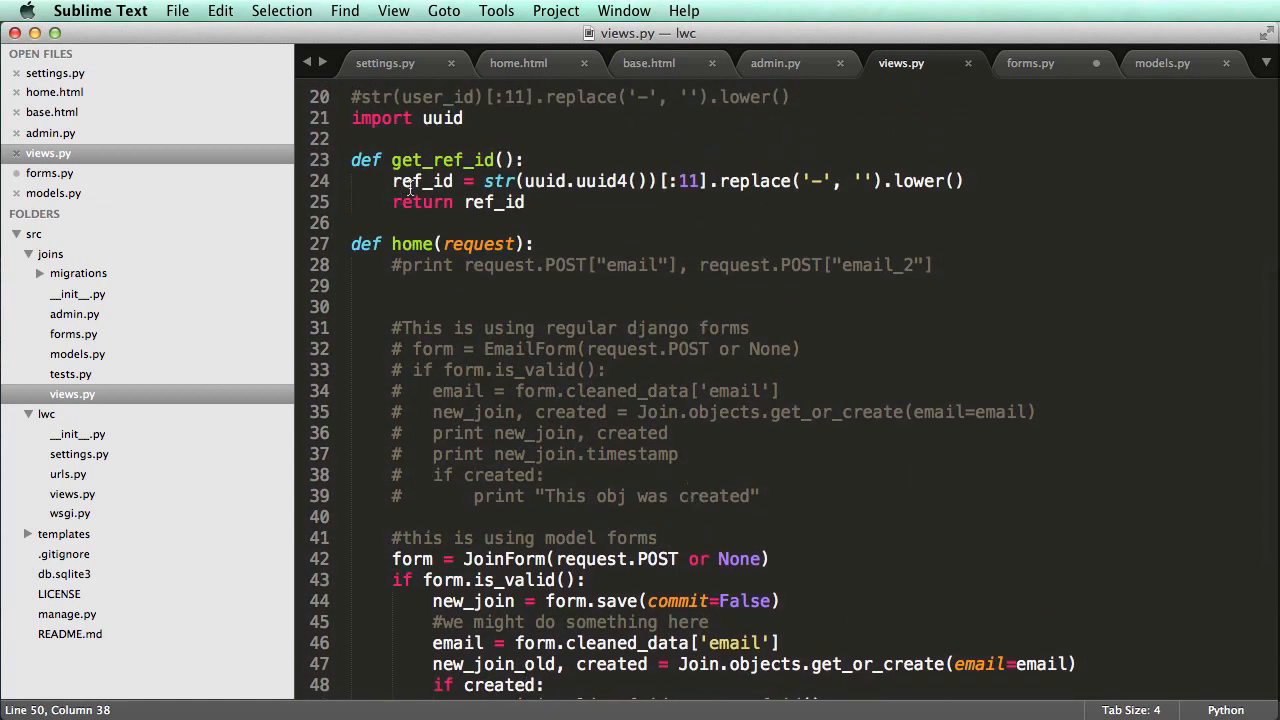
mouse_move(560, 202)
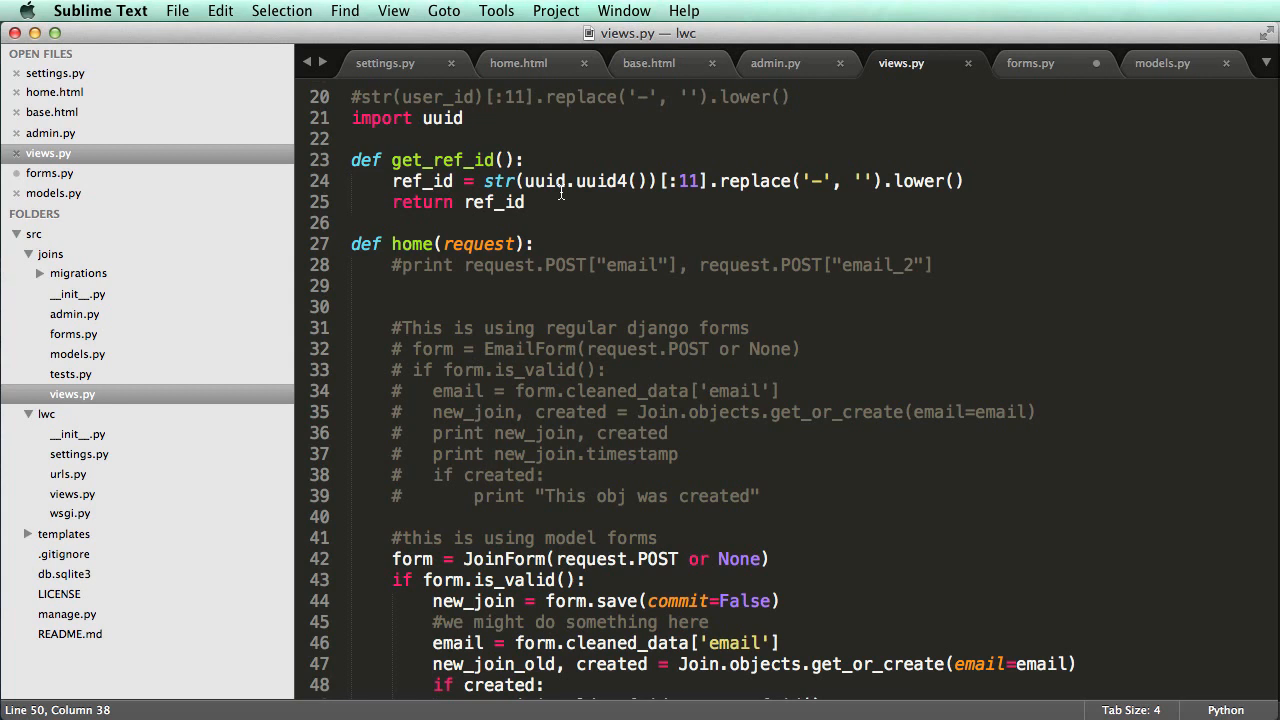
mouse_move(742, 199)
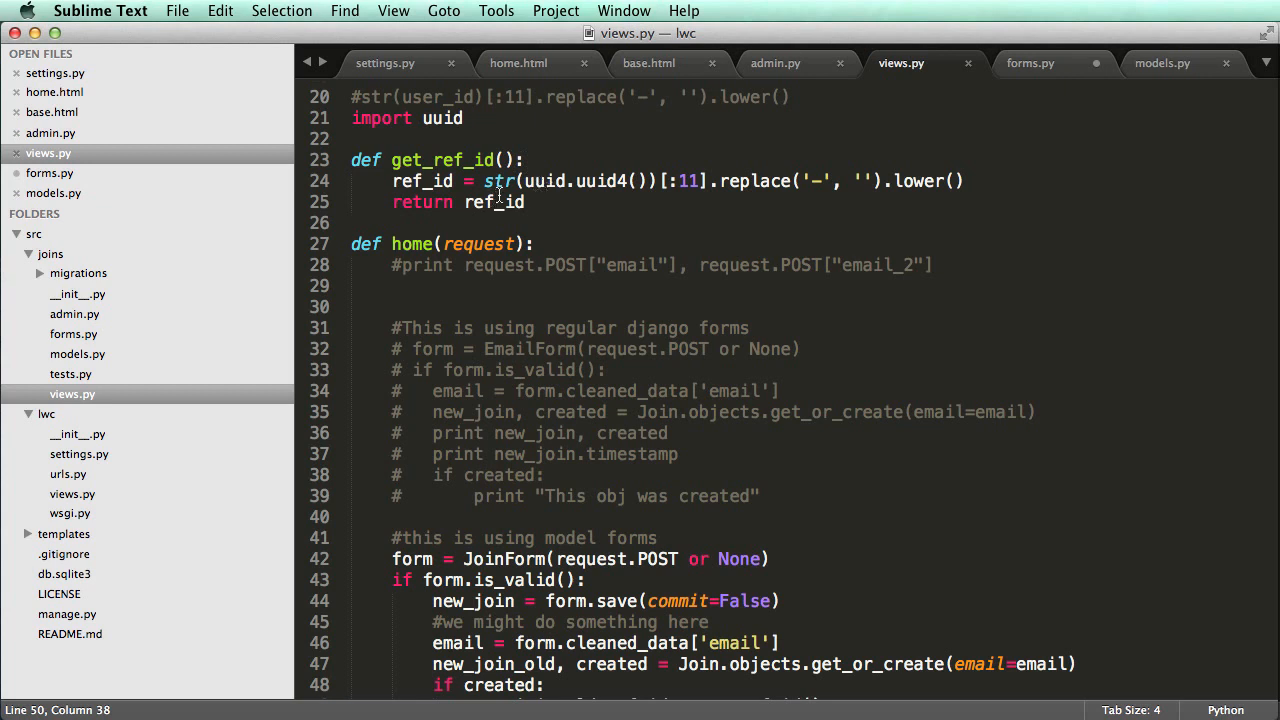
left_click(530, 160)
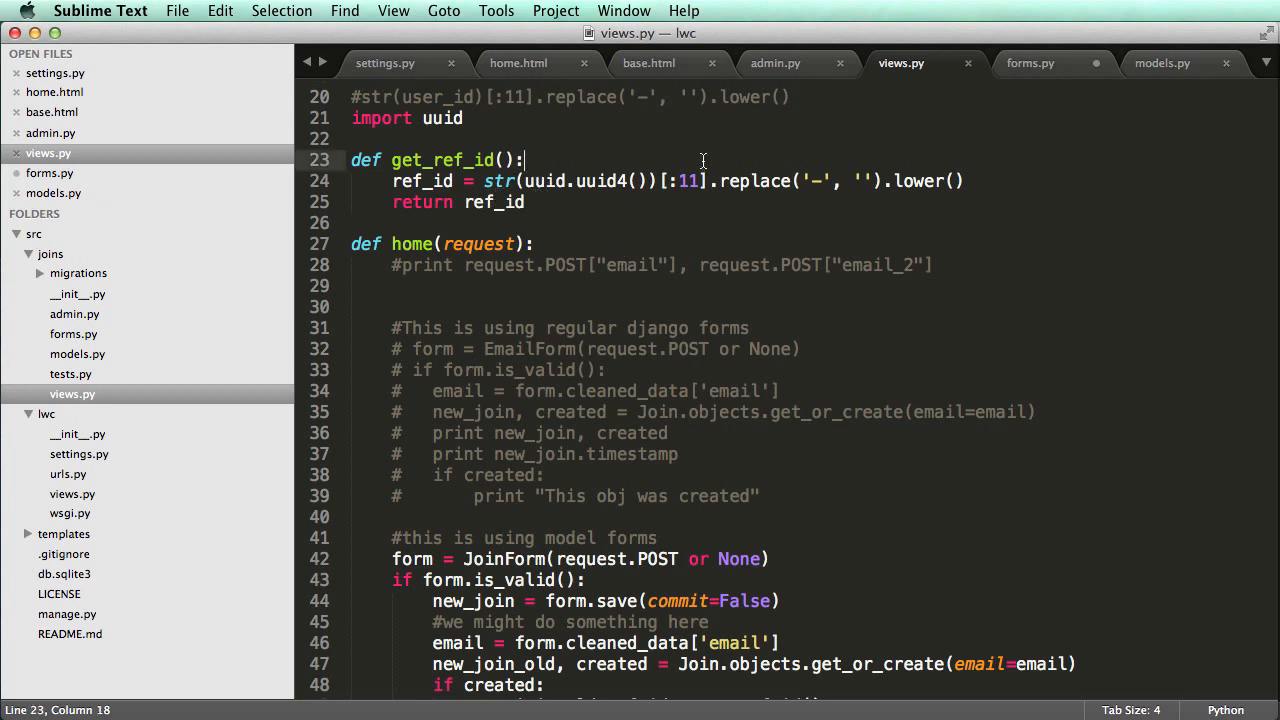
type("try:")
type("except:")
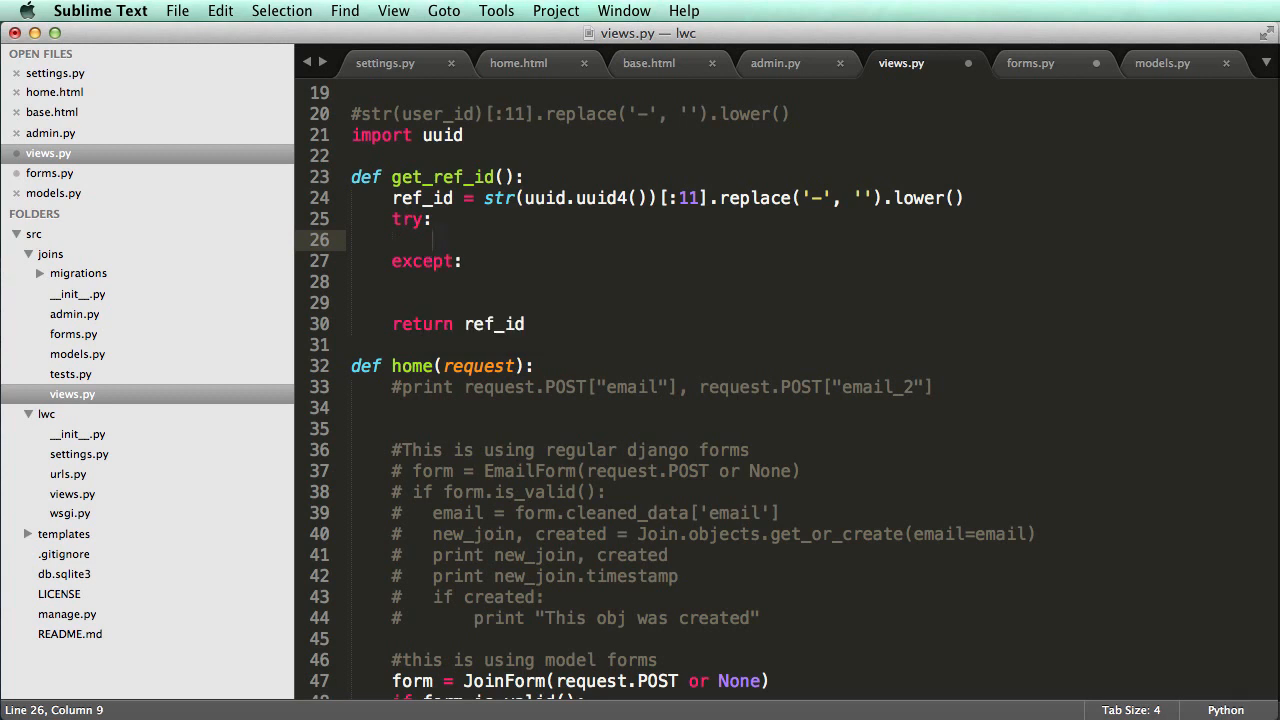
Add the lookup id_exists = Join.objects.get(ref_id=ref_id) with a 'have do something' comment
type("id_exists = Joi")
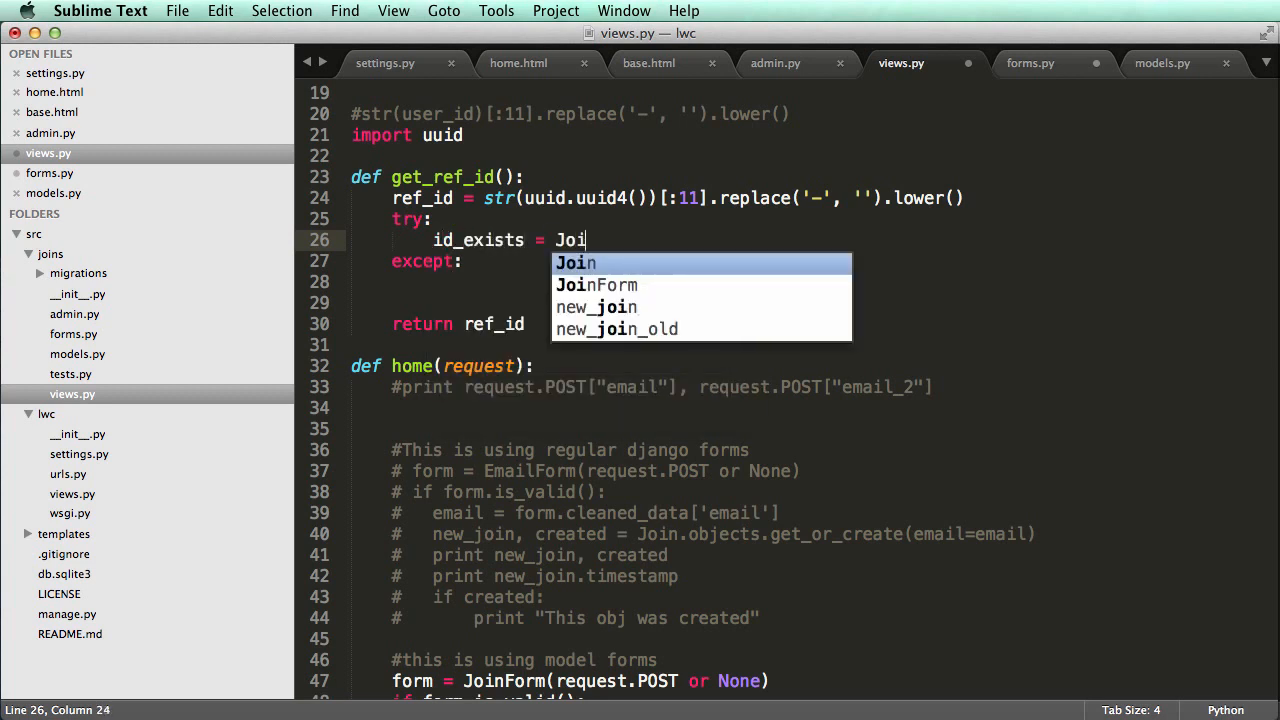
type("n.objects.get")
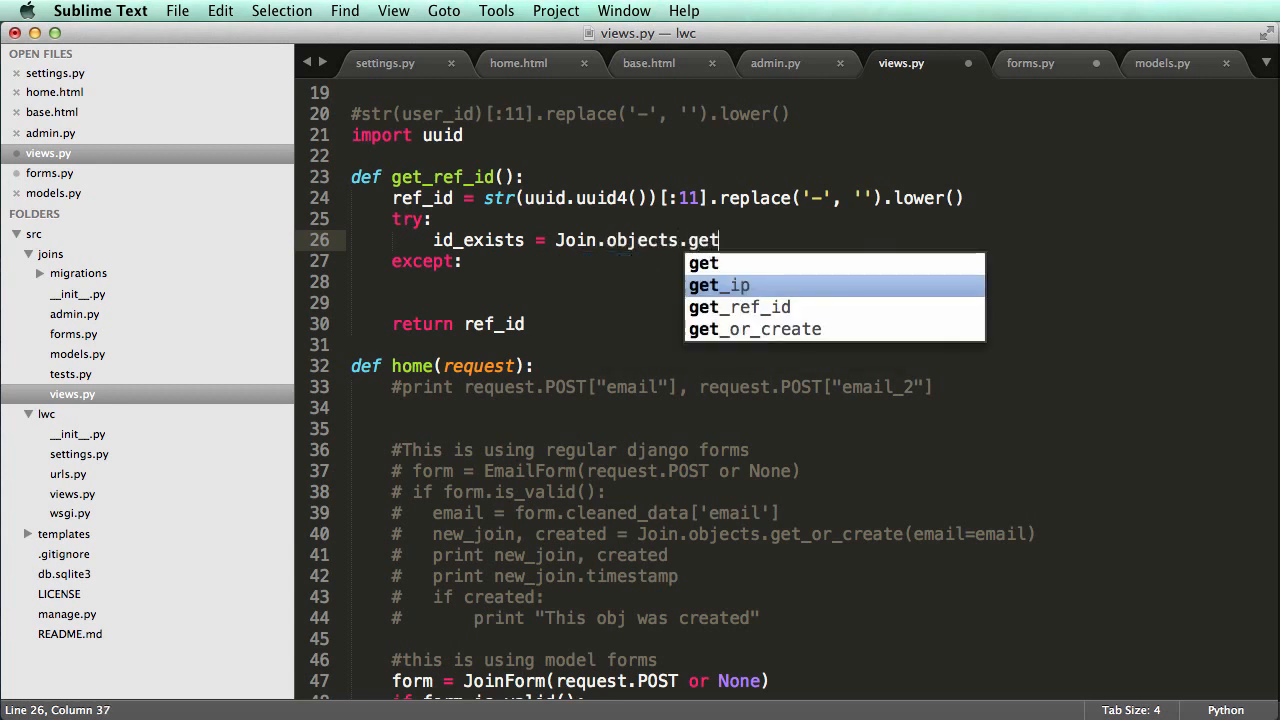
type("(ref")
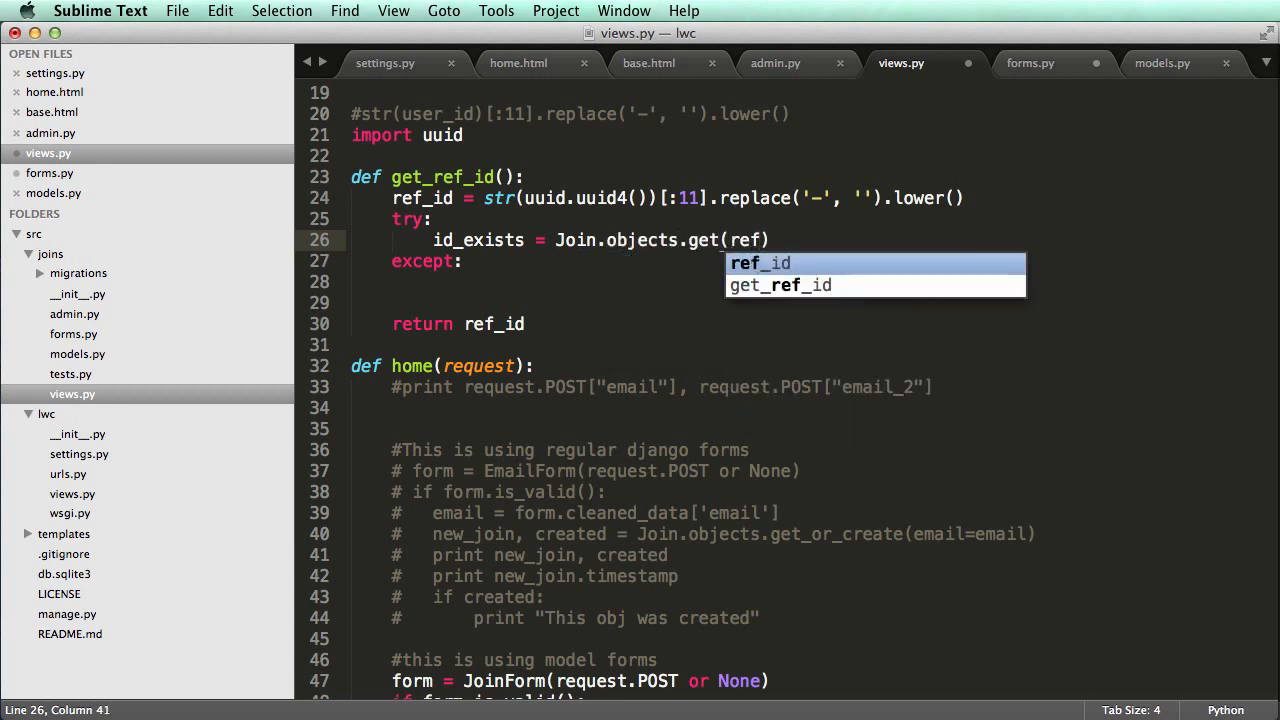
type("ref_id=ref_id")
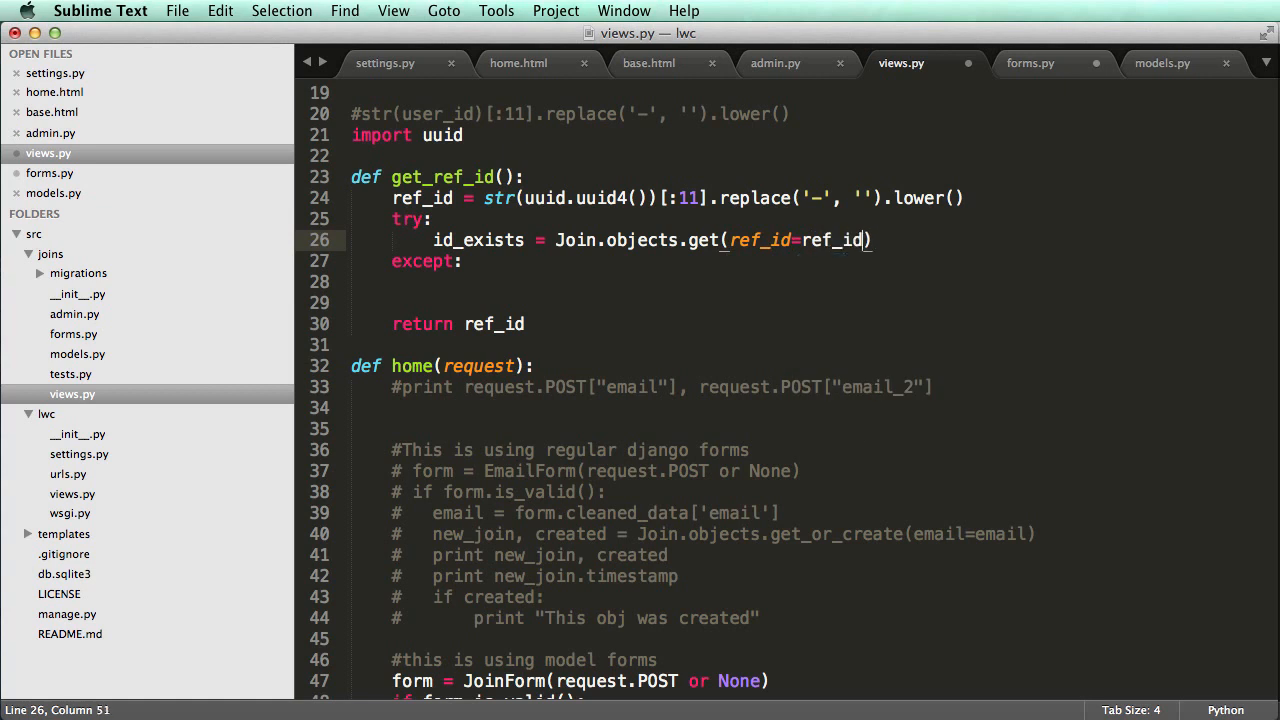
double_click(476, 240)
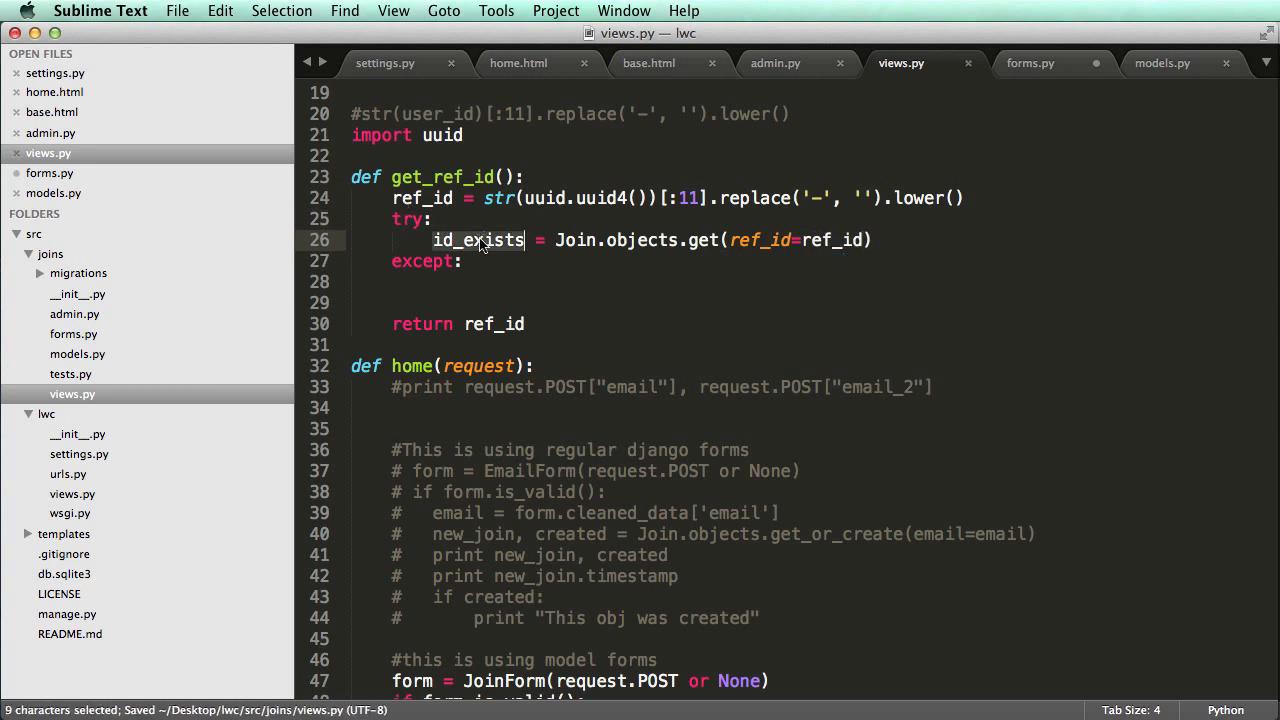
left_click(526, 290)
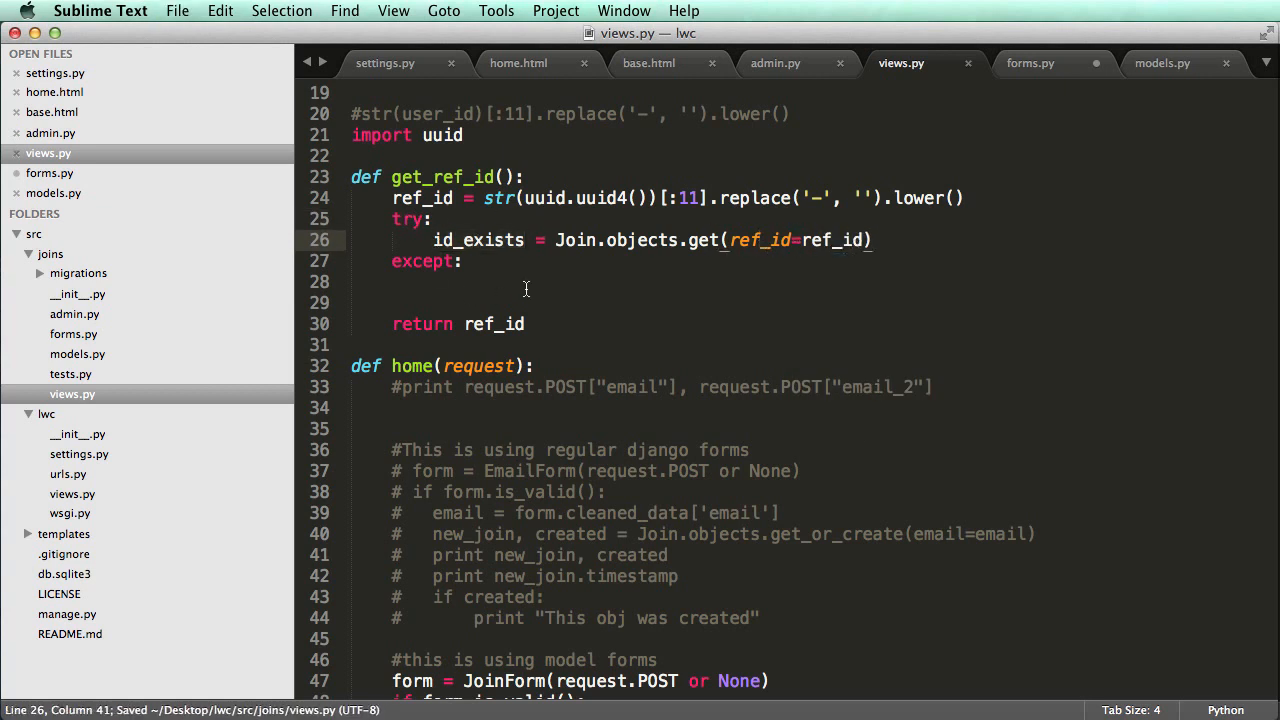
type("#")
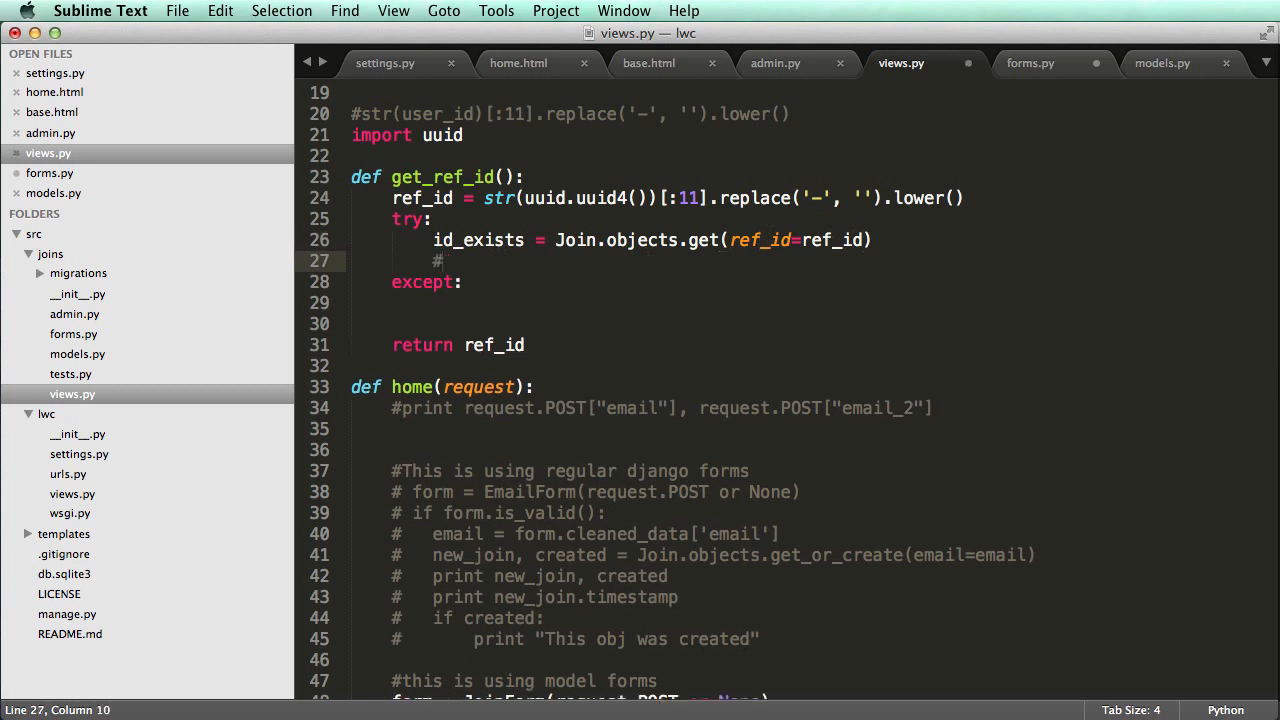
type("have do someth")
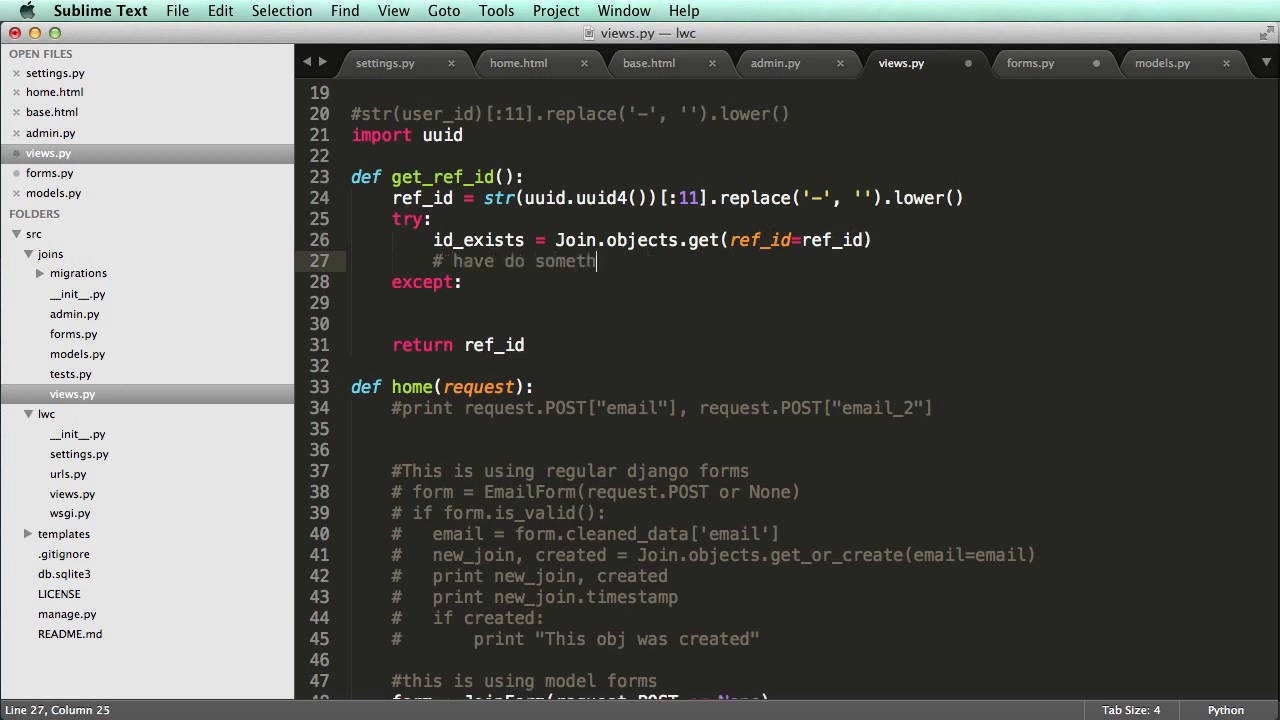
type("ing")
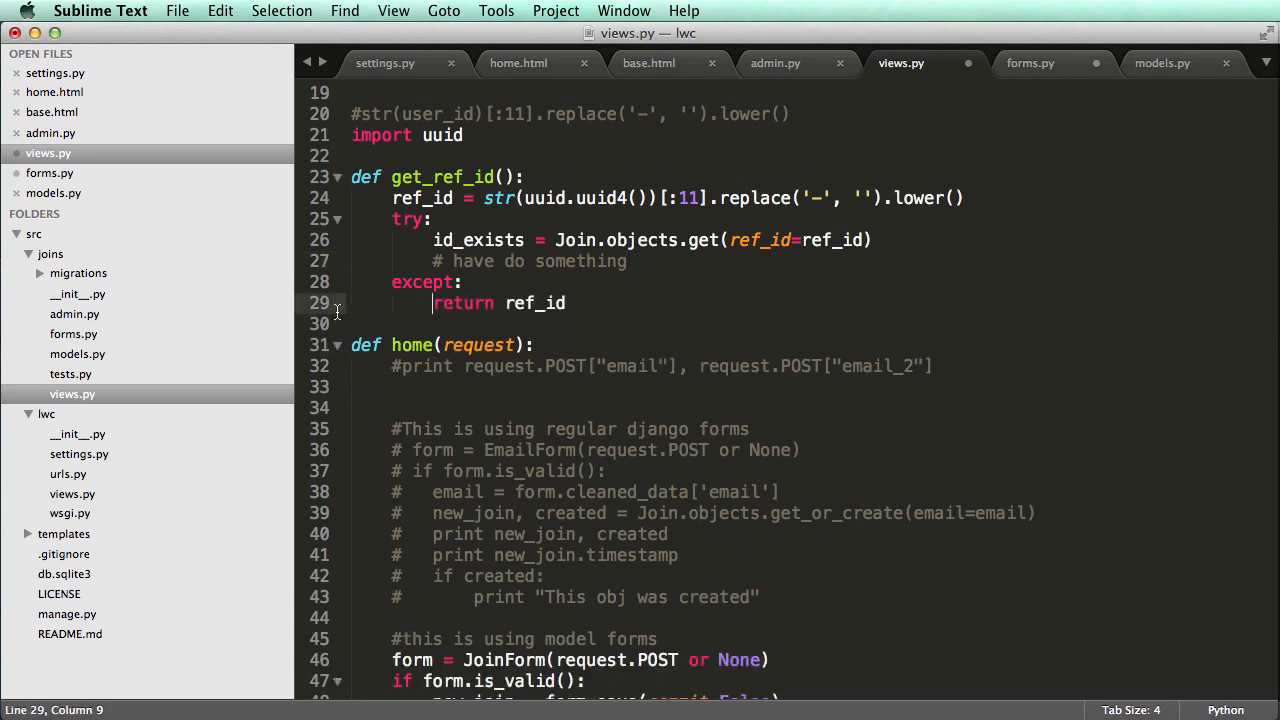
Make the except branch return ref_id
left_click(483, 303)
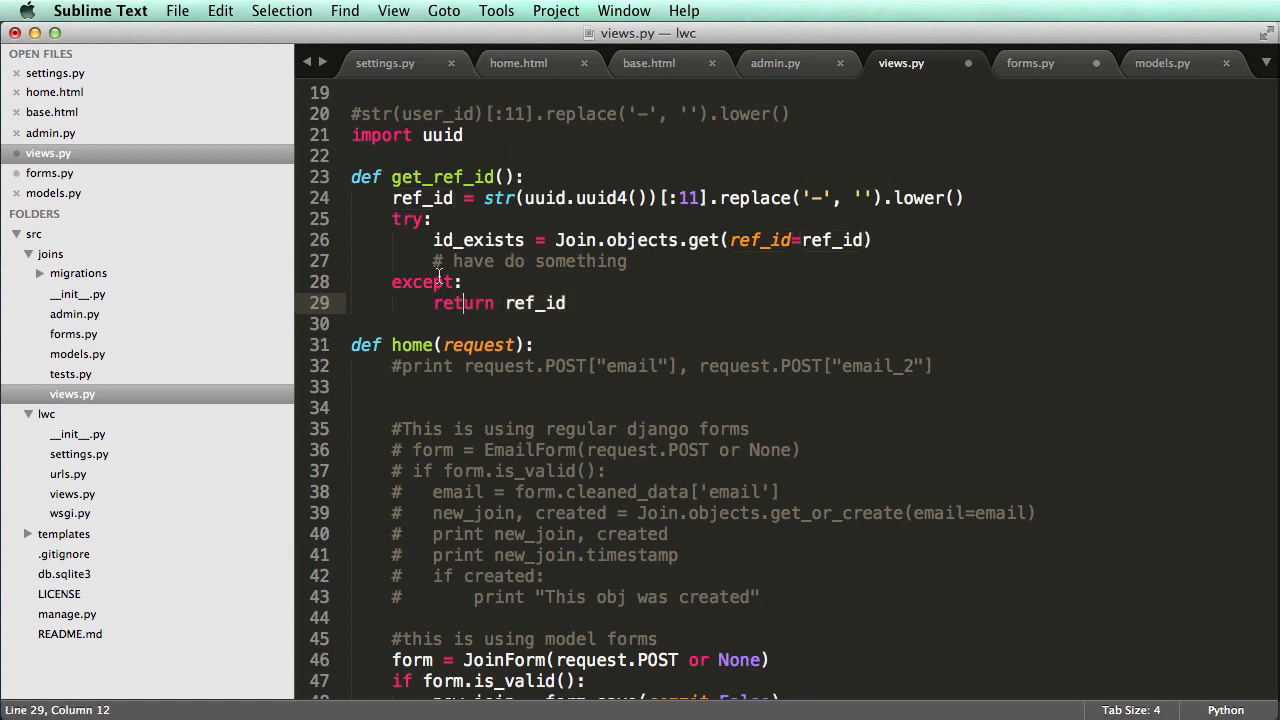
double_click(419, 282)
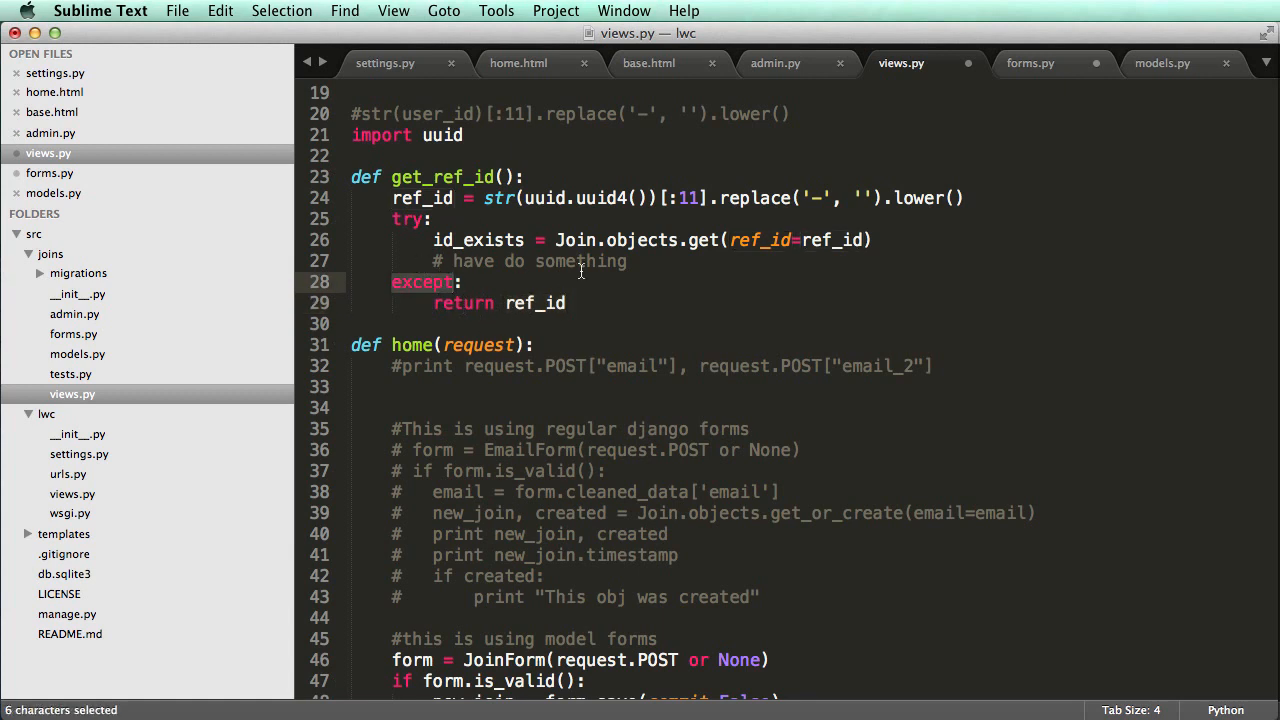
double_click(421, 198)
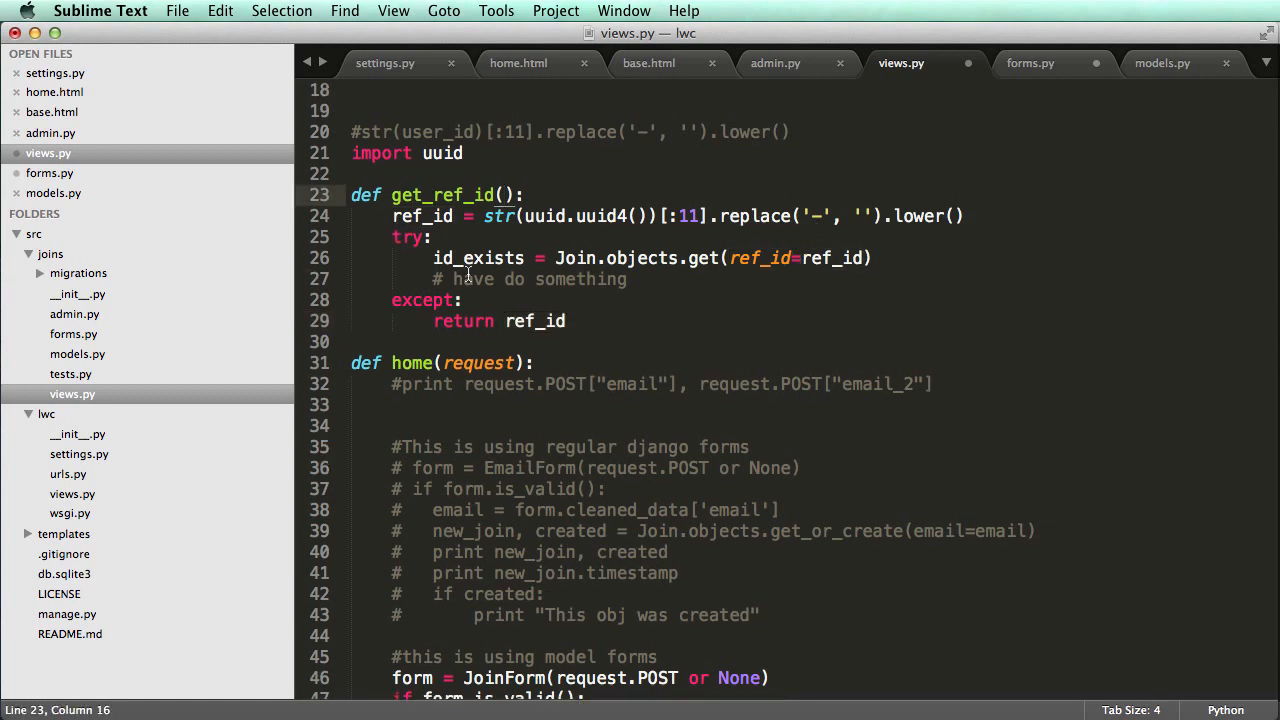
type("ref_id(")
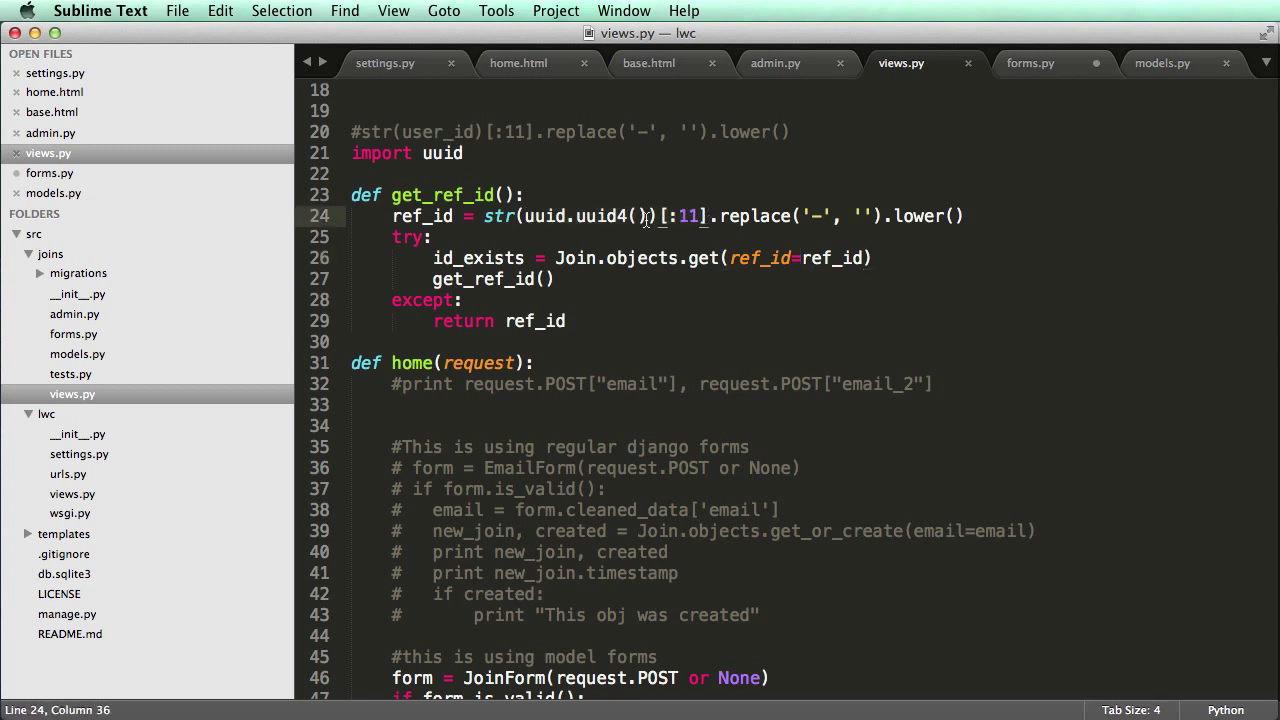
Select the [:11] slice on the uuid line to review it
left_click_drag(655, 216, 710, 216)
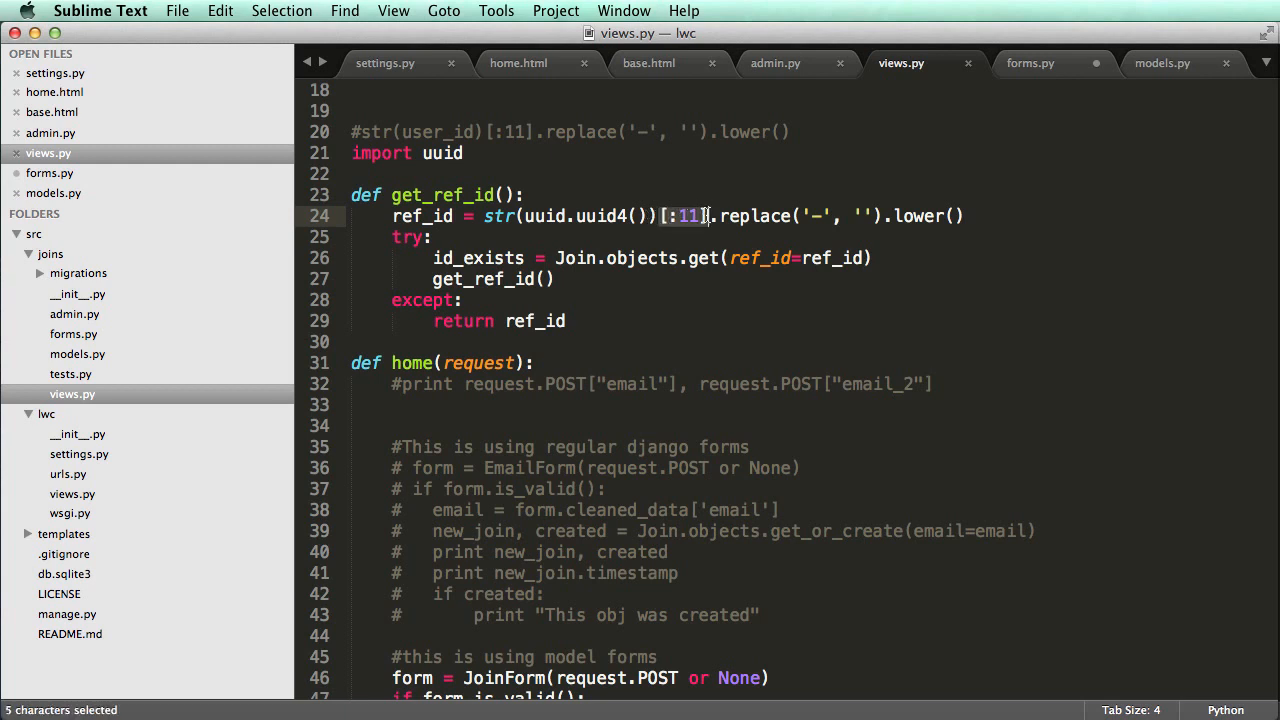
mouse_move(815, 215)
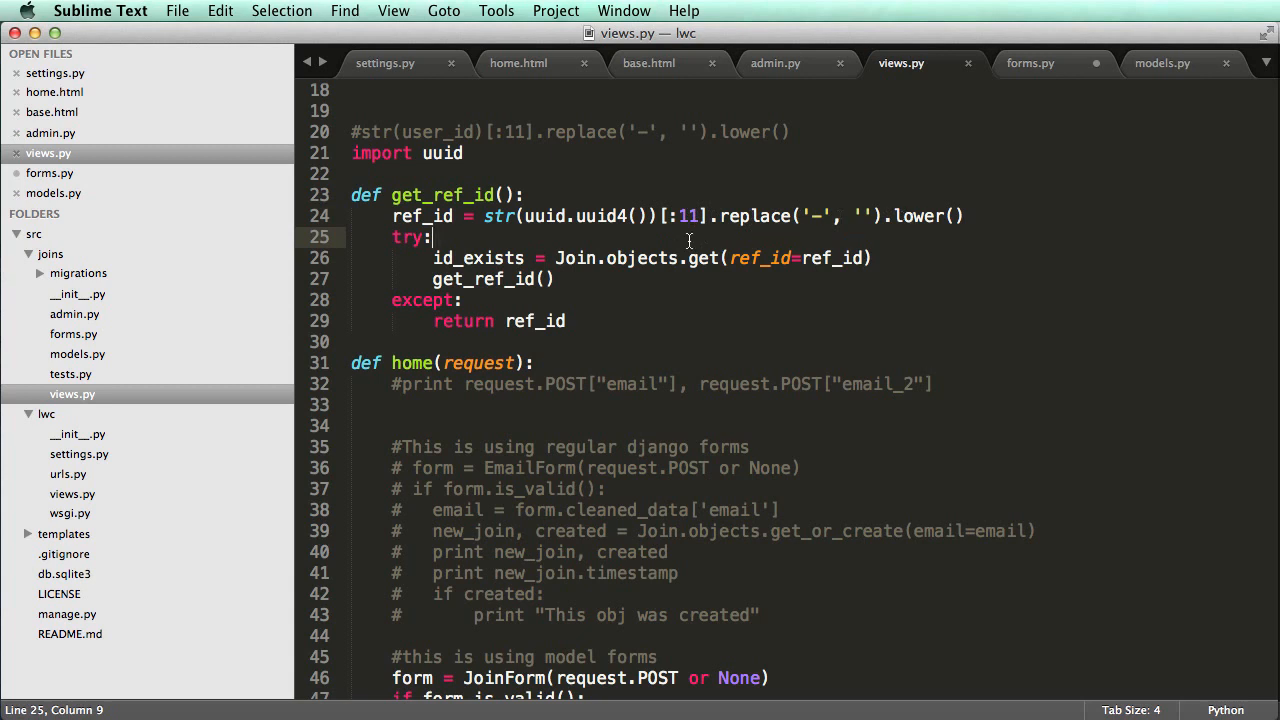
mouse_move(605, 215)
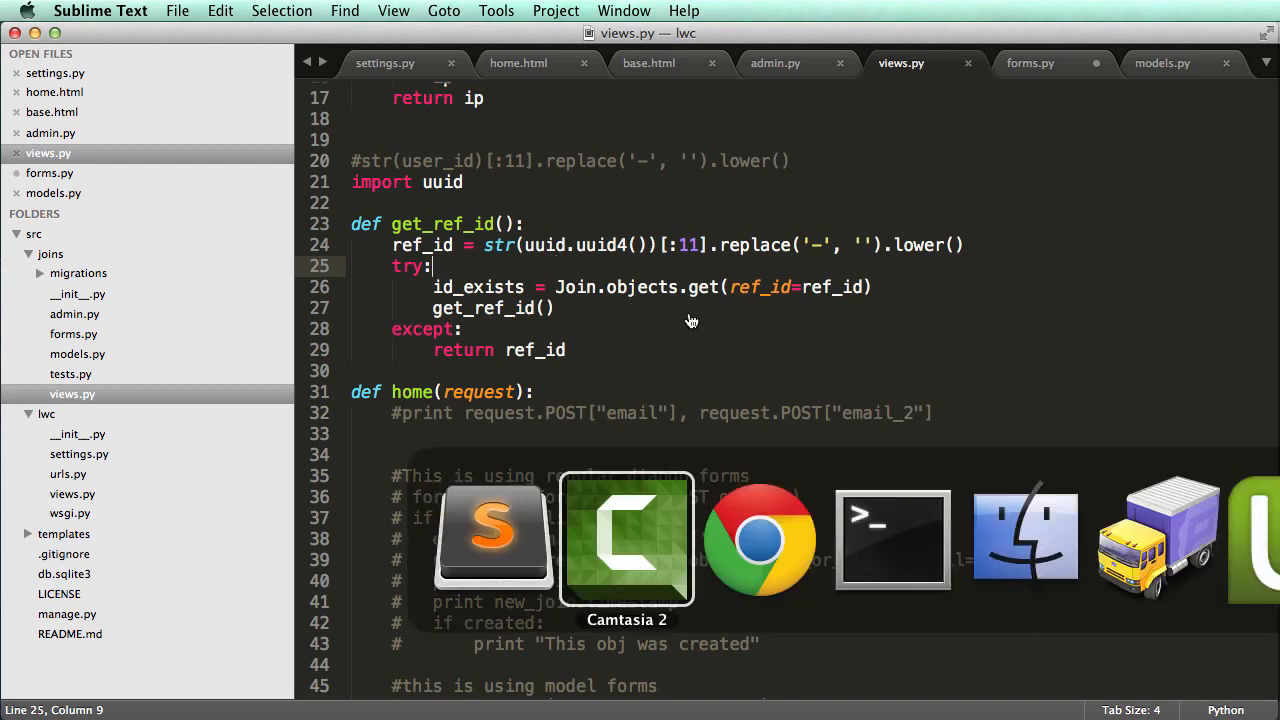
In the Django shell, import uuid and Join, then run Join.objects.all()
left_click(893, 538)
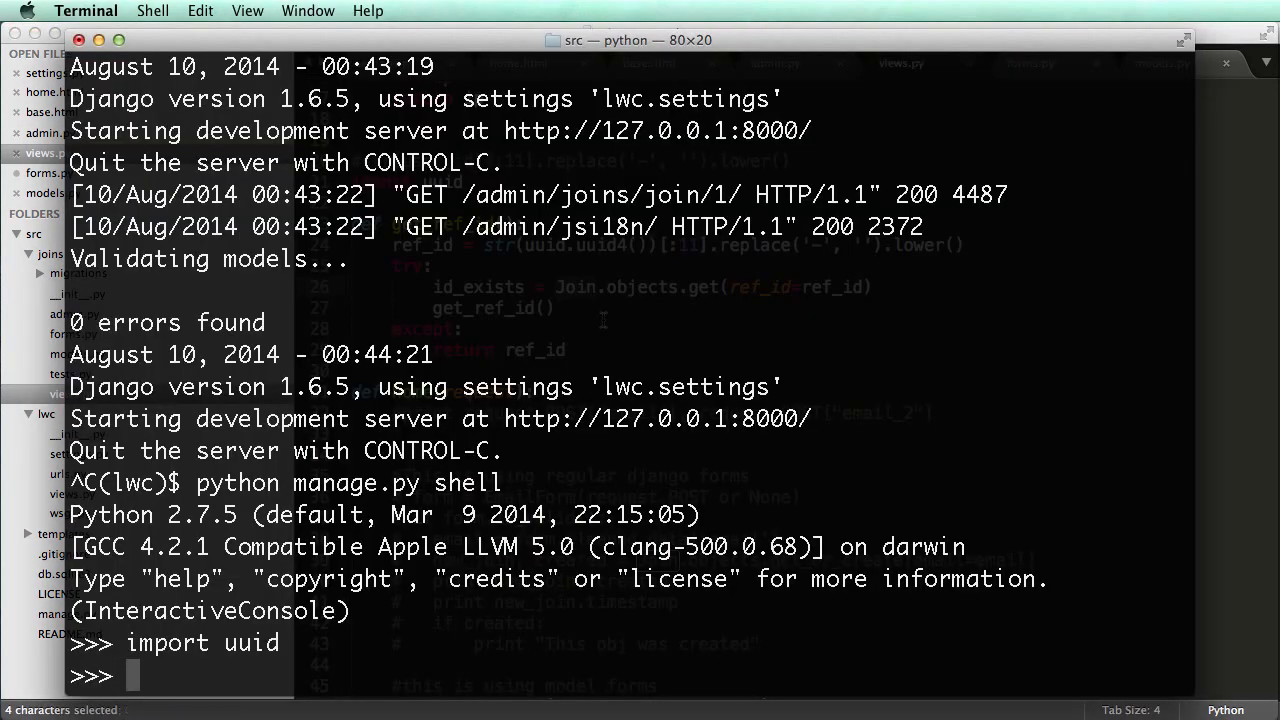
type("import")
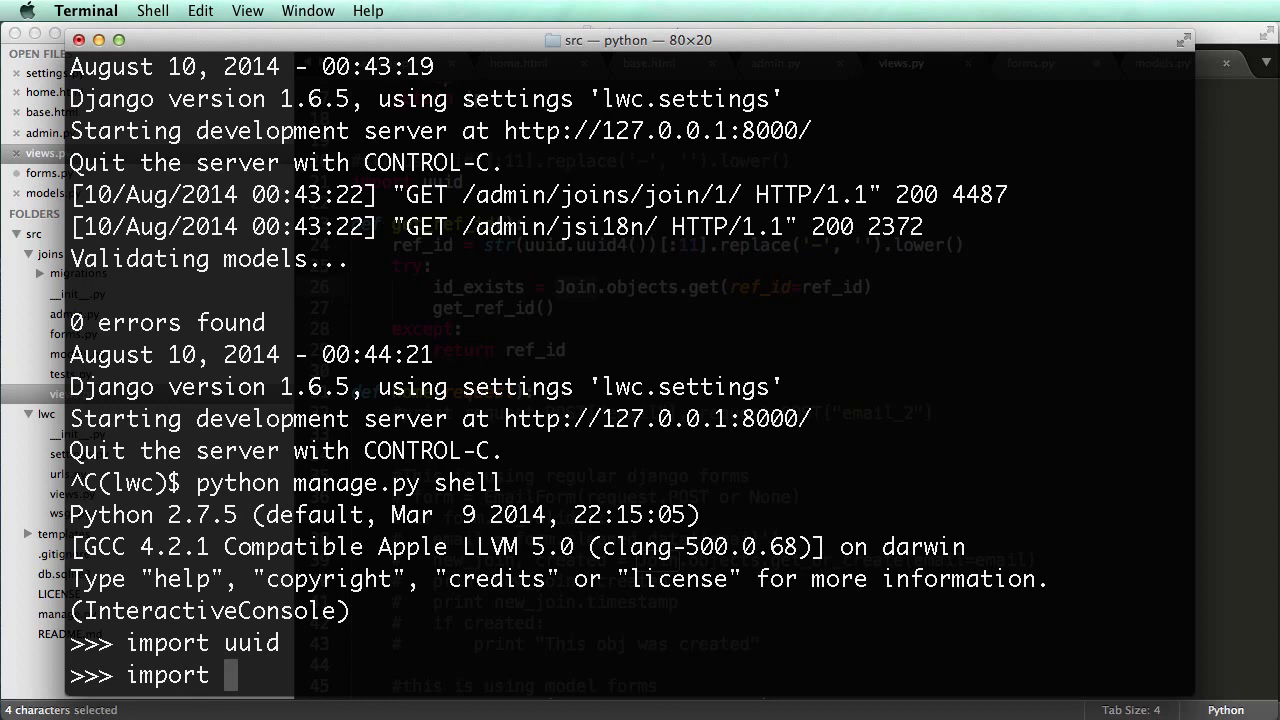
type("from")
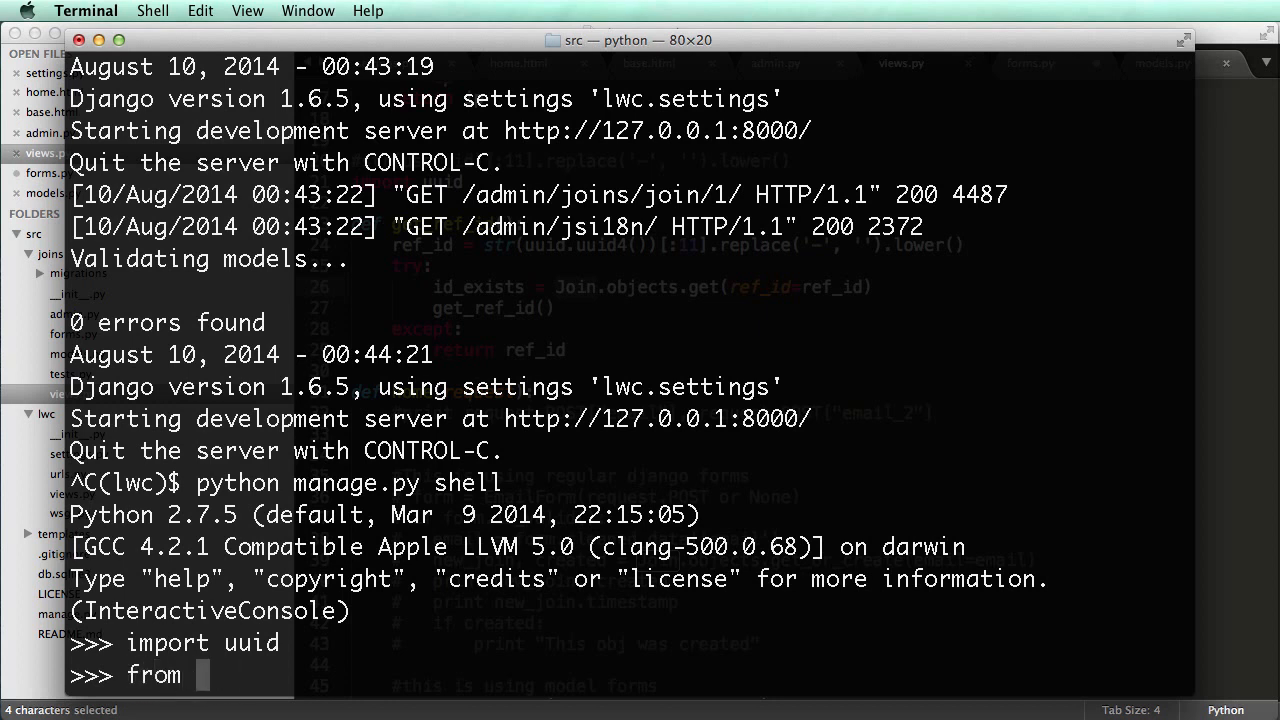
type("joins.models import")
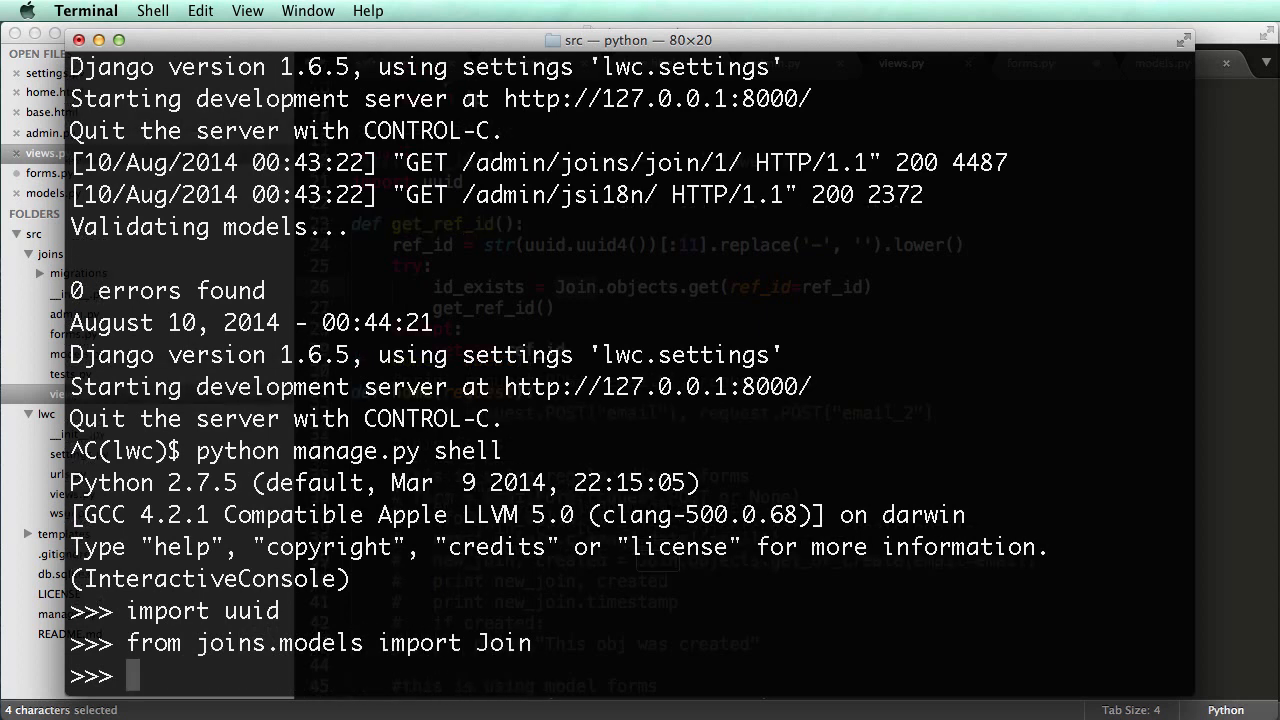
type("Join.object")
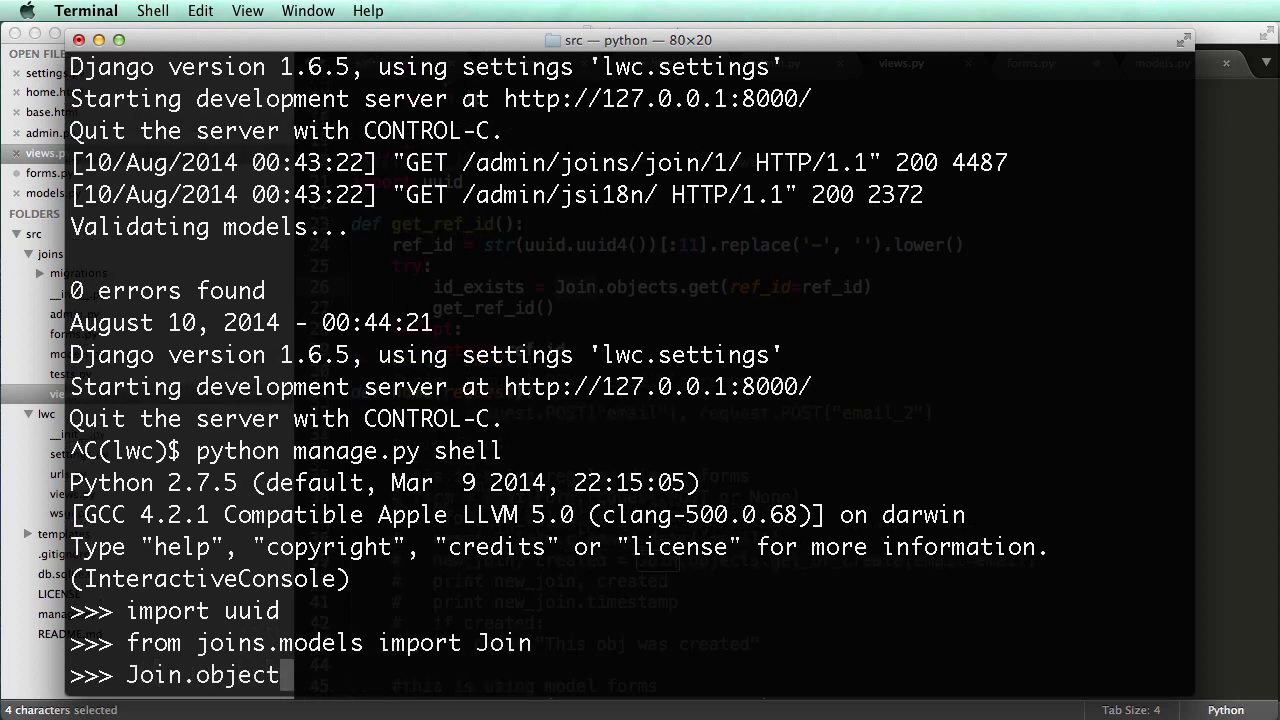
type("s.")
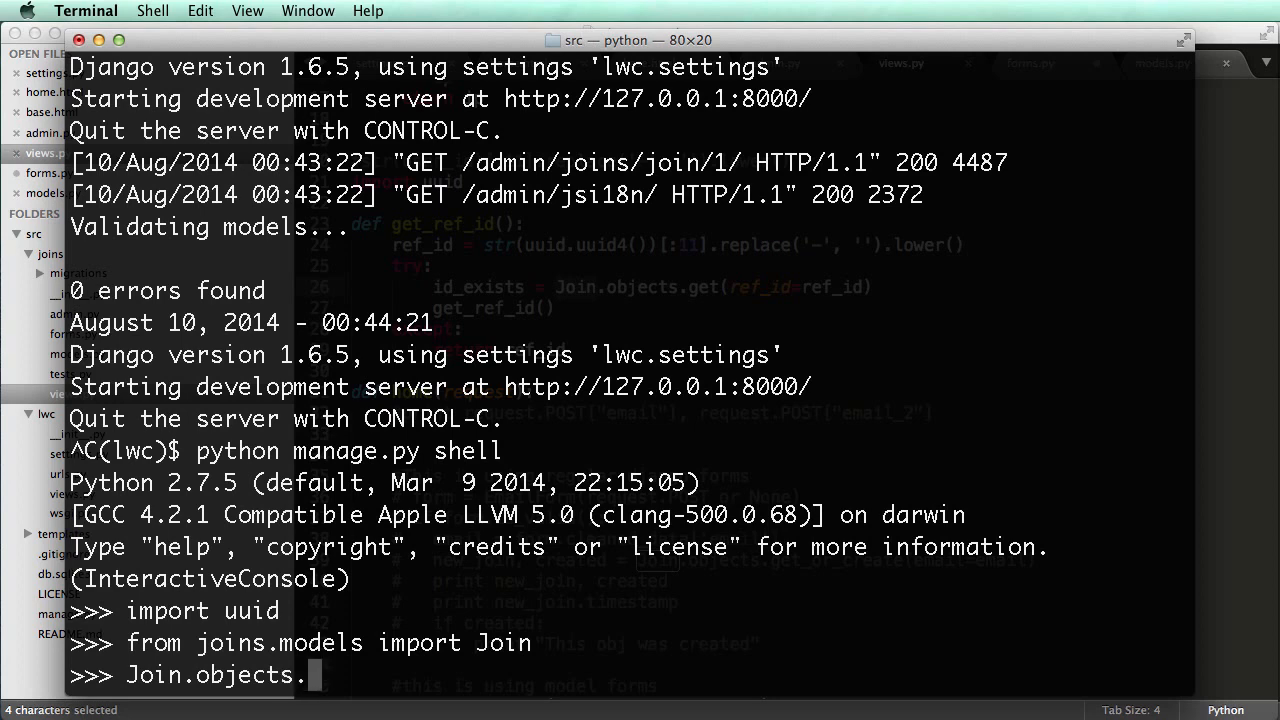
type("all()")
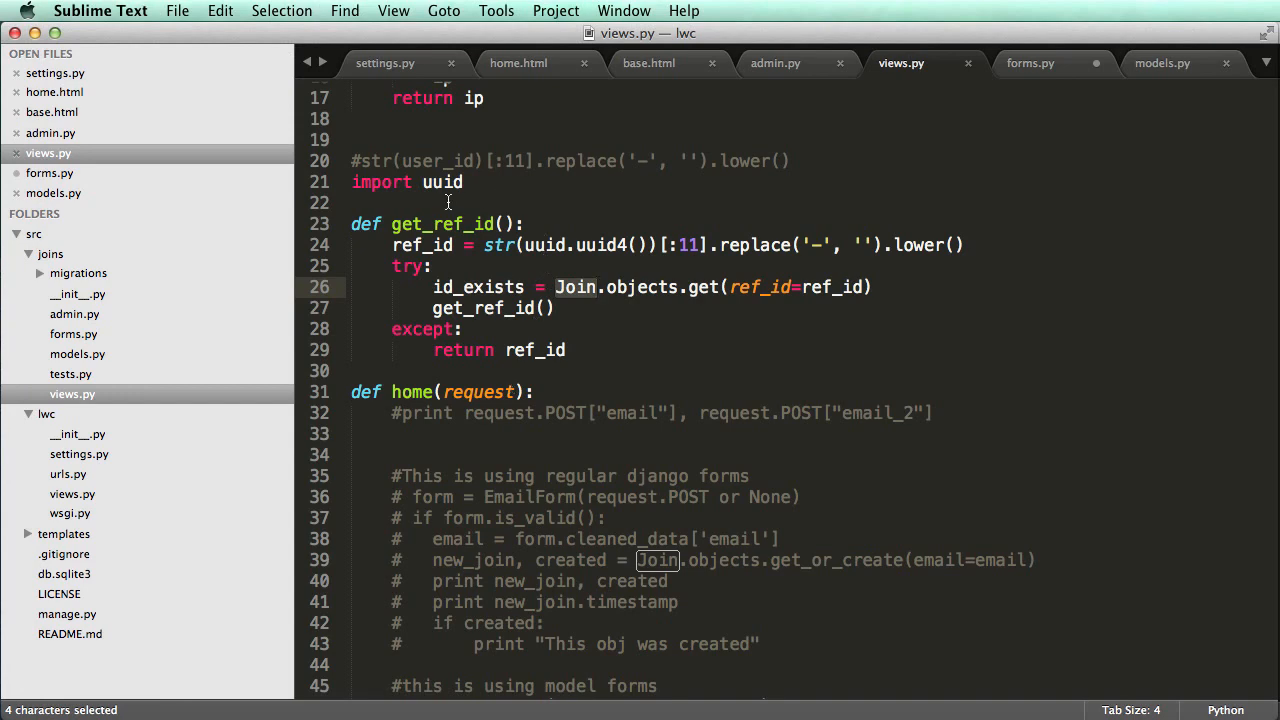
Paste get_ref_id into the shell and call get_ref_id(), returning 'c25978a3dc'
left_click(568, 350)
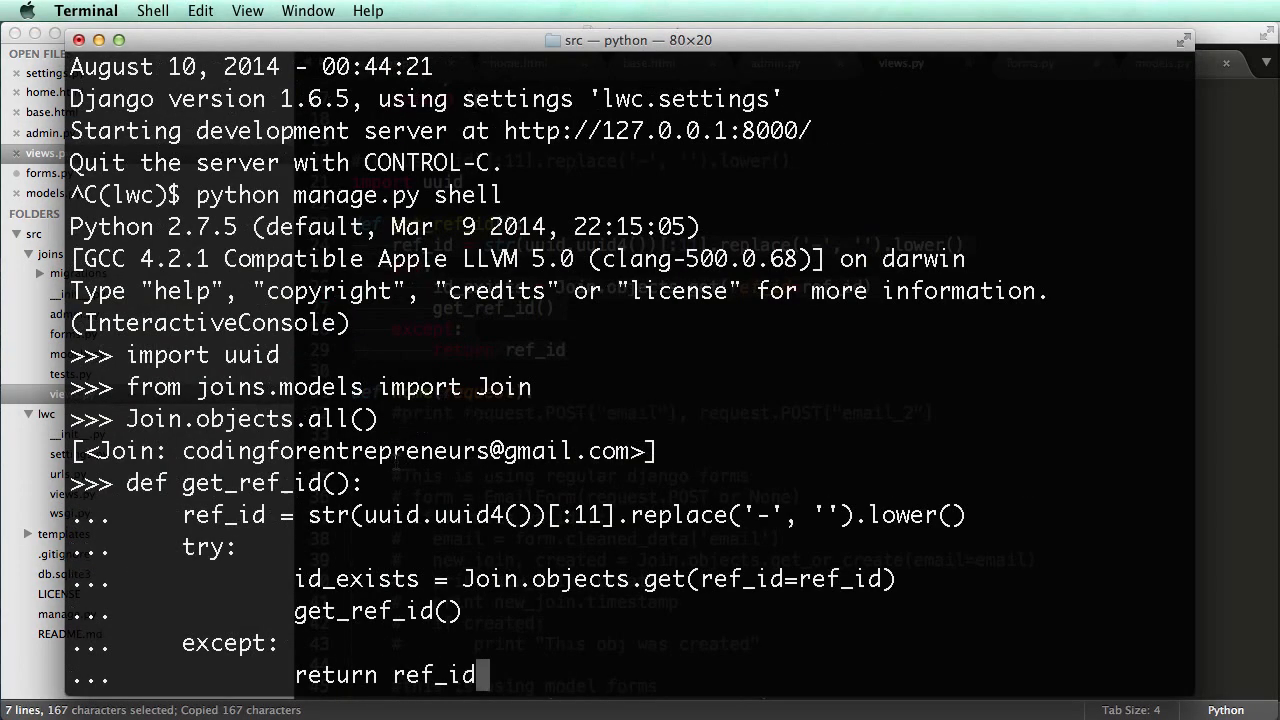
type("ref_id(")
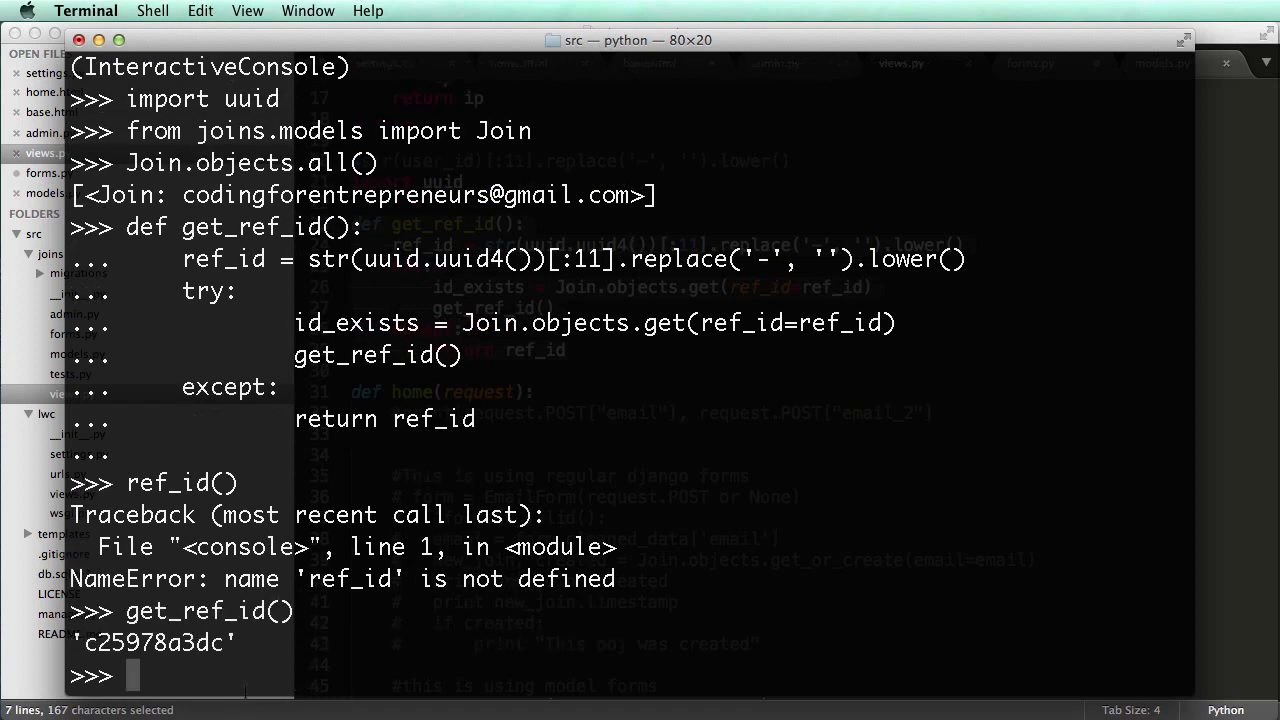
type("get_ref_id()")
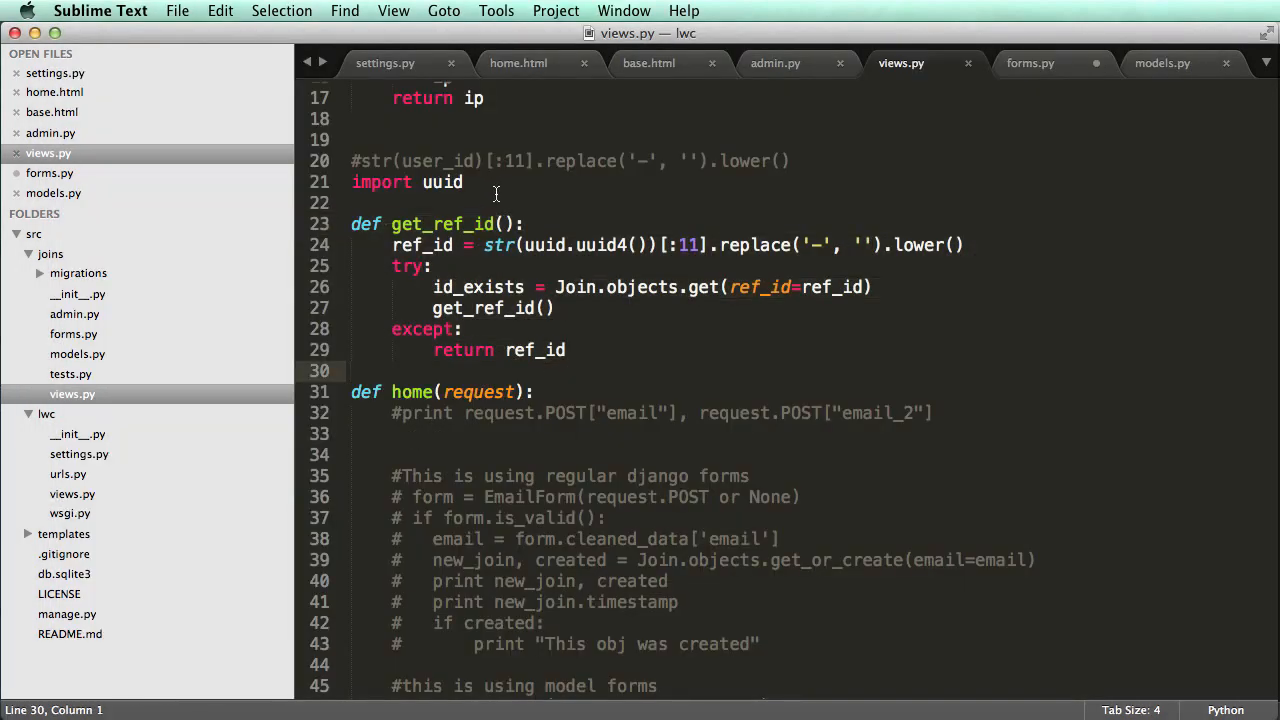
Replace the recursive call with print "run getting the id" and start a new ref_id line
double_click(421, 245)
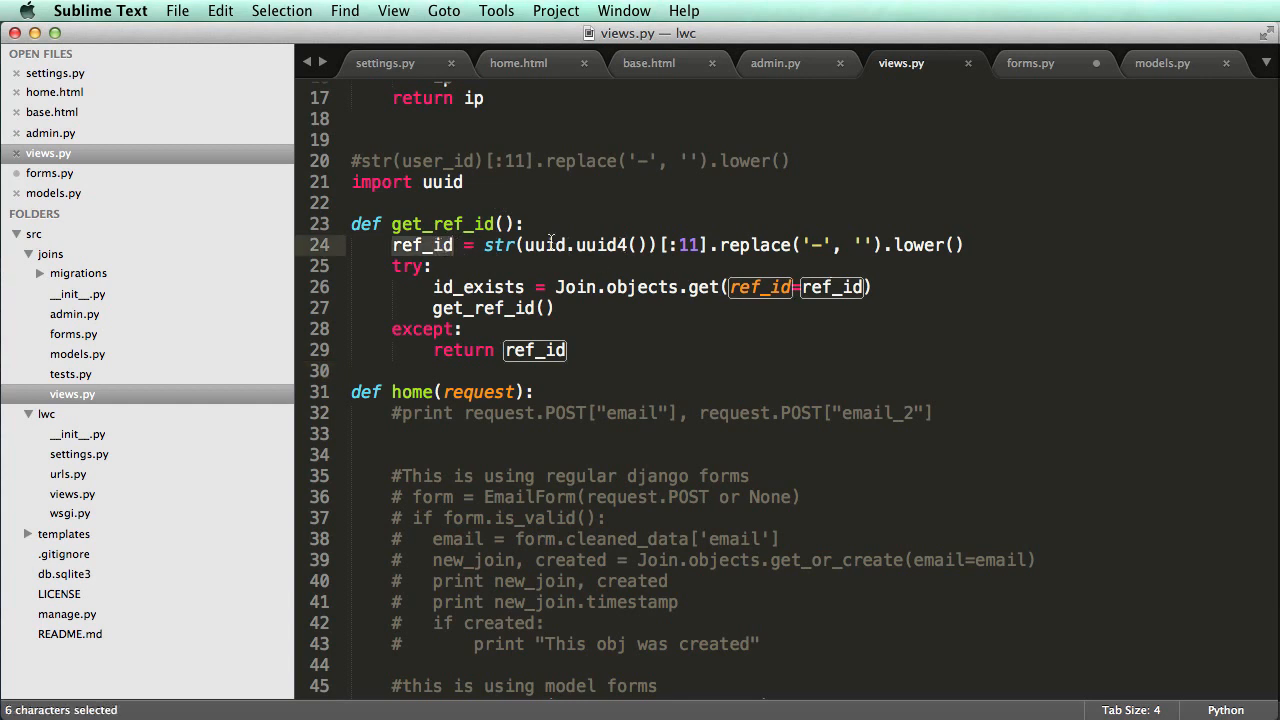
mouse_move(837, 306)
type("#")
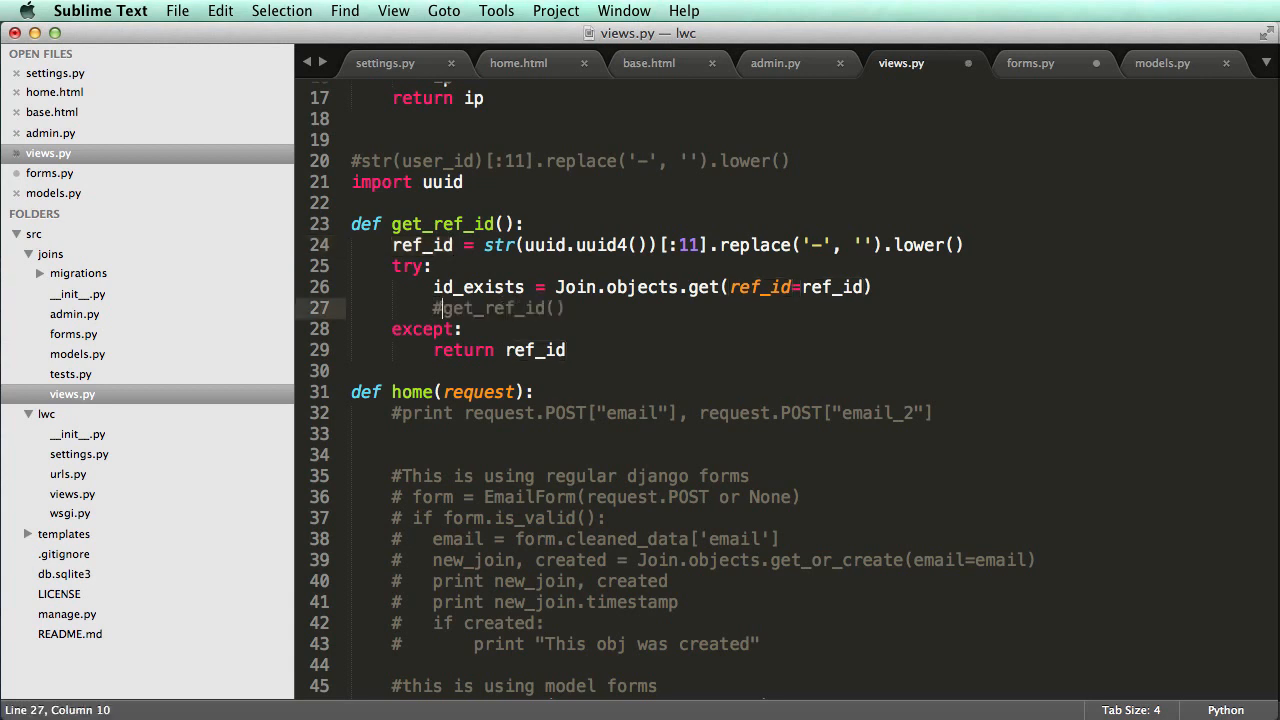
key("Enter")
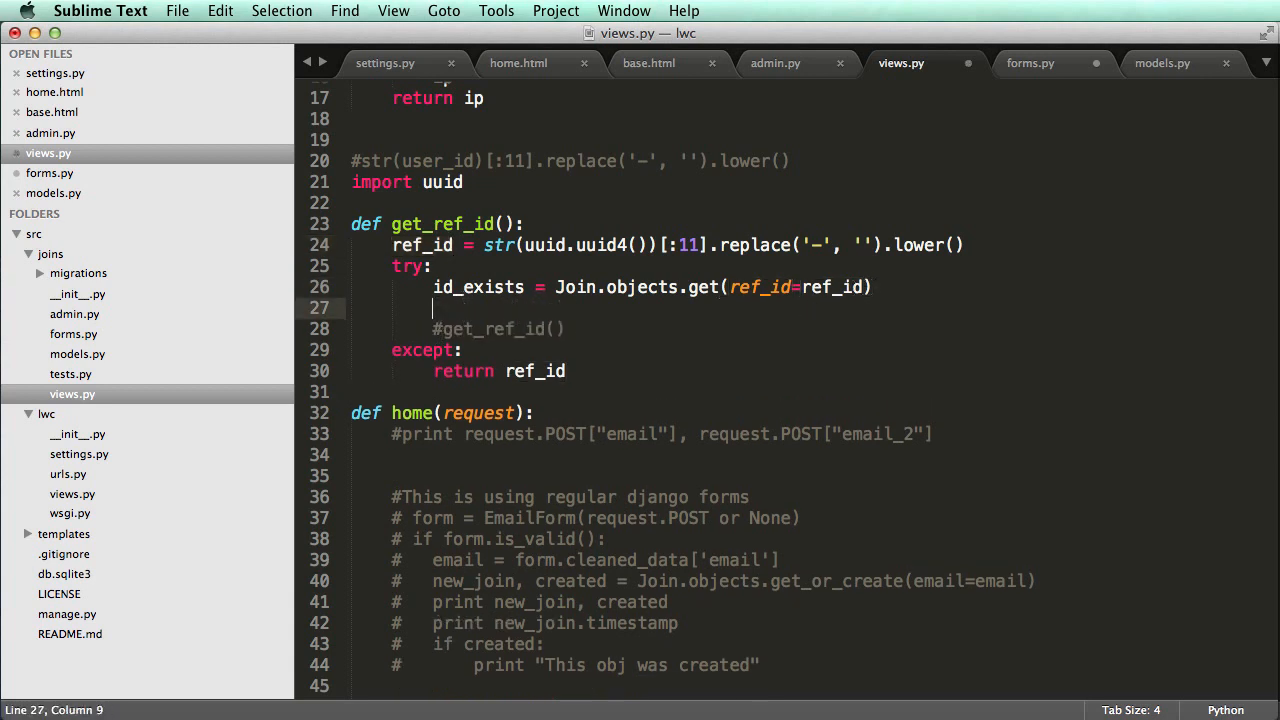
type("print \"run \"")
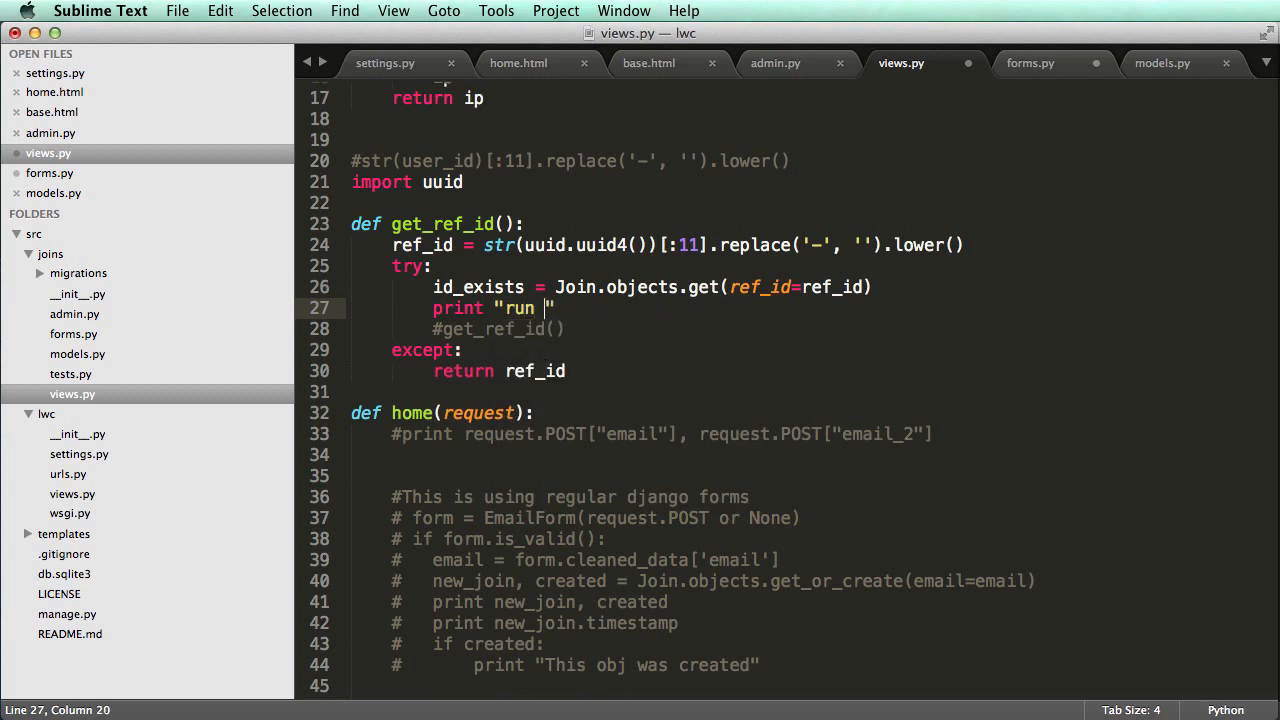
type("getting the id")
left_click(677, 245)
type("#")
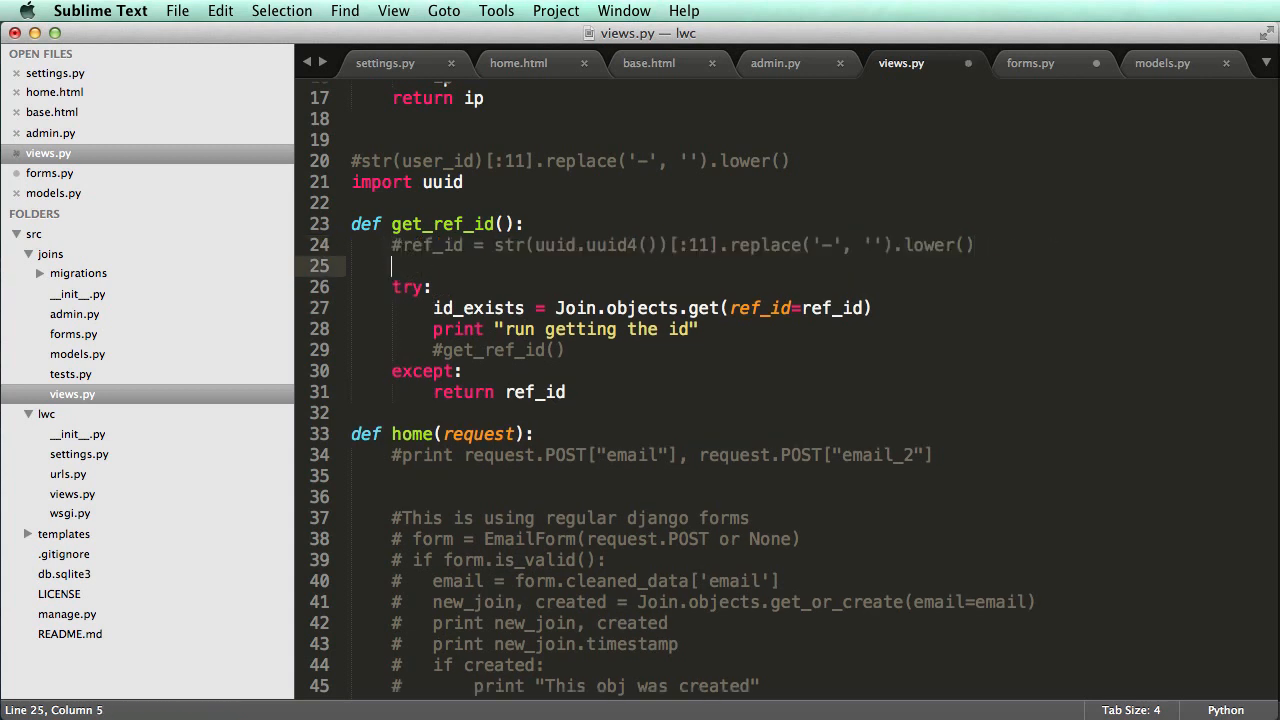
type("ref_id =")
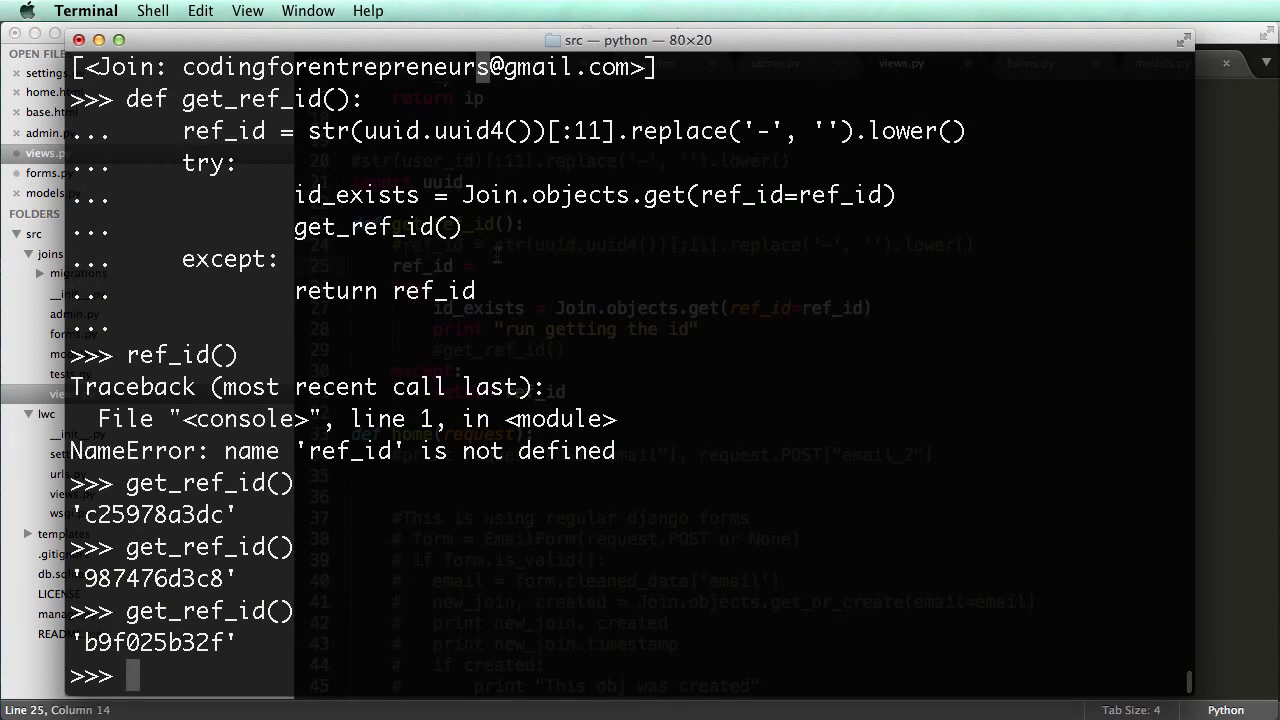
Import Join in the shell and display Join.objects.all()[0].ref_id
type("except:")
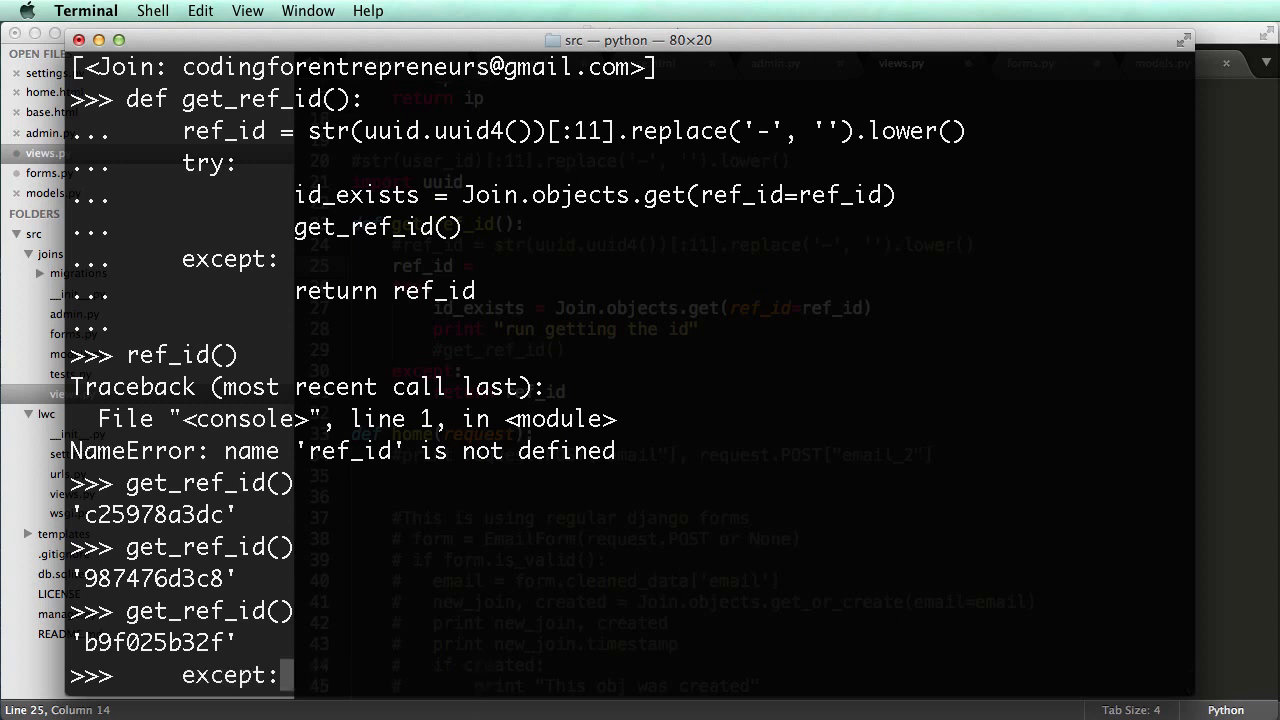
type("from joins.models import Join")
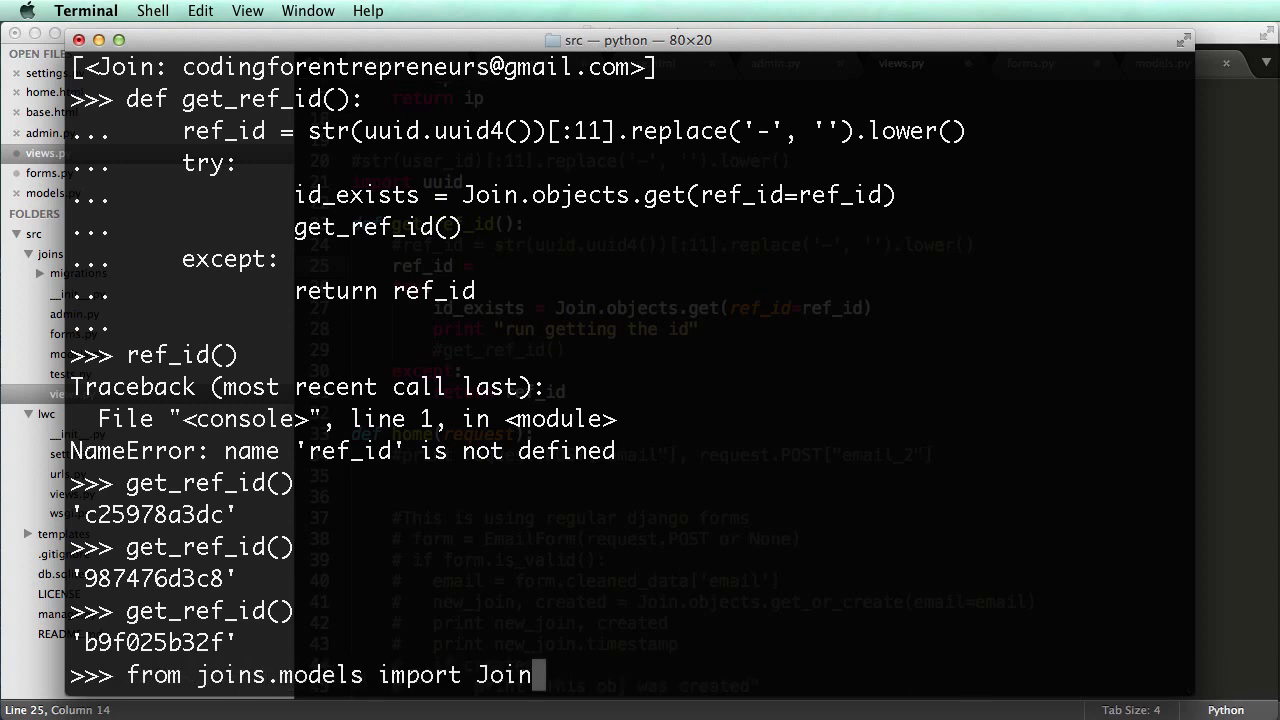
type("Join.objects.all()[0]")
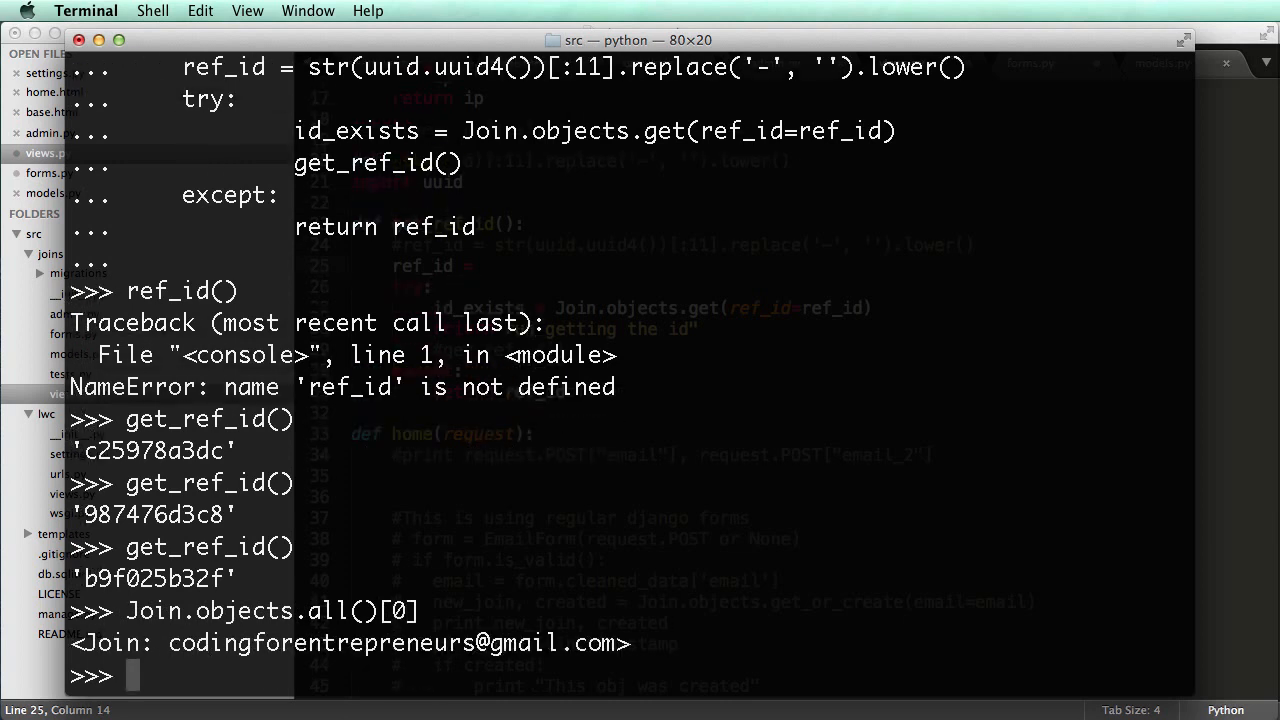
type("Join.objects.all()[0].ref_id")
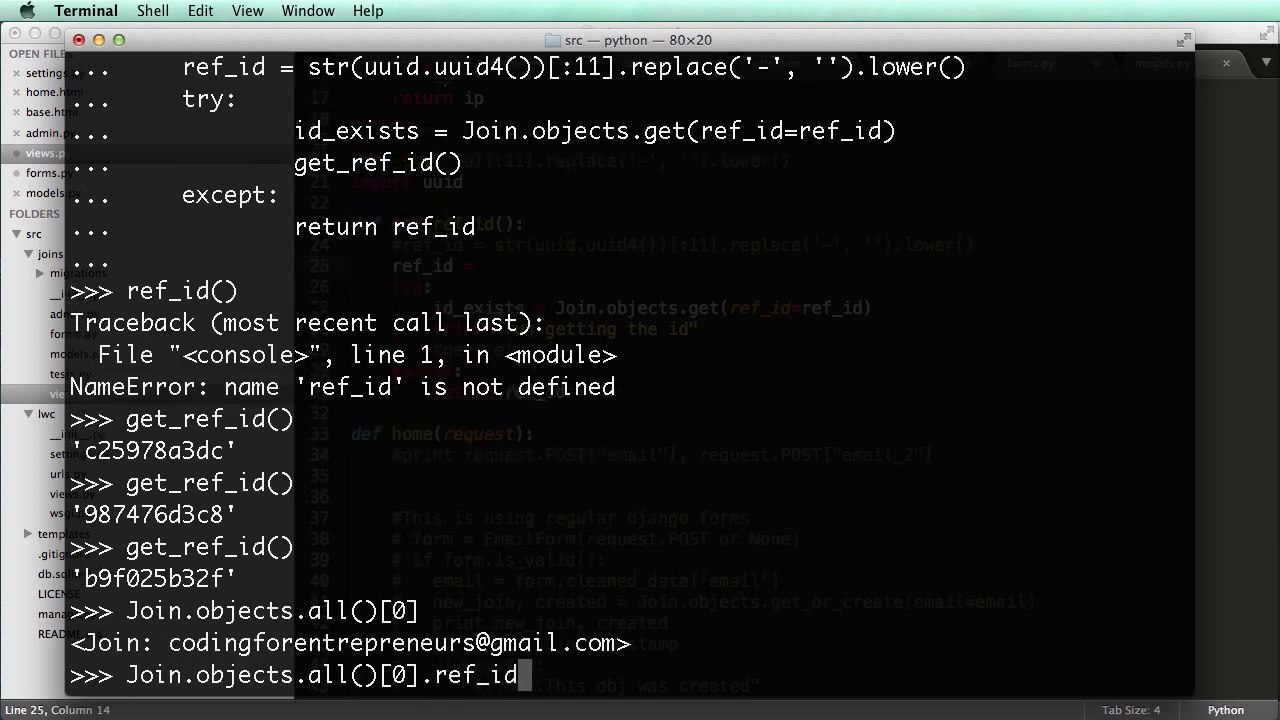
key("Return")
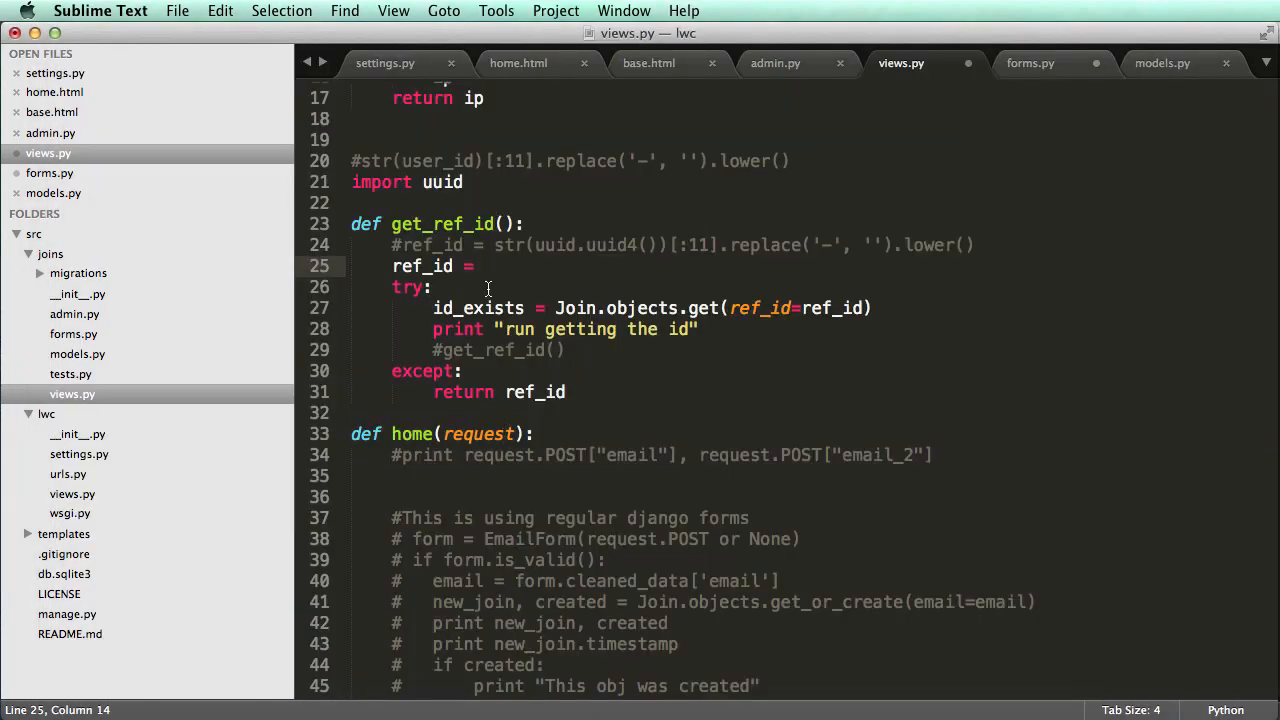
Hard-code ref_id = '9f16a22615' in get_ref_id to match the existing Join's id
type("9f16a22615")
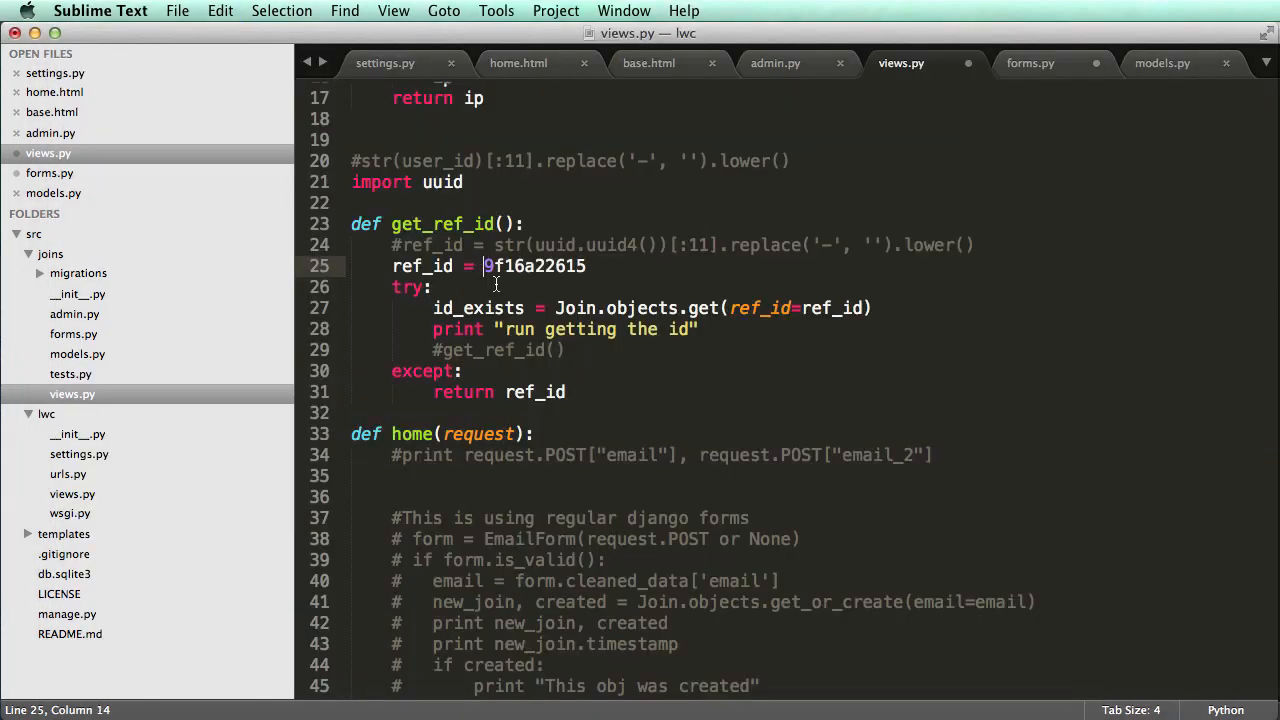
type("'9f16a22615'")
type("get_ref_")
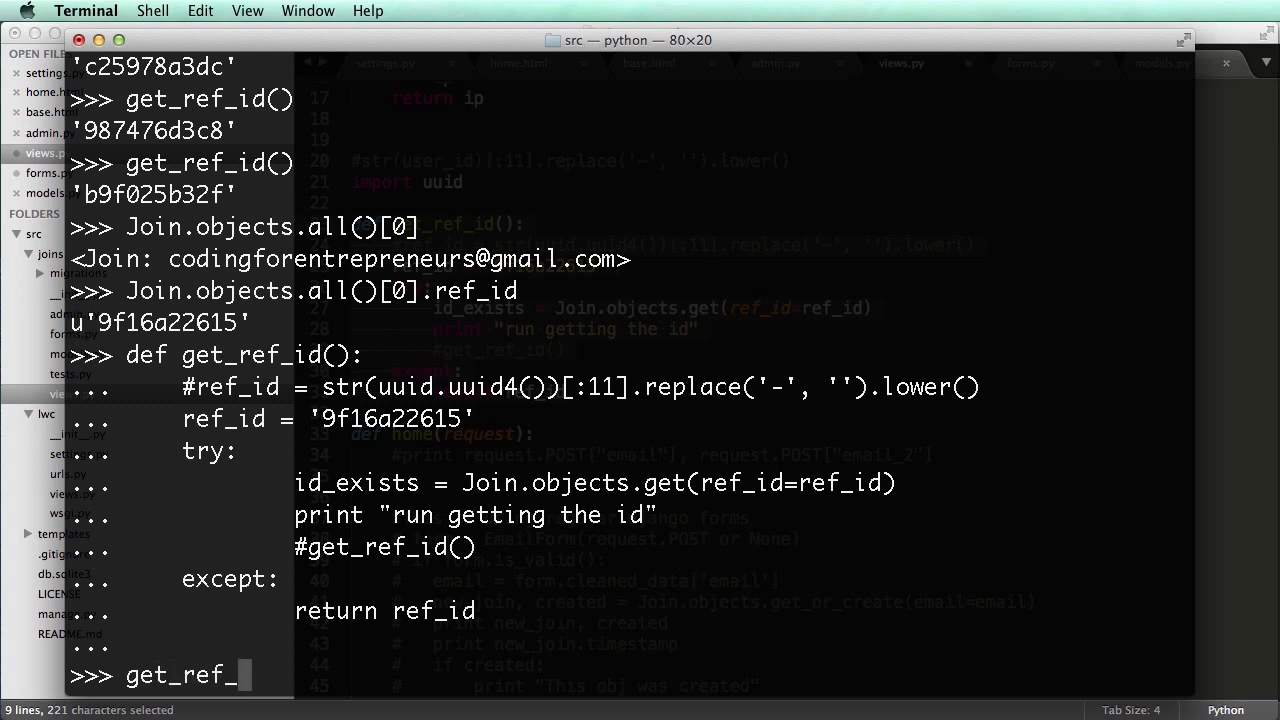
Run get_ref_id() with the hard-coded id, then redefine it with the recursive get_ref_id() call
type("id(")
key("Return")
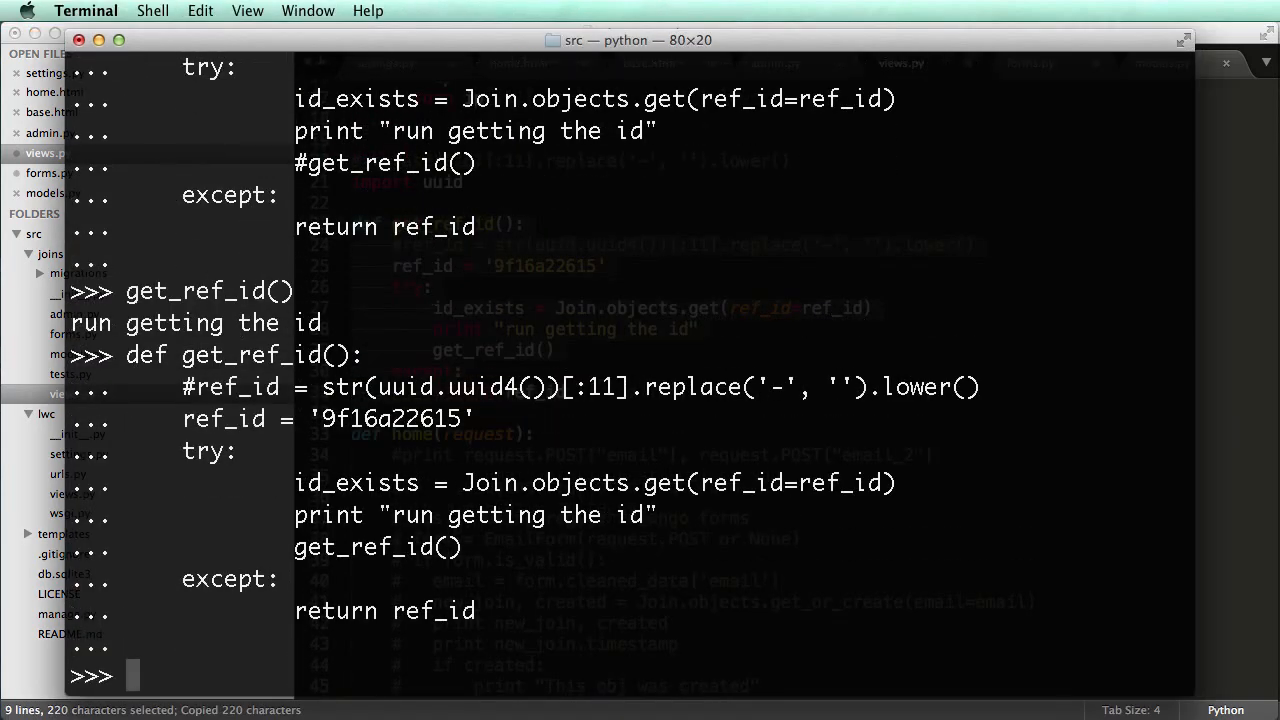
type("get_ref_i")
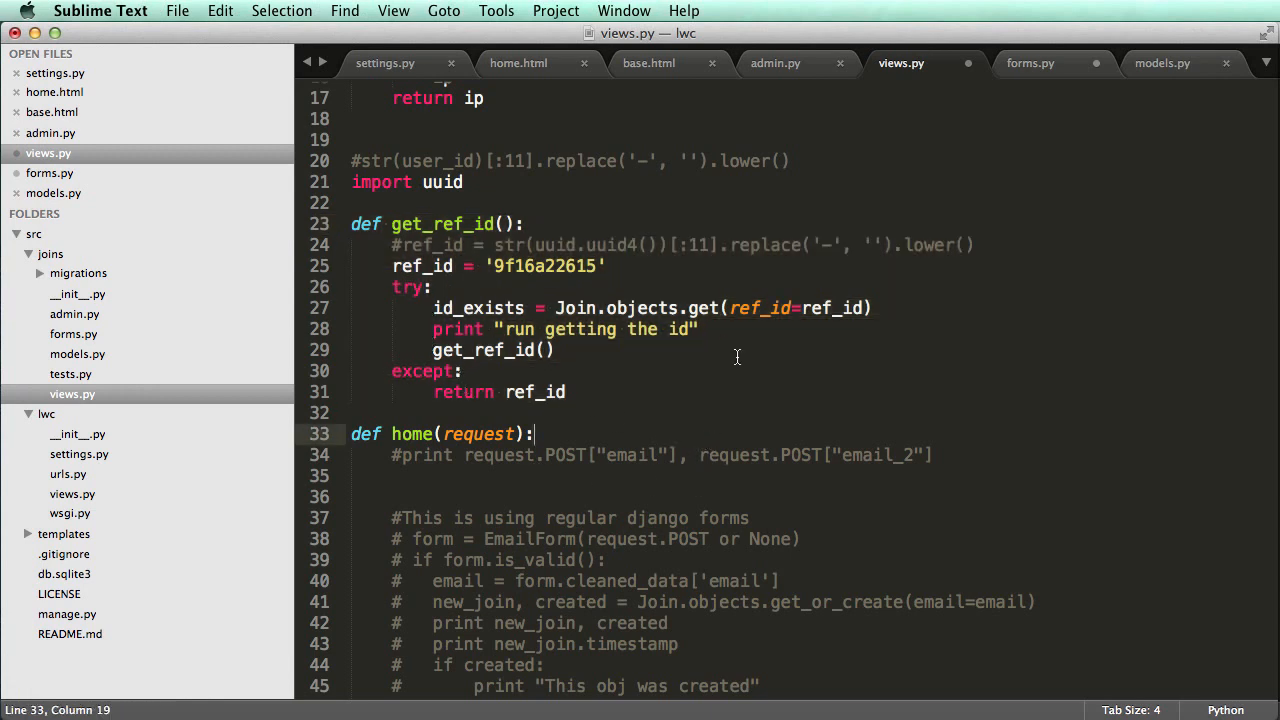
mouse_move(664, 290)
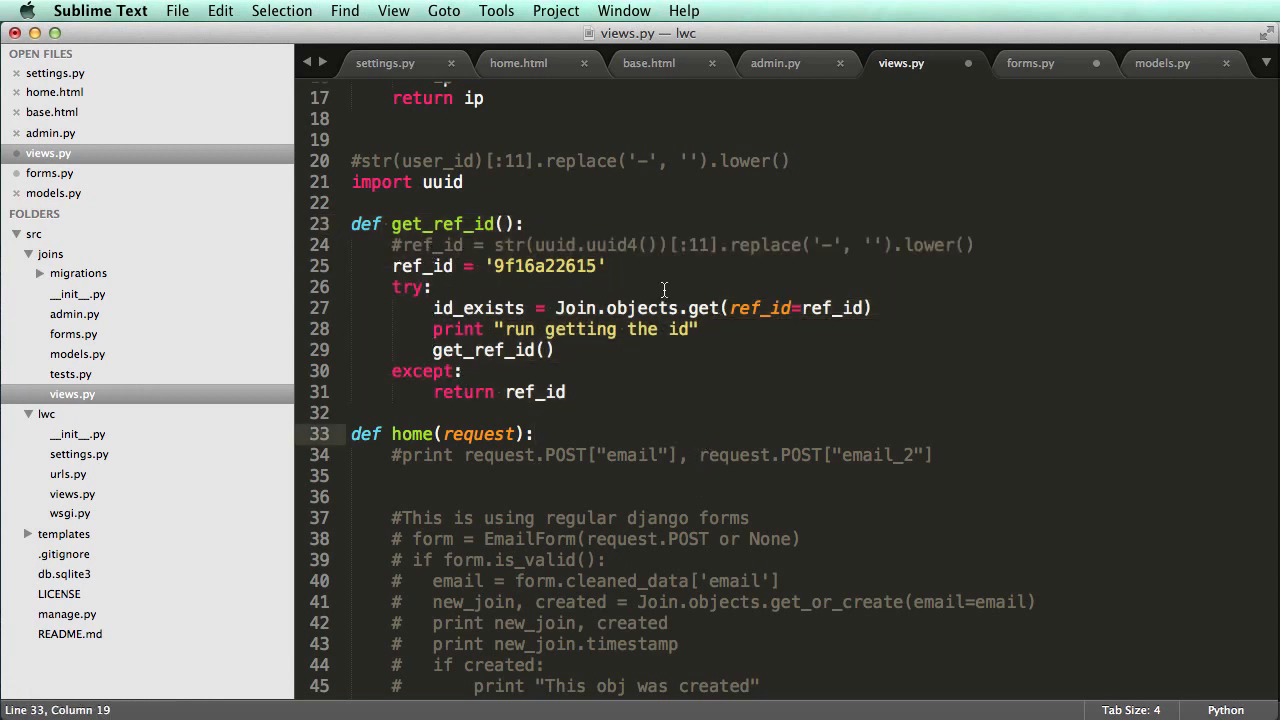
mouse_move(692, 295)
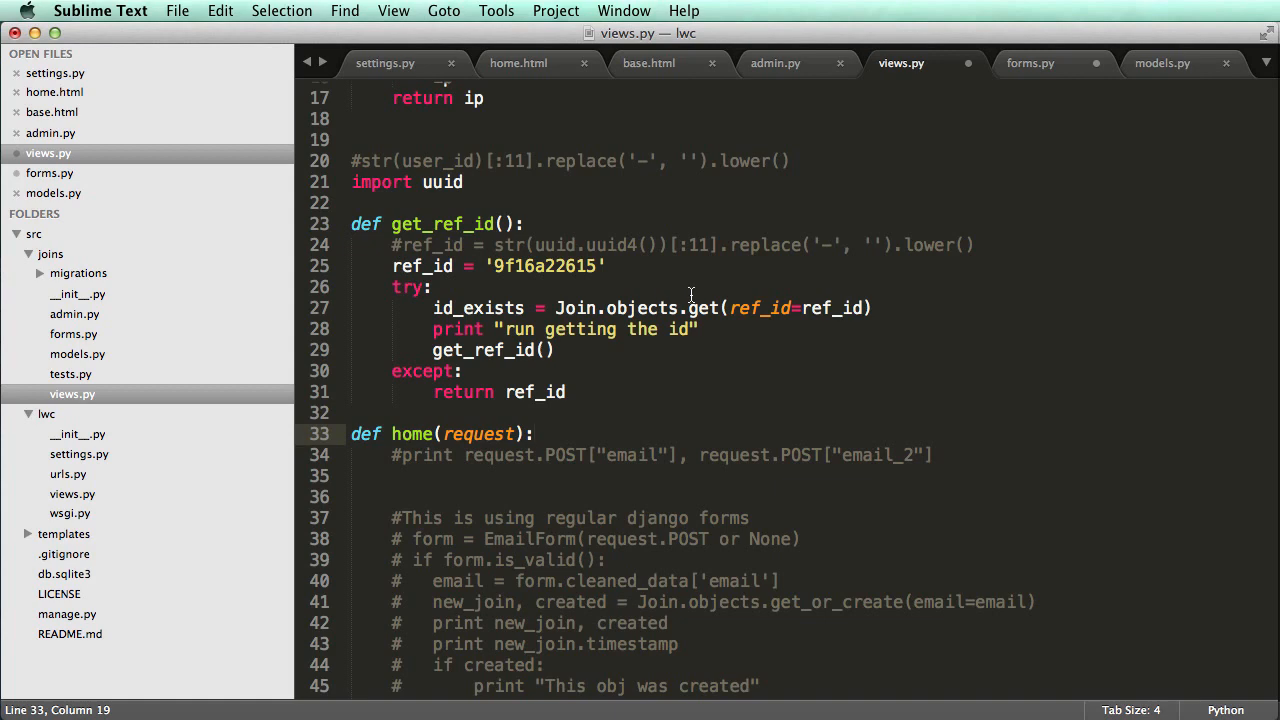
mouse_move(629, 265)
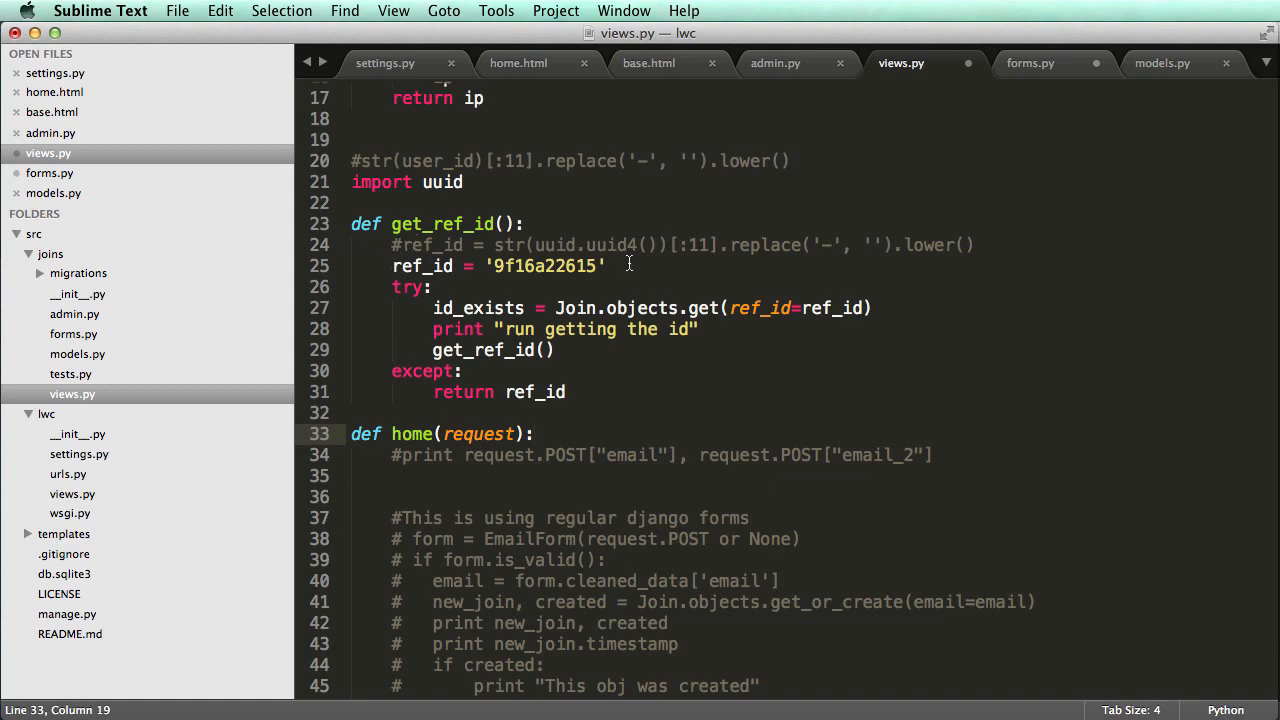
Check the home view's new_join_old.ref_id = get_ref_id() line, then open models.py
scroll("down", 3)
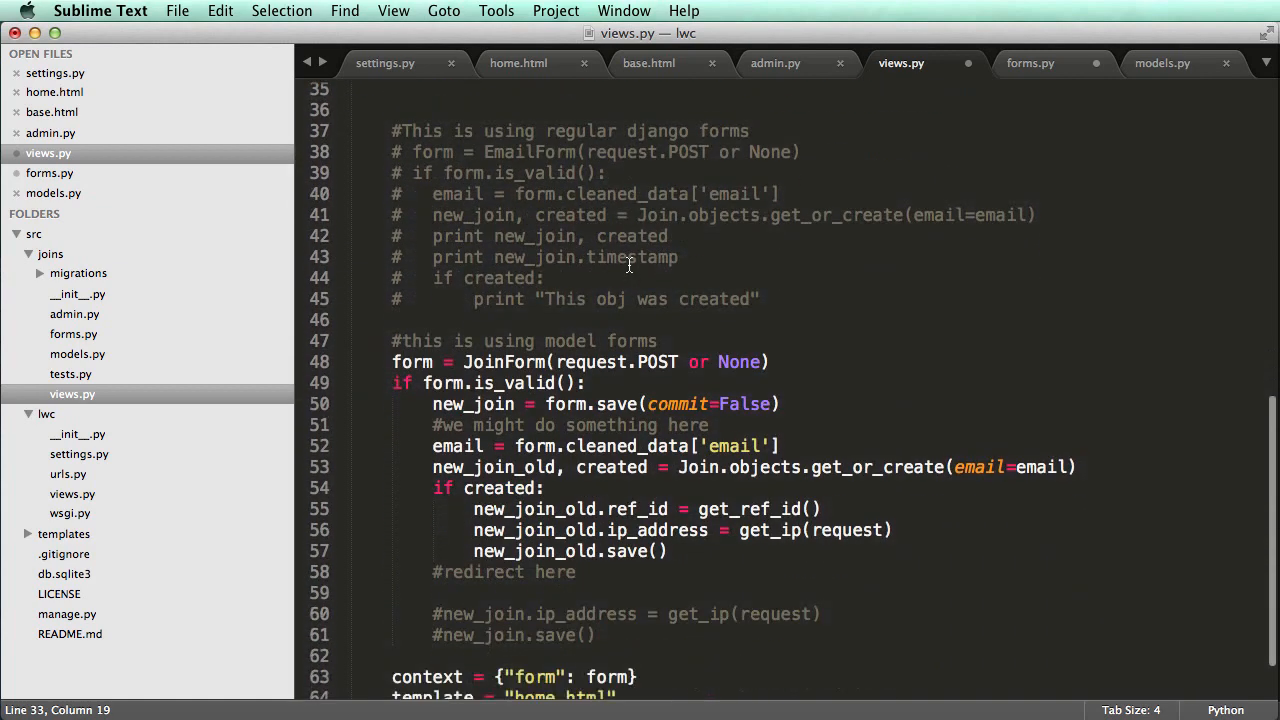
scroll("down", 3)
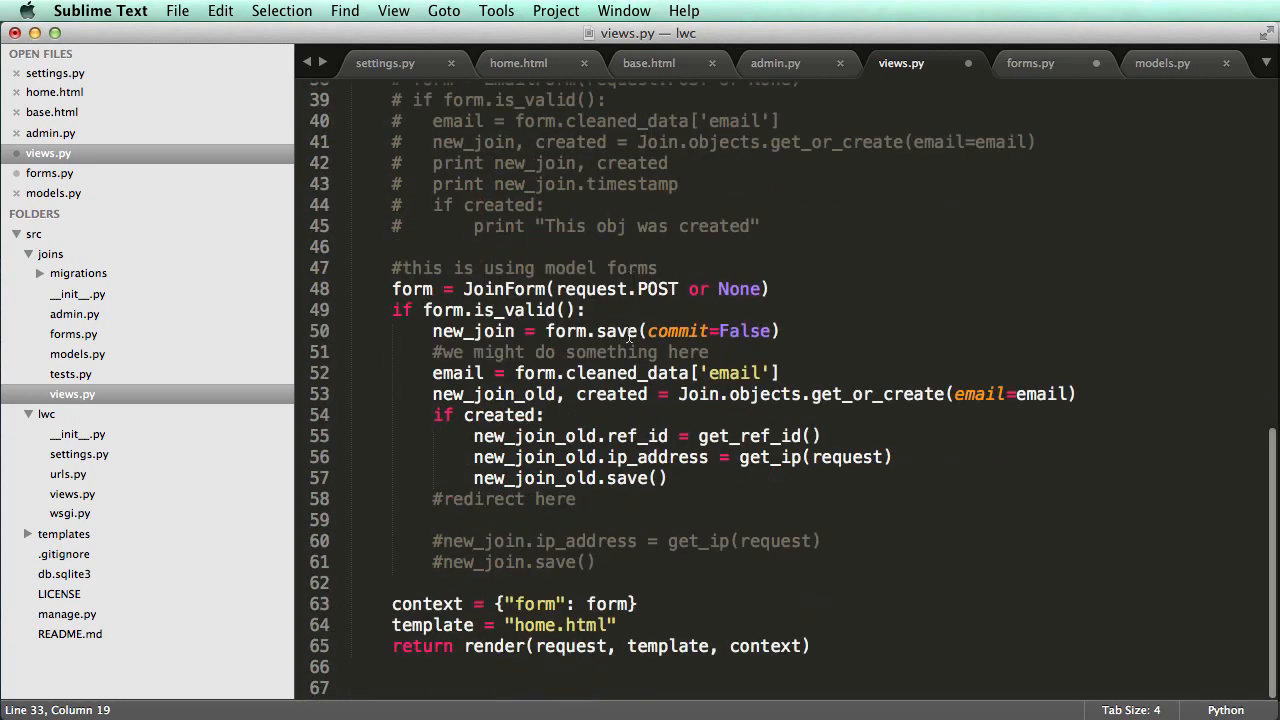
left_click(1168, 63)
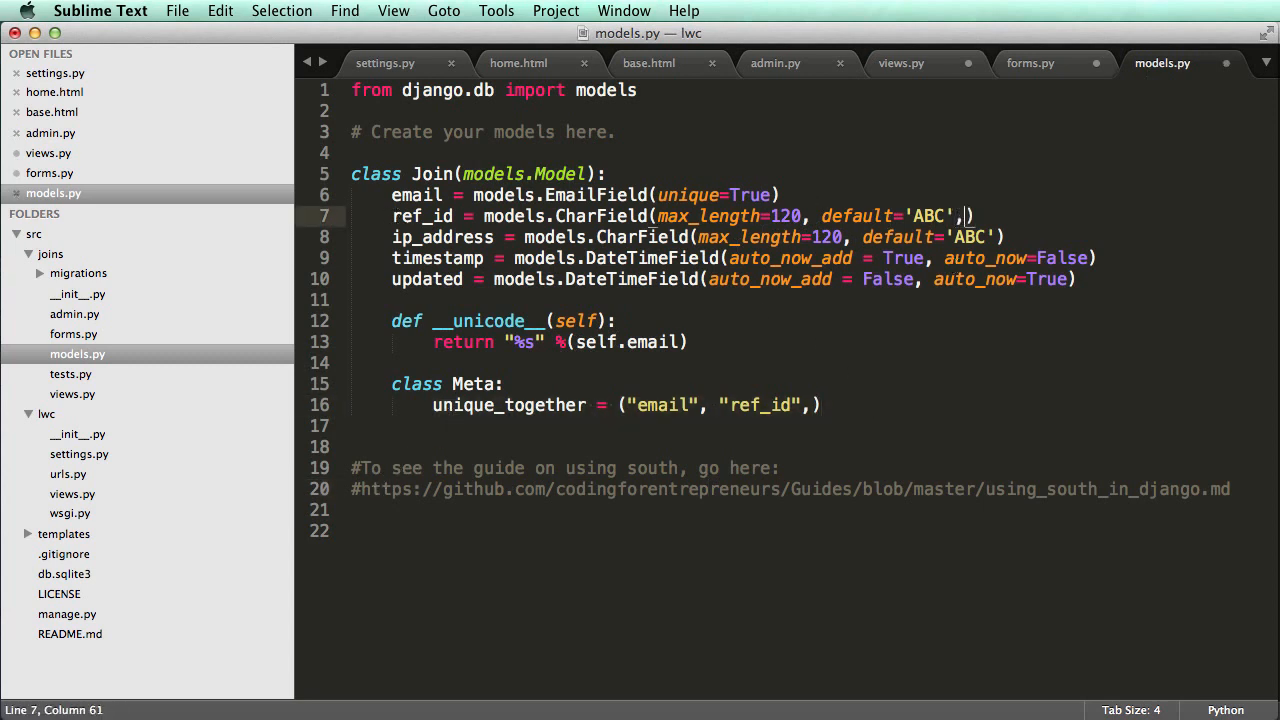
Add unique=True to the ref_id CharField, glancing at views.py and base.html before returning
type("unique=True")
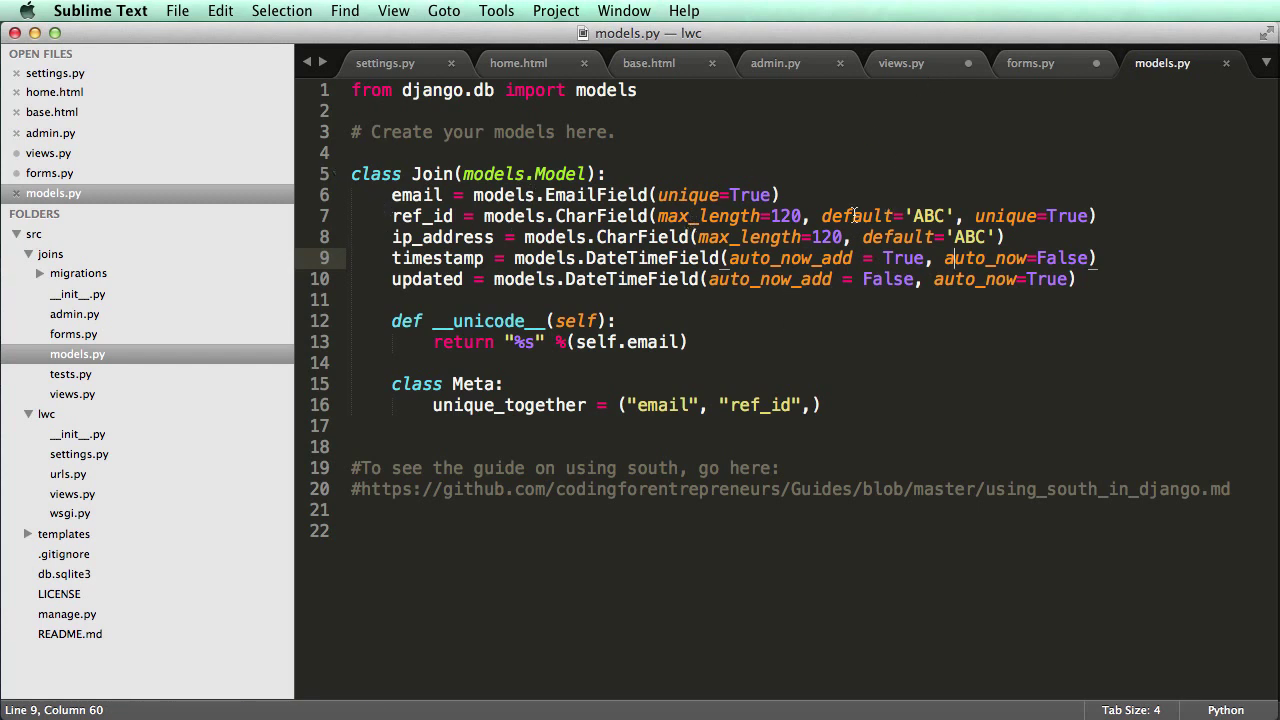
mouse_move(907, 110)
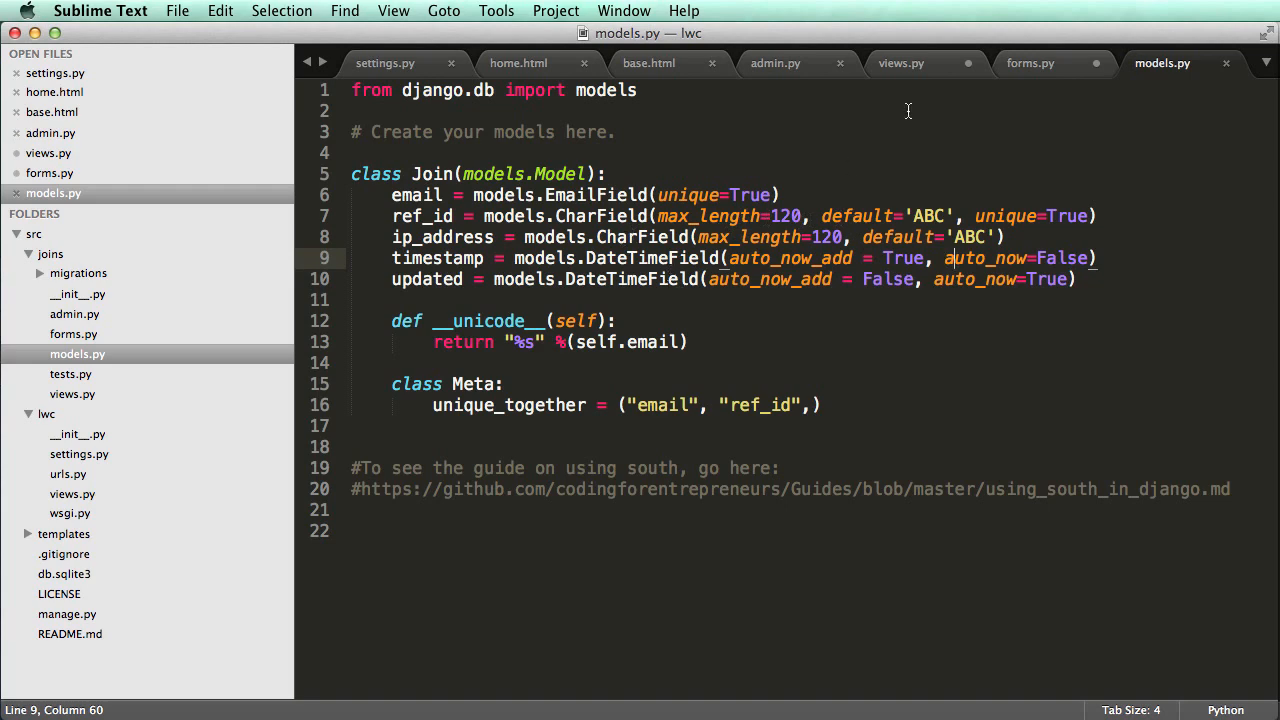
left_click(900, 62)
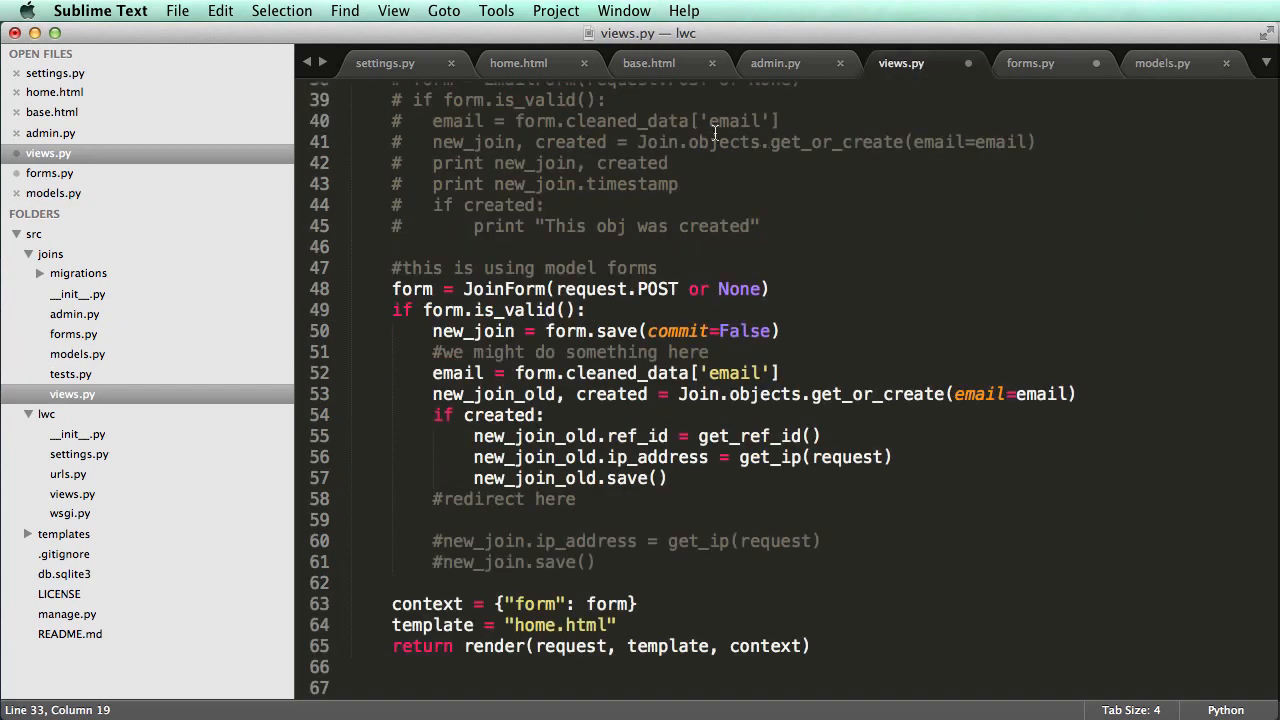
left_click(648, 63)
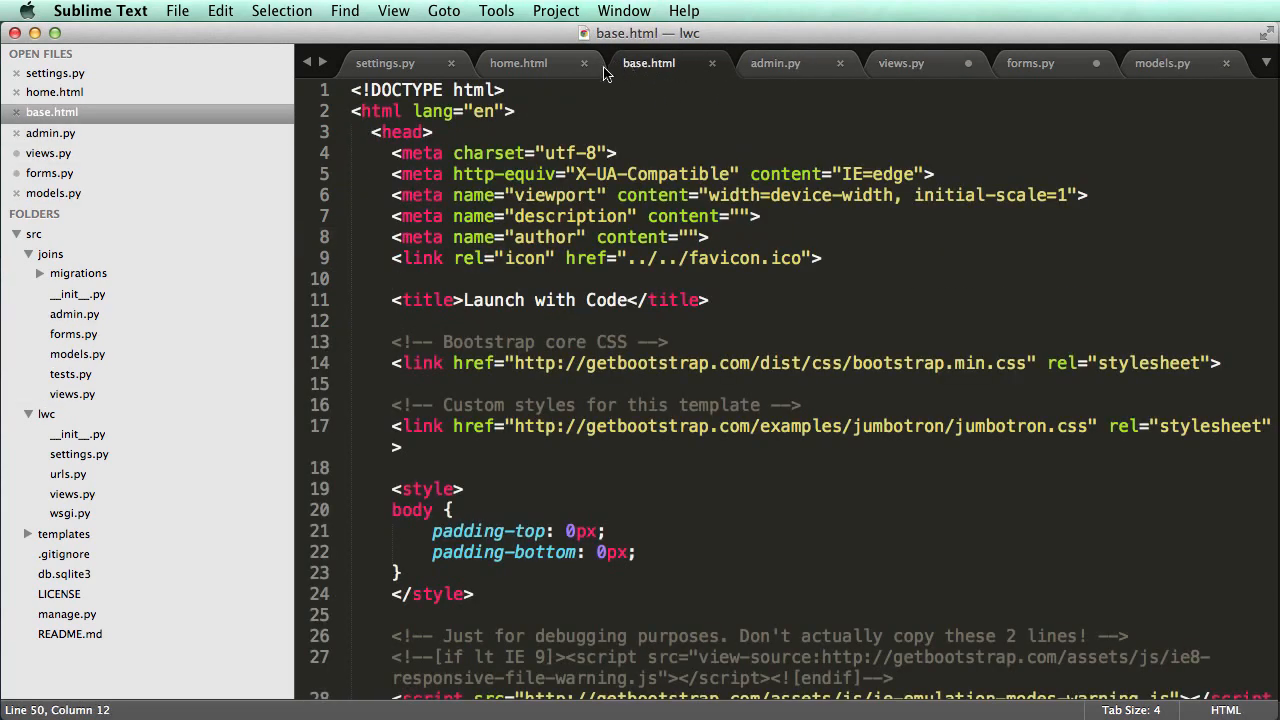
left_click(1162, 63)
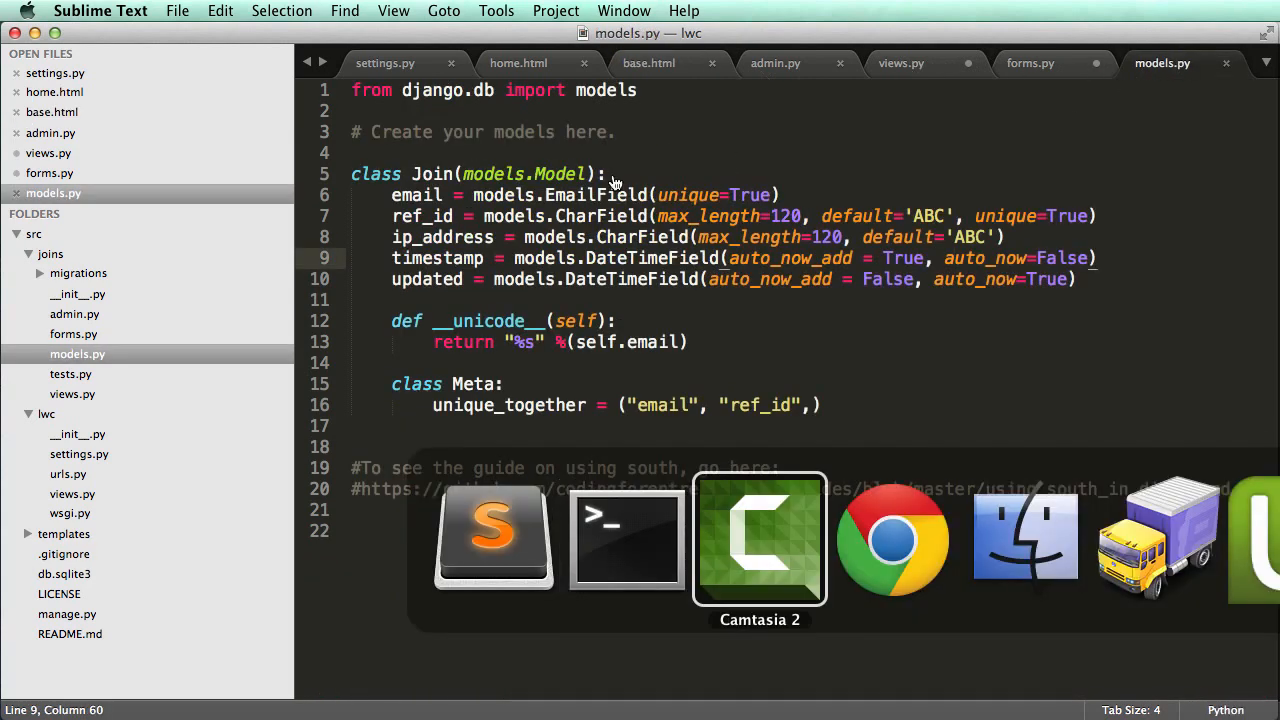
Exit the Python shell and run python manage.py schemamigration joins --auto
left_click(627, 540)
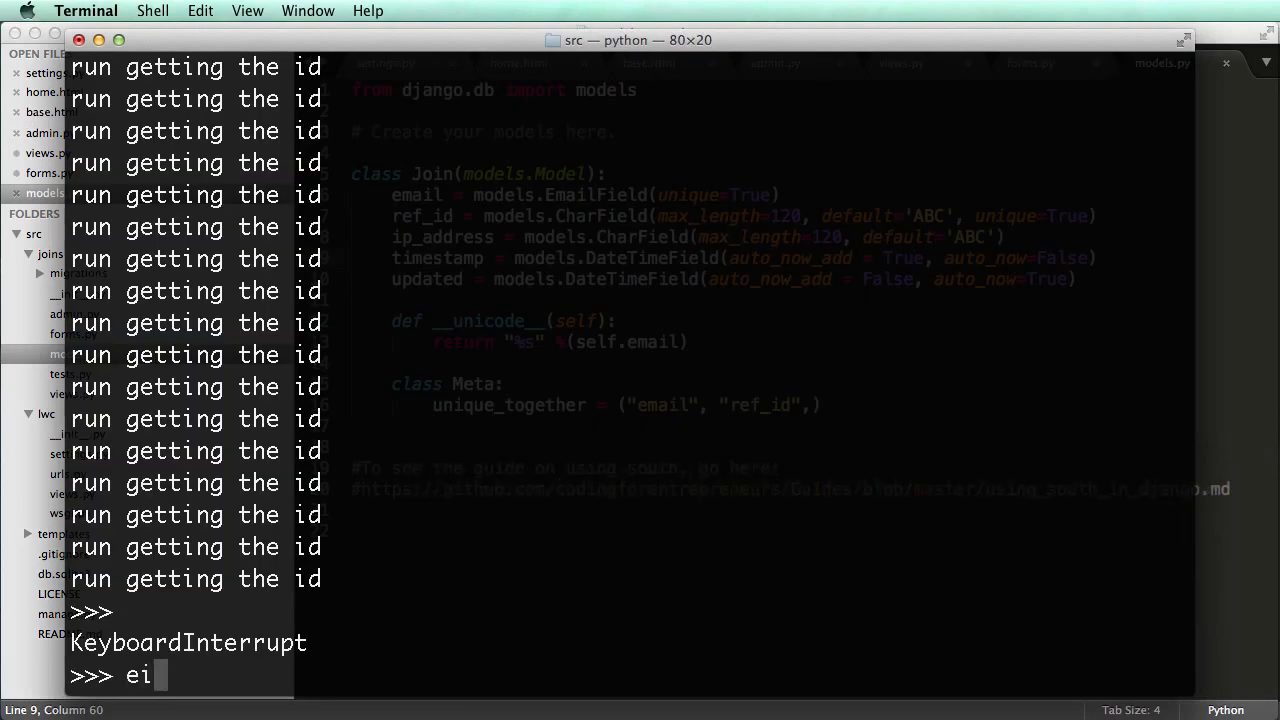
type("xit()")
type("python manage.py schemamigr")
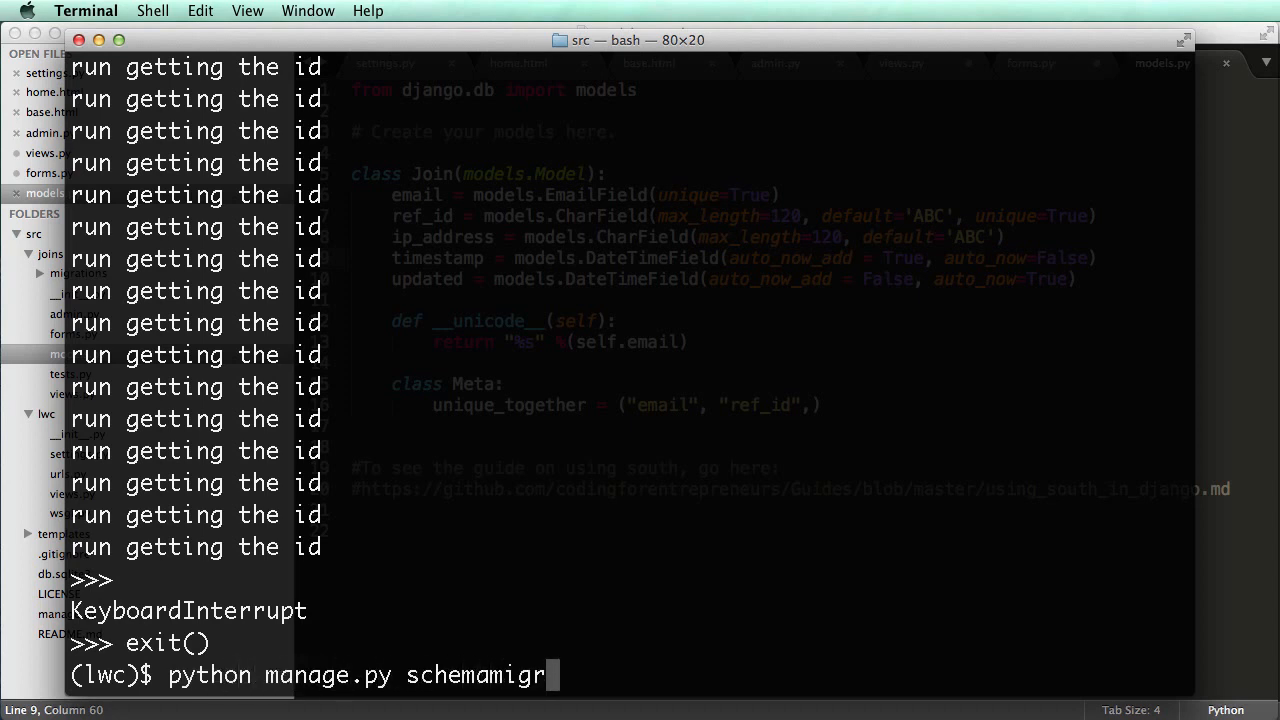
type("ation joins --au")
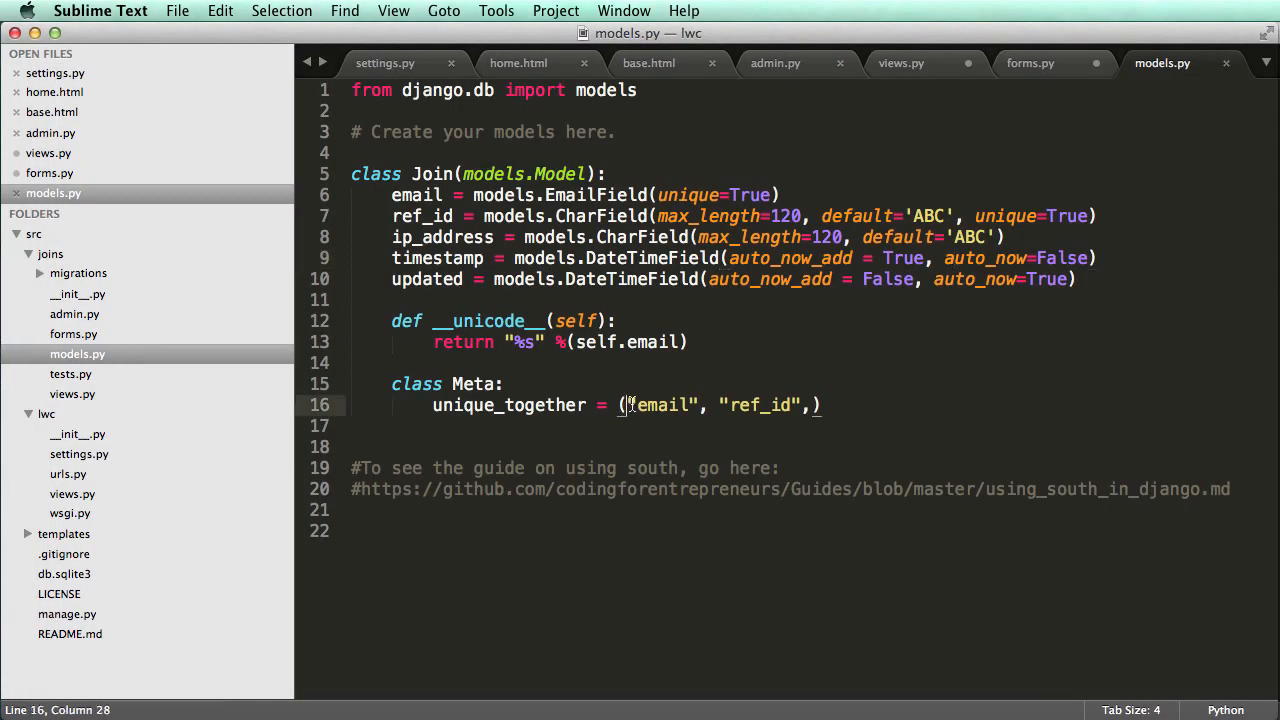
Save views.py and scroll through get_ref_id and the home view to review them
left_click(901, 62)
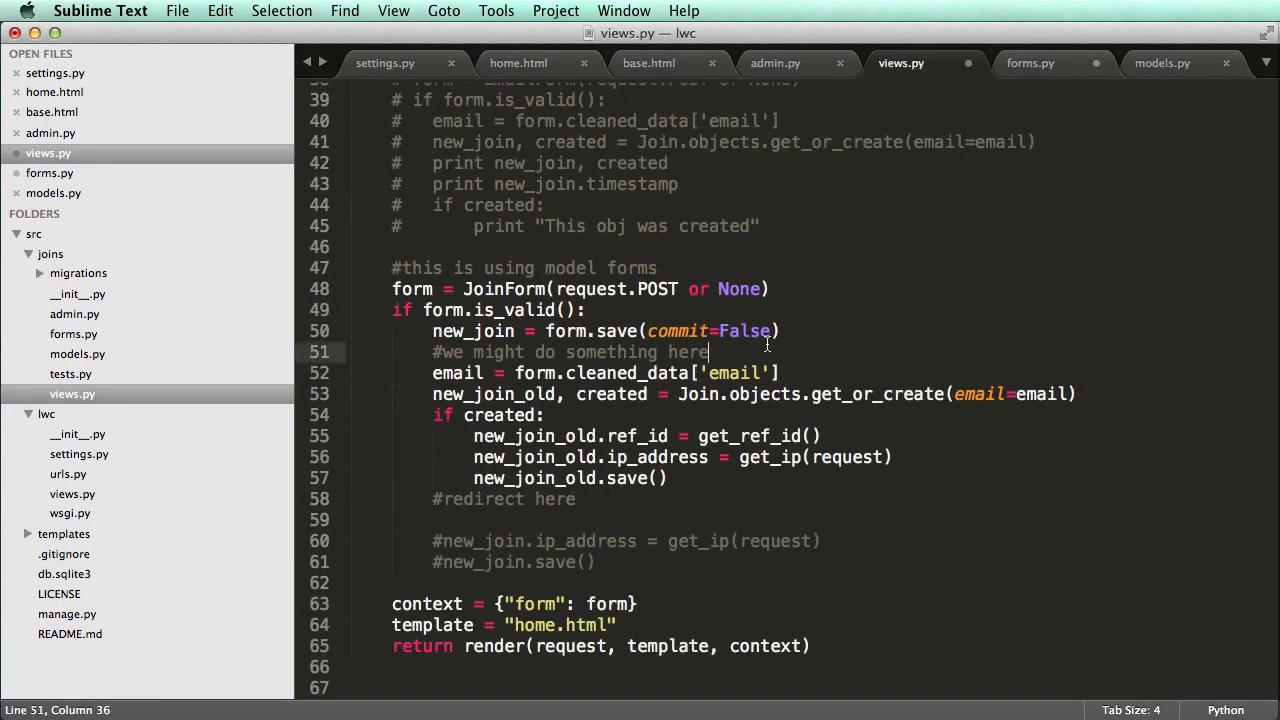
scroll("up", 3)
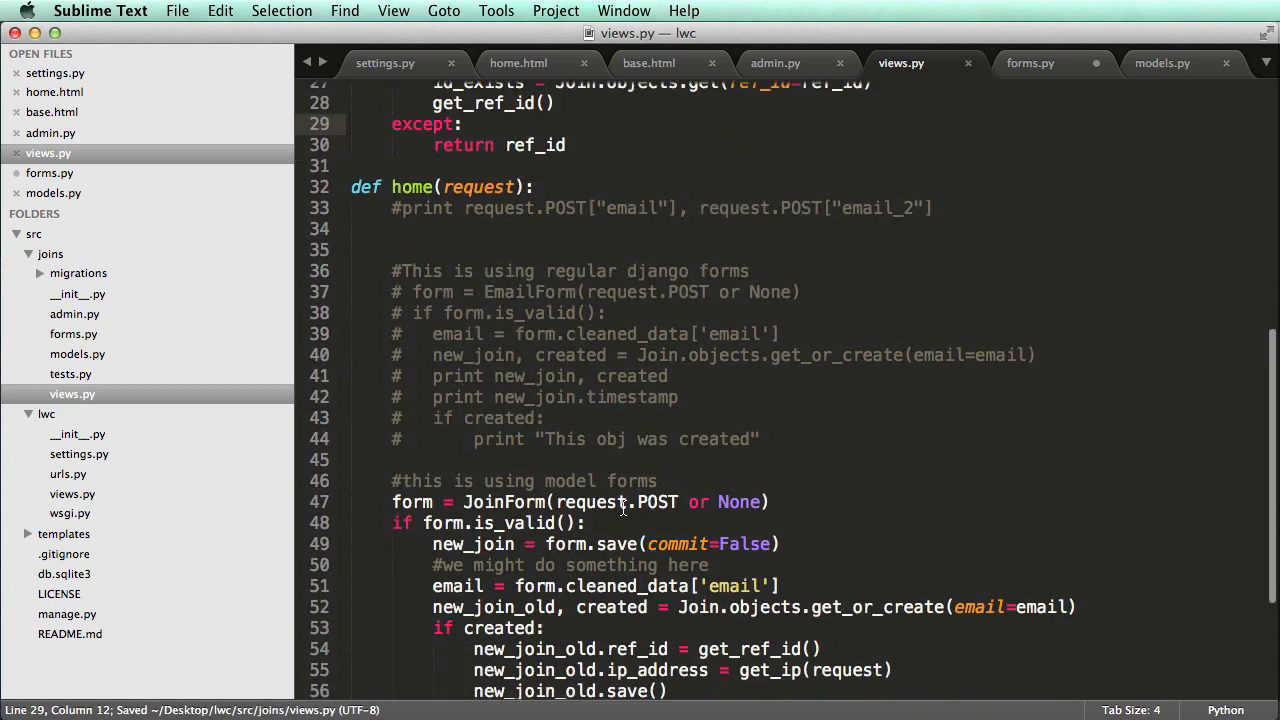
scroll("down", 3)
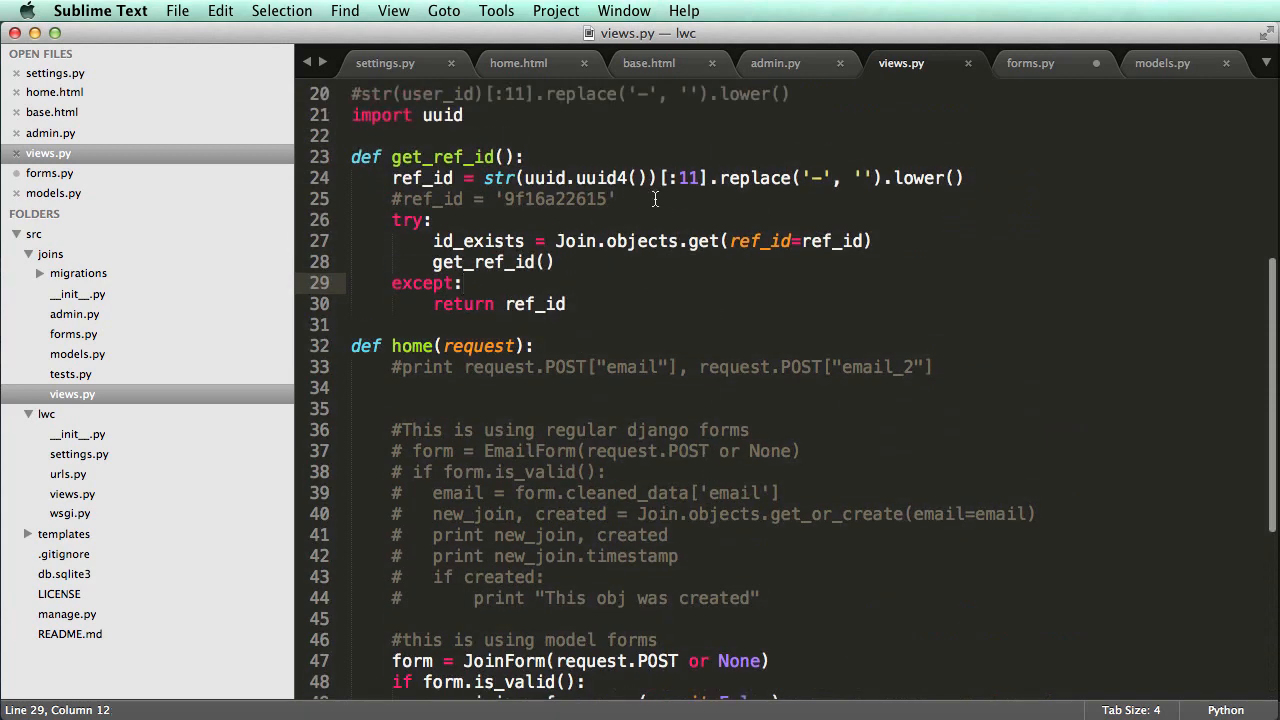
mouse_move(654, 247)
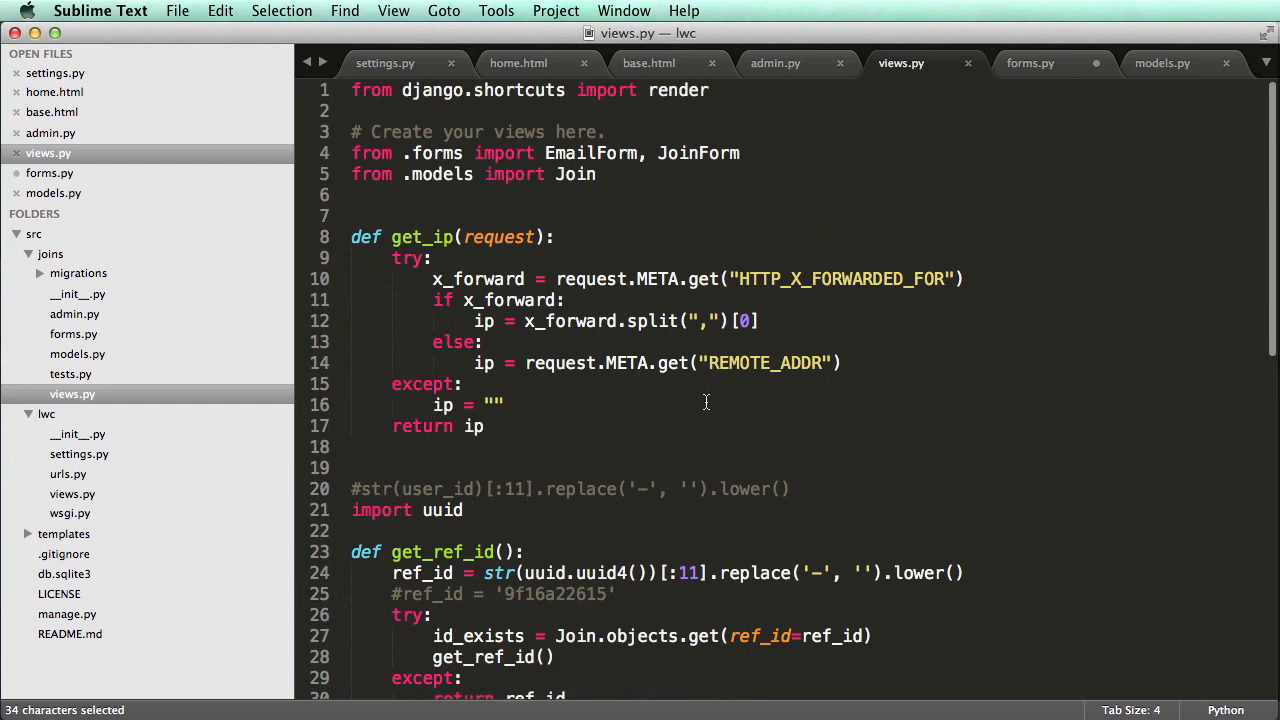
scroll("down", 3)
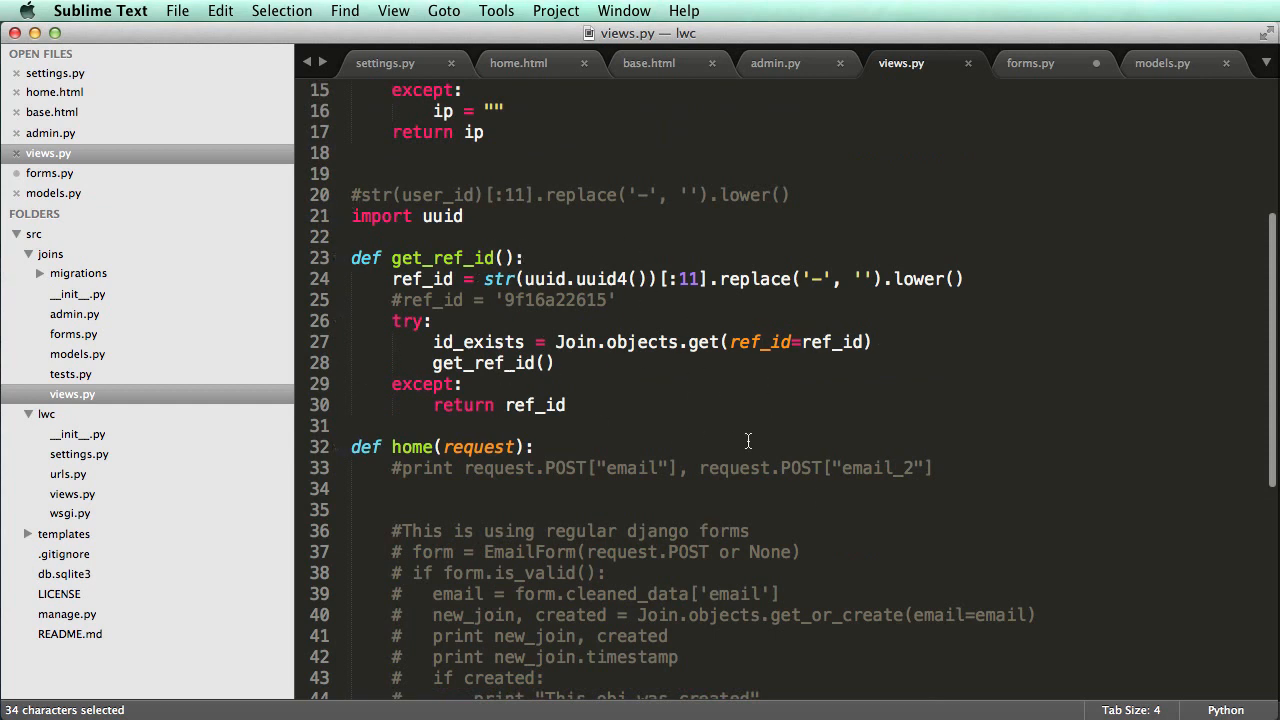
mouse_move(667, 239)
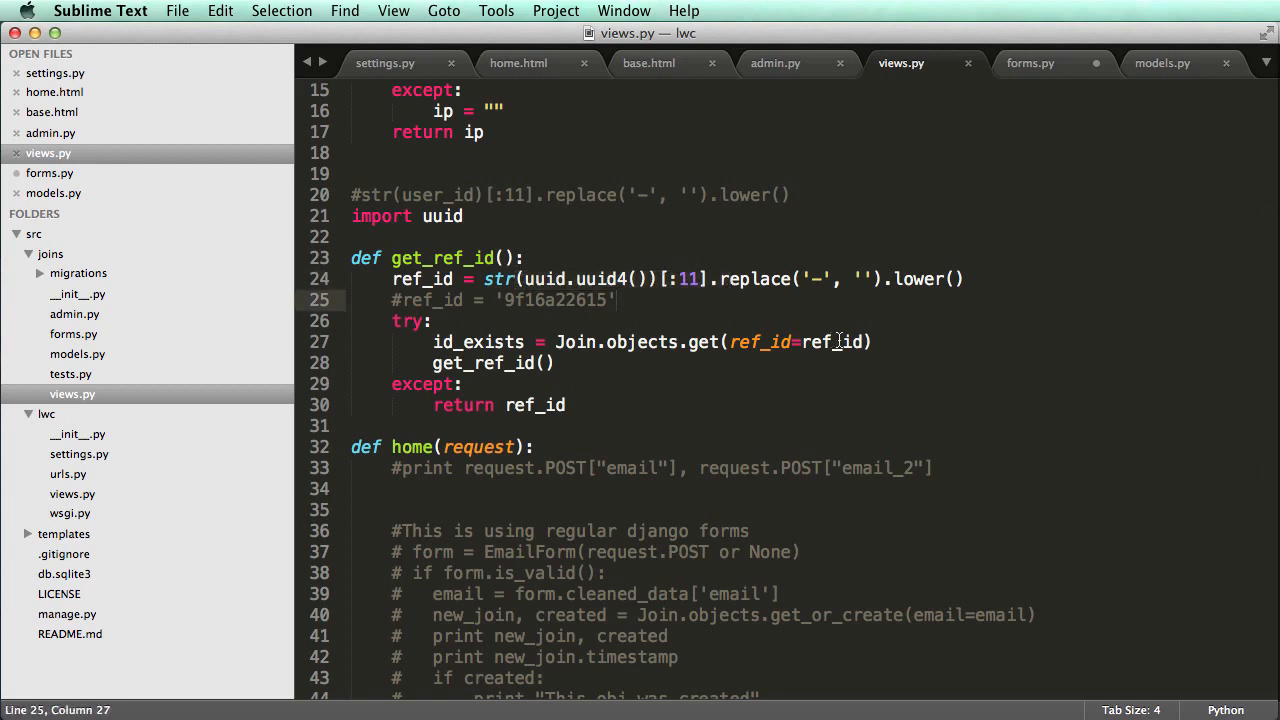
scroll("down", 3)
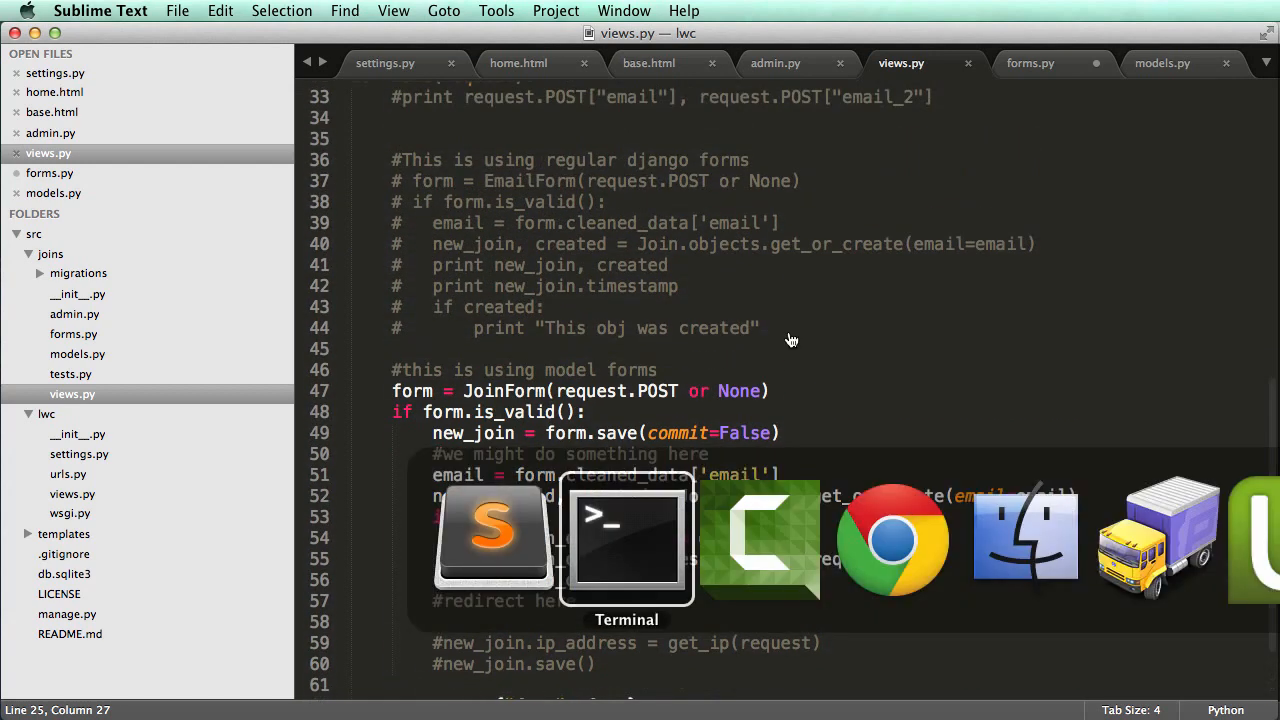
Restart the dev server, reload the admin joins list, and go to the site's home page
left_click(891, 538)
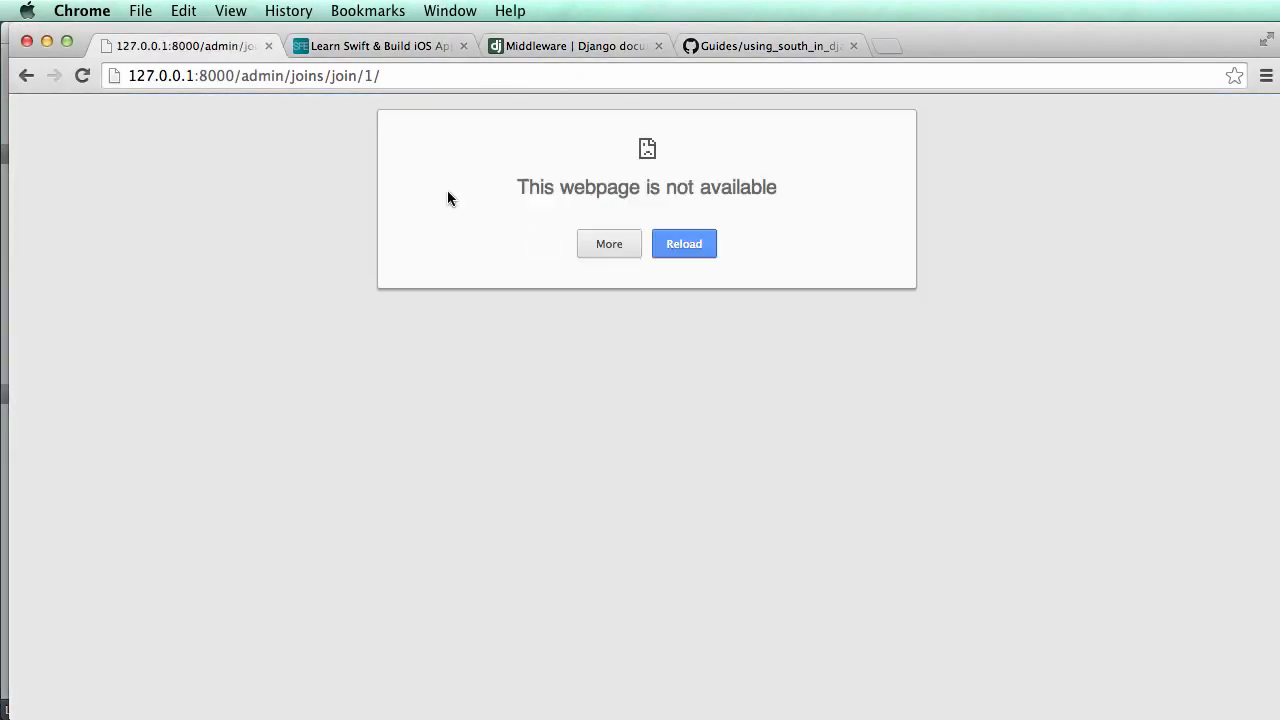
type("pyt")
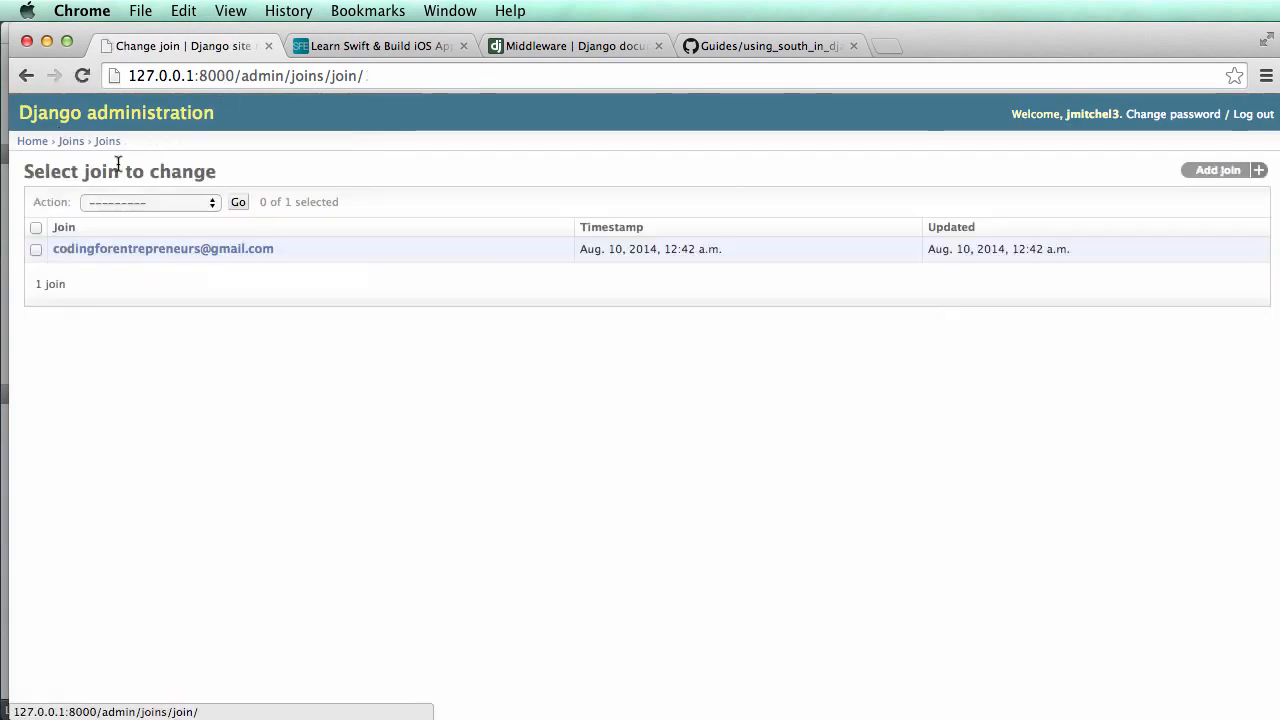
left_click(148, 201)
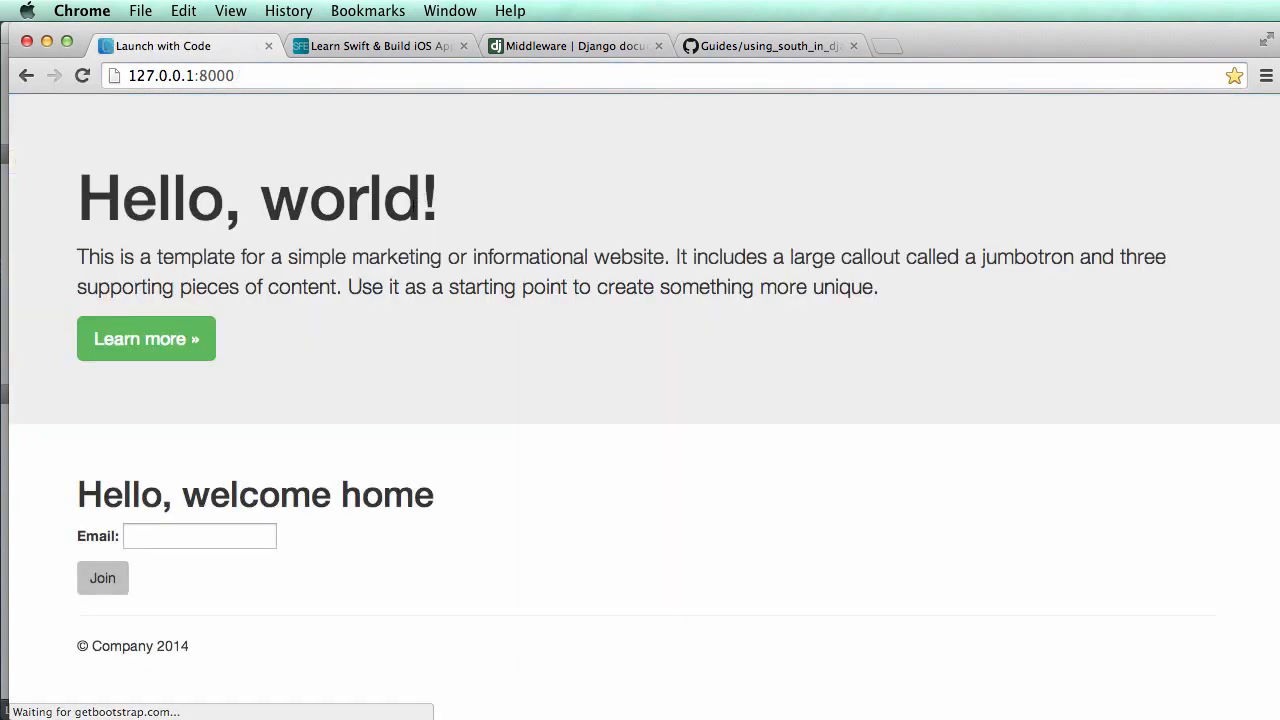
type("coding")
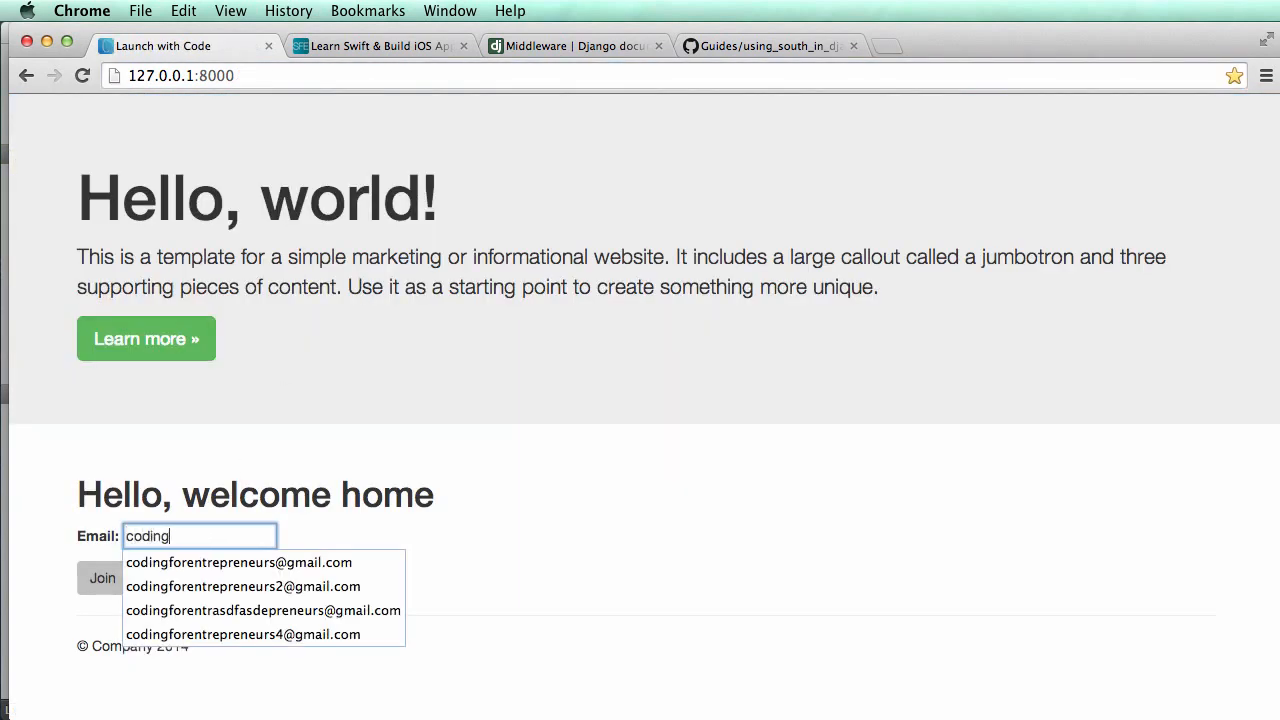
left_click(238, 562)
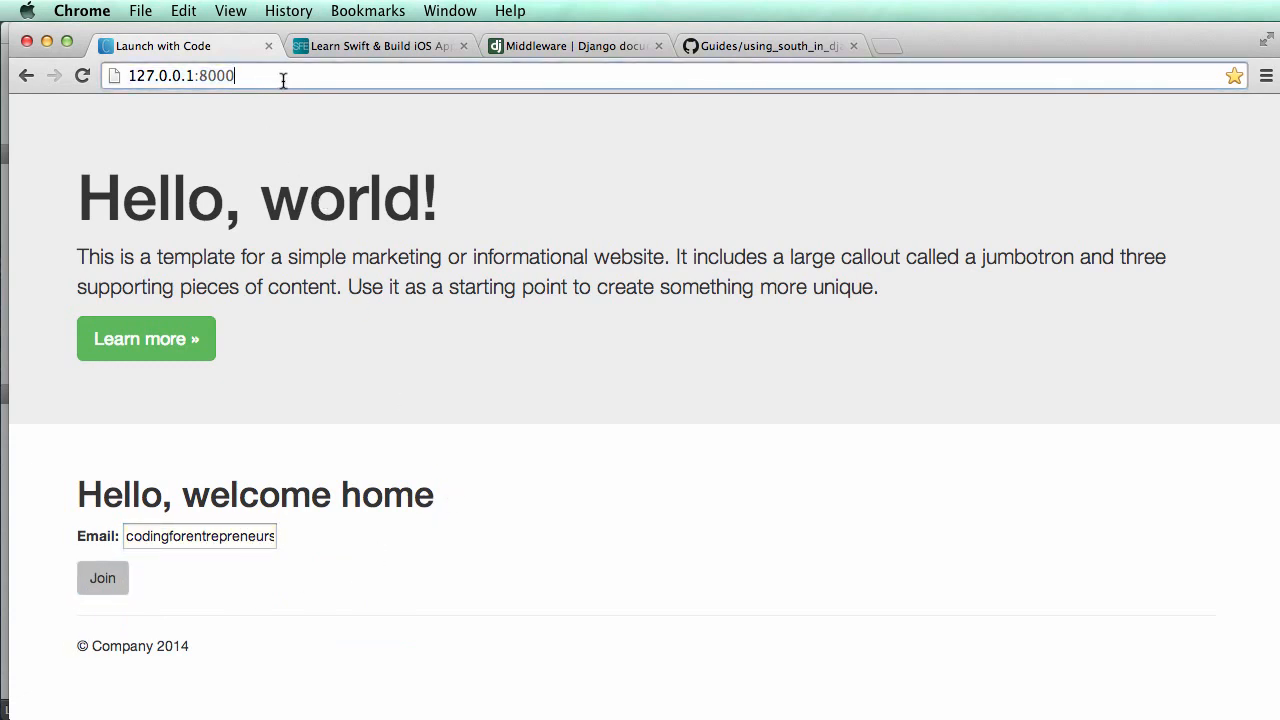
type("/admin/")
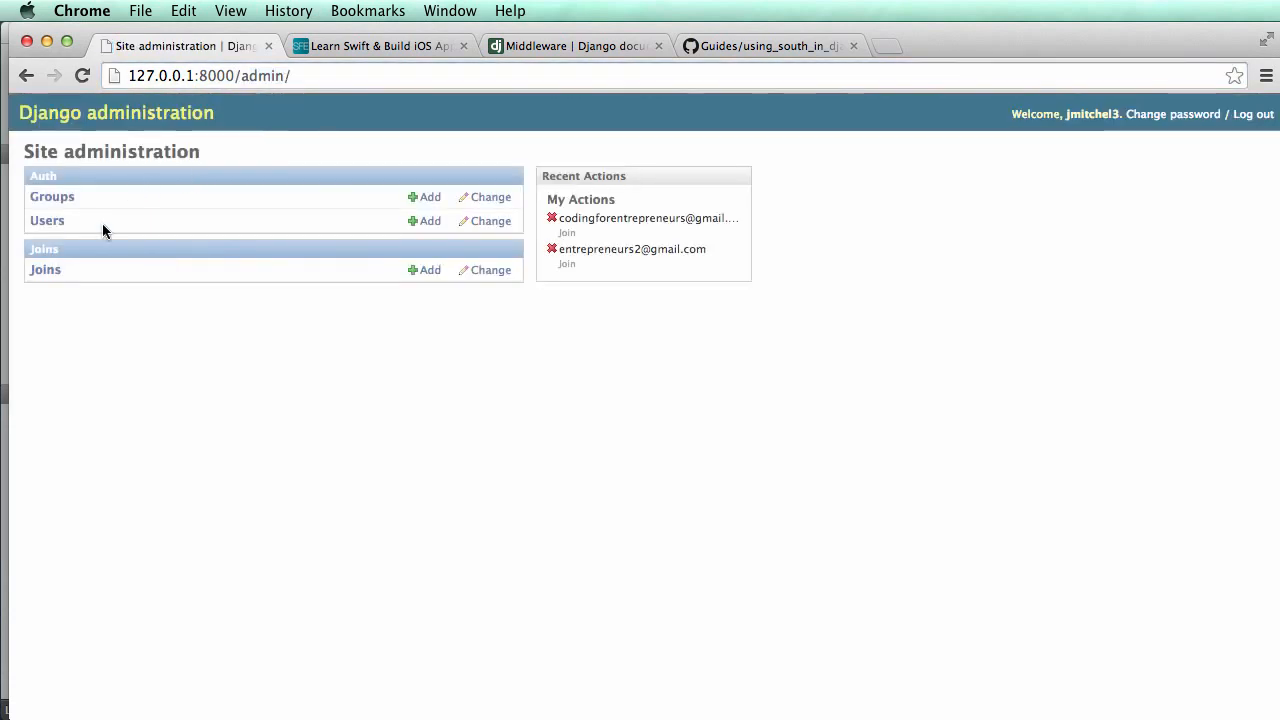
left_click(649, 217)
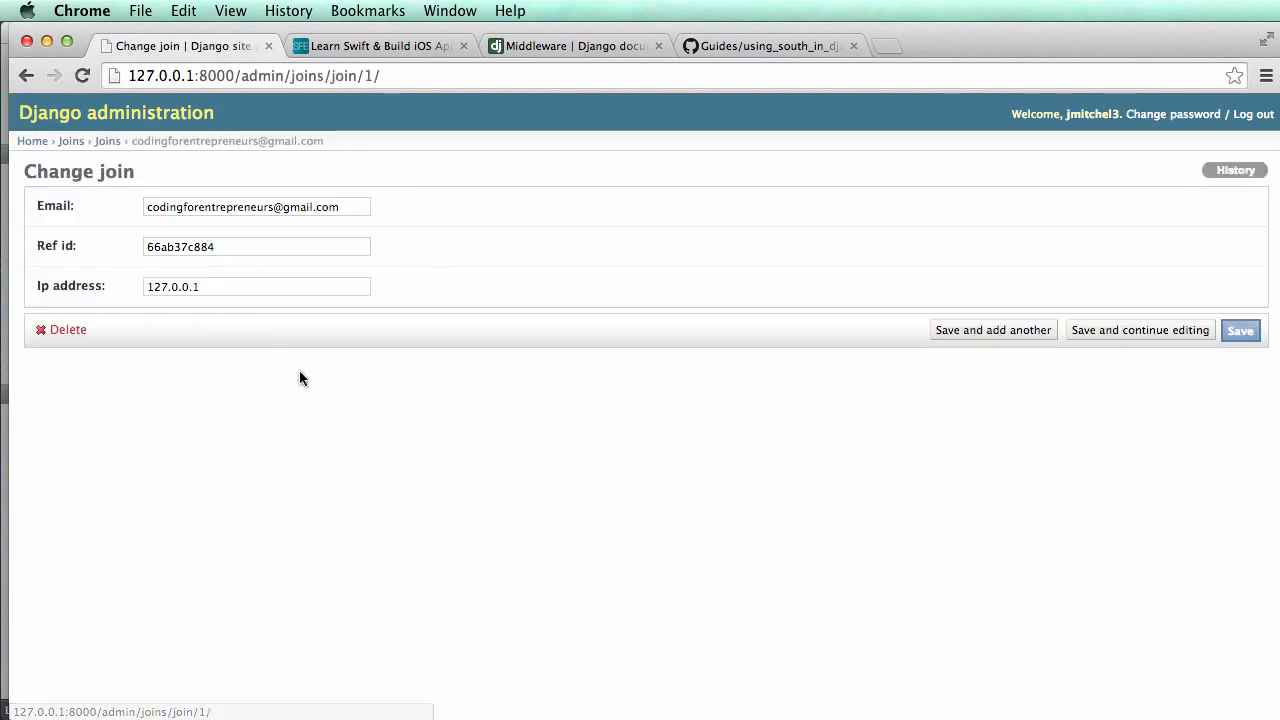
left_click(257, 246)
type("test")
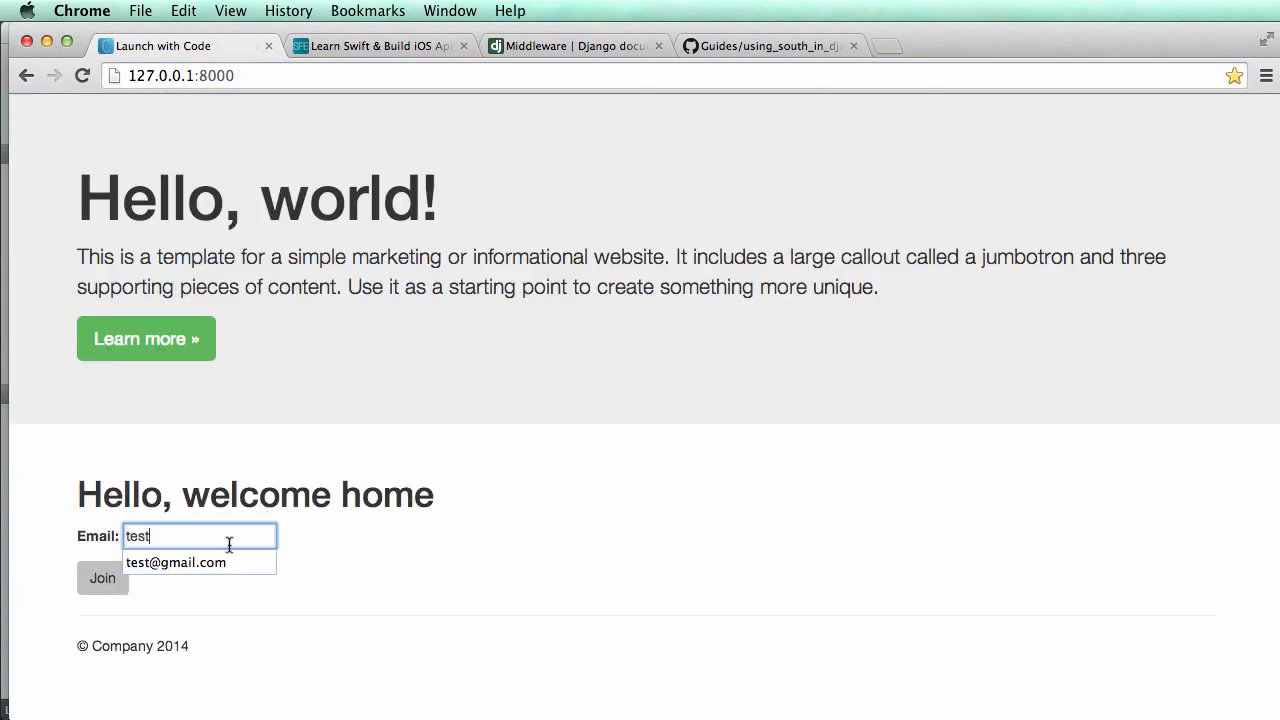
Submit a new test email, compare the new joins' Ref ids in admin, then view the Swift invite page
left_click(175, 562)
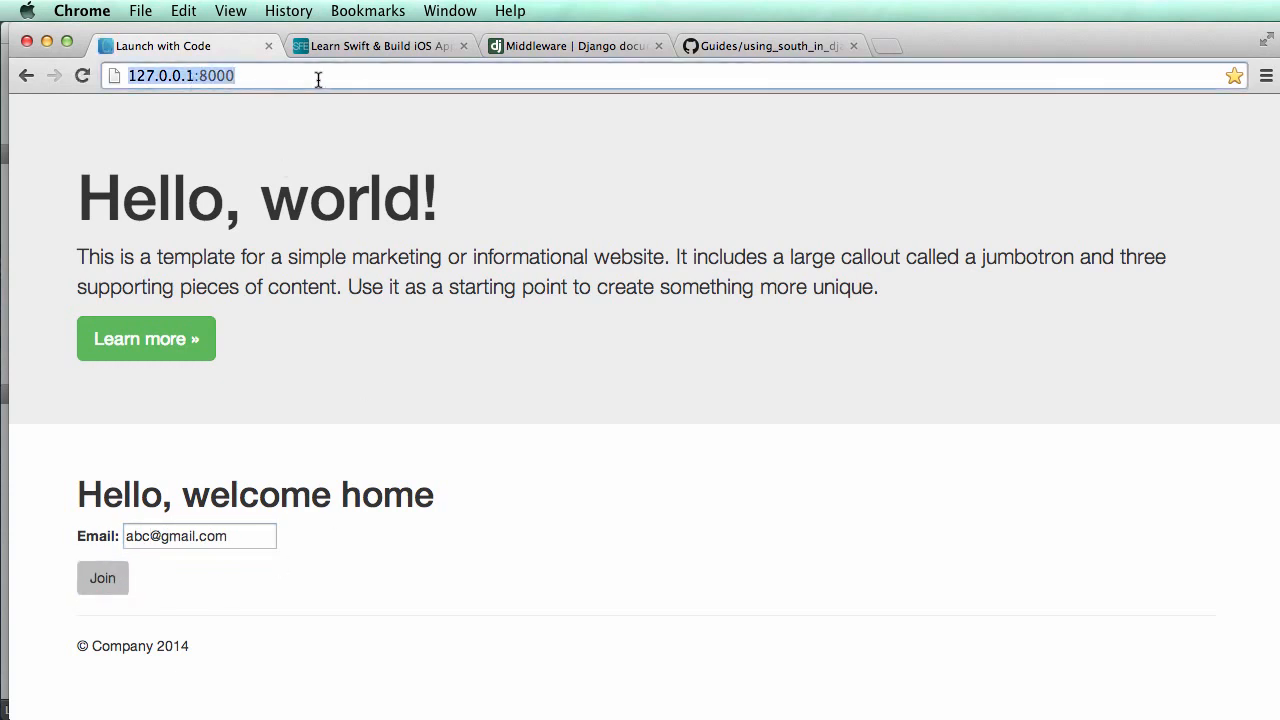
type("127.0.0.1:8000/admin/joins/join/")
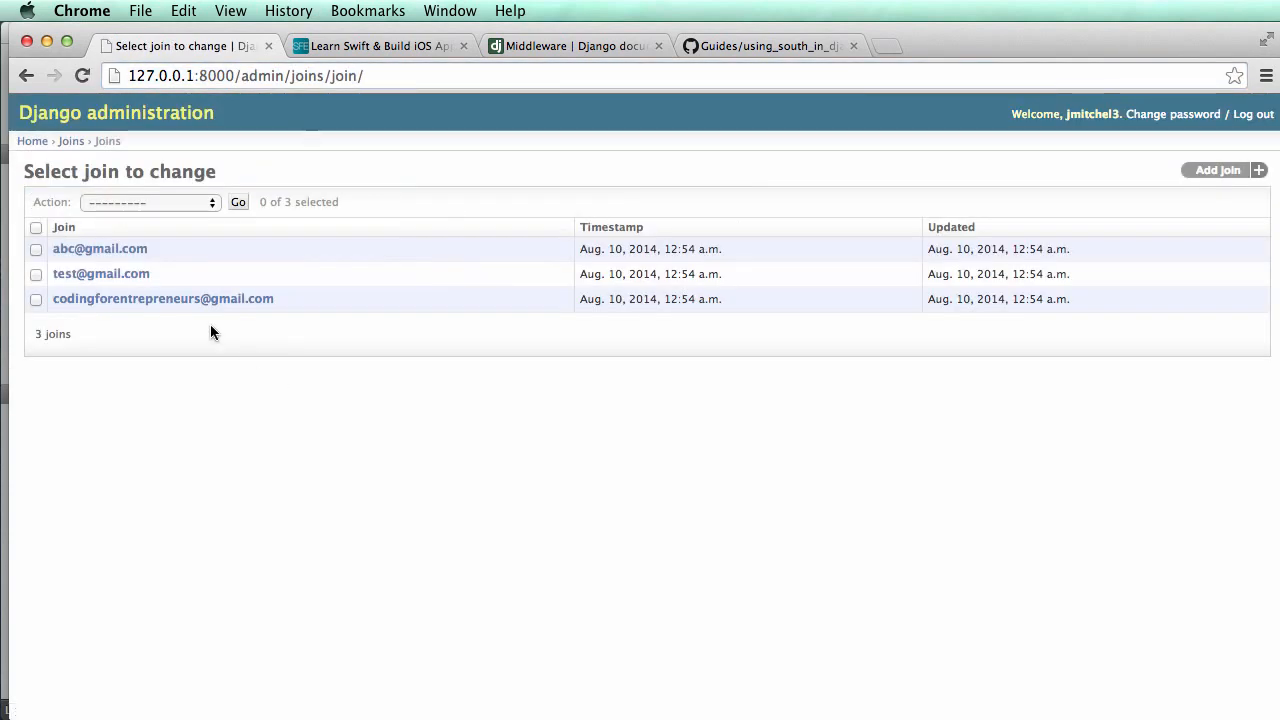
left_click(99, 248)
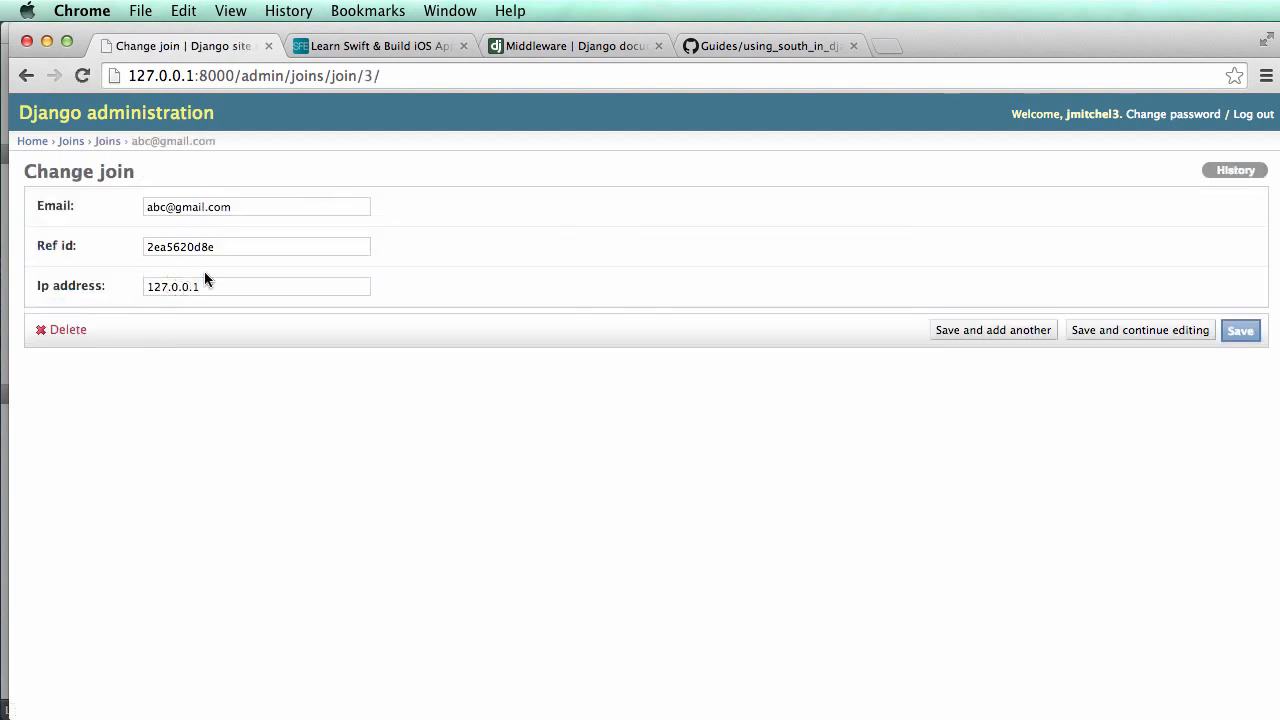
left_click(107, 141)
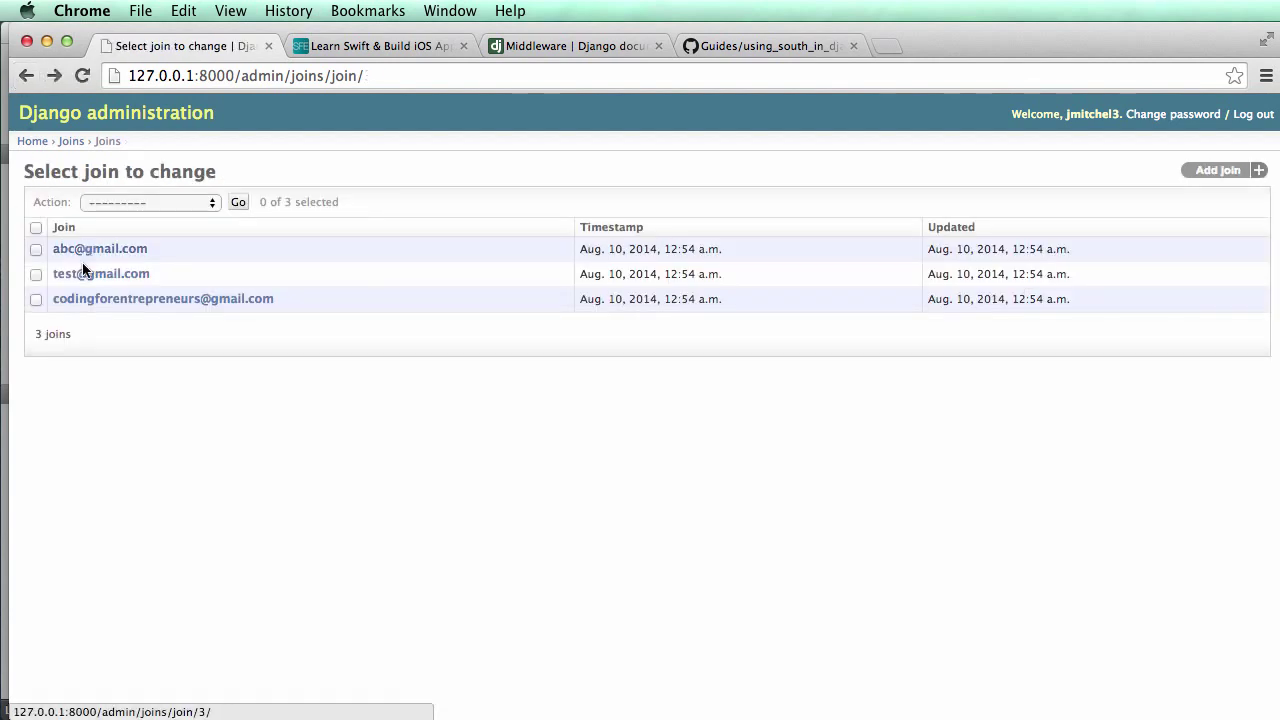
left_click(100, 273)
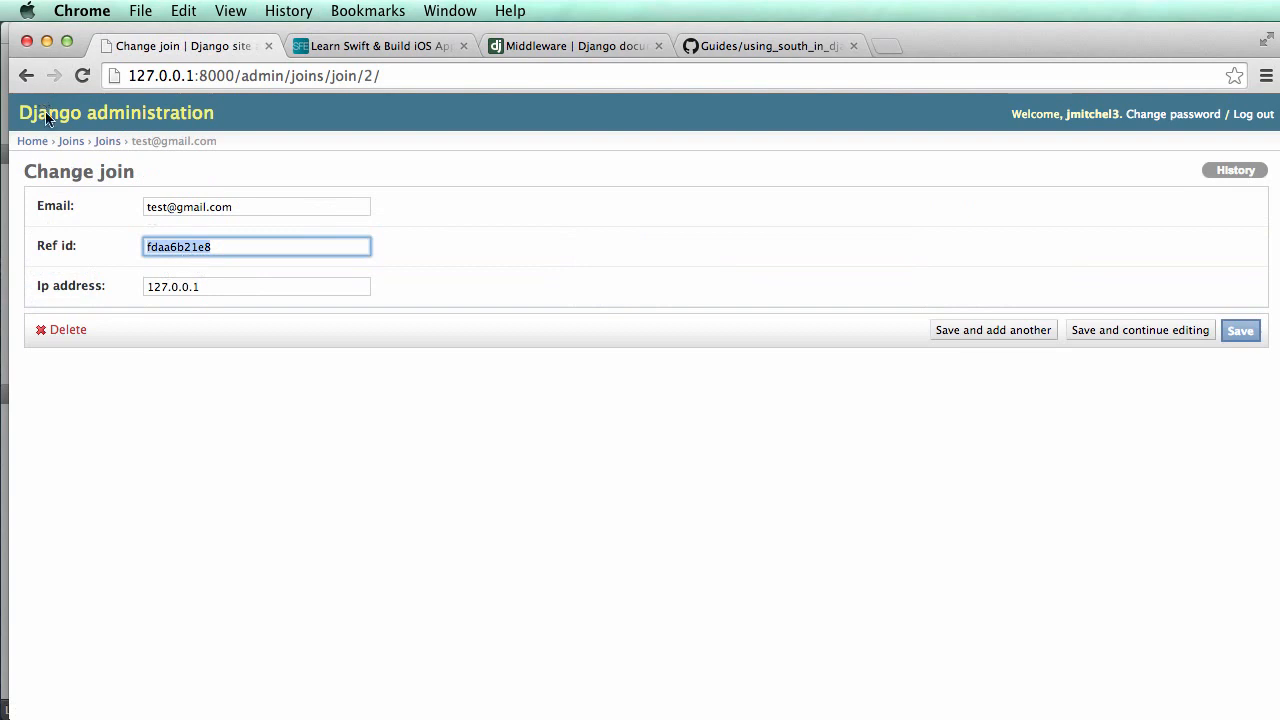
left_click(107, 140)
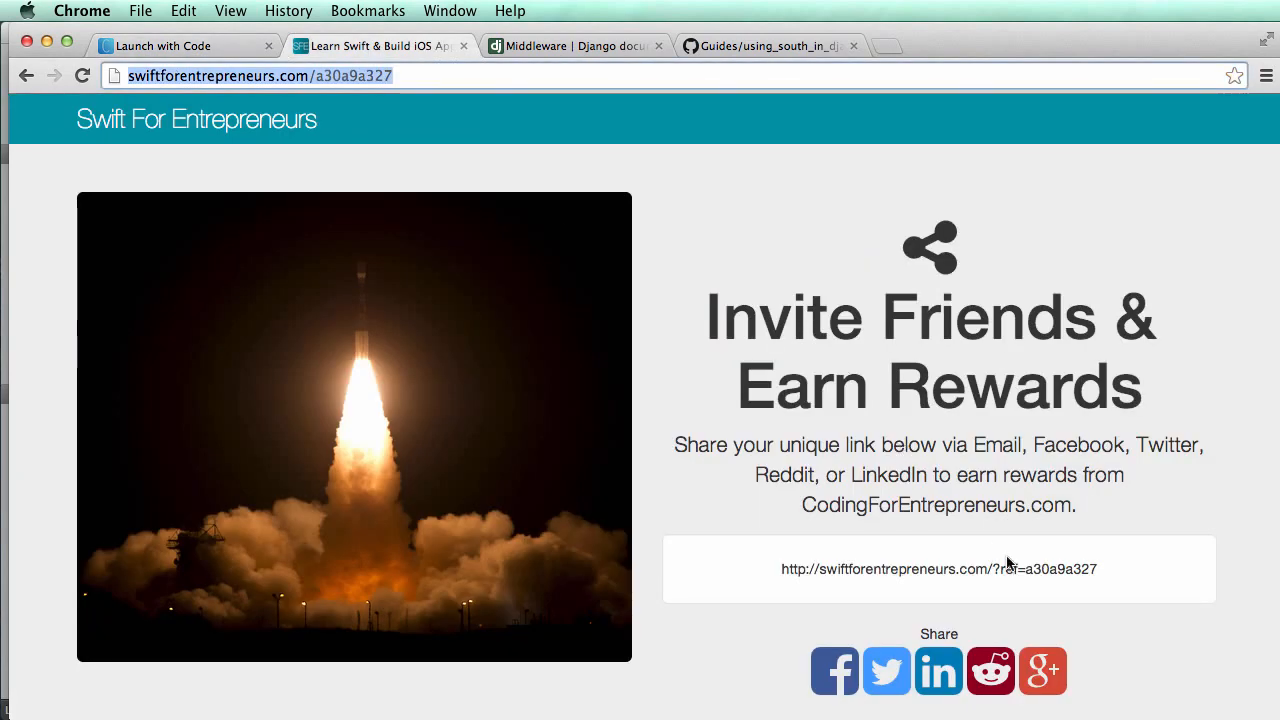
scroll("down", 3)
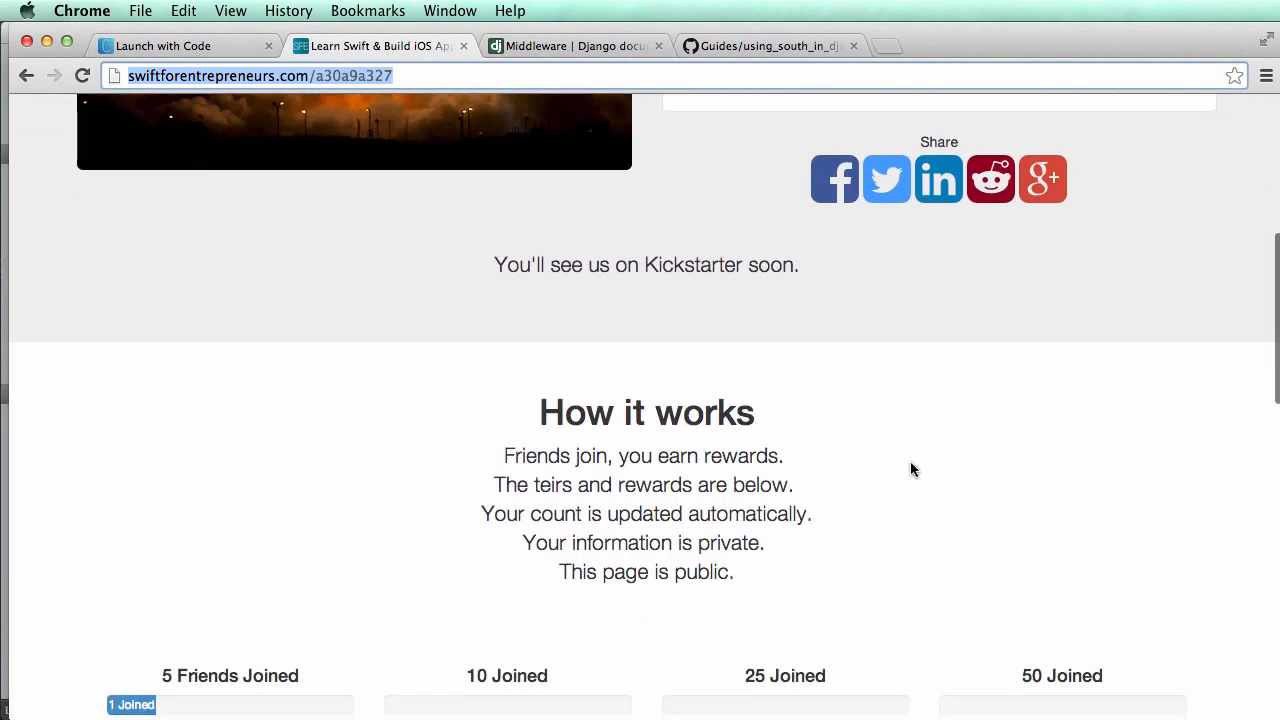